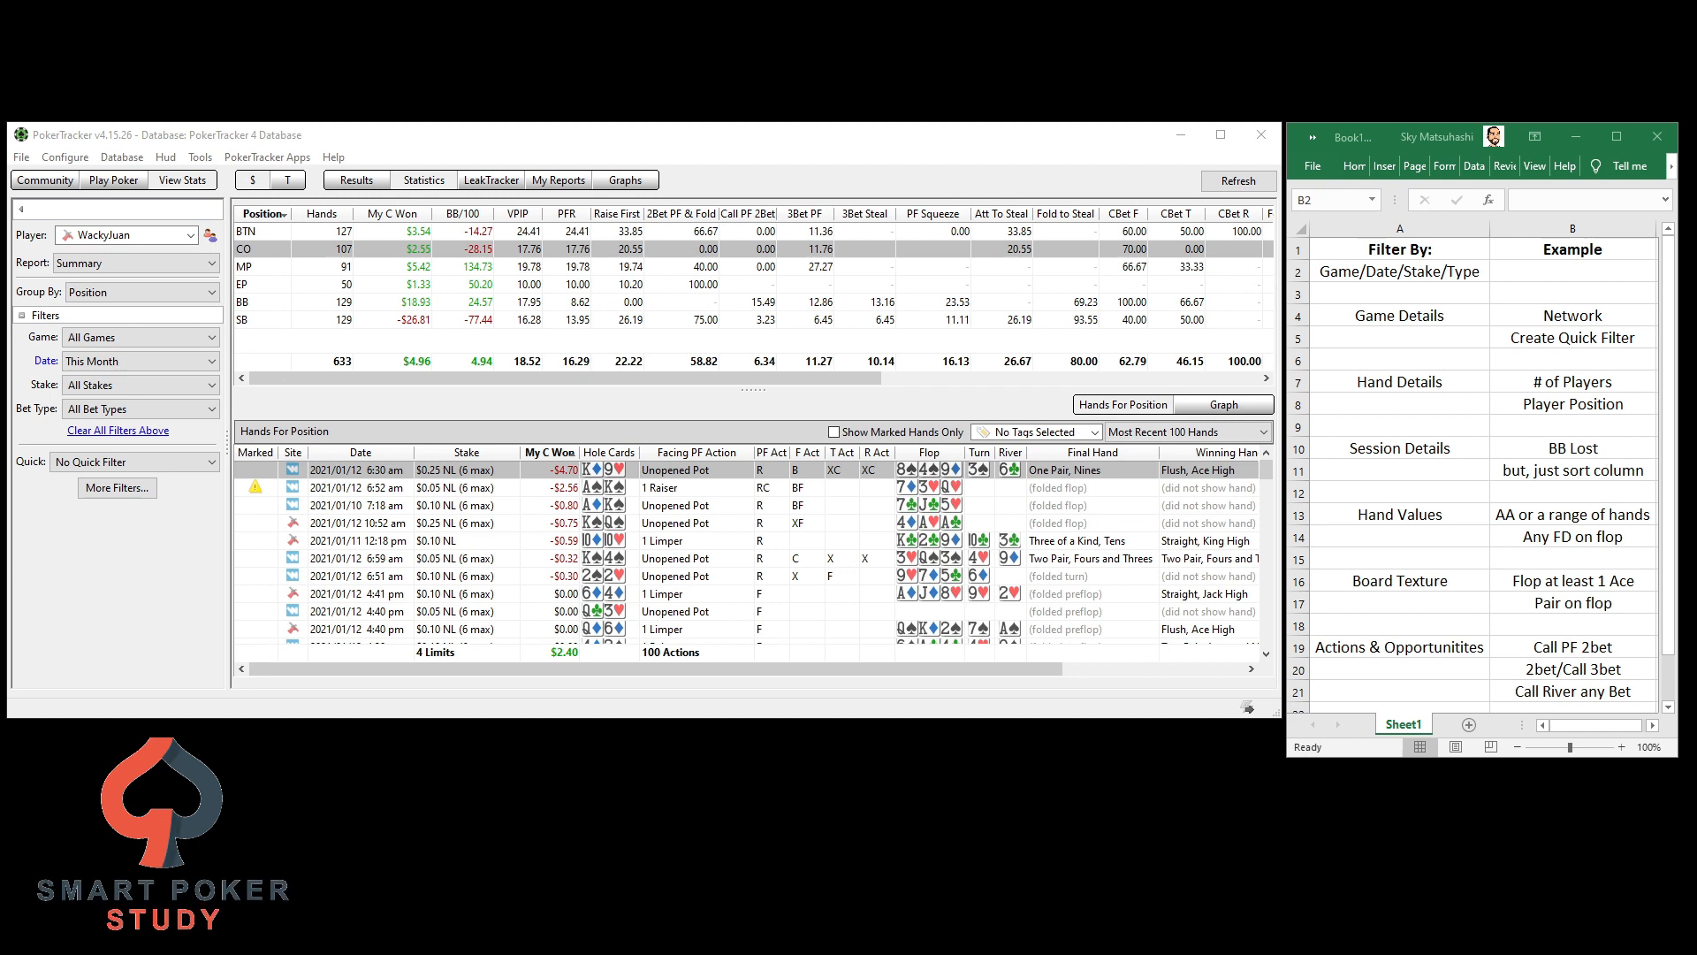
{"action": "mouse_move", "coordinate": [82, 557]}
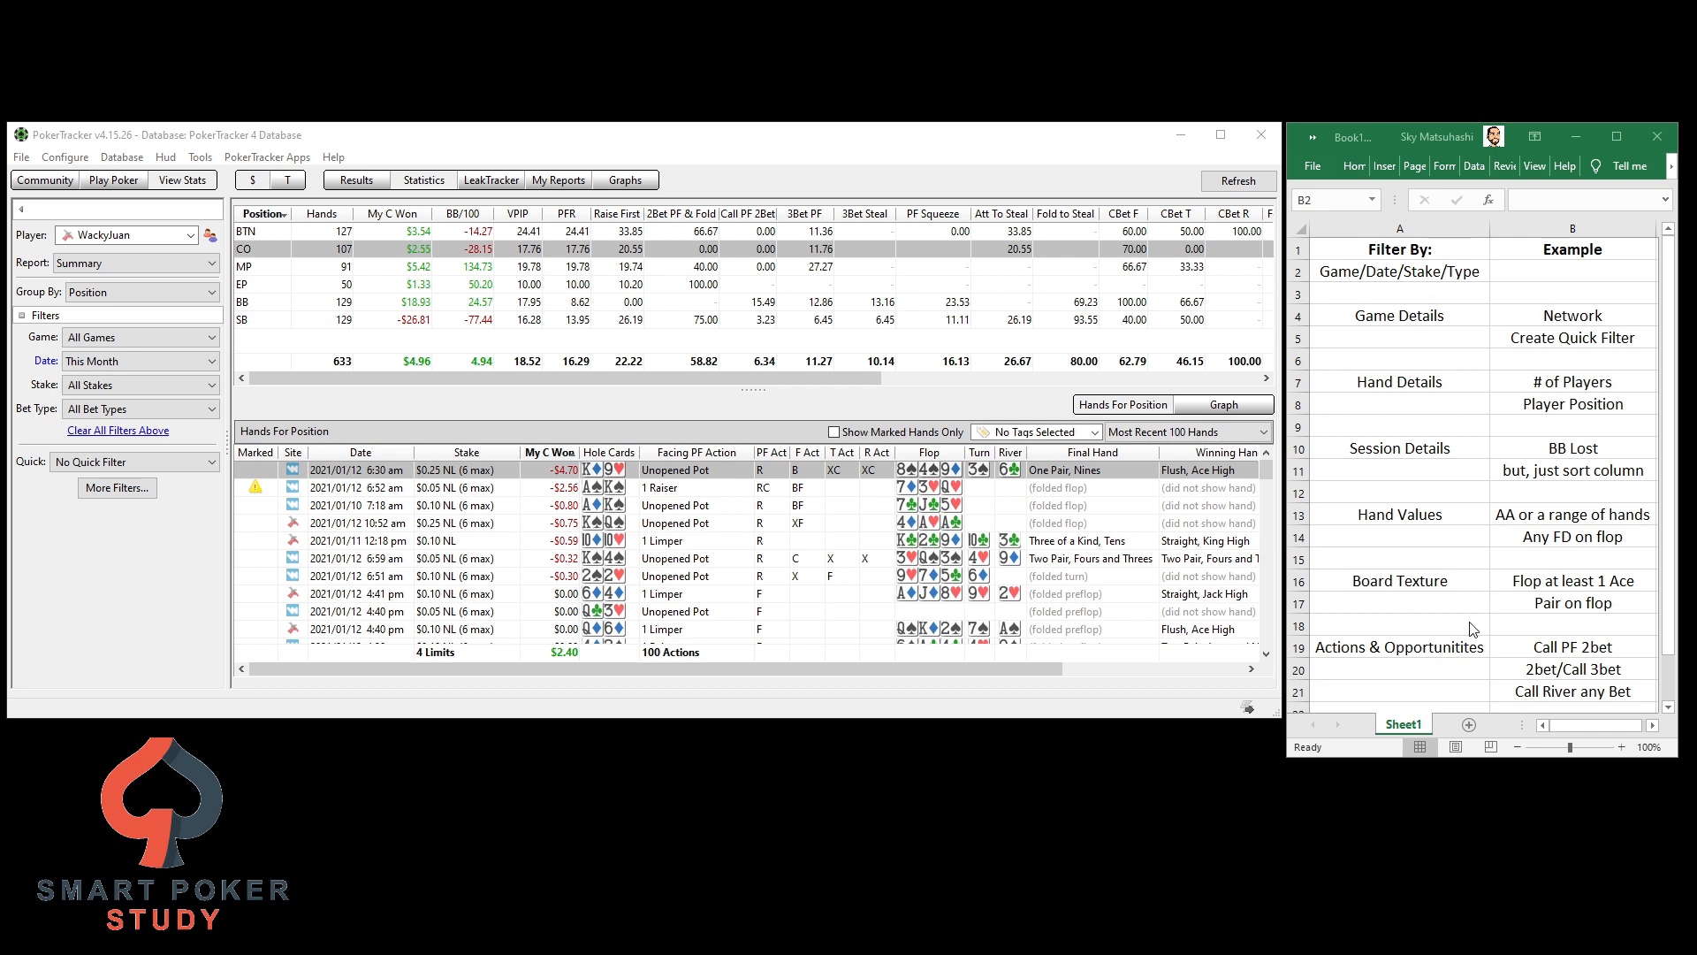
{"action": "mouse_move", "coordinate": [1416, 654]}
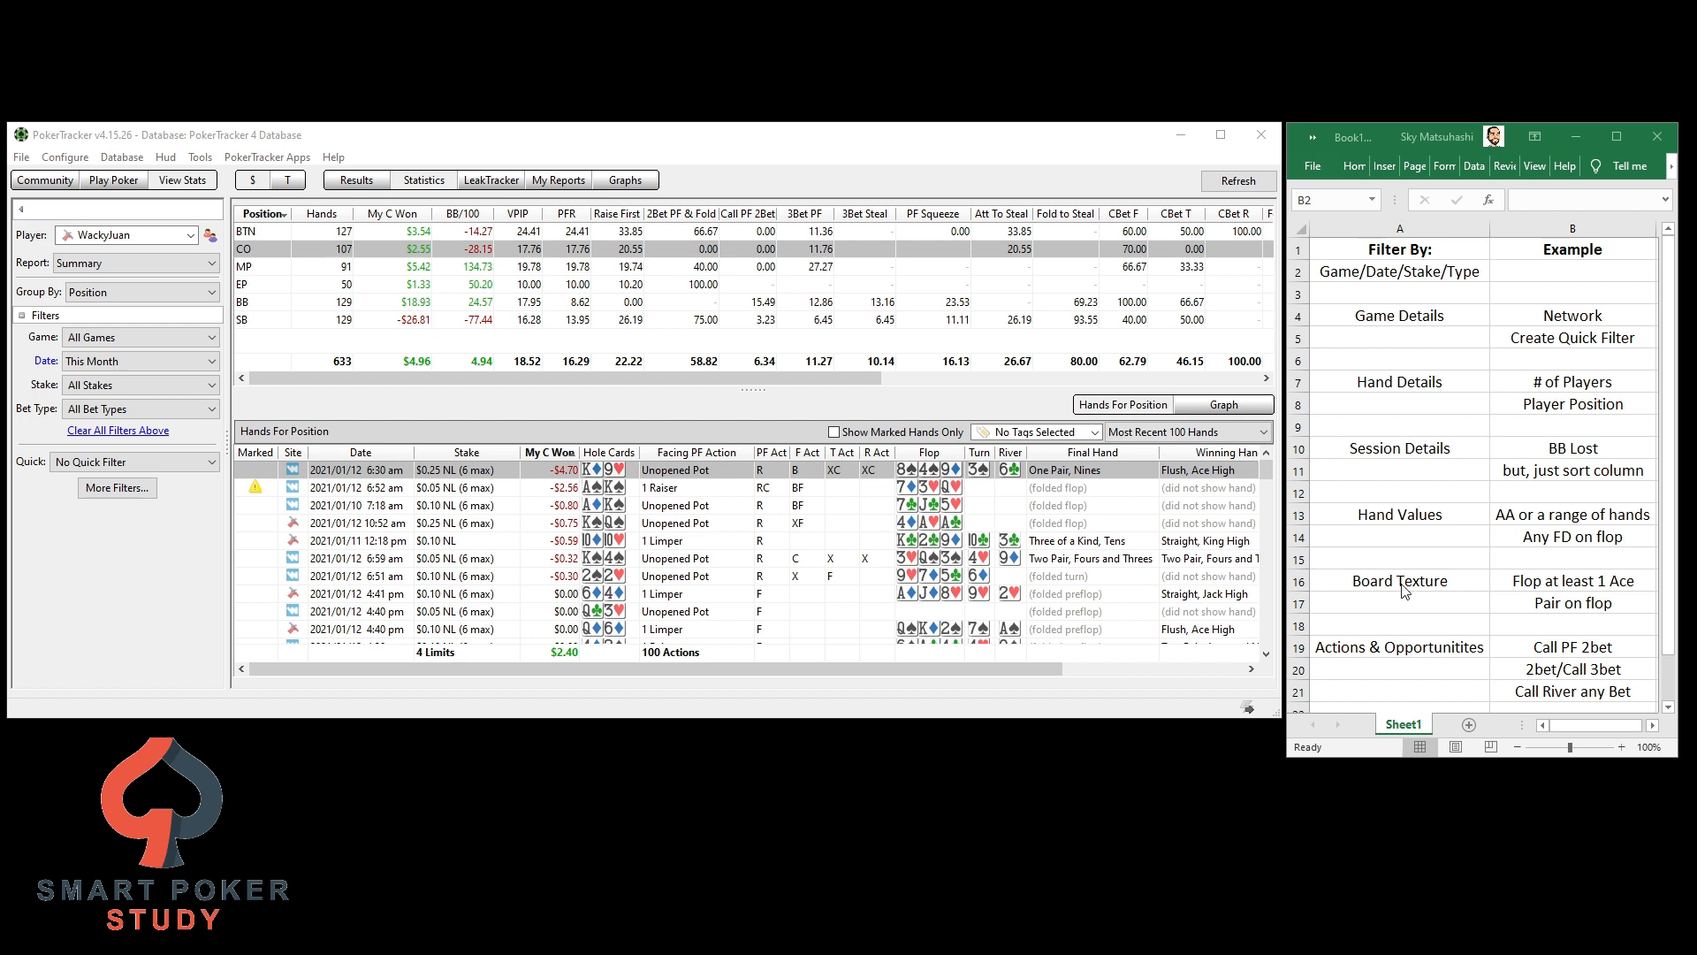
{"action": "mouse_move", "coordinate": [1390, 603]}
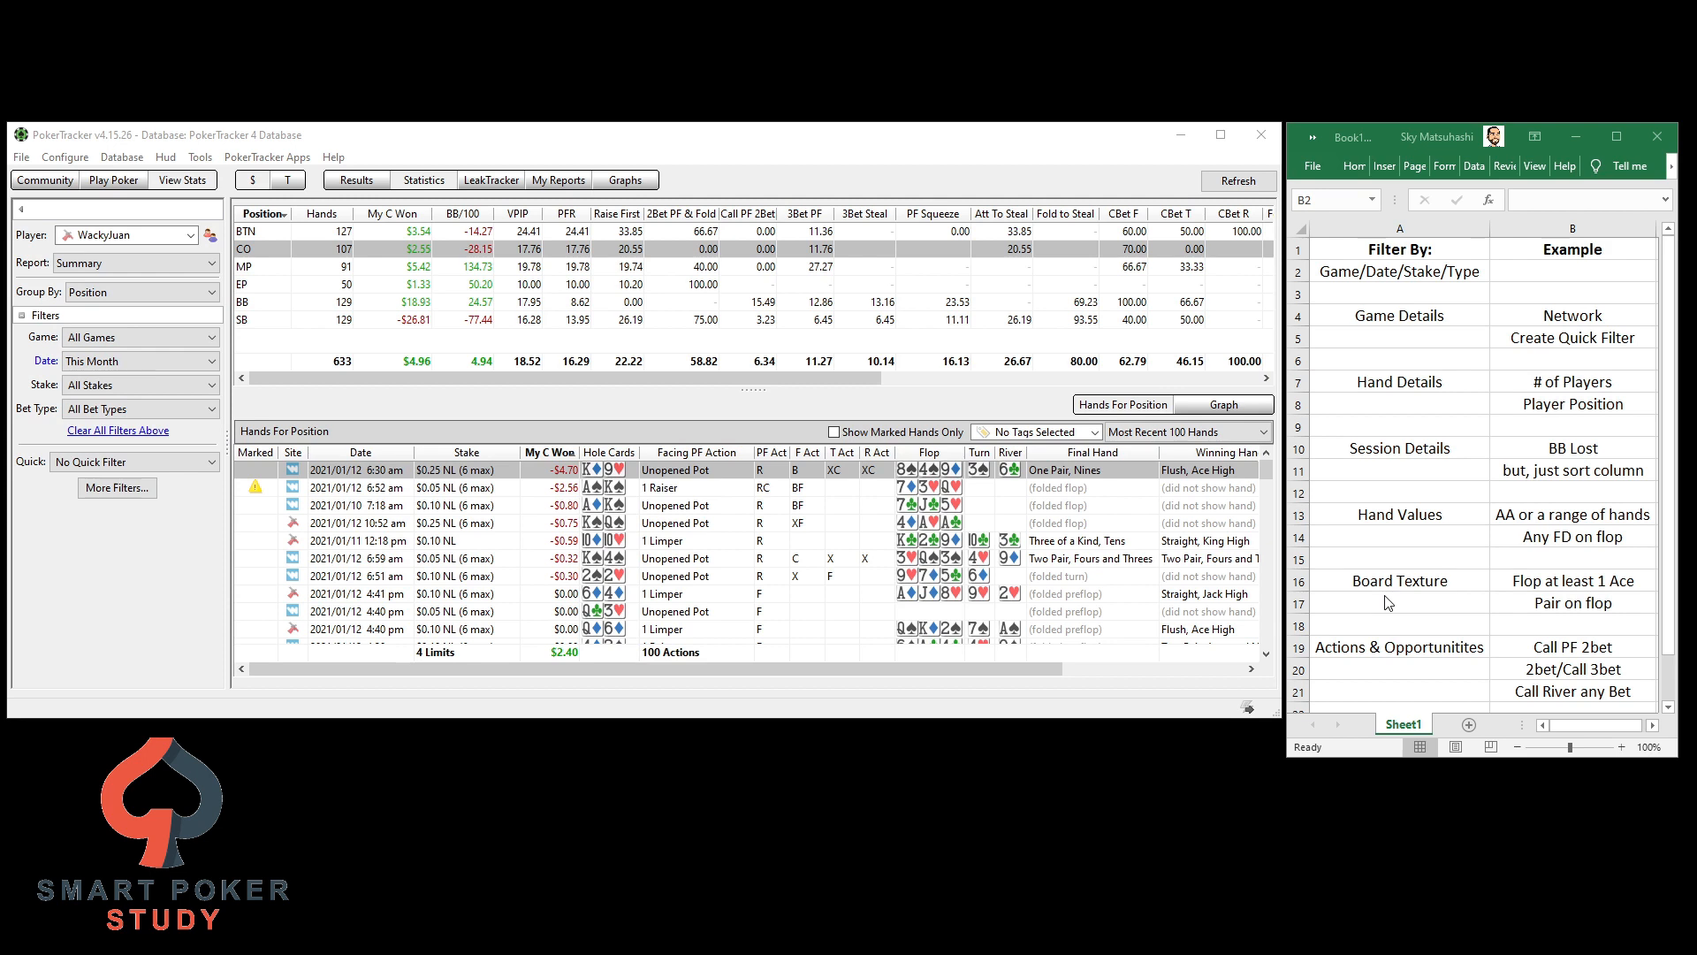
{"action": "mouse_move", "coordinate": [401, 170]}
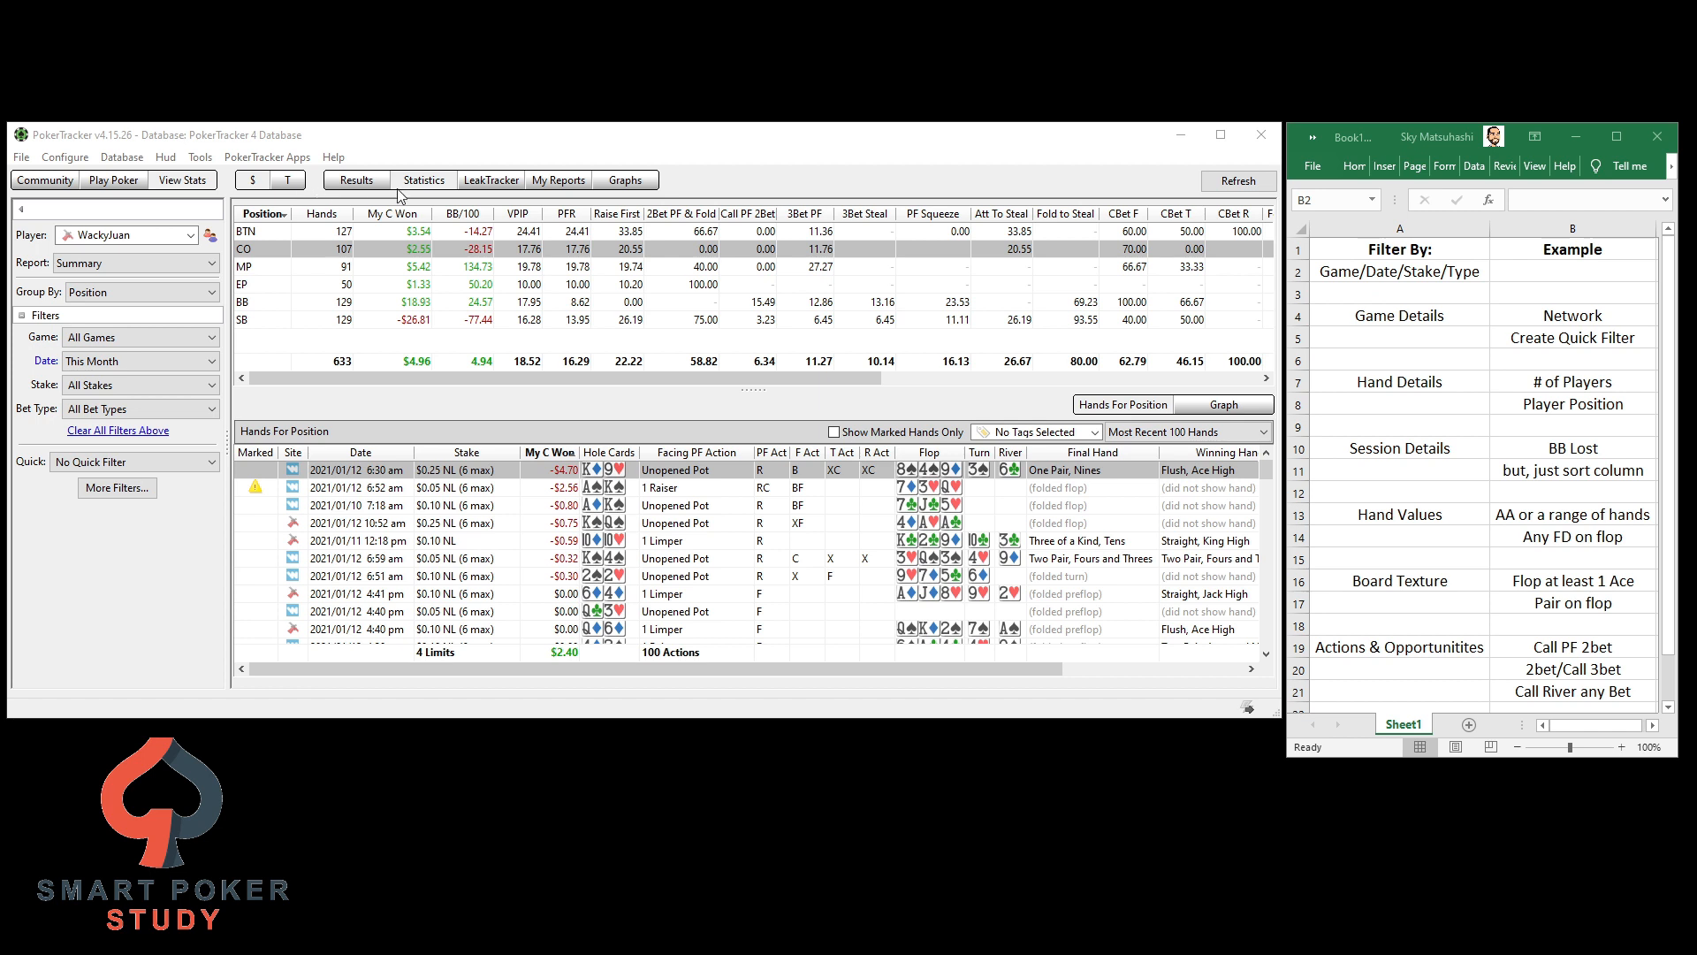
{"action": "mouse_move", "coordinate": [1346, 315]}
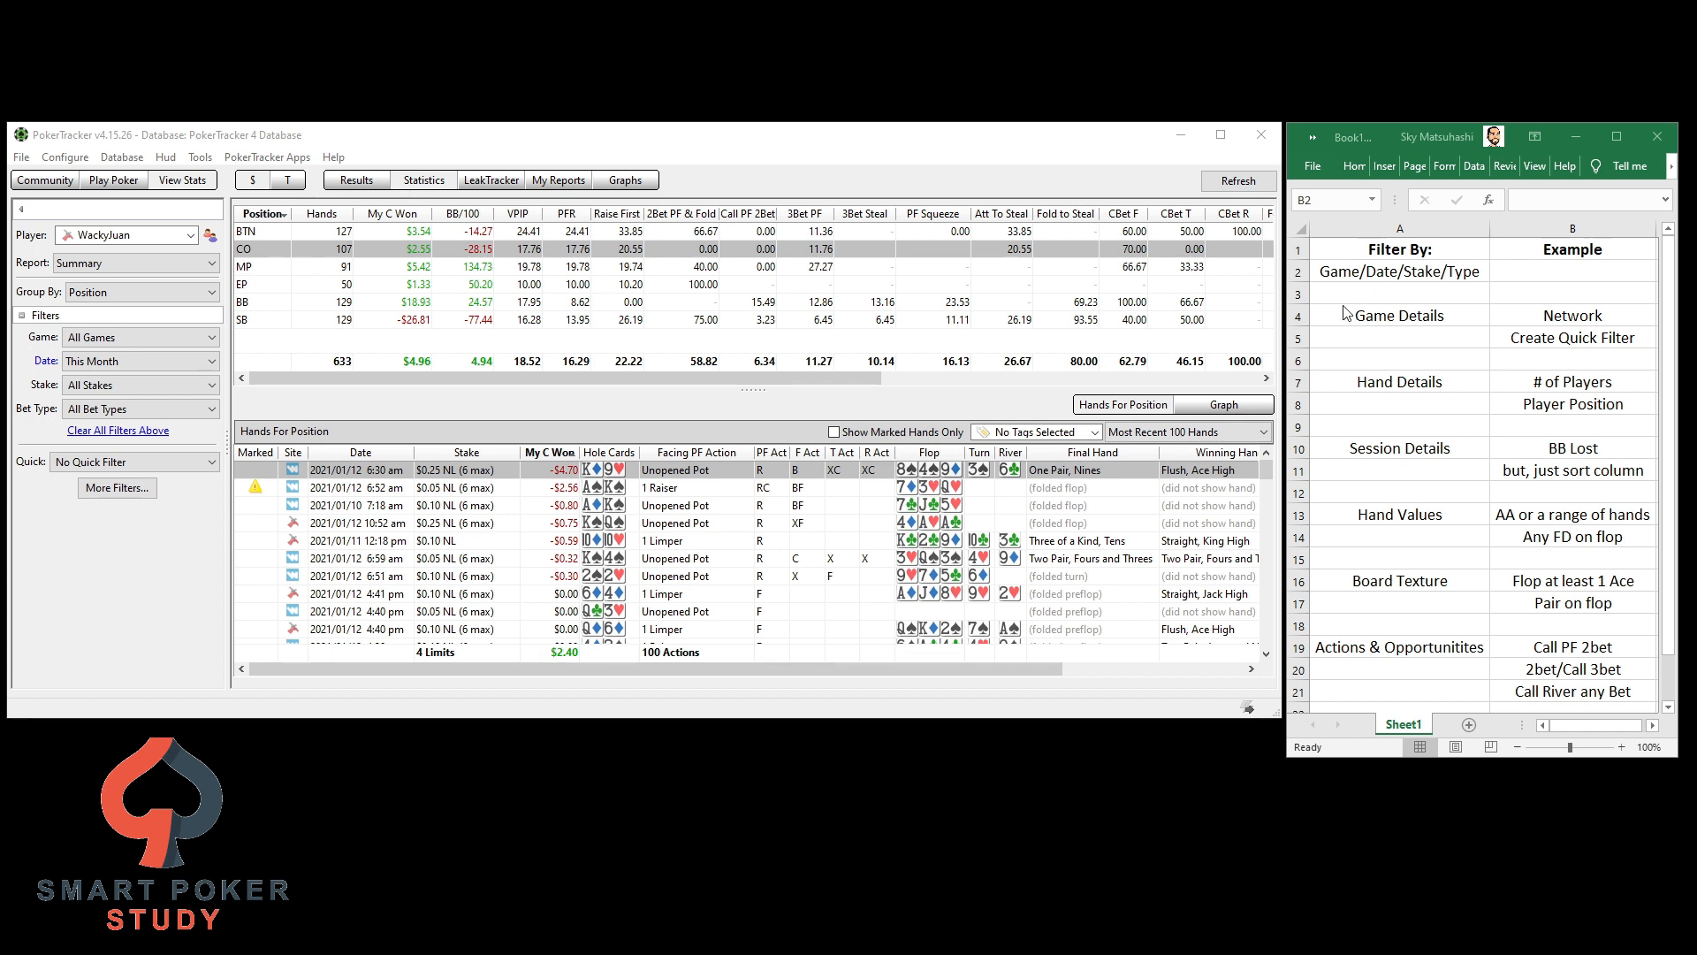
Browse the sidebar game type, date range and bet type choices, then reach Game Details in Cash Filters
{"action": "left_click", "coordinate": [138, 336]}
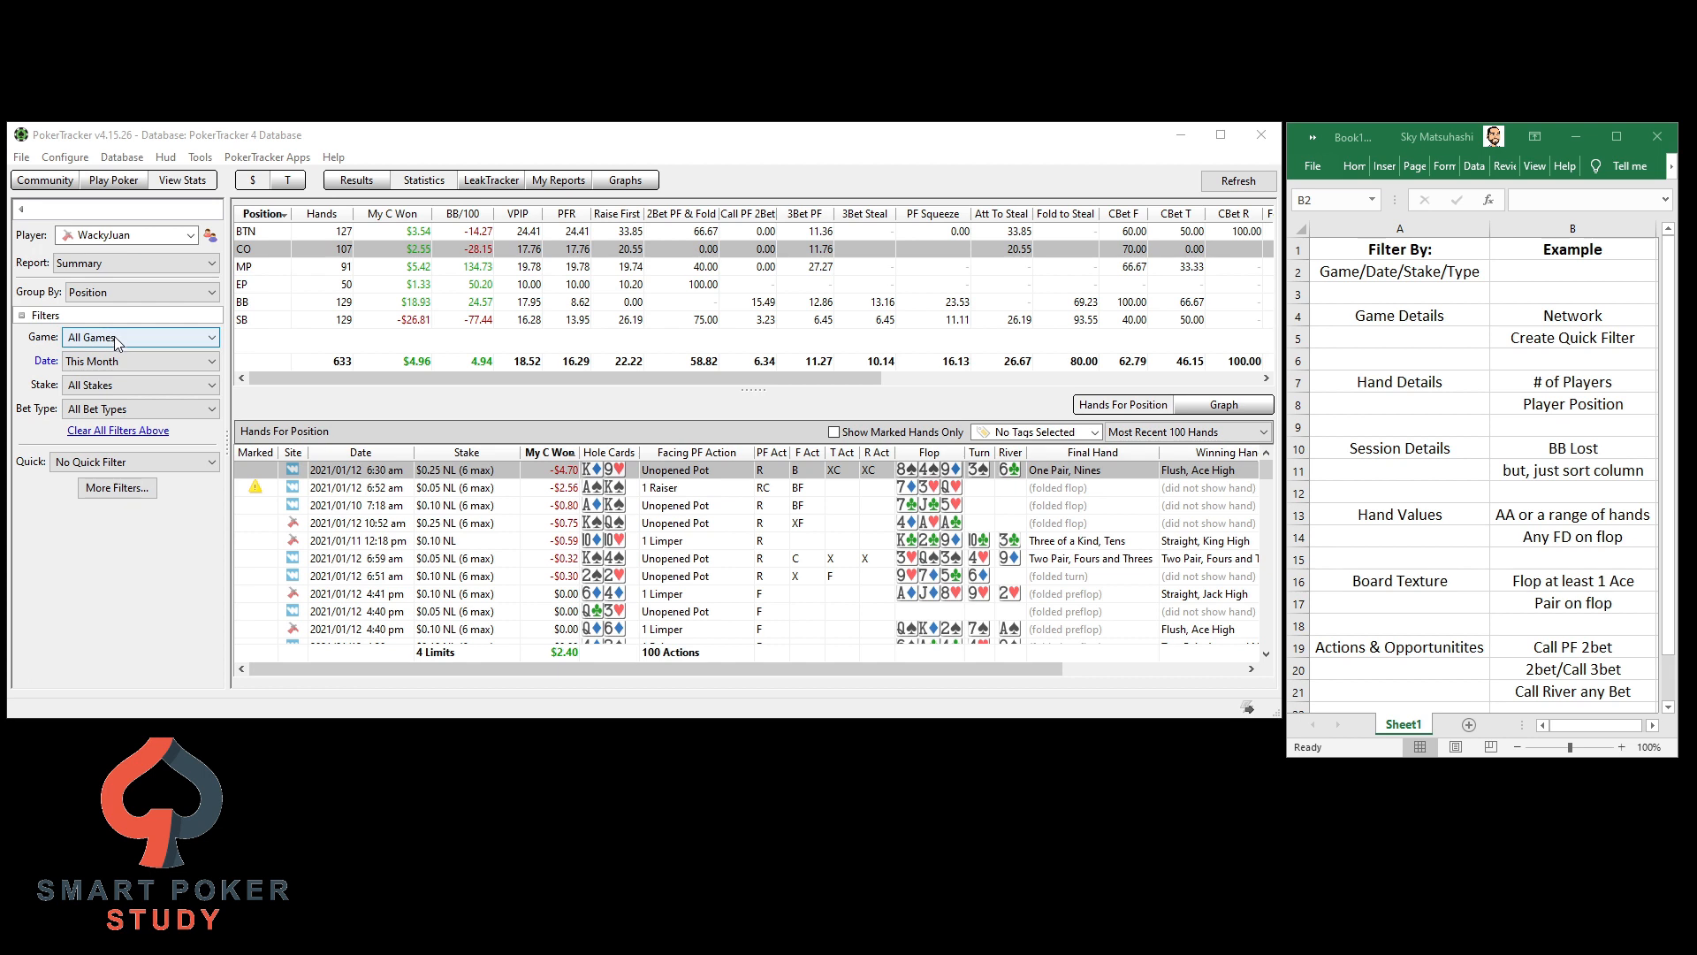
{"action": "mouse_move", "coordinate": [122, 348]}
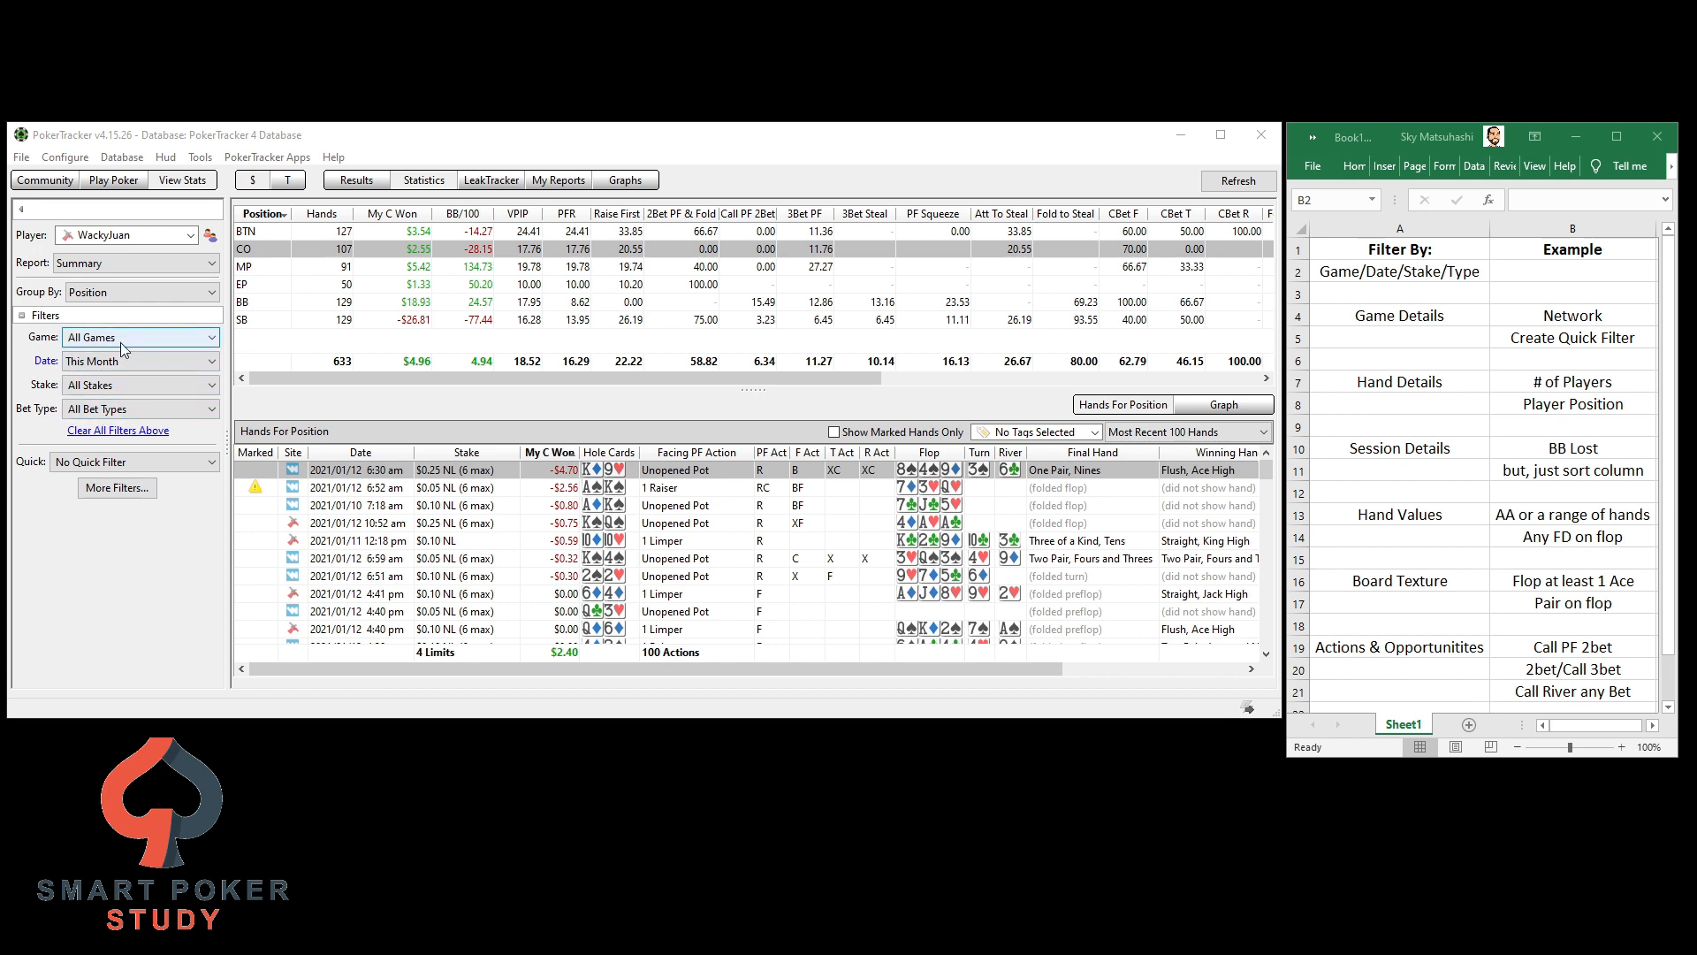
{"action": "left_click", "coordinate": [138, 336]}
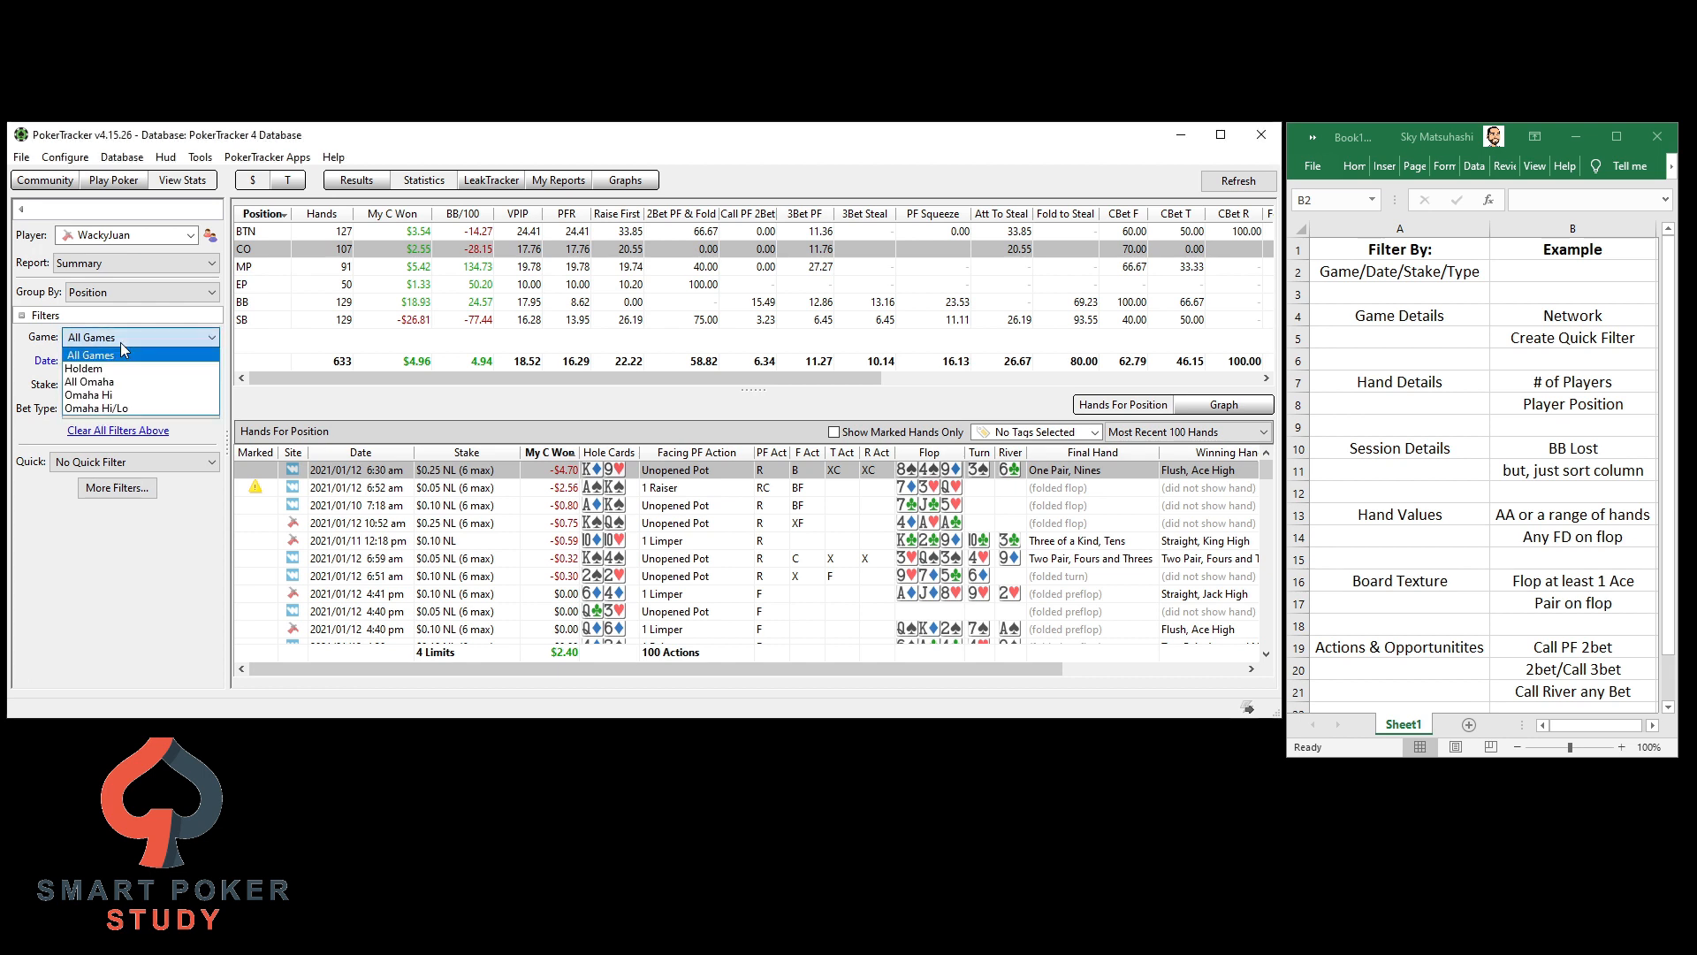
{"action": "mouse_move", "coordinate": [83, 367]}
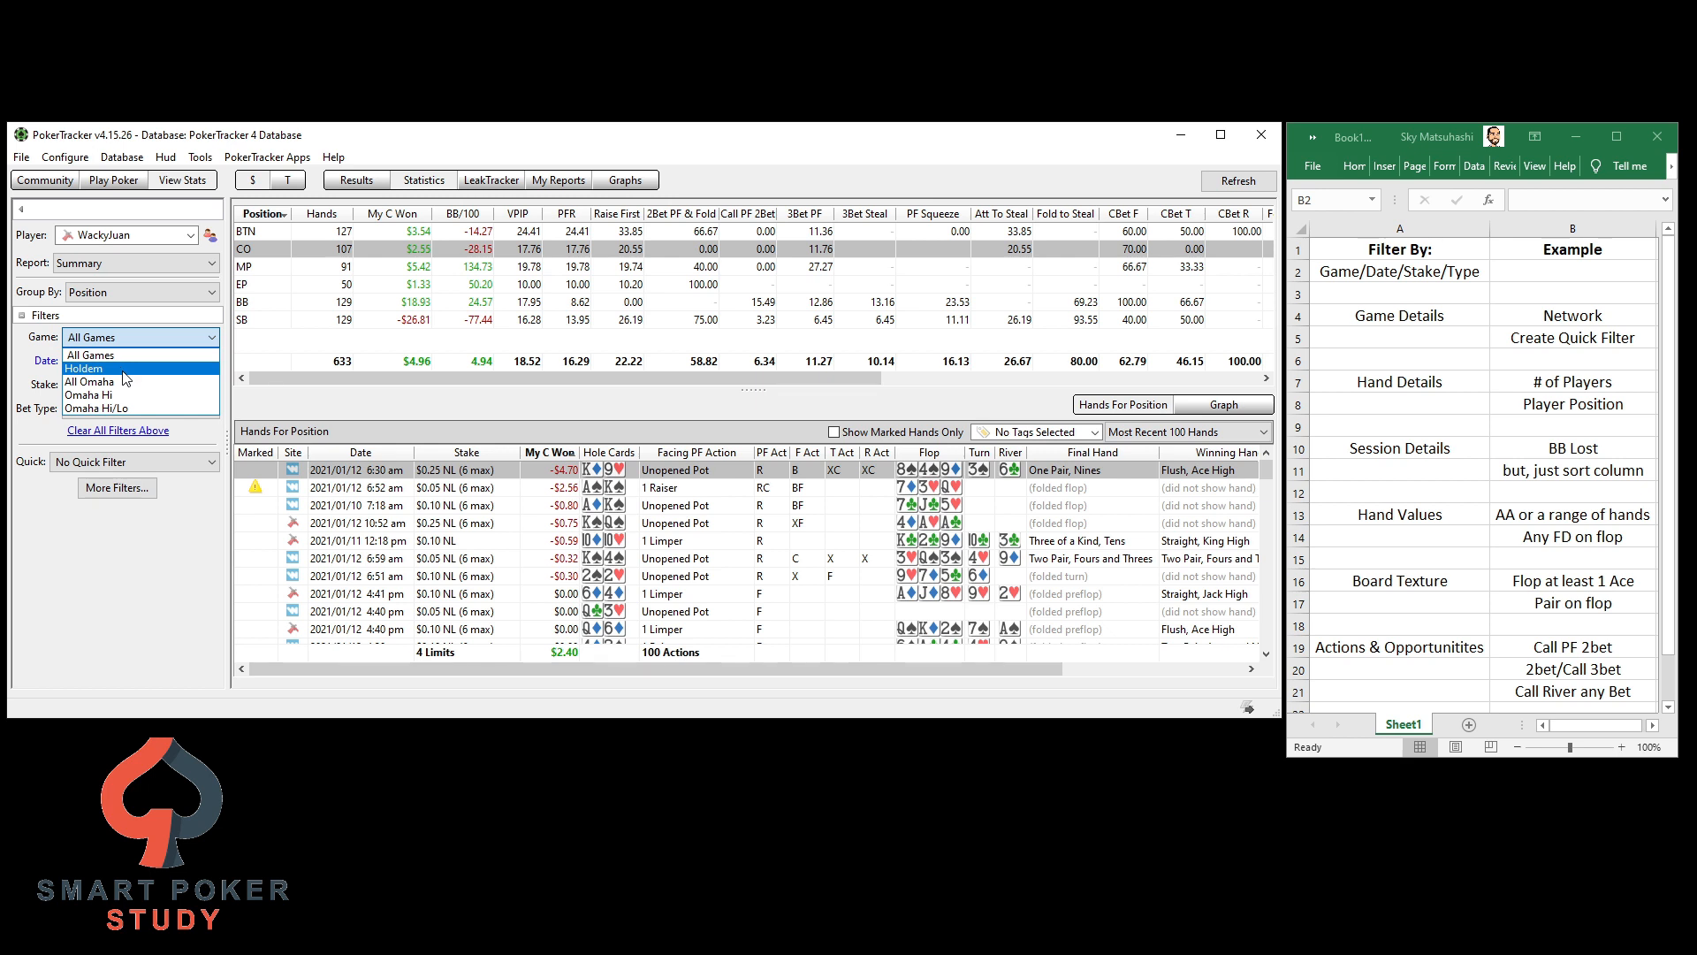
{"action": "left_click", "coordinate": [138, 336]}
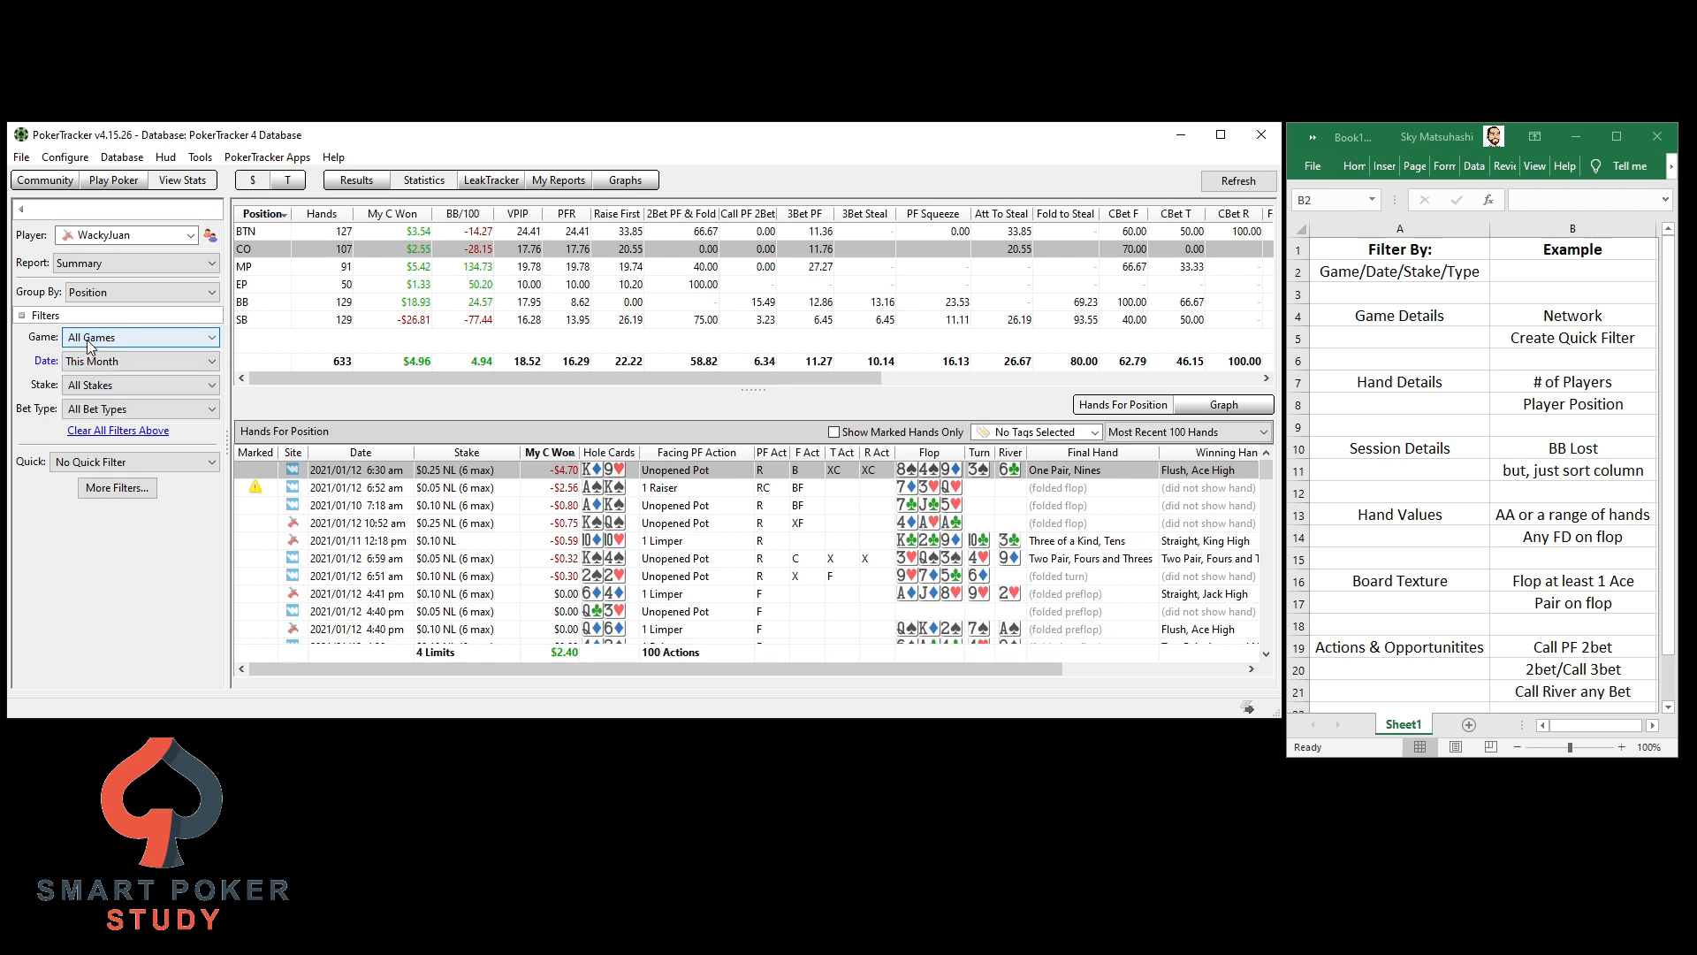
{"action": "left_click", "coordinate": [139, 361]}
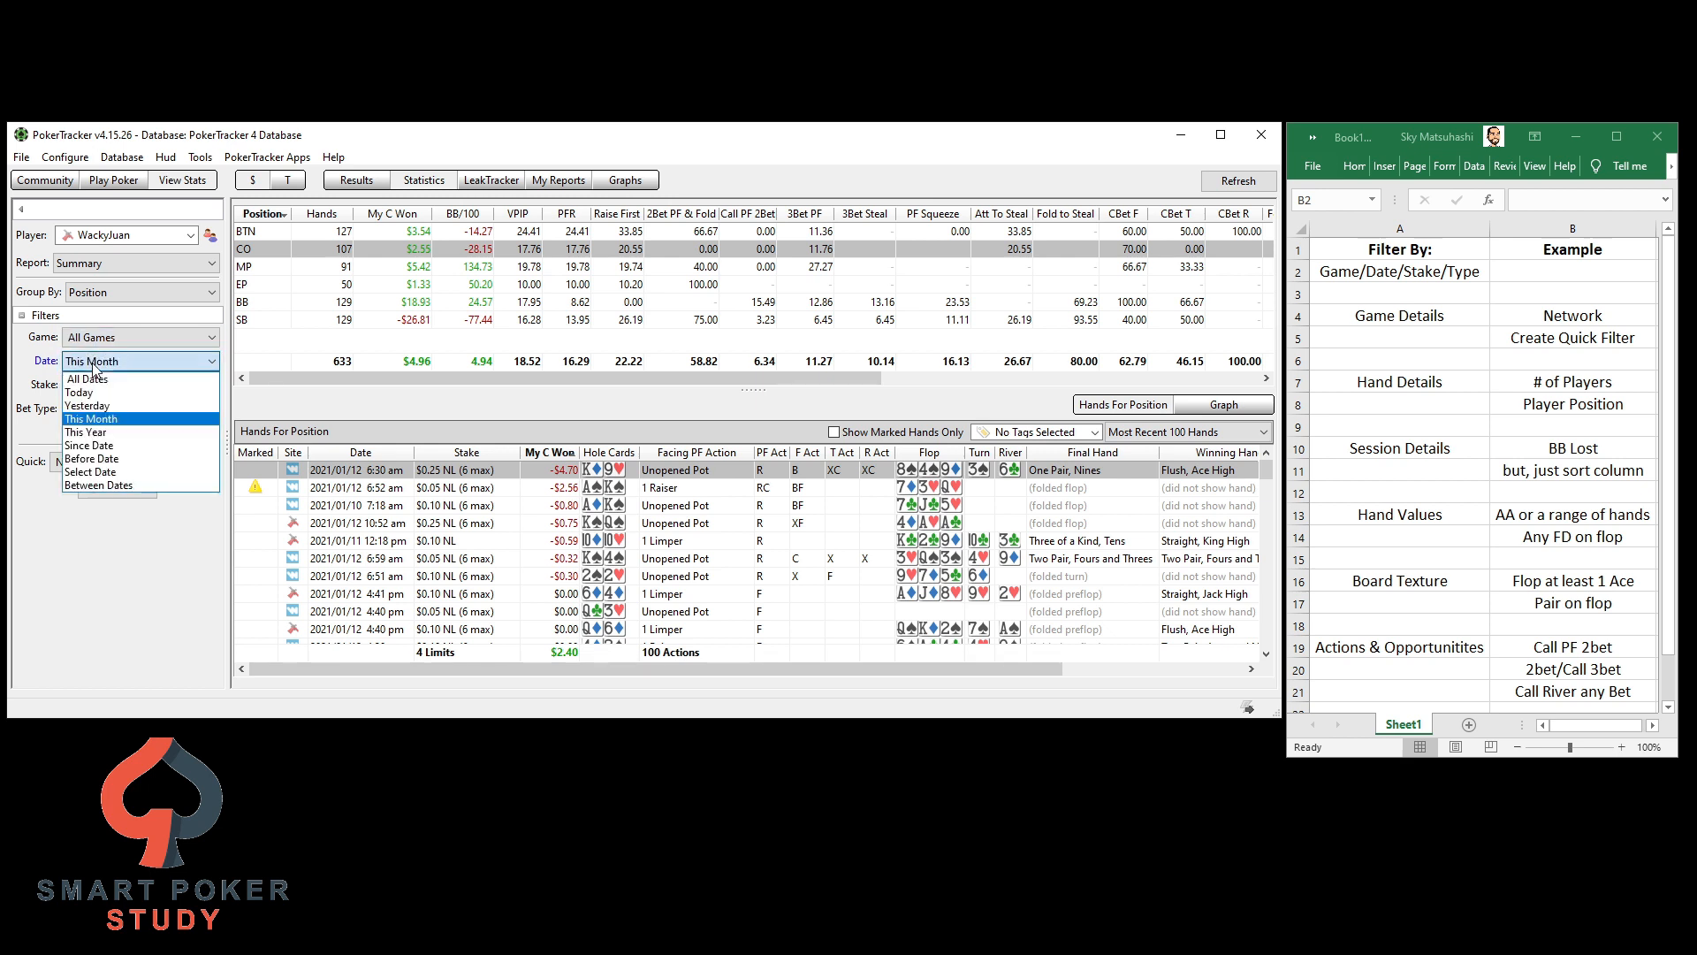
{"action": "mouse_move", "coordinate": [80, 392]}
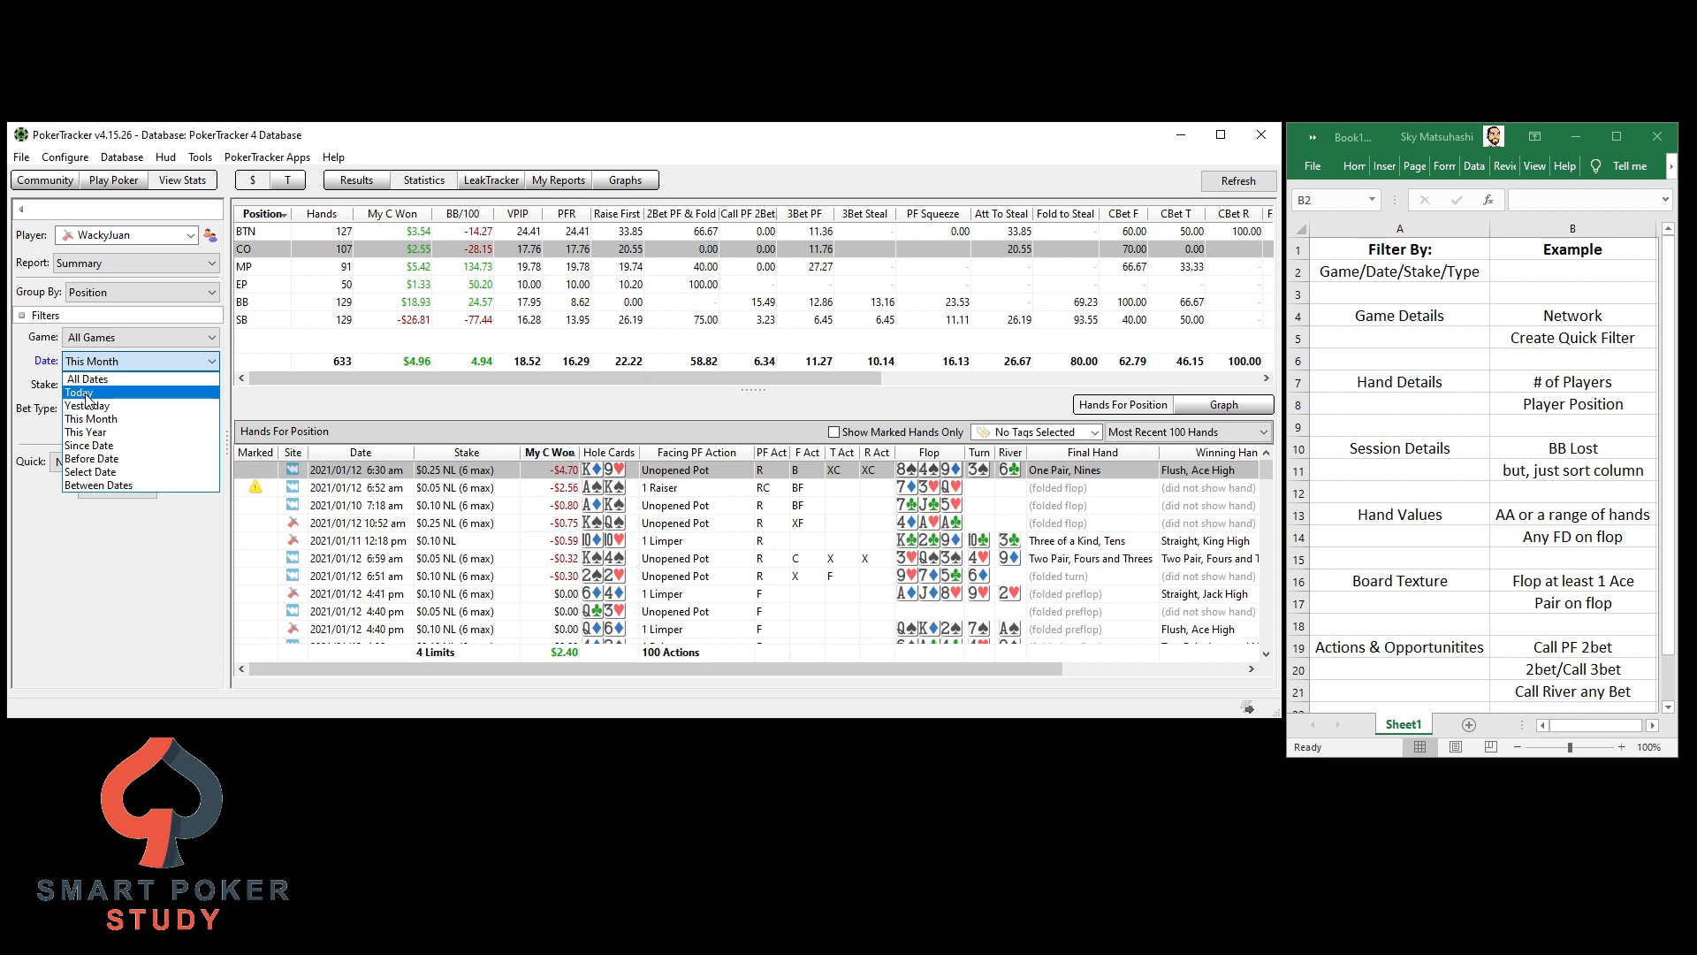
{"action": "mouse_move", "coordinate": [97, 472]}
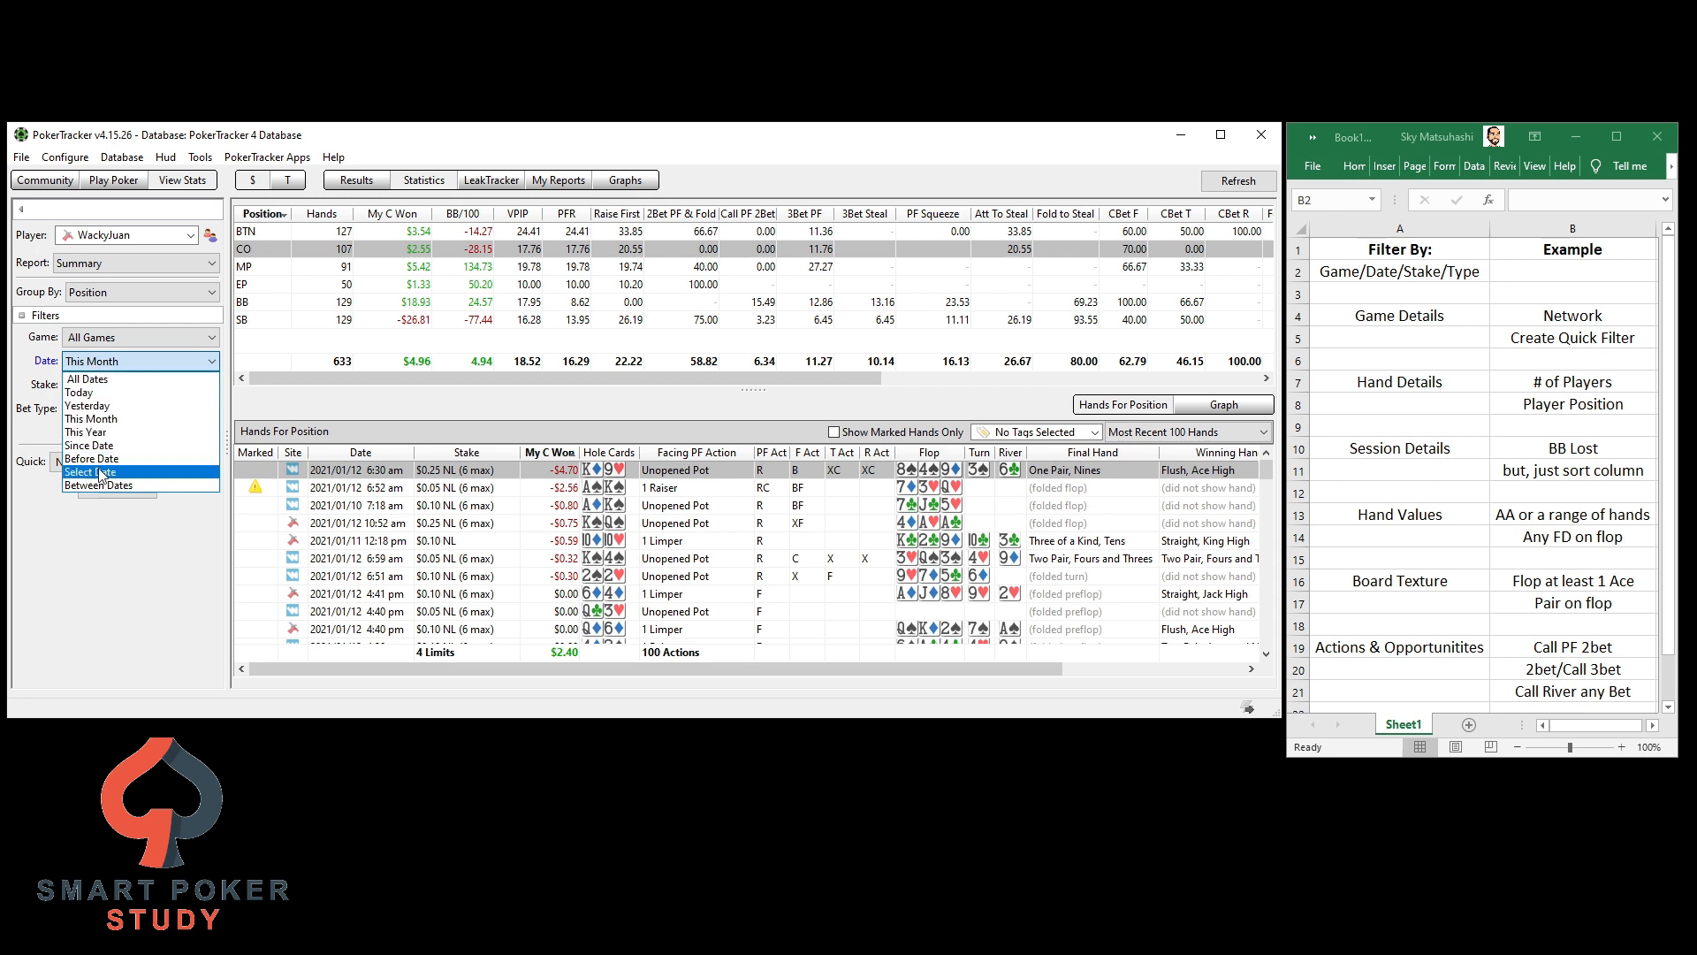
{"action": "mouse_move", "coordinate": [99, 458]}
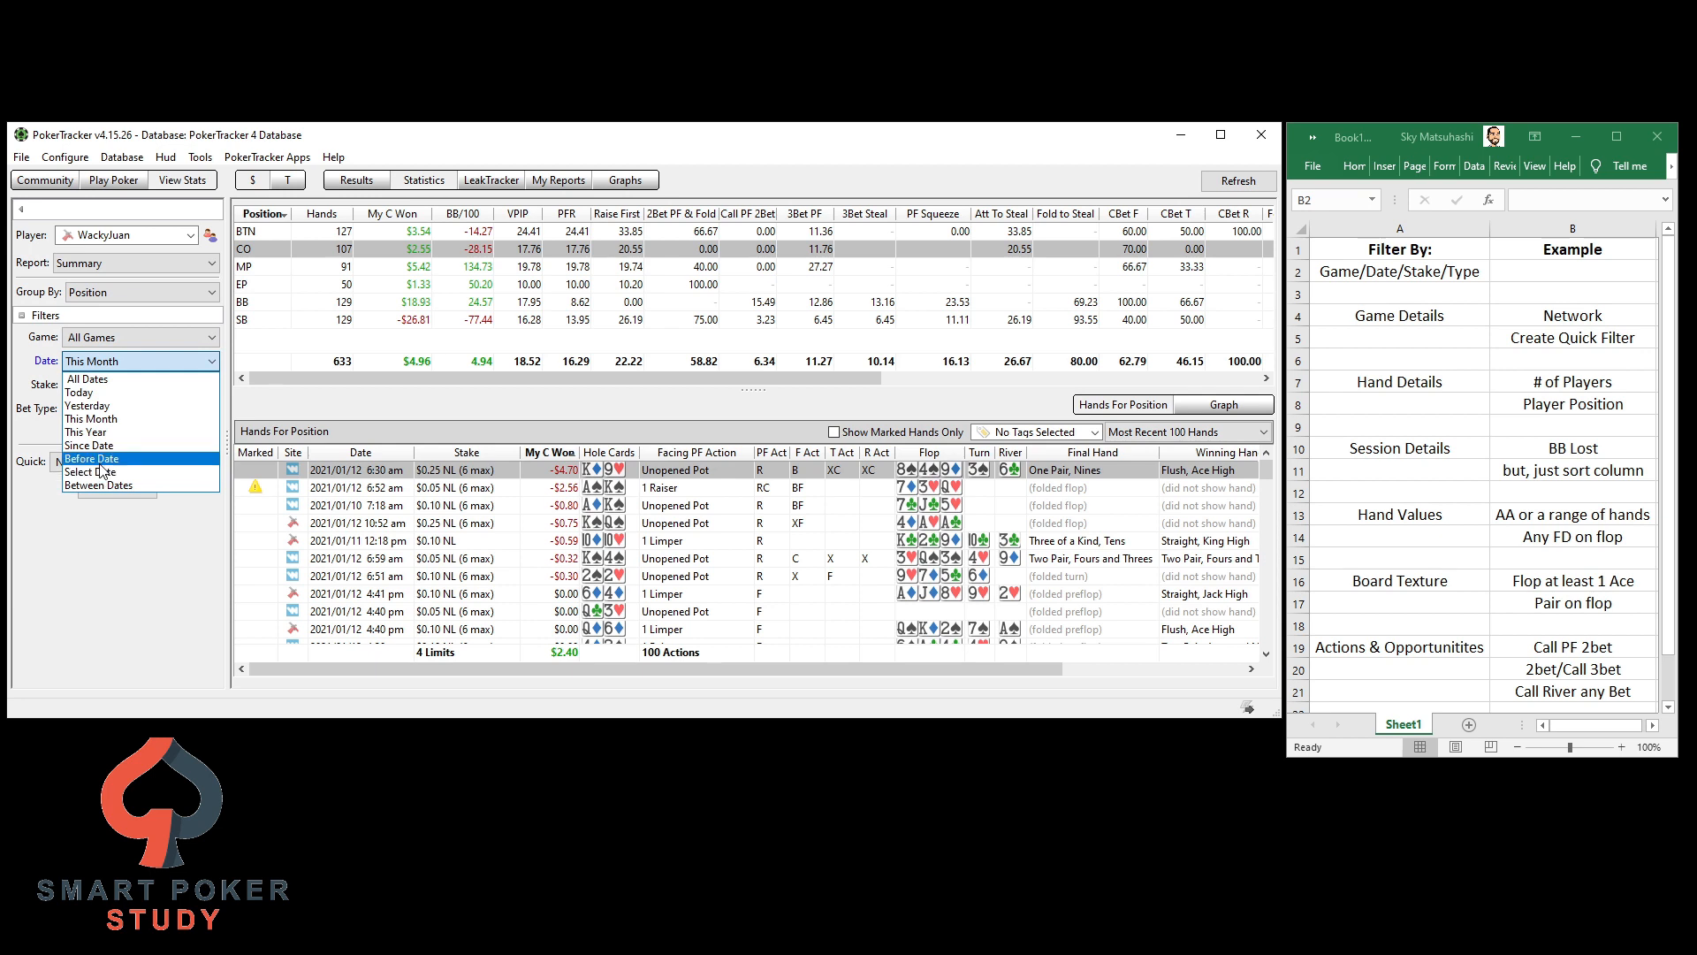
{"action": "mouse_move", "coordinate": [87, 407]}
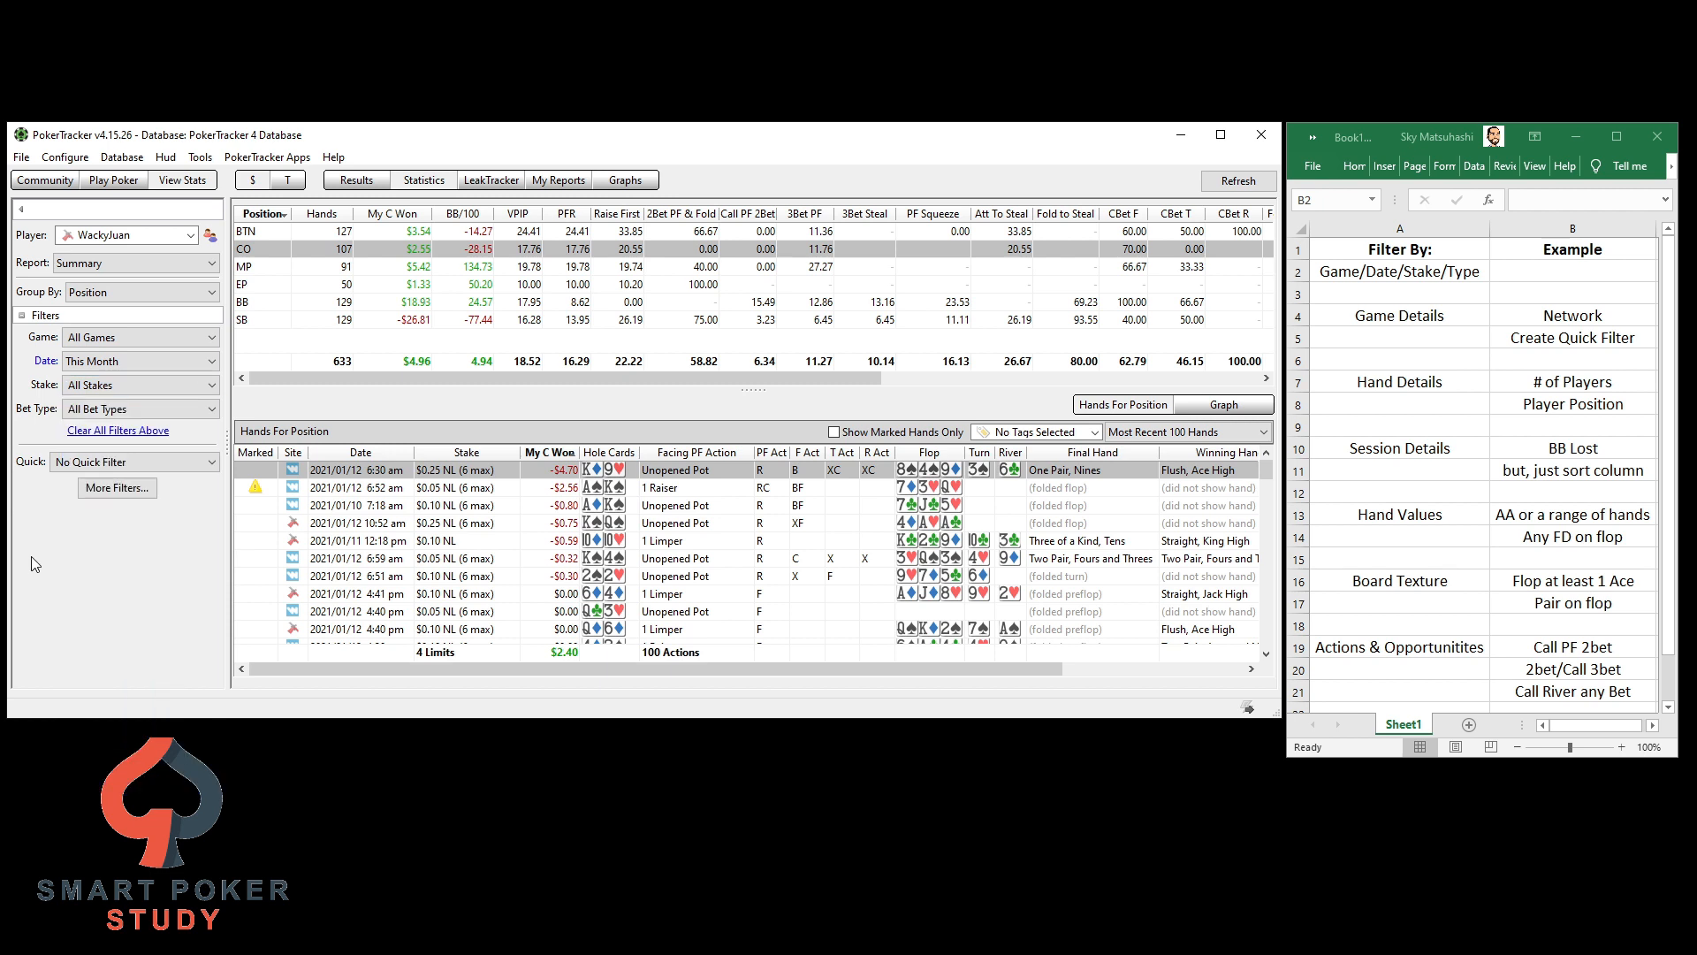
{"action": "mouse_move", "coordinate": [398, 511]}
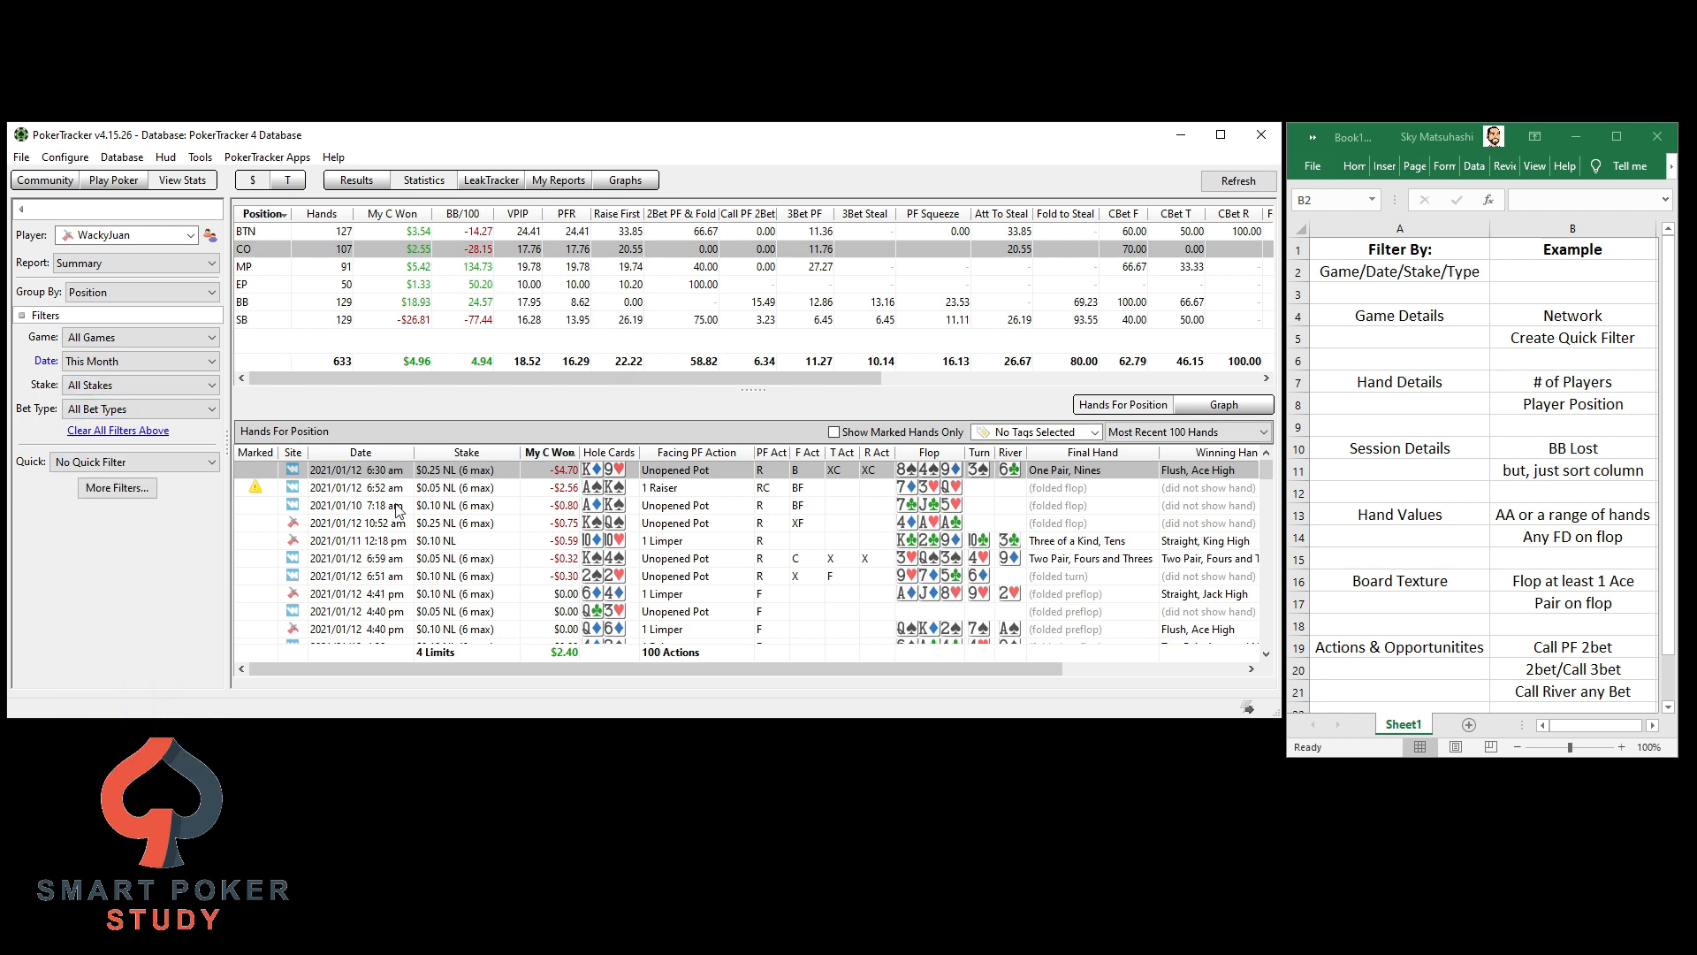
{"action": "mouse_move", "coordinate": [442, 515]}
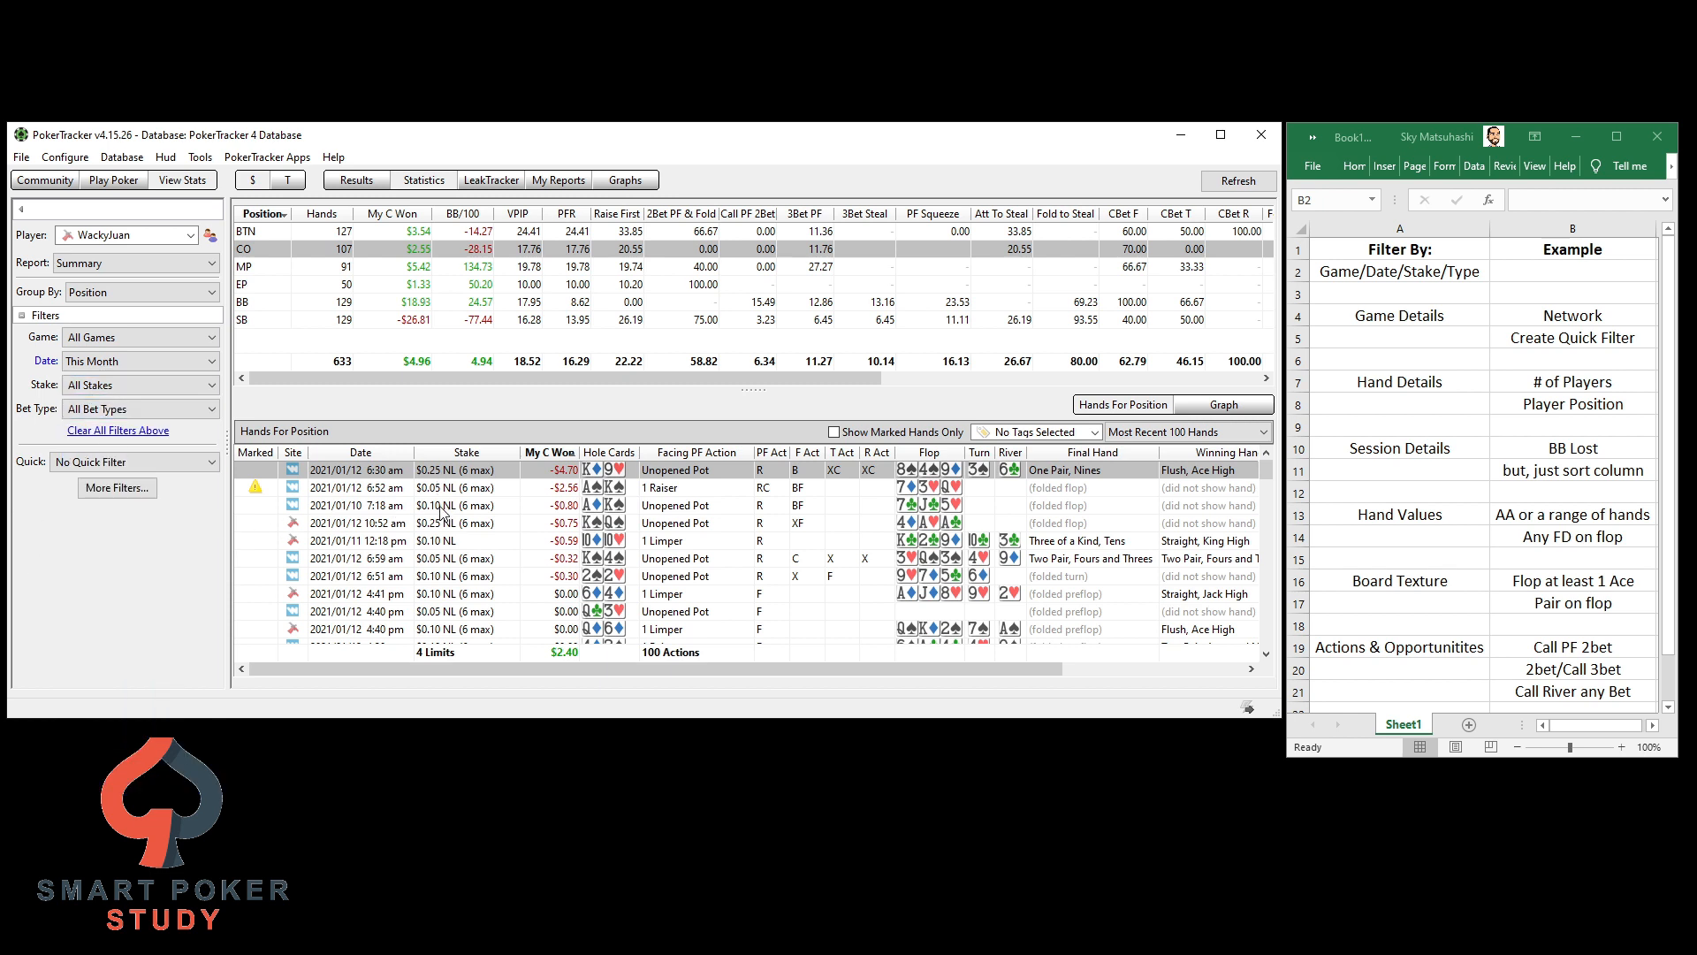
{"action": "mouse_move", "coordinate": [338, 557]}
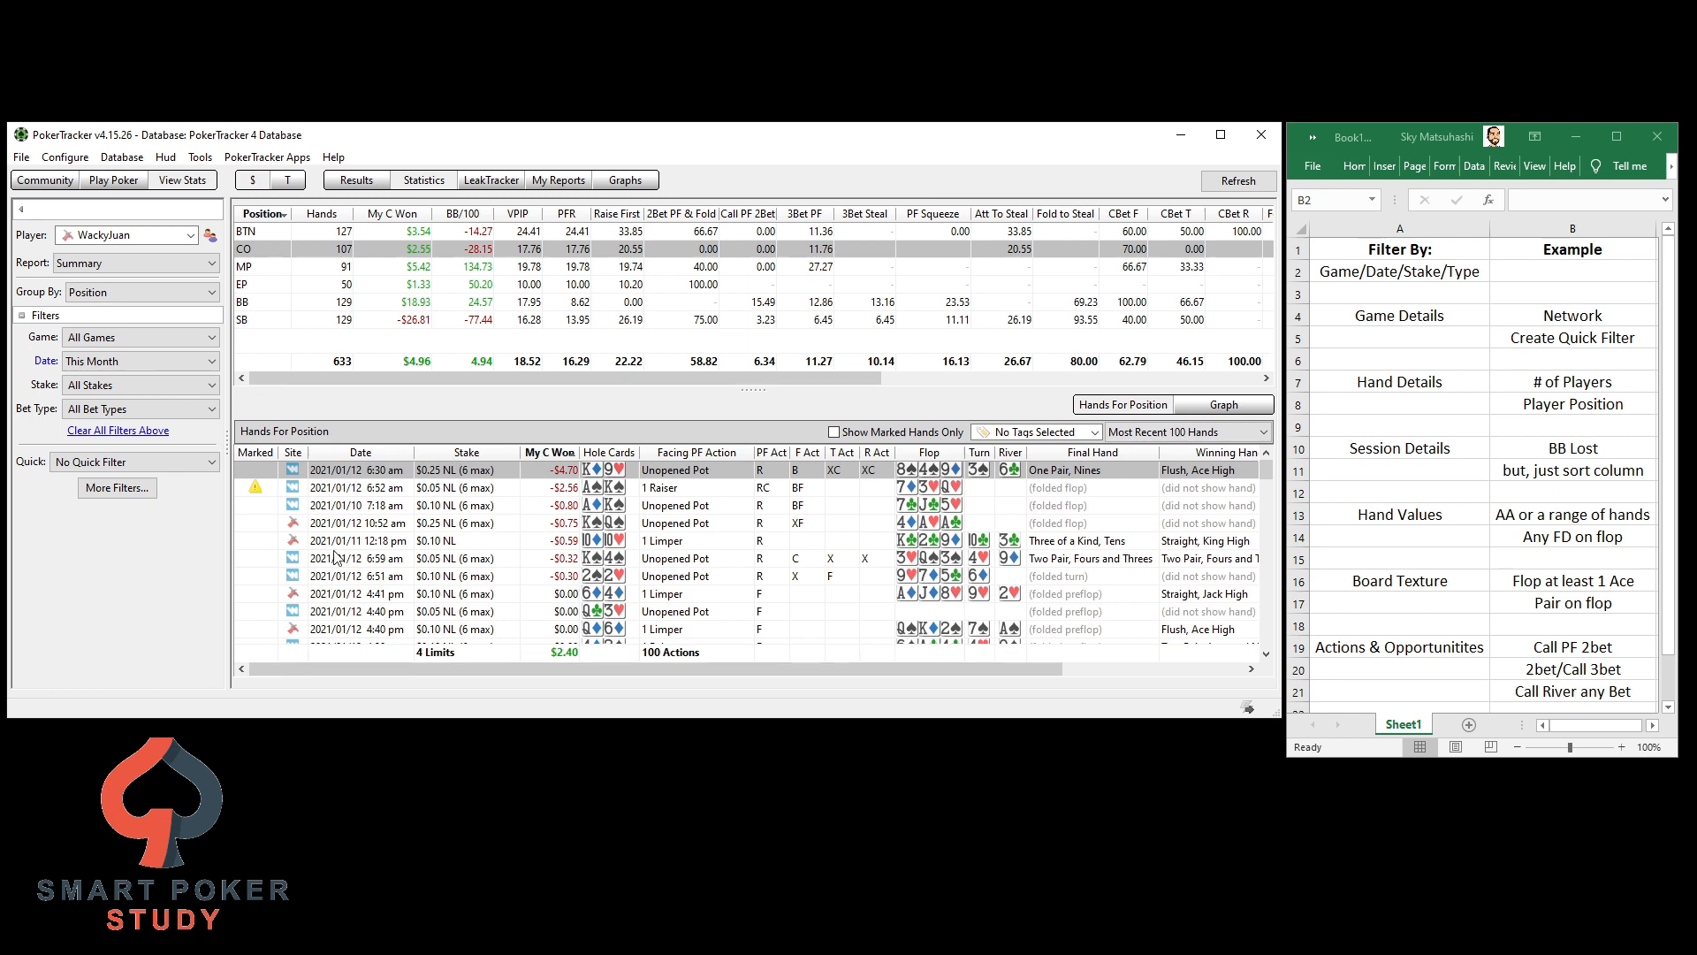
{"action": "left_click", "coordinate": [138, 409]}
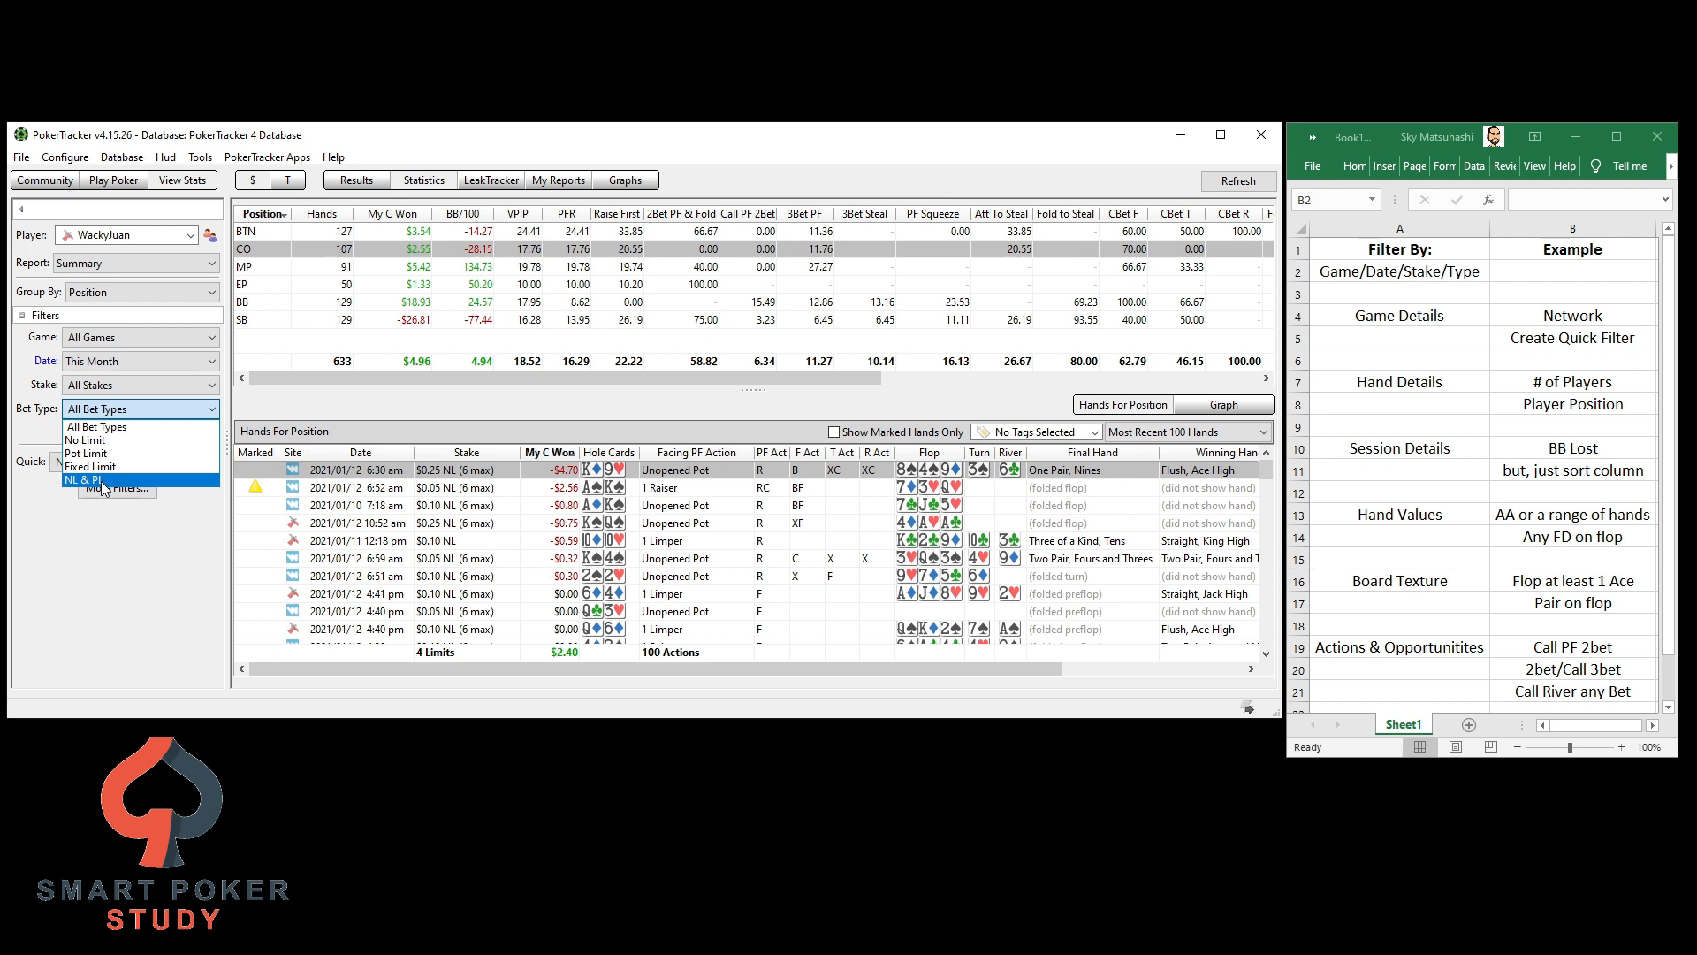
{"action": "mouse_move", "coordinate": [87, 440]}
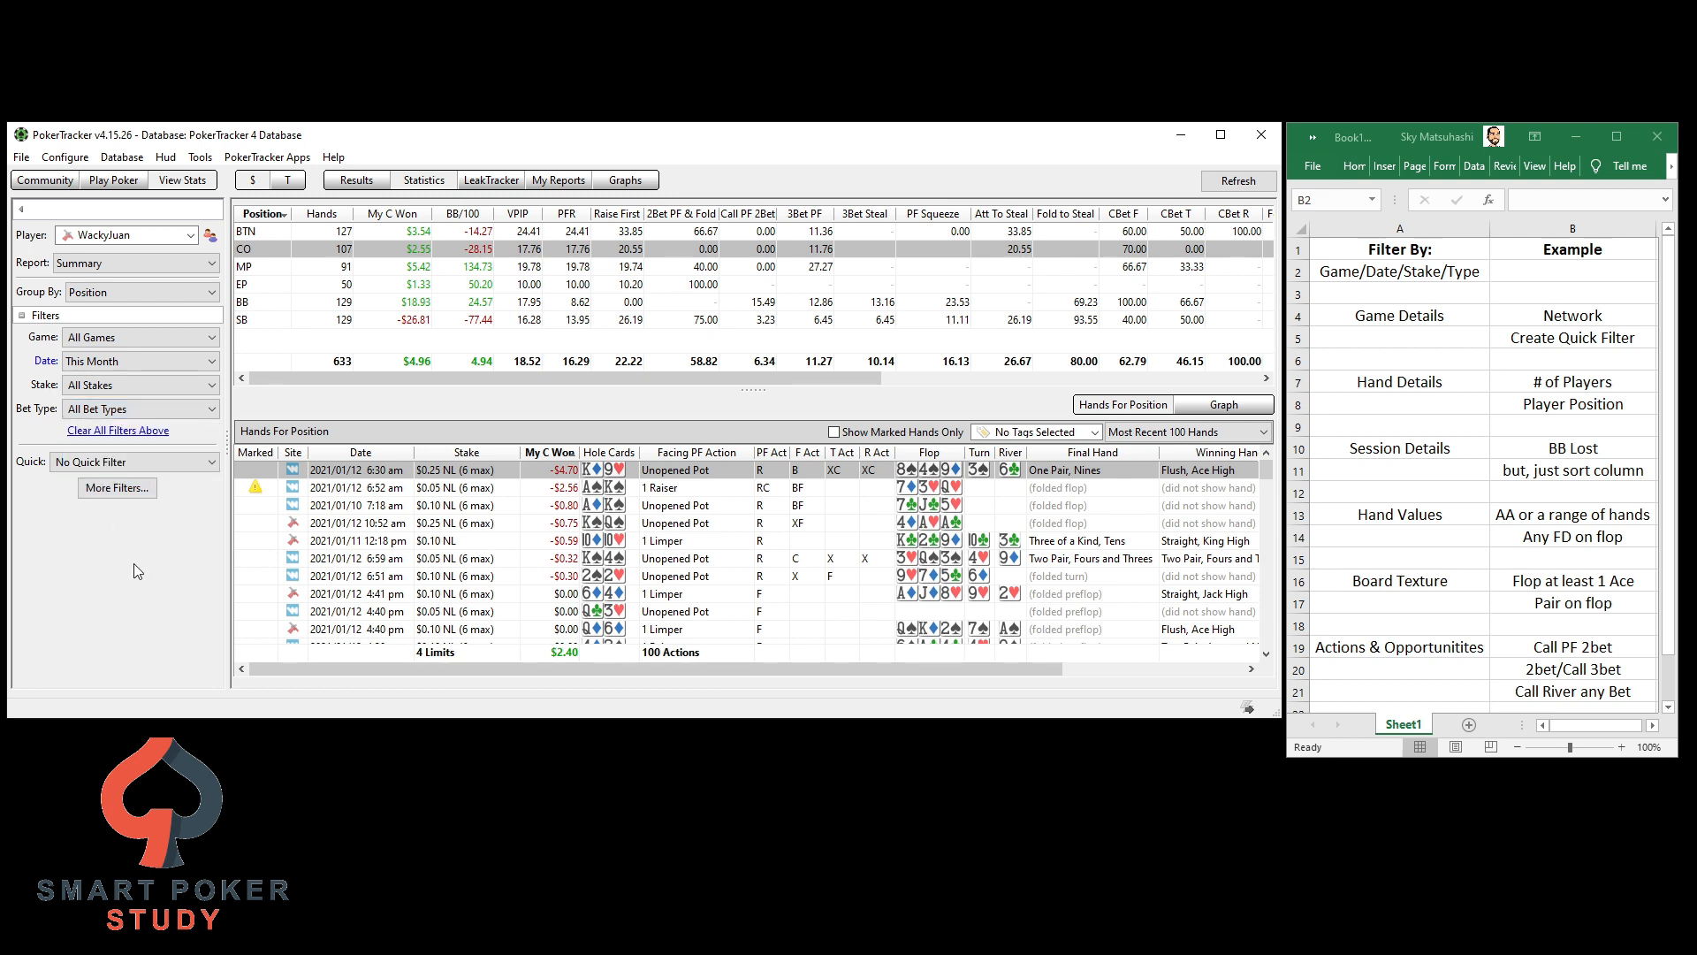
{"action": "mouse_move", "coordinate": [122, 322]}
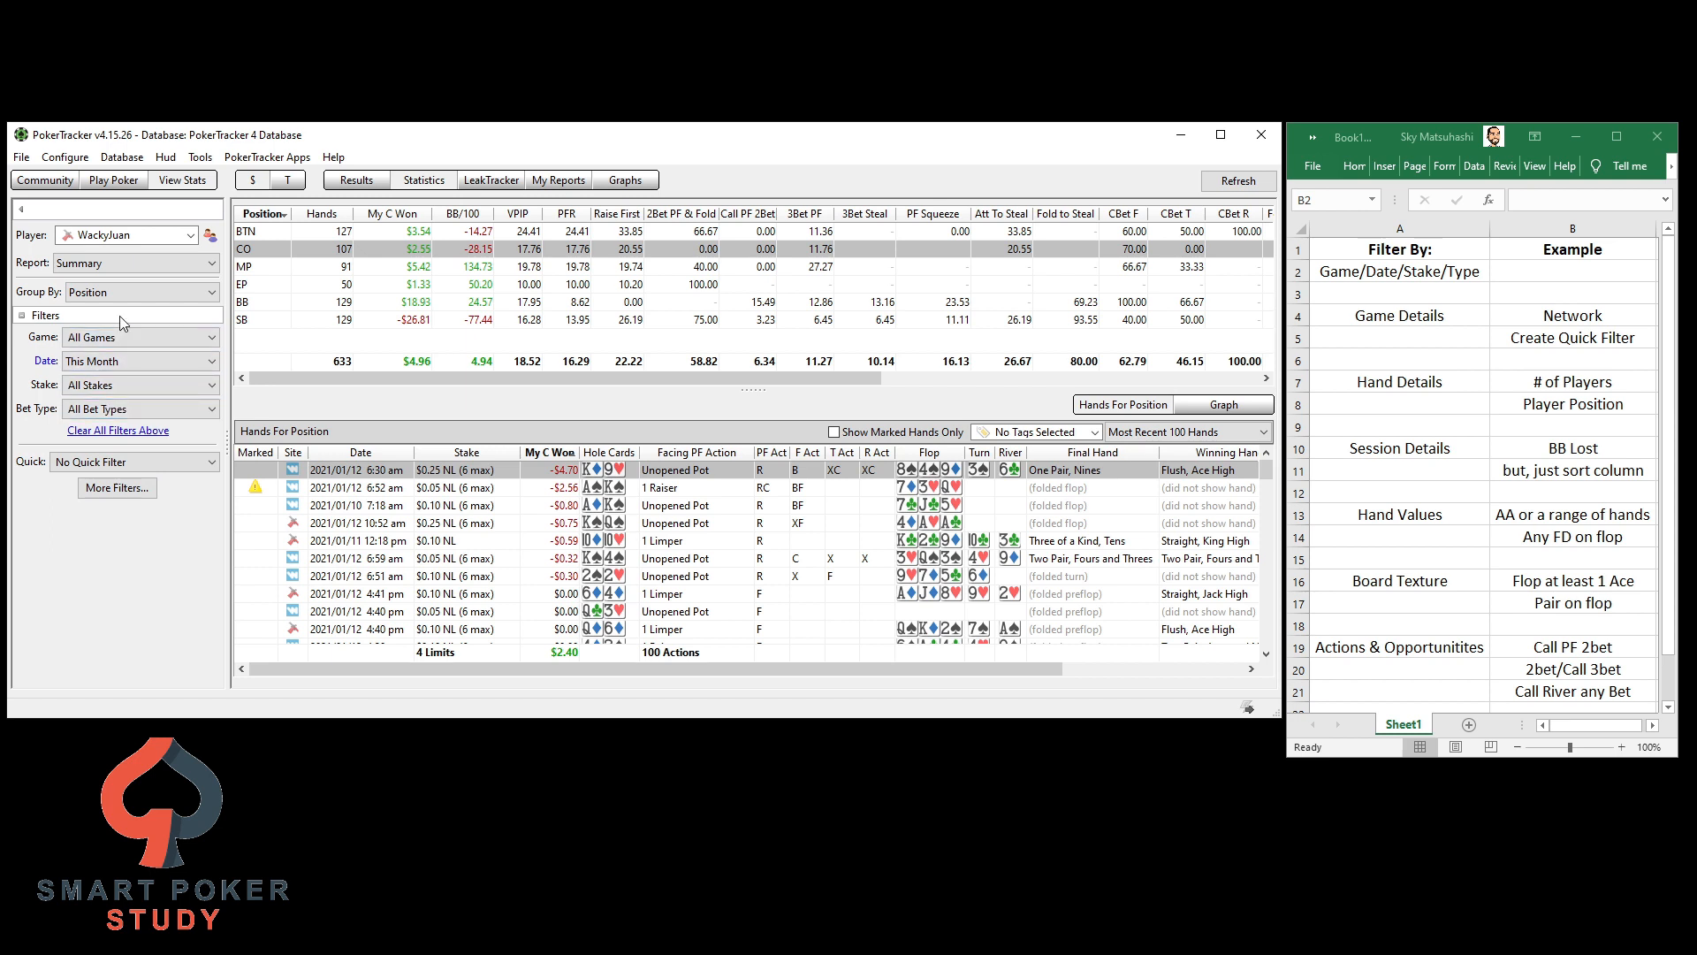
{"action": "mouse_move", "coordinate": [116, 430]}
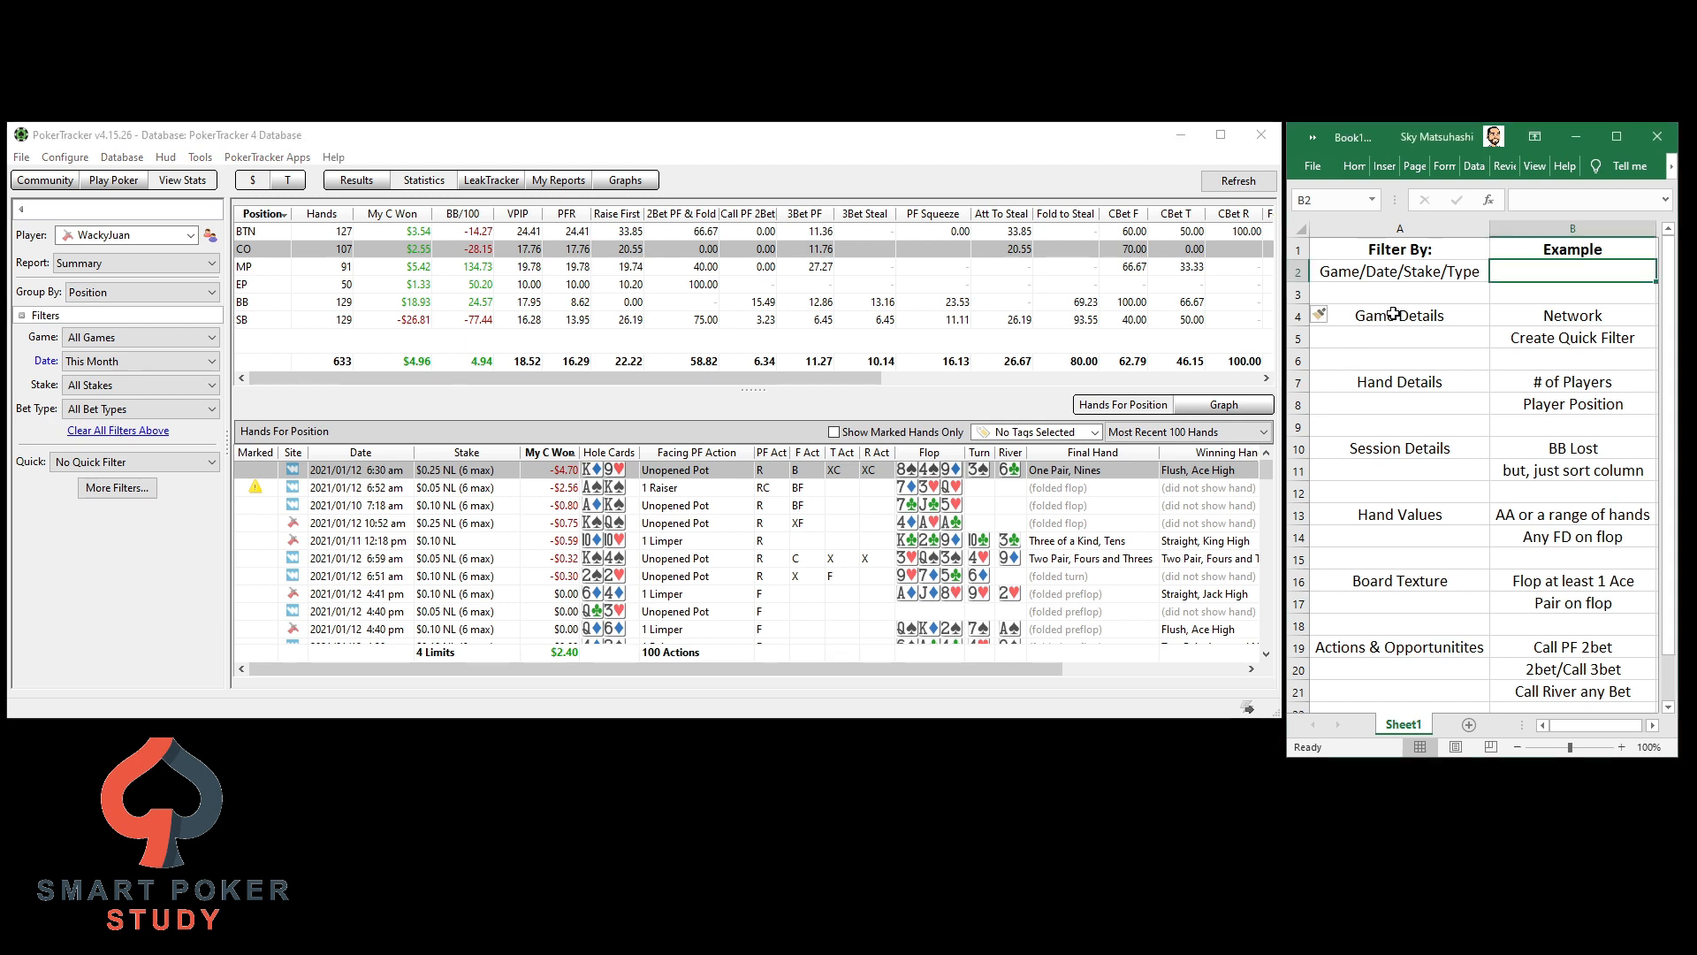
{"action": "left_click", "coordinate": [1396, 314]}
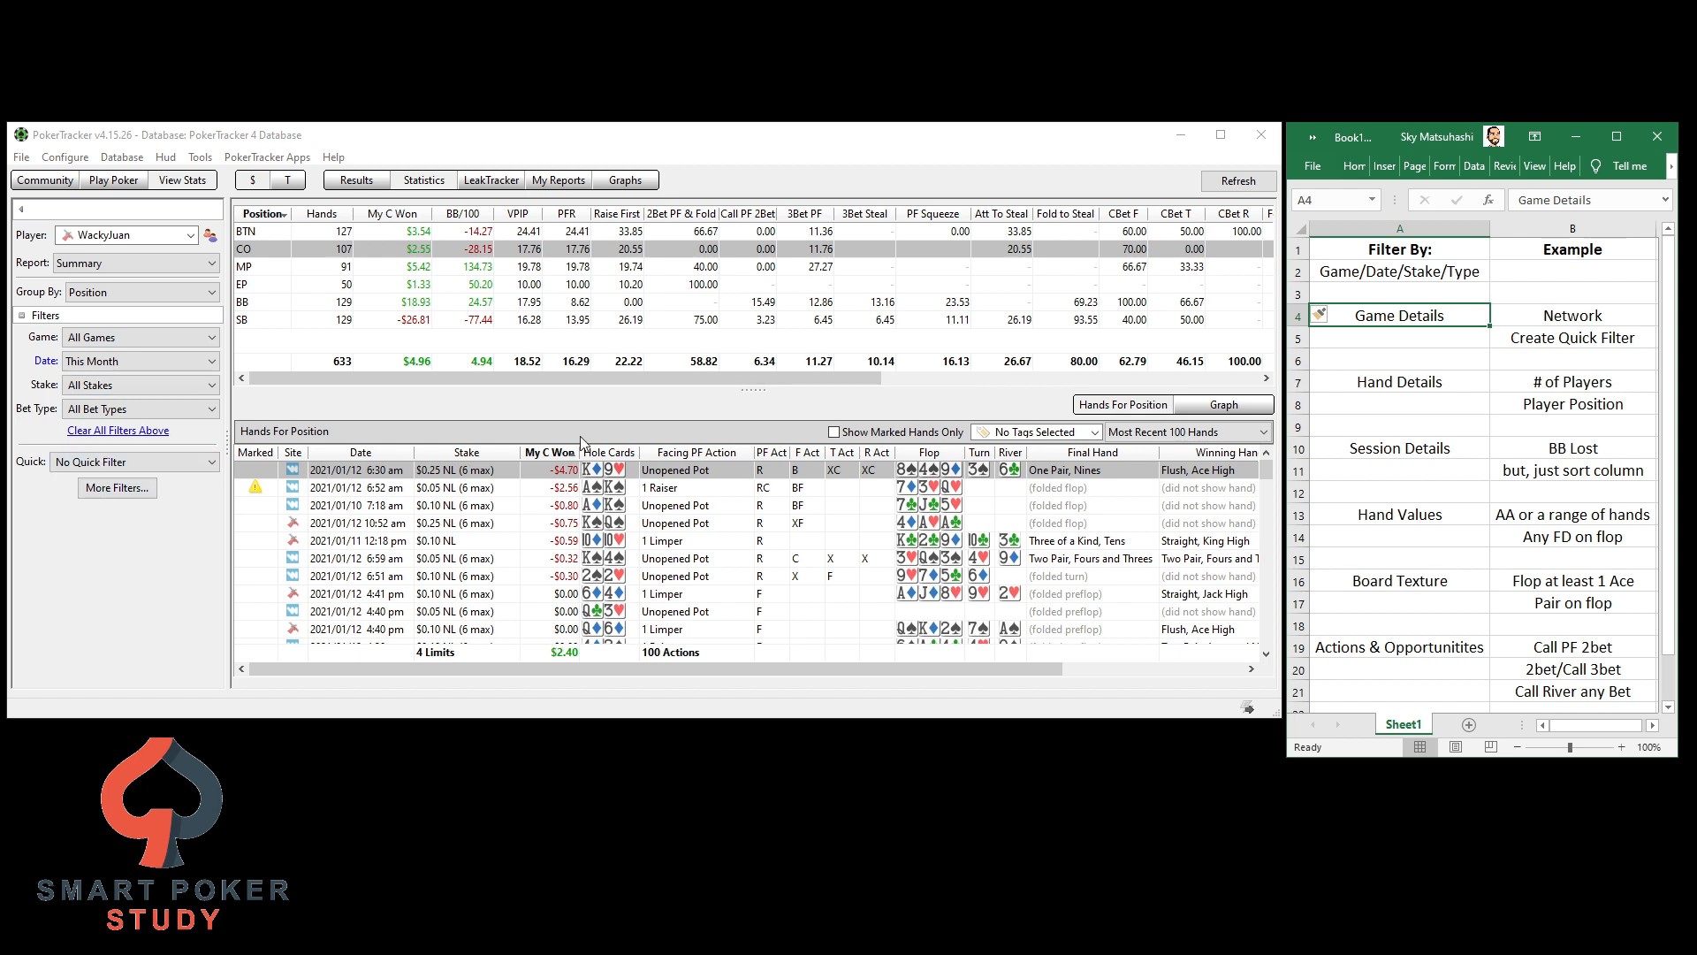
{"action": "mouse_move", "coordinate": [122, 481]}
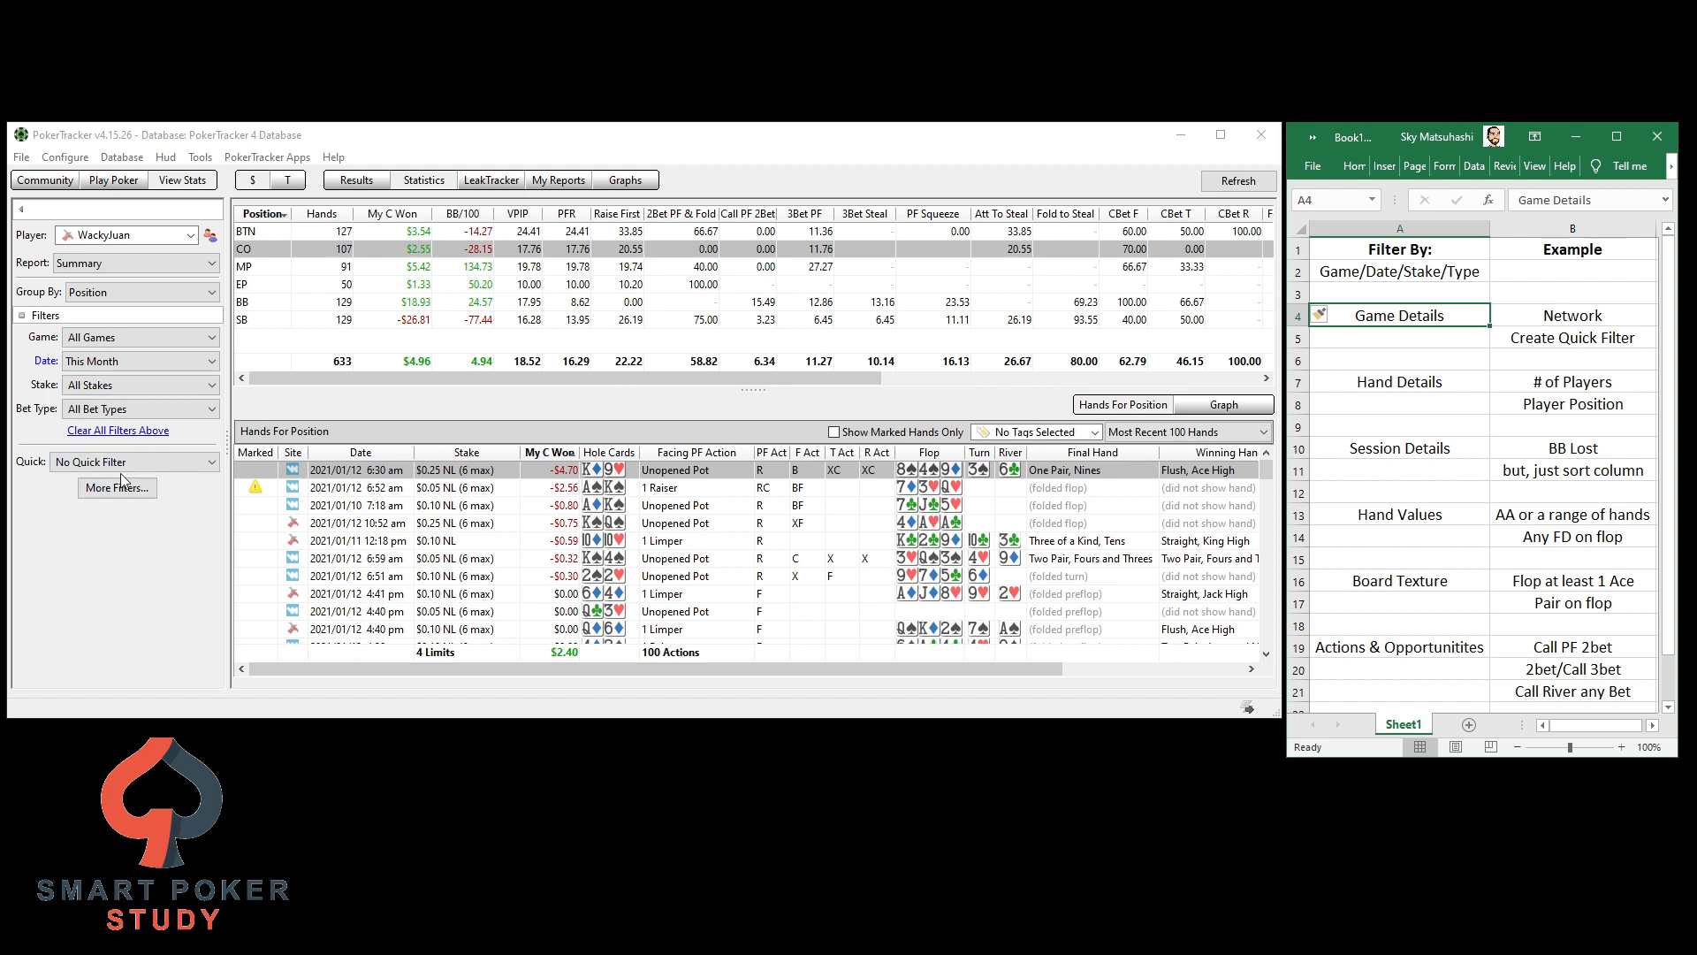
{"action": "left_click", "coordinate": [117, 488]}
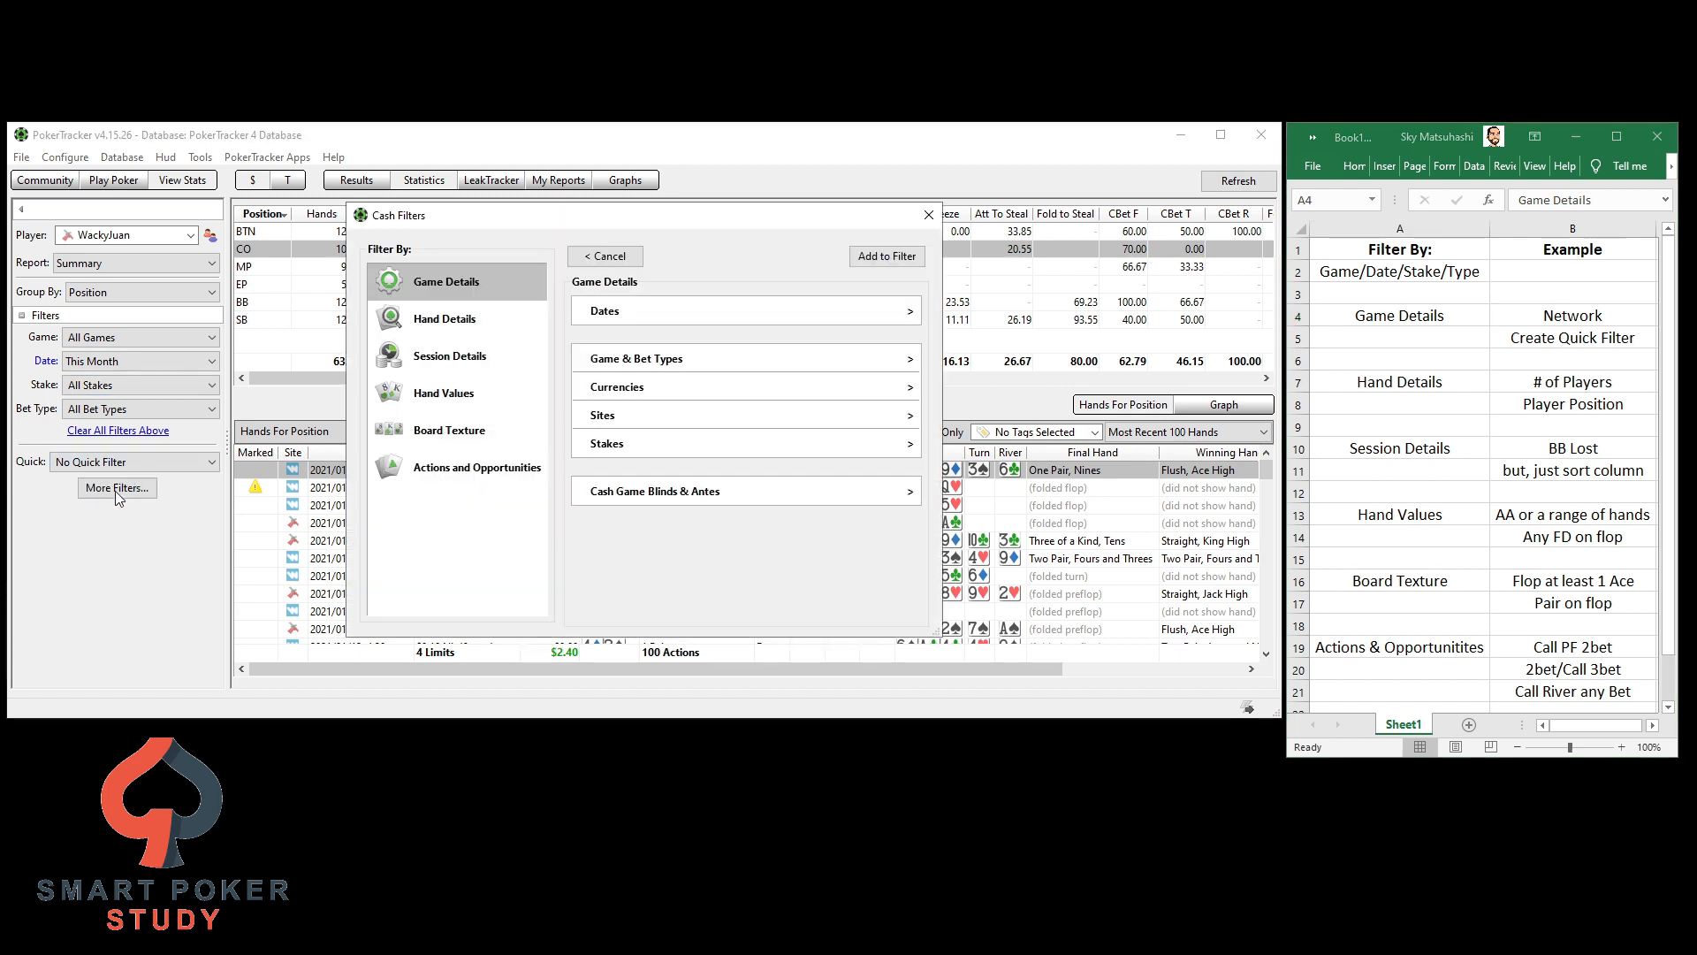
{"action": "mouse_move", "coordinate": [454, 488]}
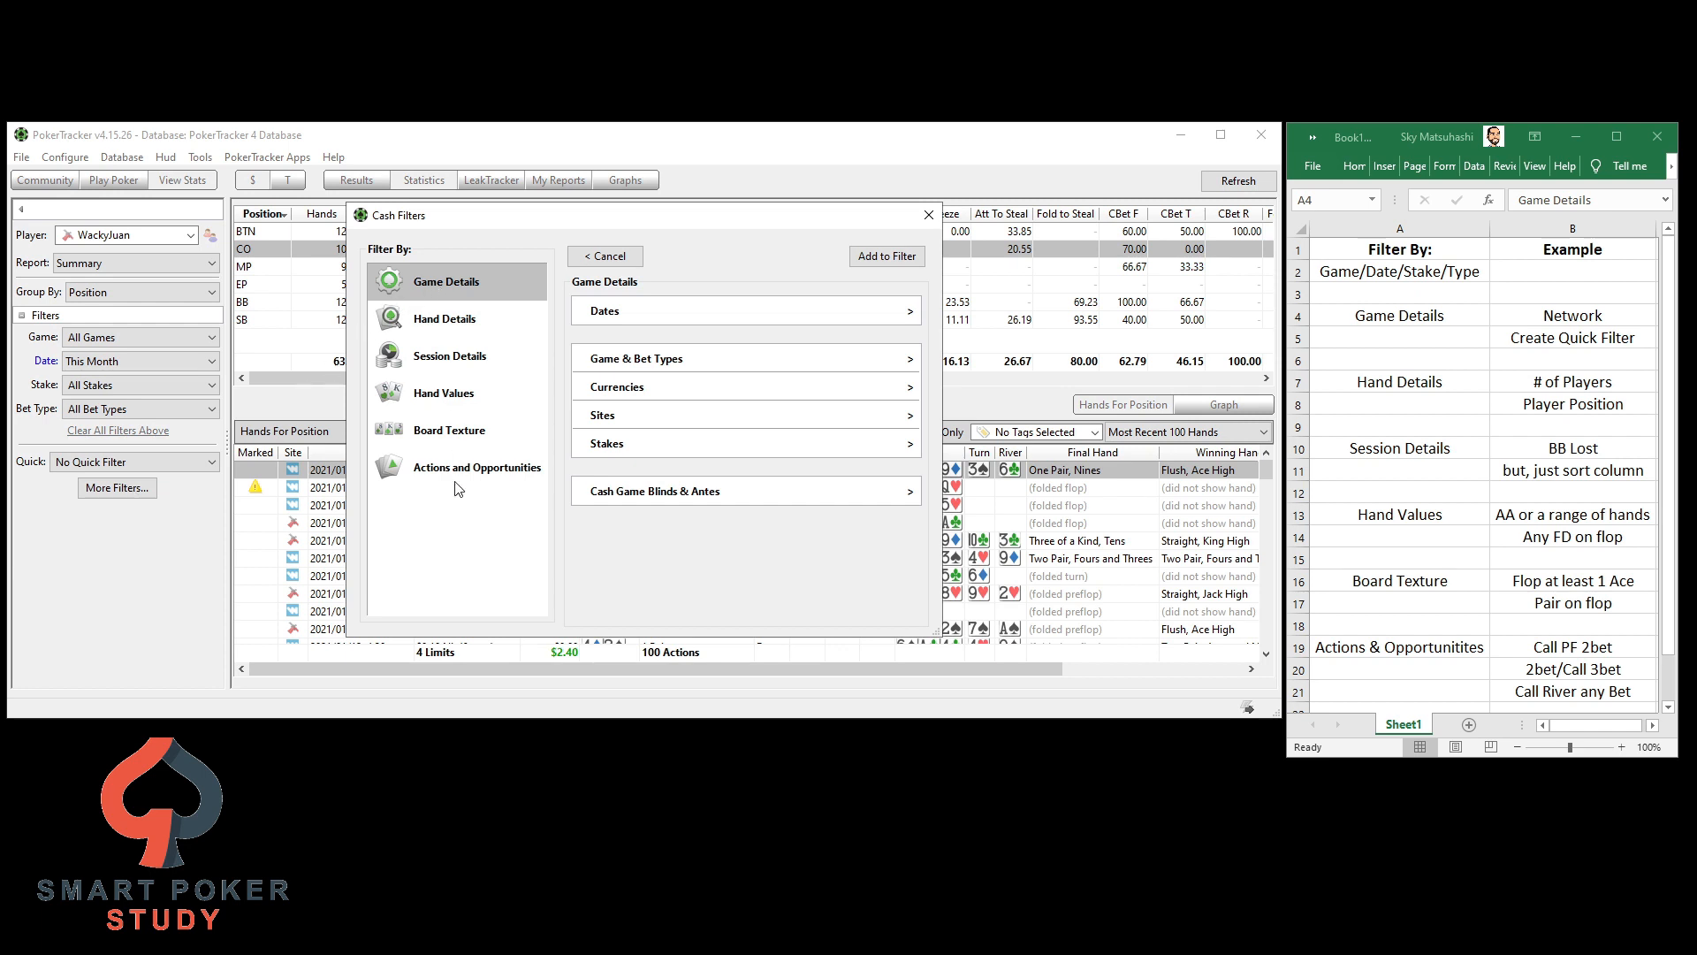
{"action": "mouse_move", "coordinate": [1394, 649]}
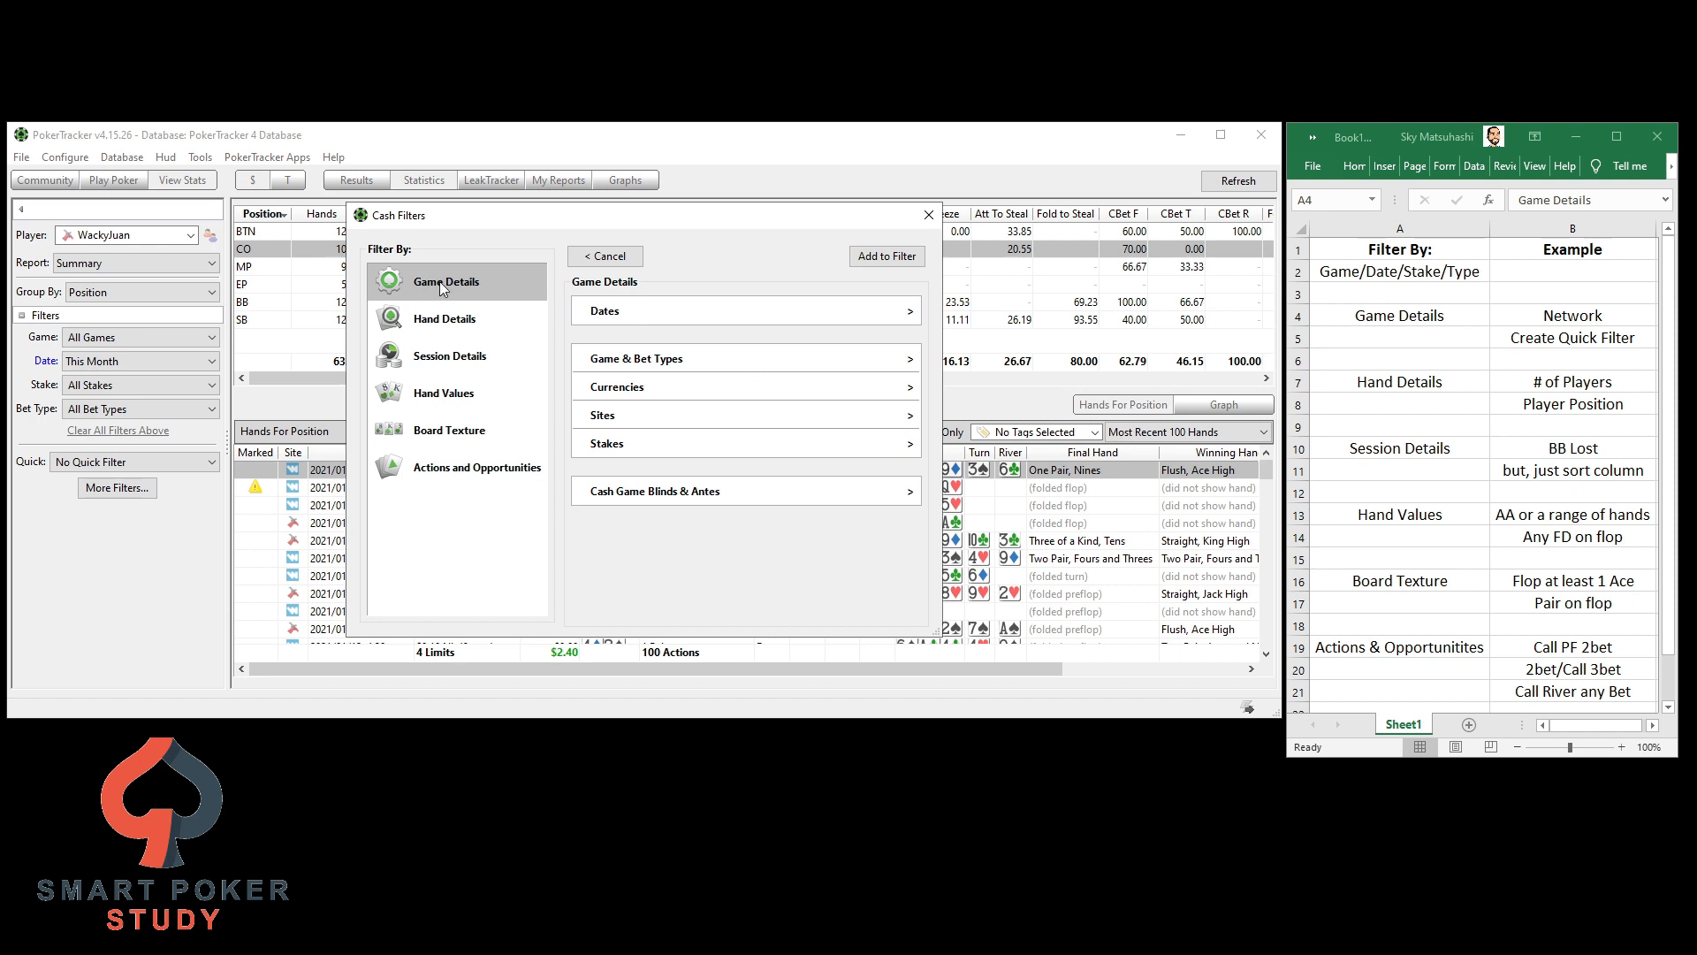
{"action": "mouse_move", "coordinate": [450, 316]}
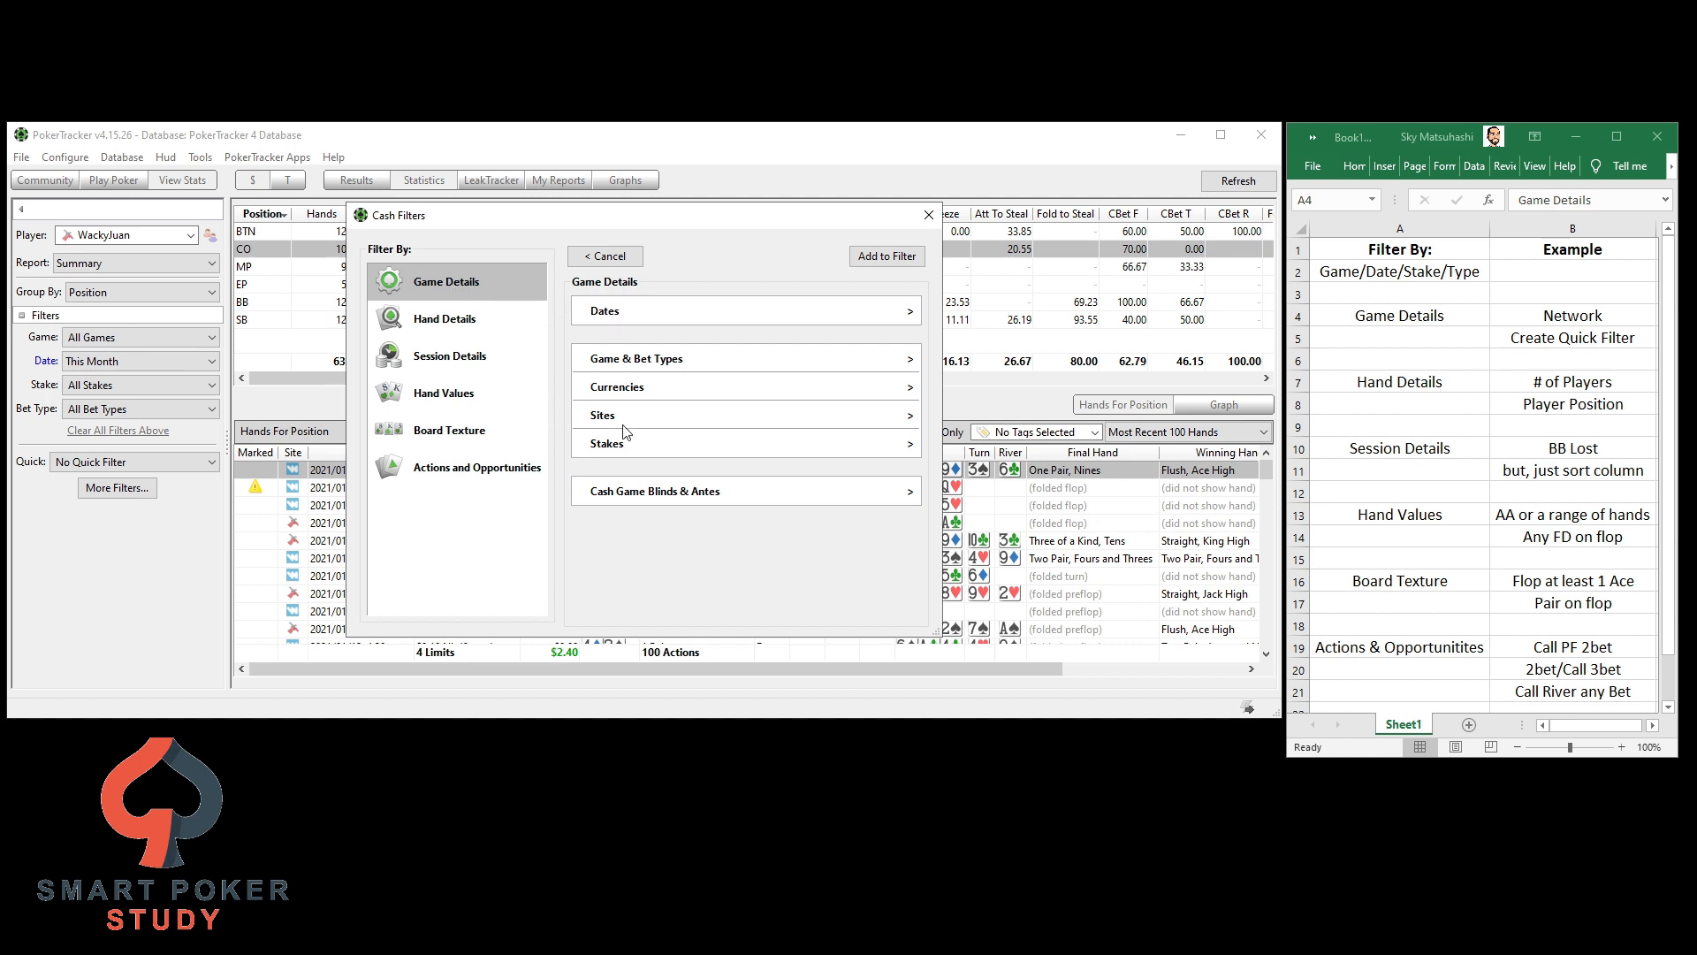
{"action": "mouse_move", "coordinate": [654, 366]}
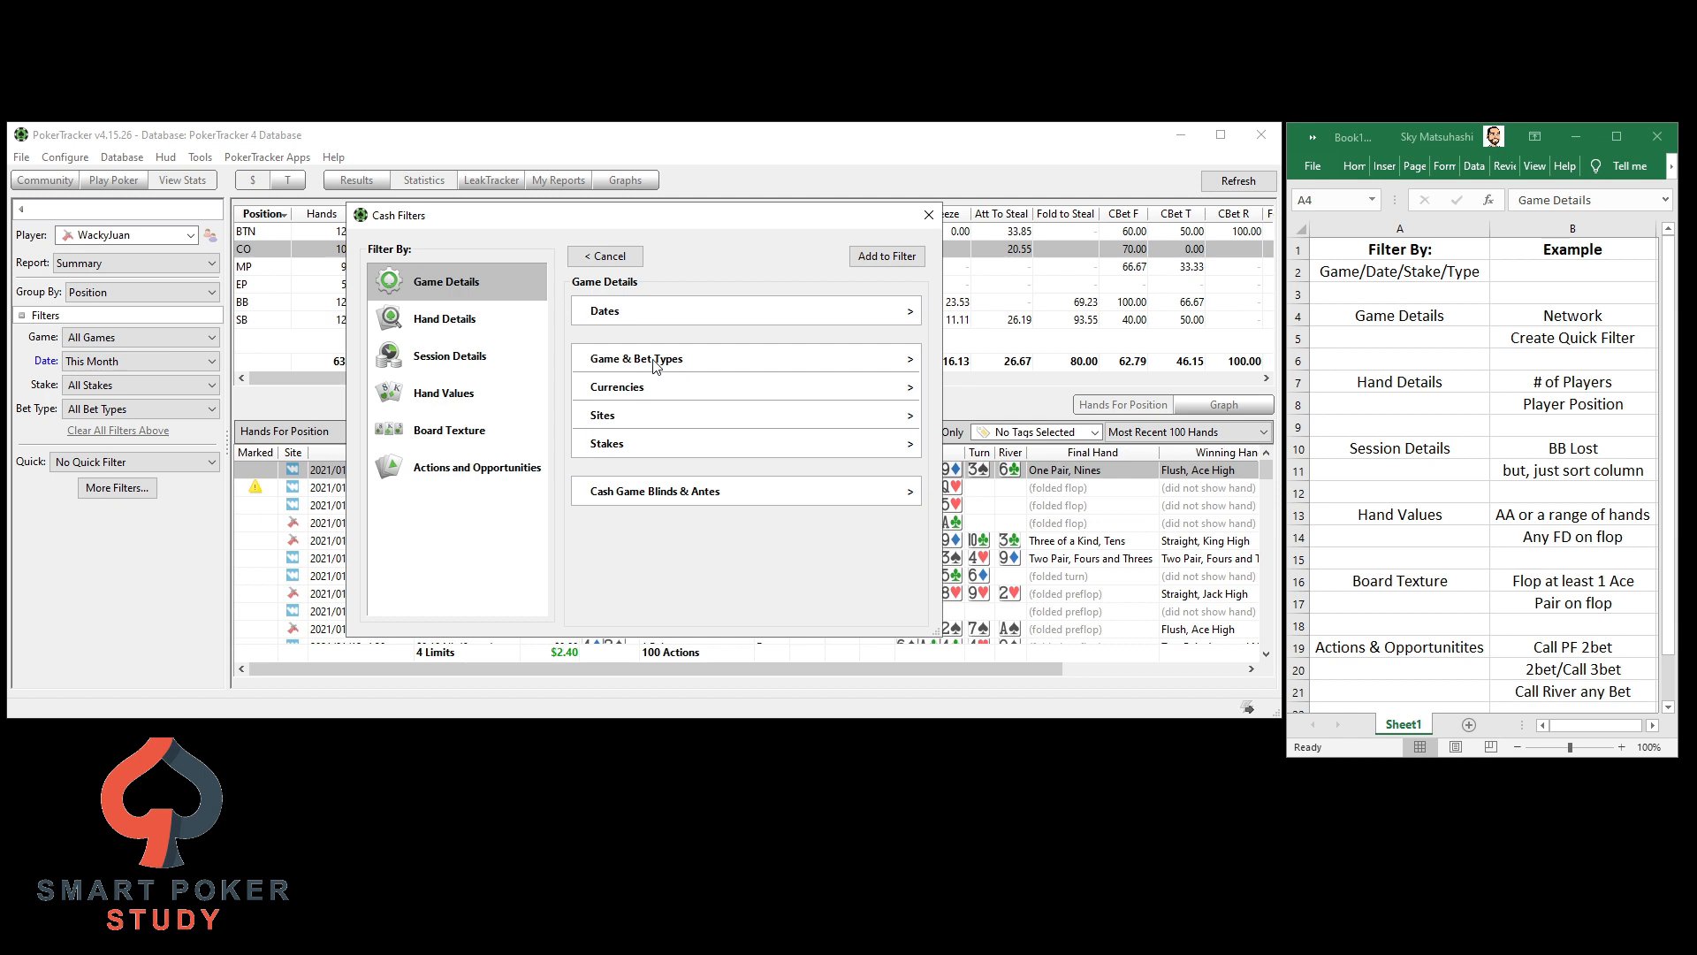
{"action": "mouse_move", "coordinate": [71, 392]}
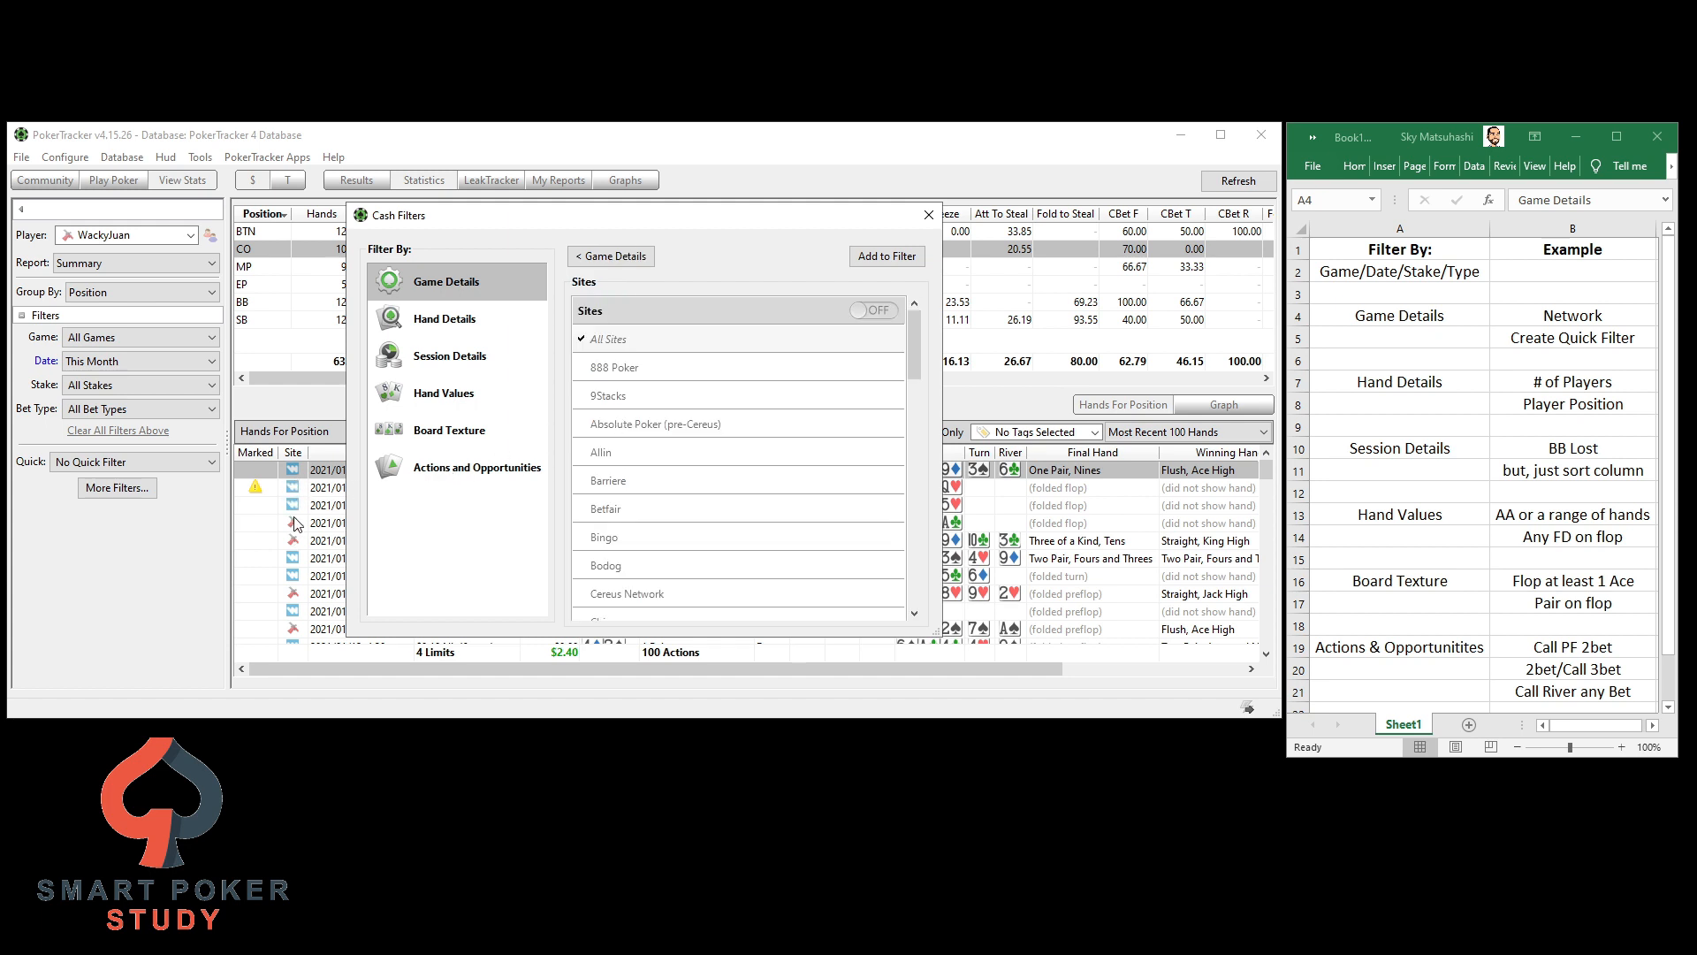
Scroll the Sites list to the end to reach Winning Poker Network (Yatahay)
{"action": "scroll", "scroll_direction": "down", "scroll_amount": 3}
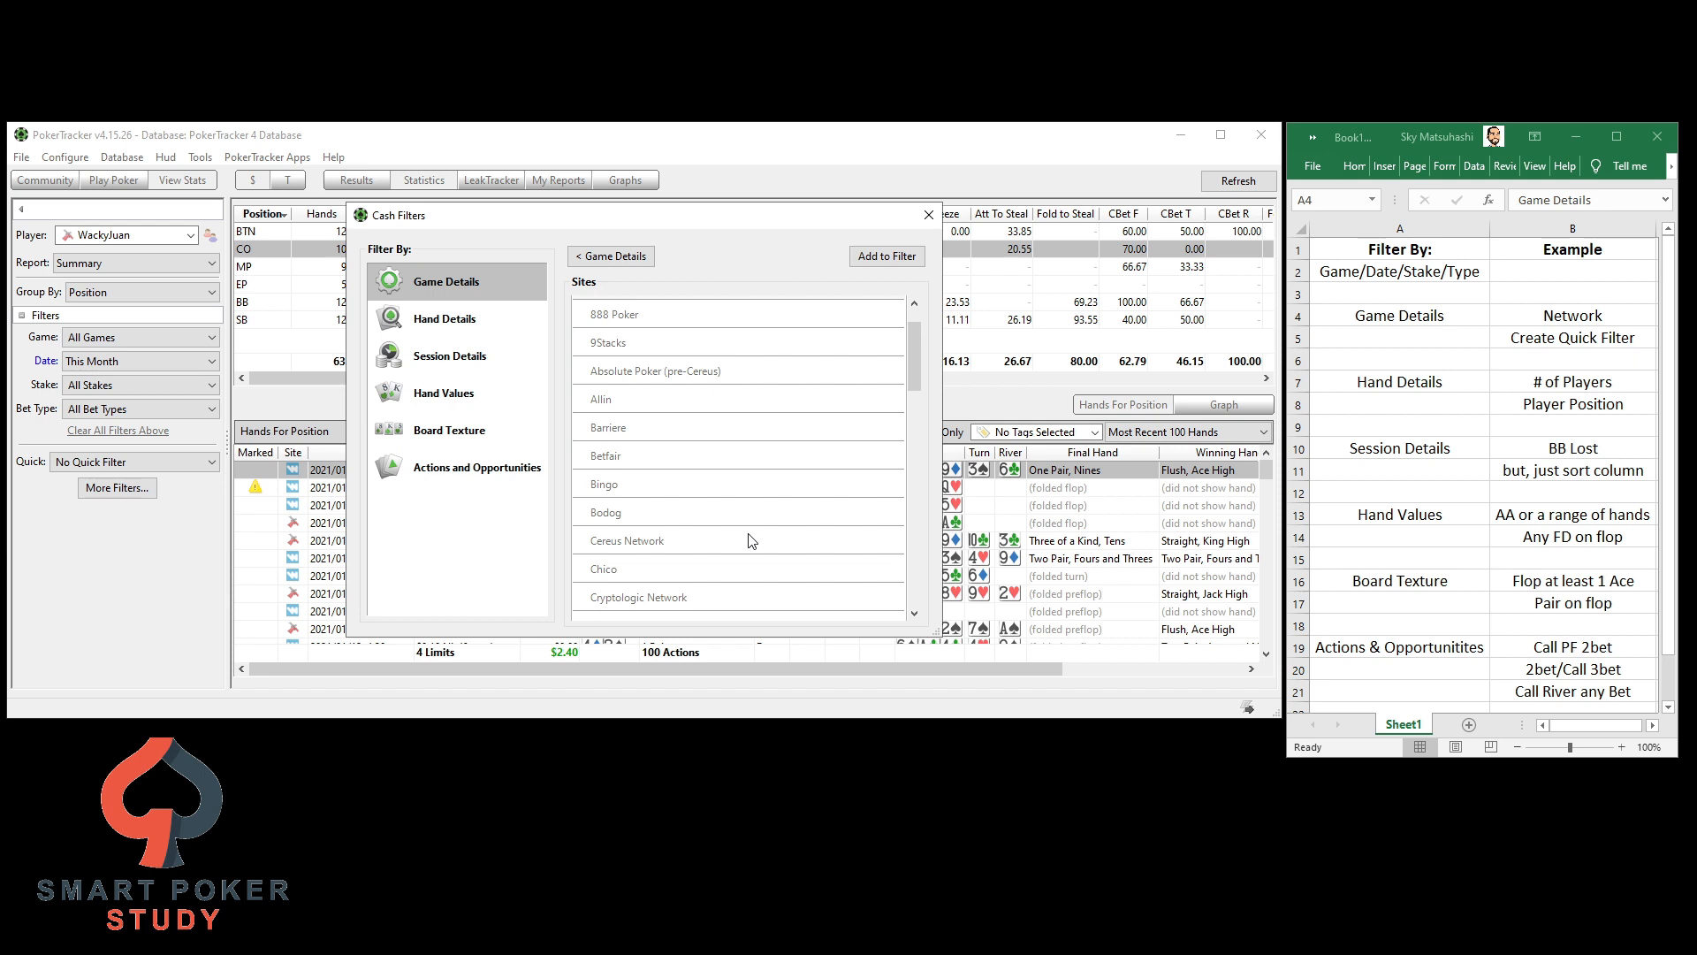
{"action": "scroll", "scroll_direction": "down", "scroll_amount": 3}
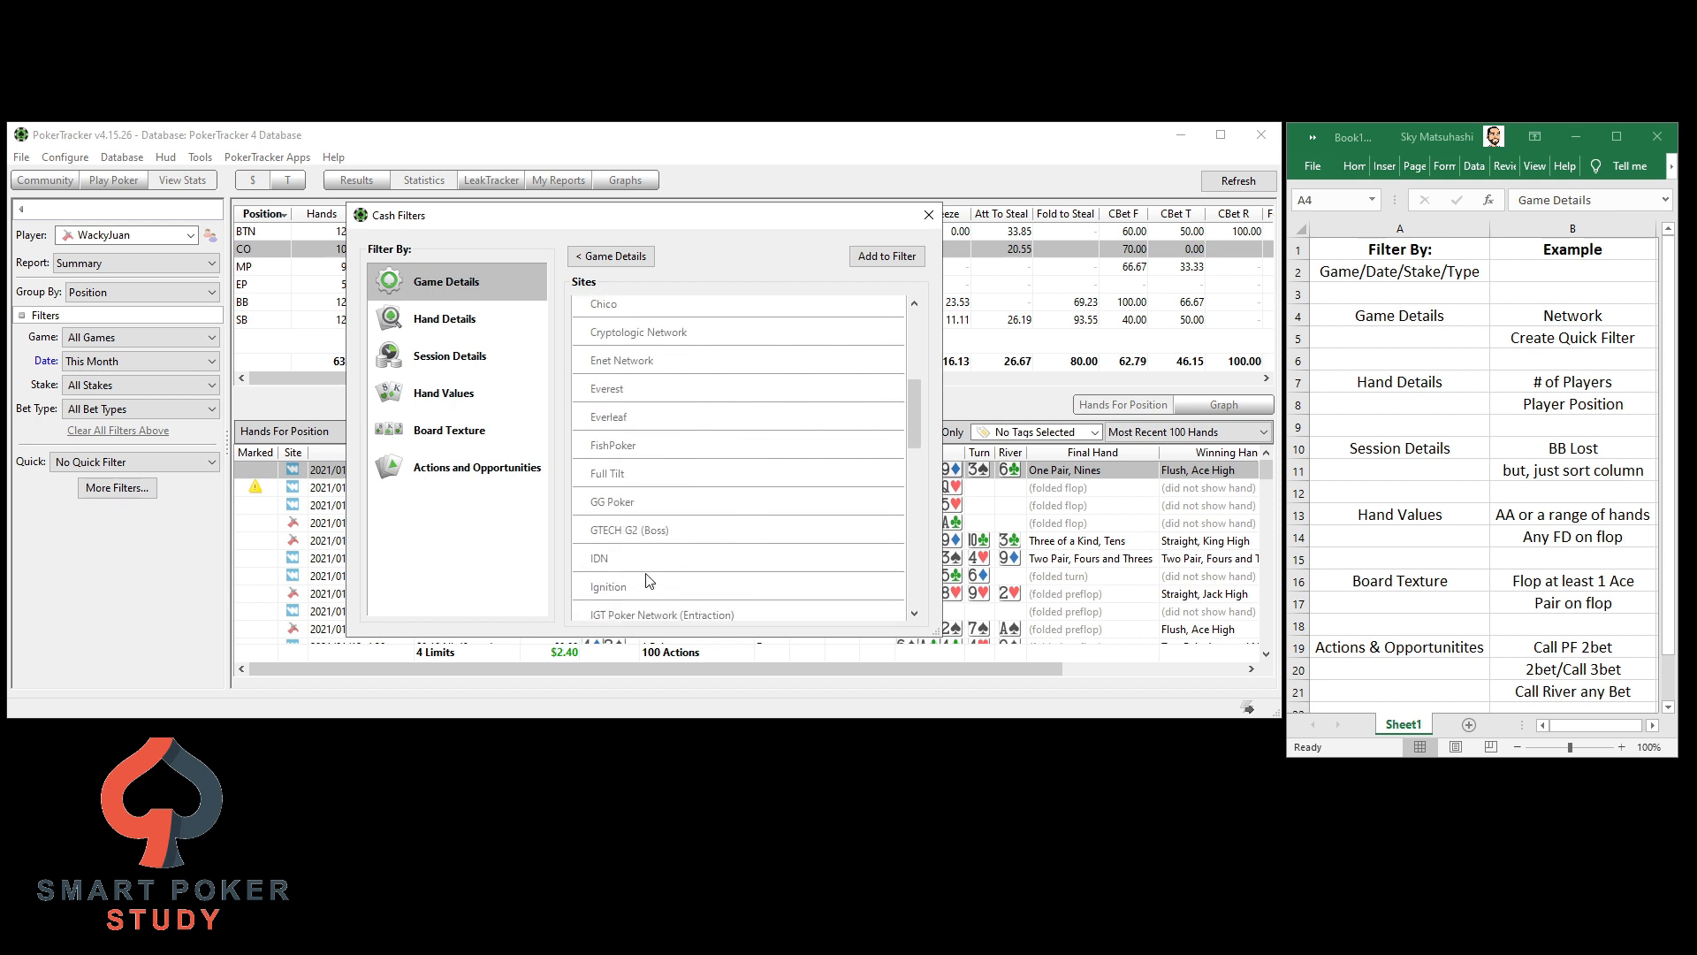
{"action": "scroll", "scroll_direction": "down", "scroll_amount": 3}
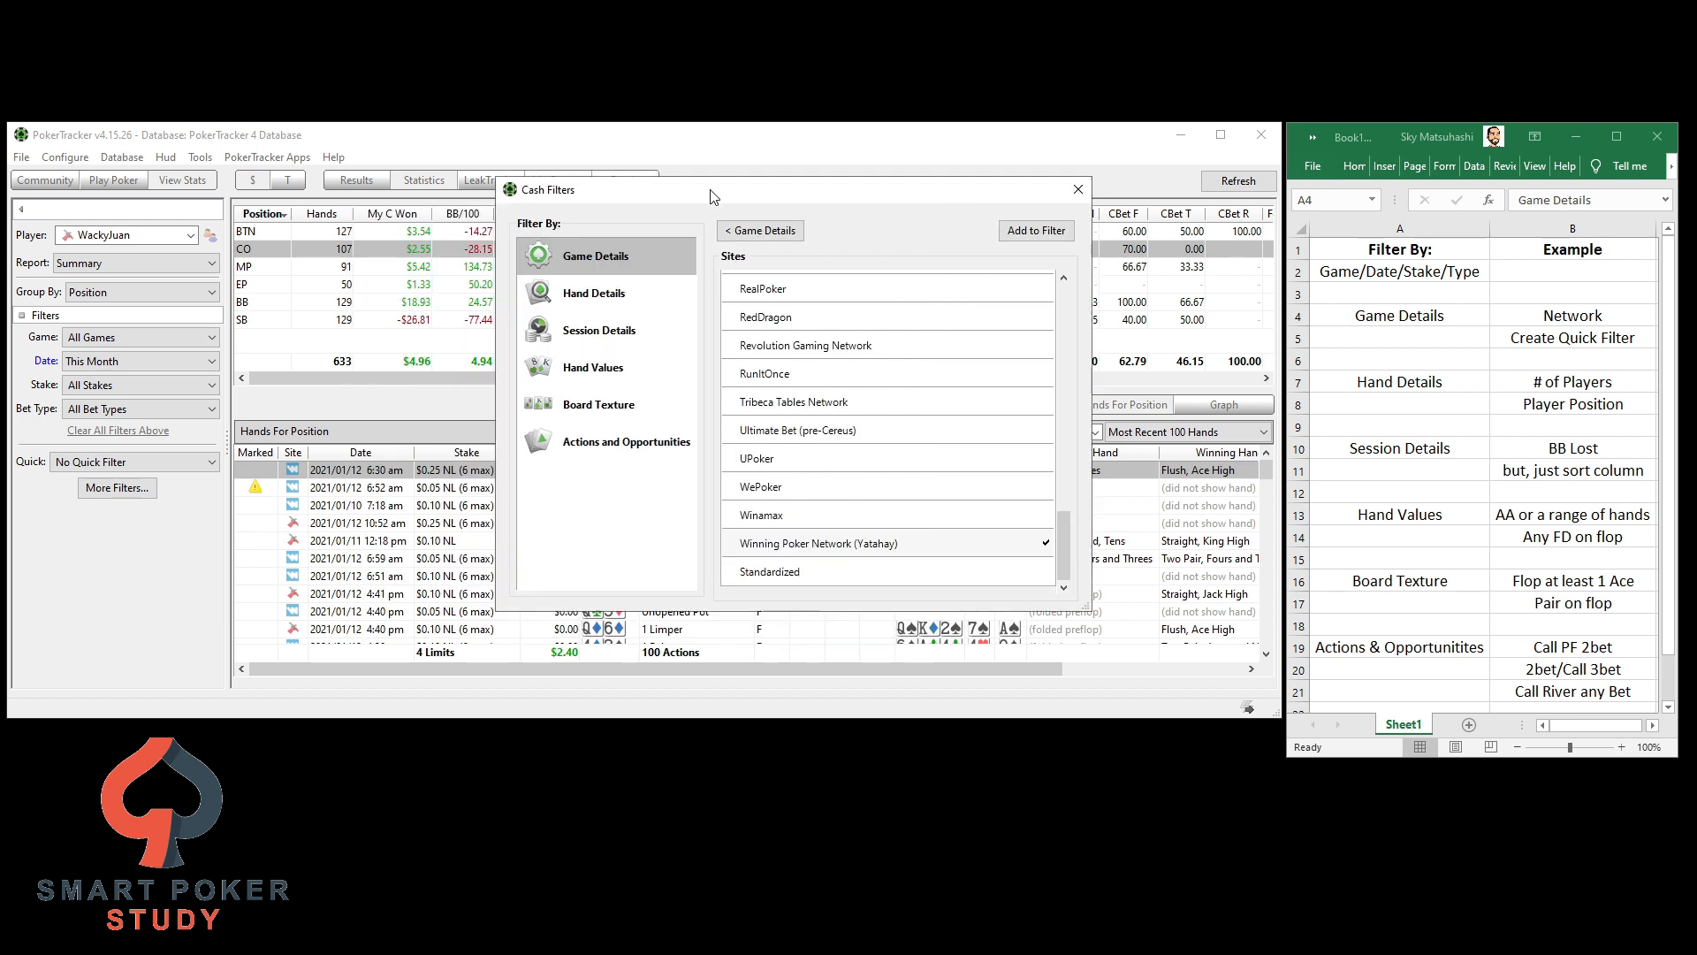
{"action": "mouse_move", "coordinate": [788, 553]}
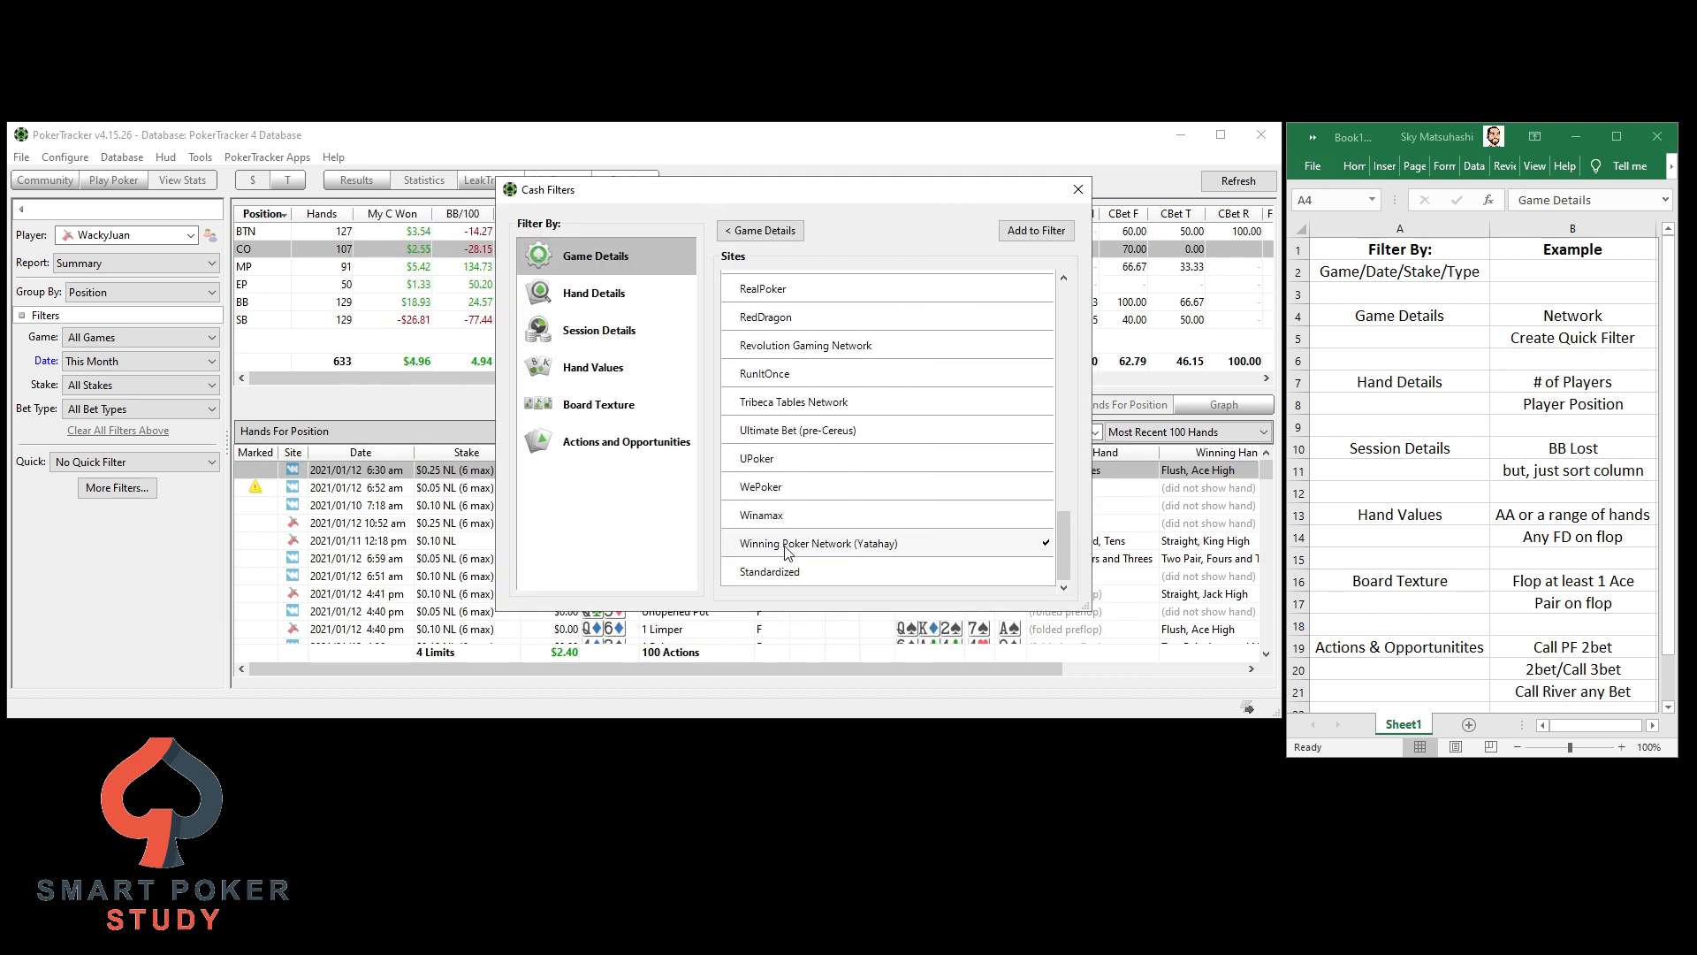
{"action": "mouse_move", "coordinate": [347, 375]}
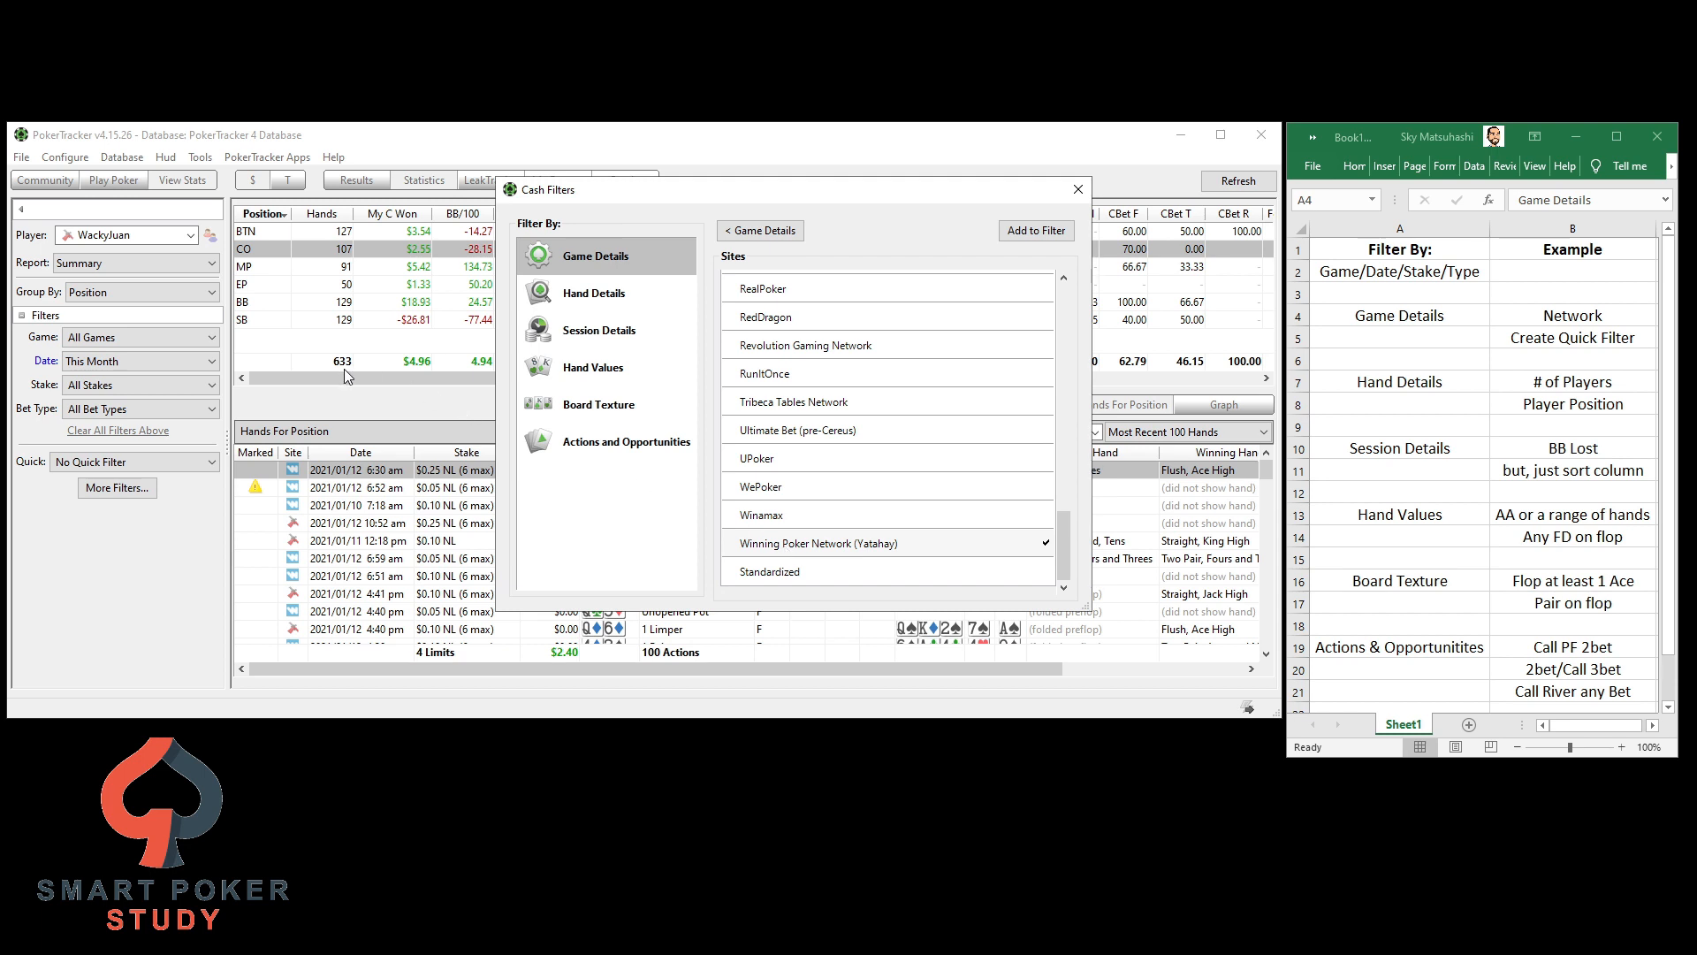
{"action": "mouse_move", "coordinate": [359, 375]}
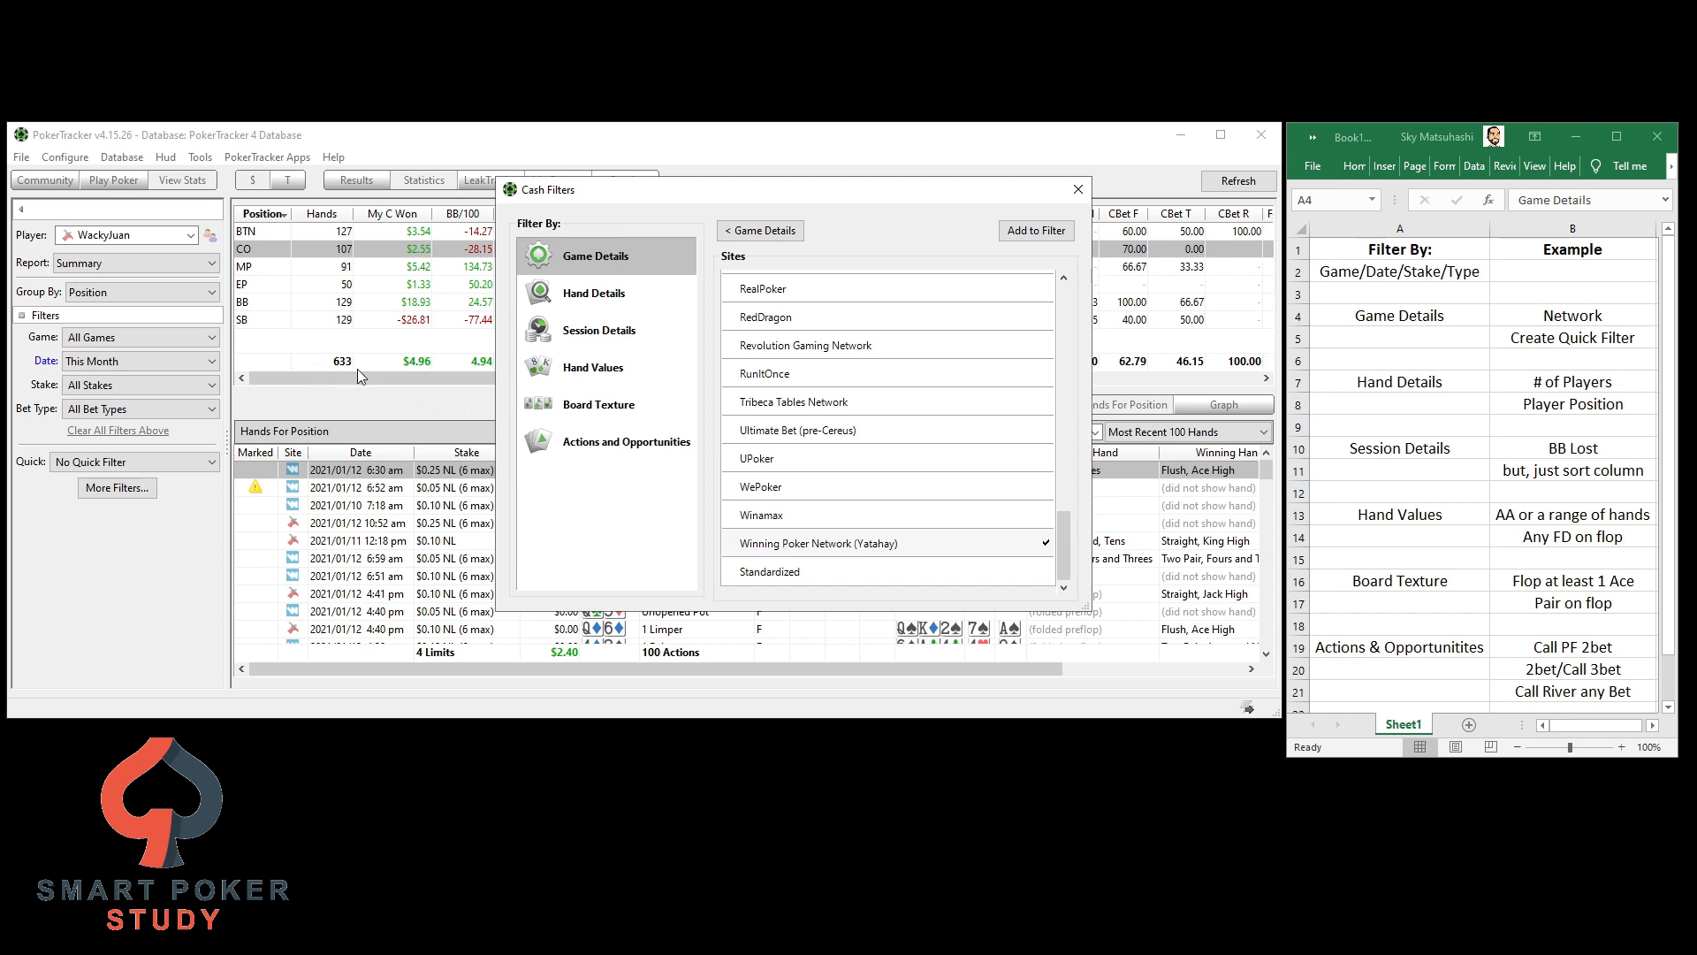
{"action": "mouse_move", "coordinate": [481, 378]}
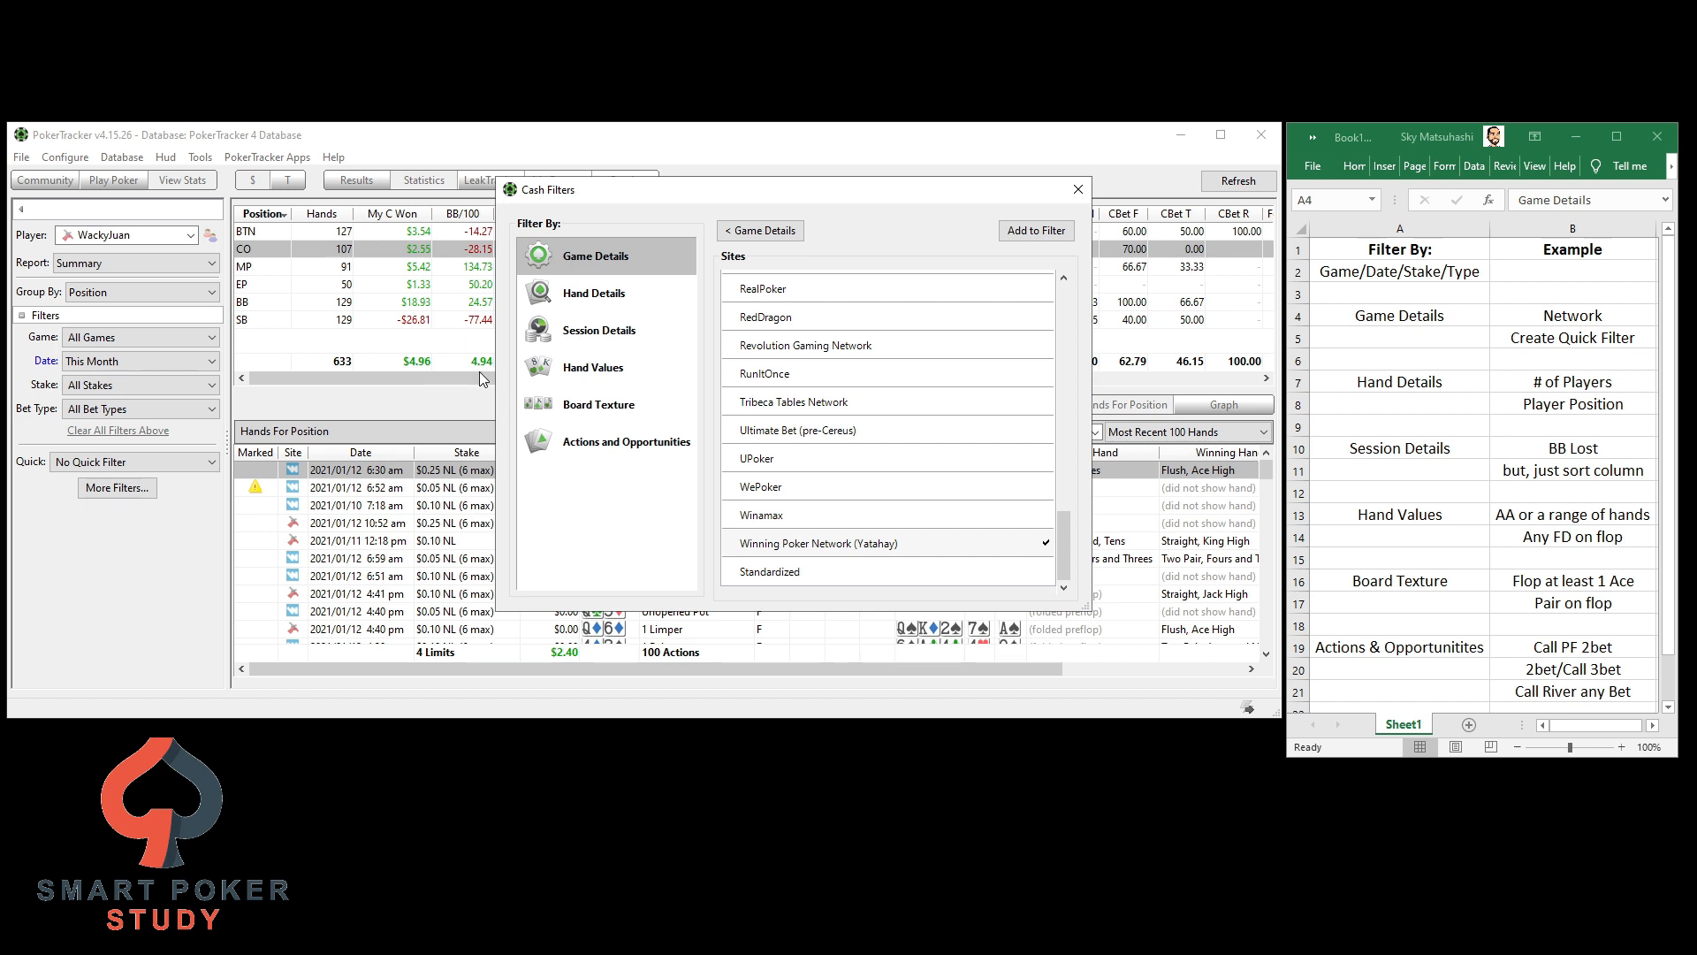
{"action": "mouse_move", "coordinate": [932, 433]}
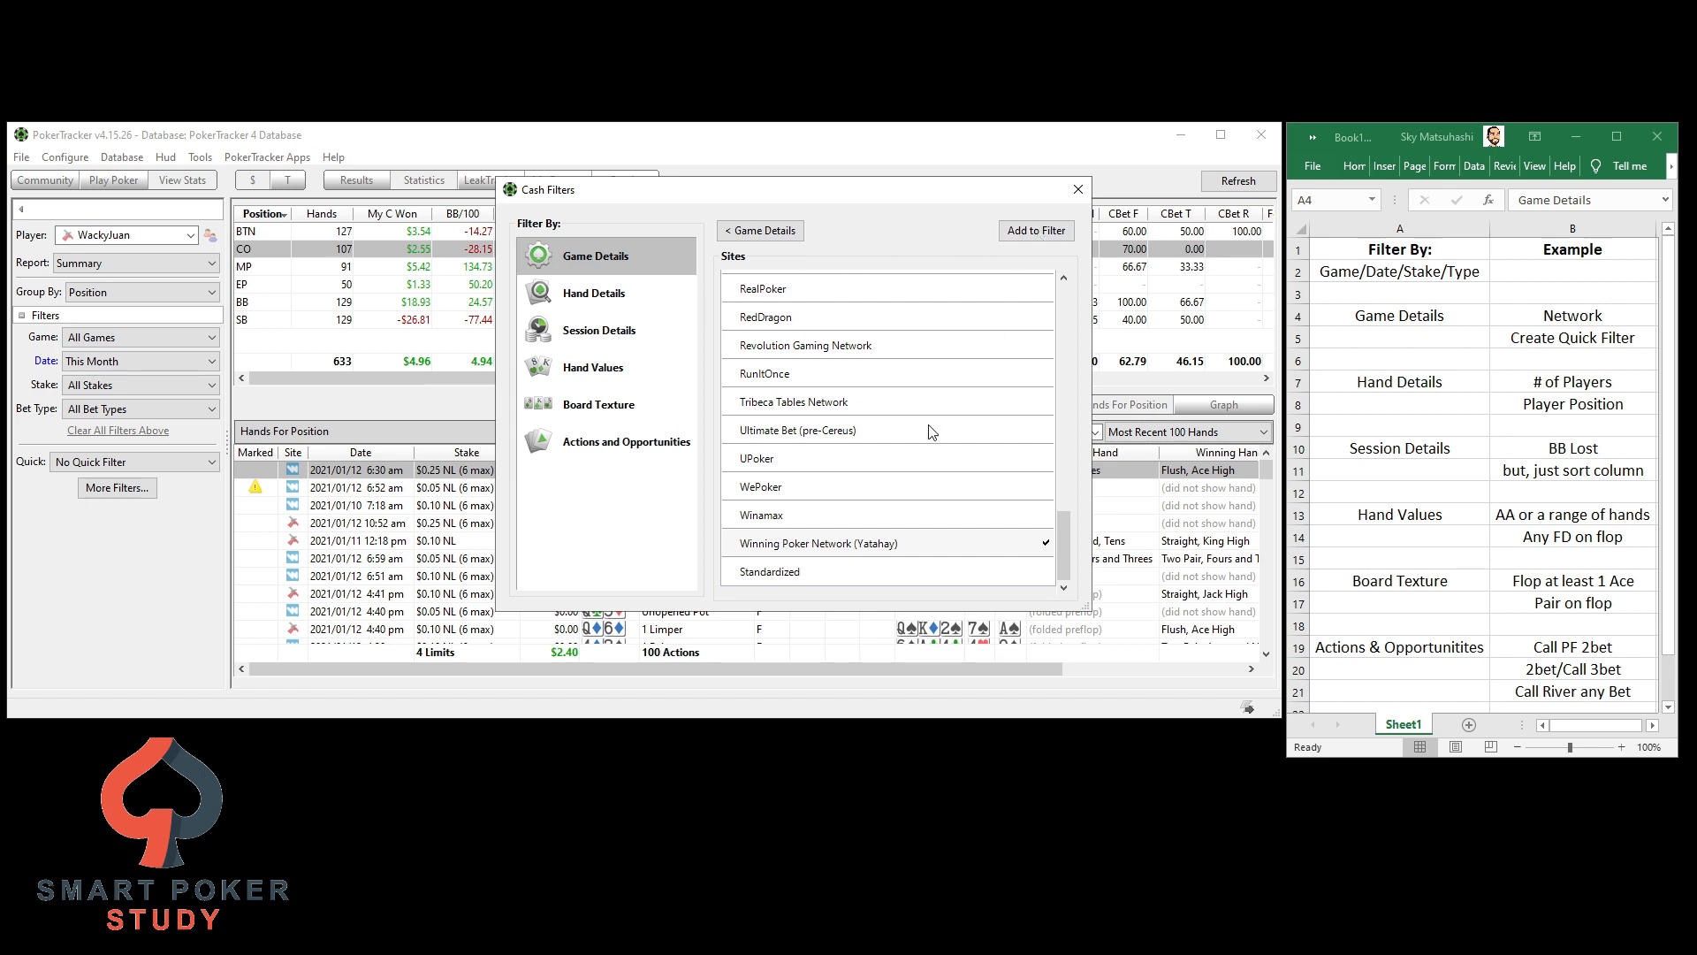
Add the Winning Poker Network site condition and apply it, narrowing the report to 458 hands
{"action": "left_click", "coordinate": [1034, 230]}
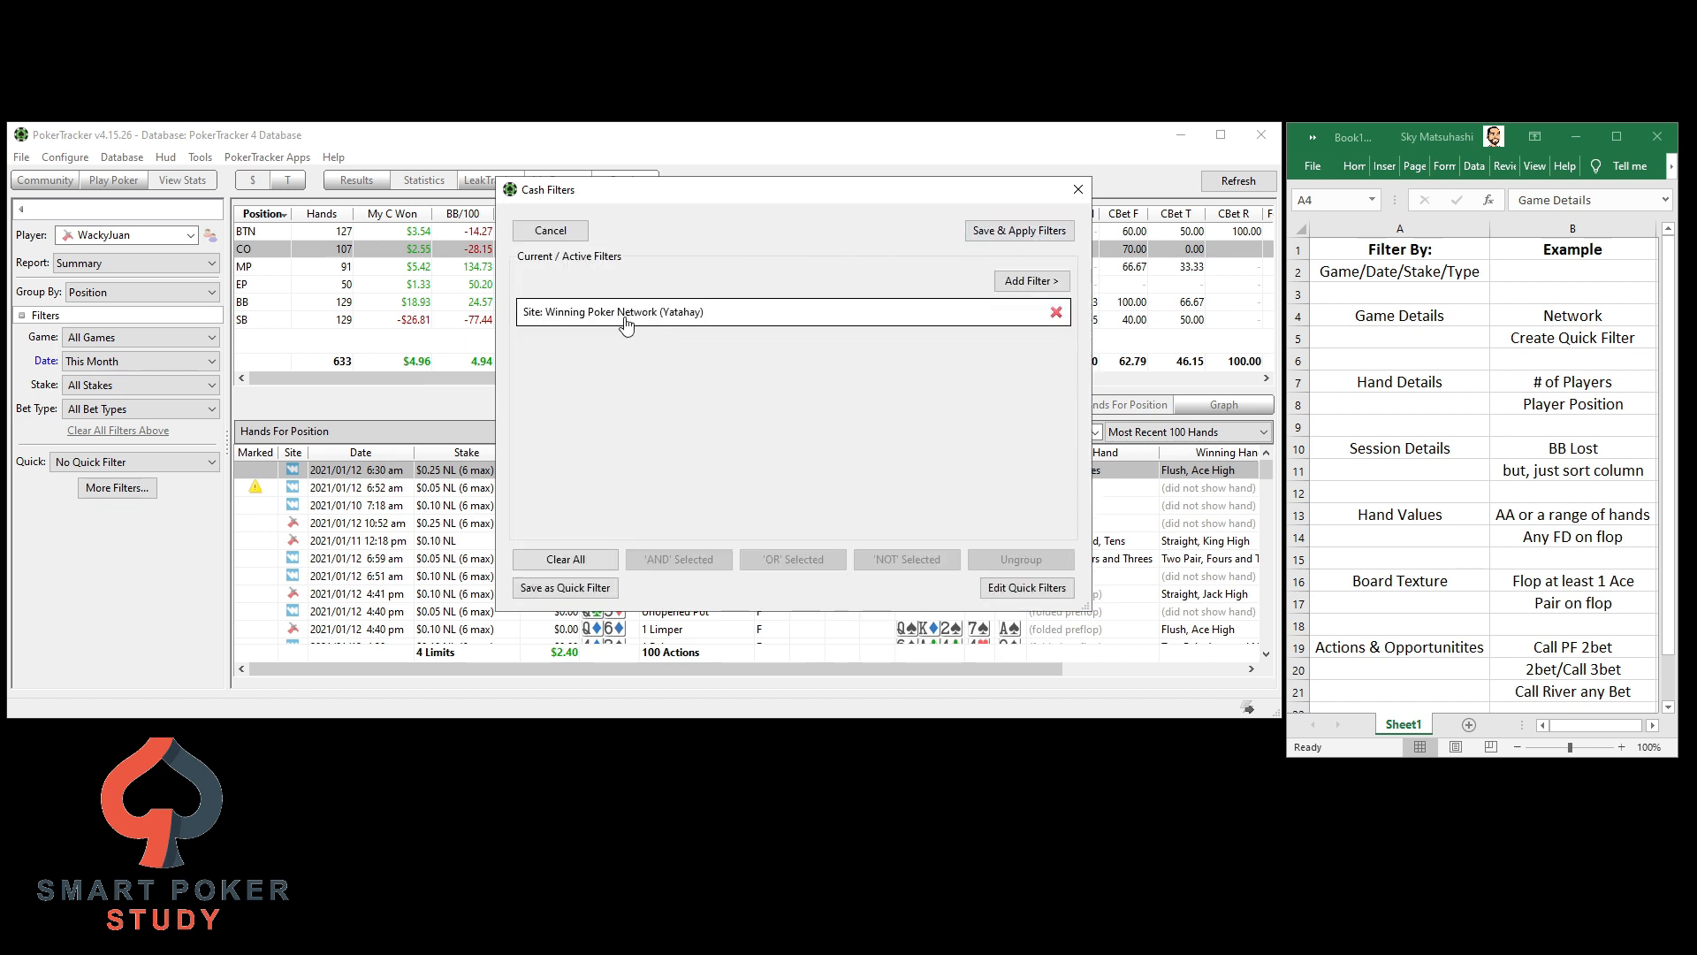
{"action": "mouse_move", "coordinate": [290, 486]}
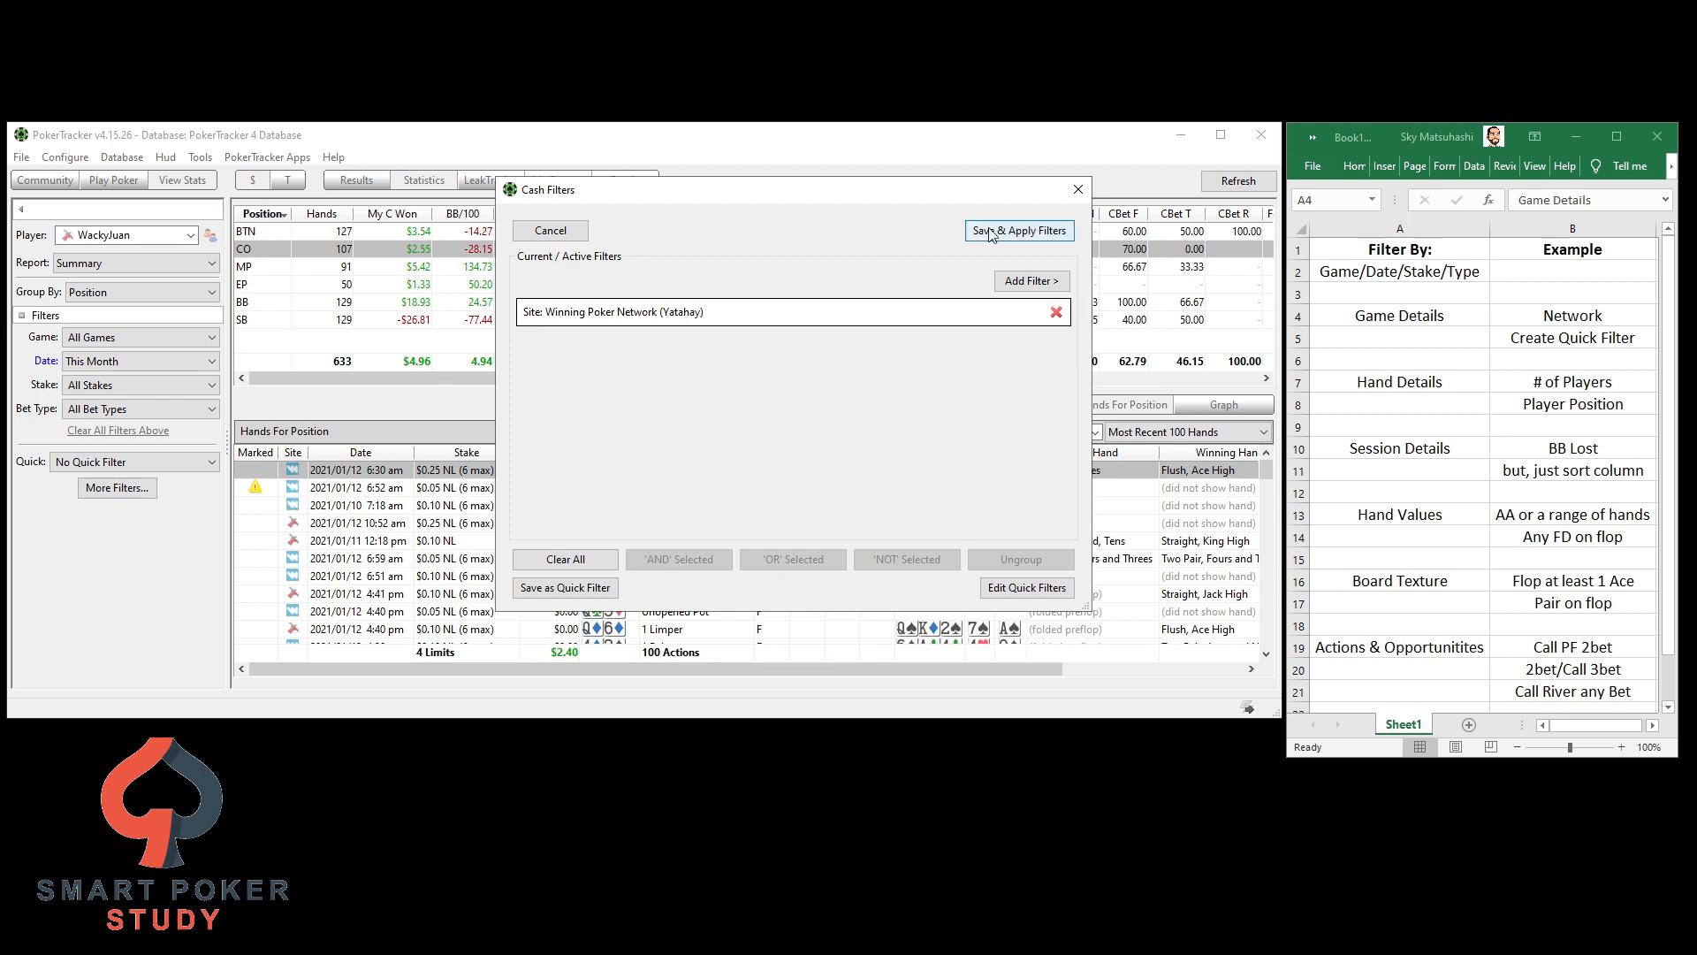
{"action": "left_click", "coordinate": [1016, 230]}
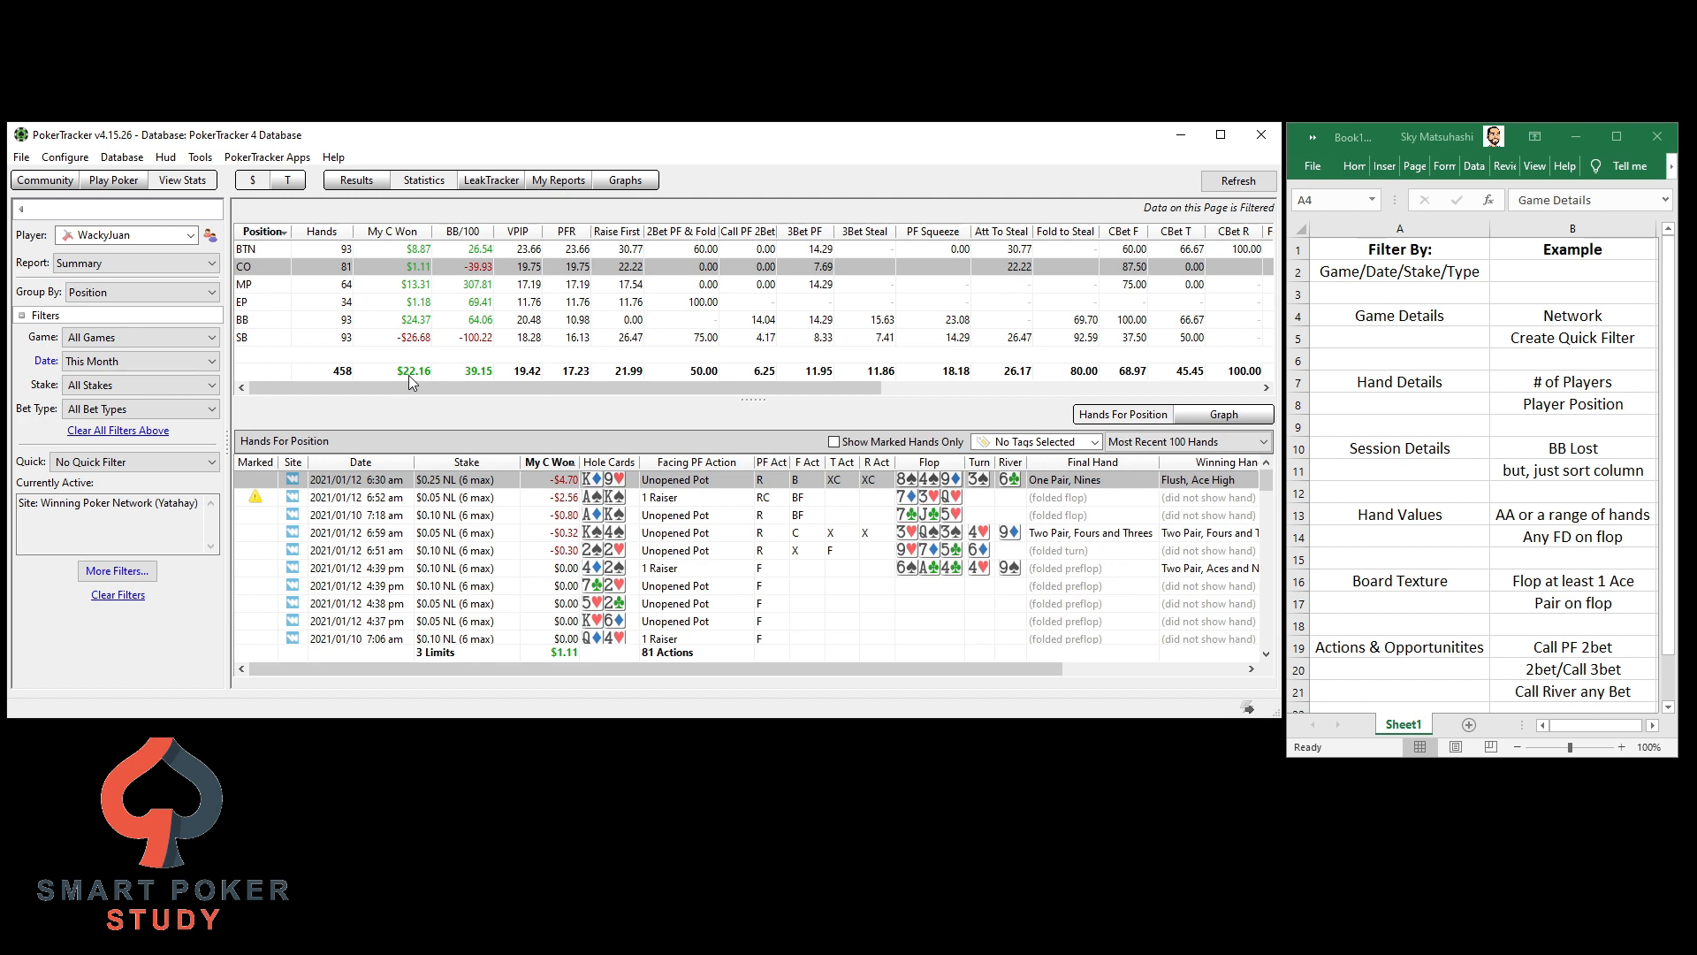
{"action": "mouse_move", "coordinate": [298, 499]}
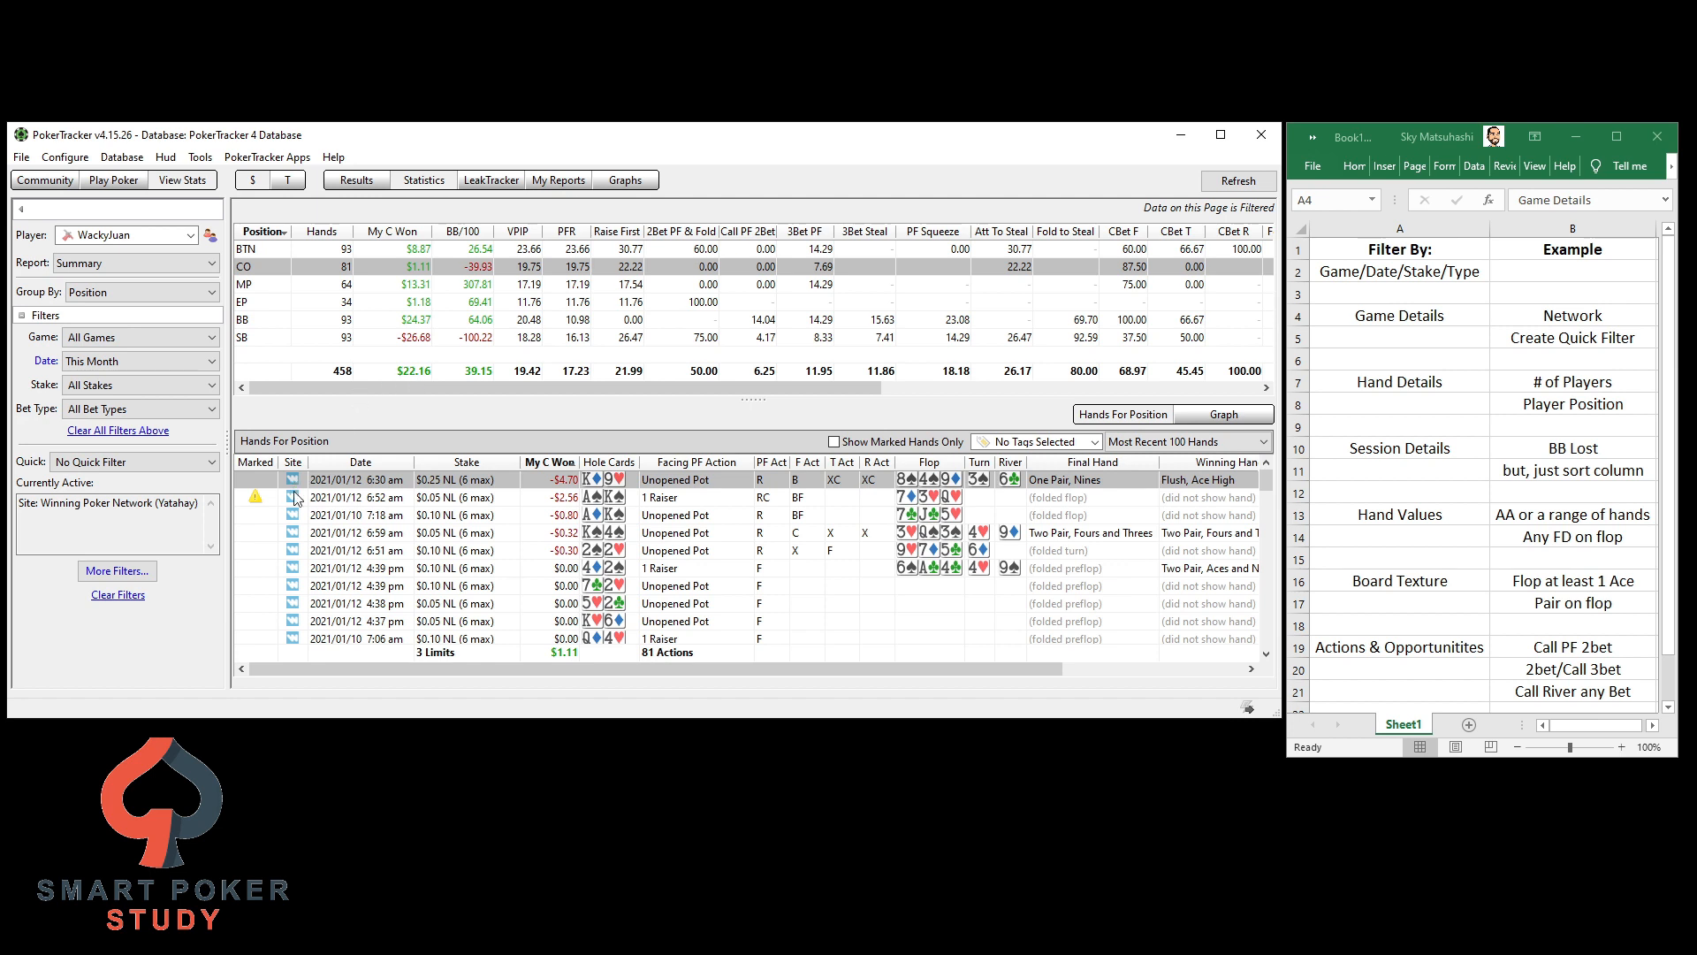
{"action": "mouse_move", "coordinate": [295, 585]}
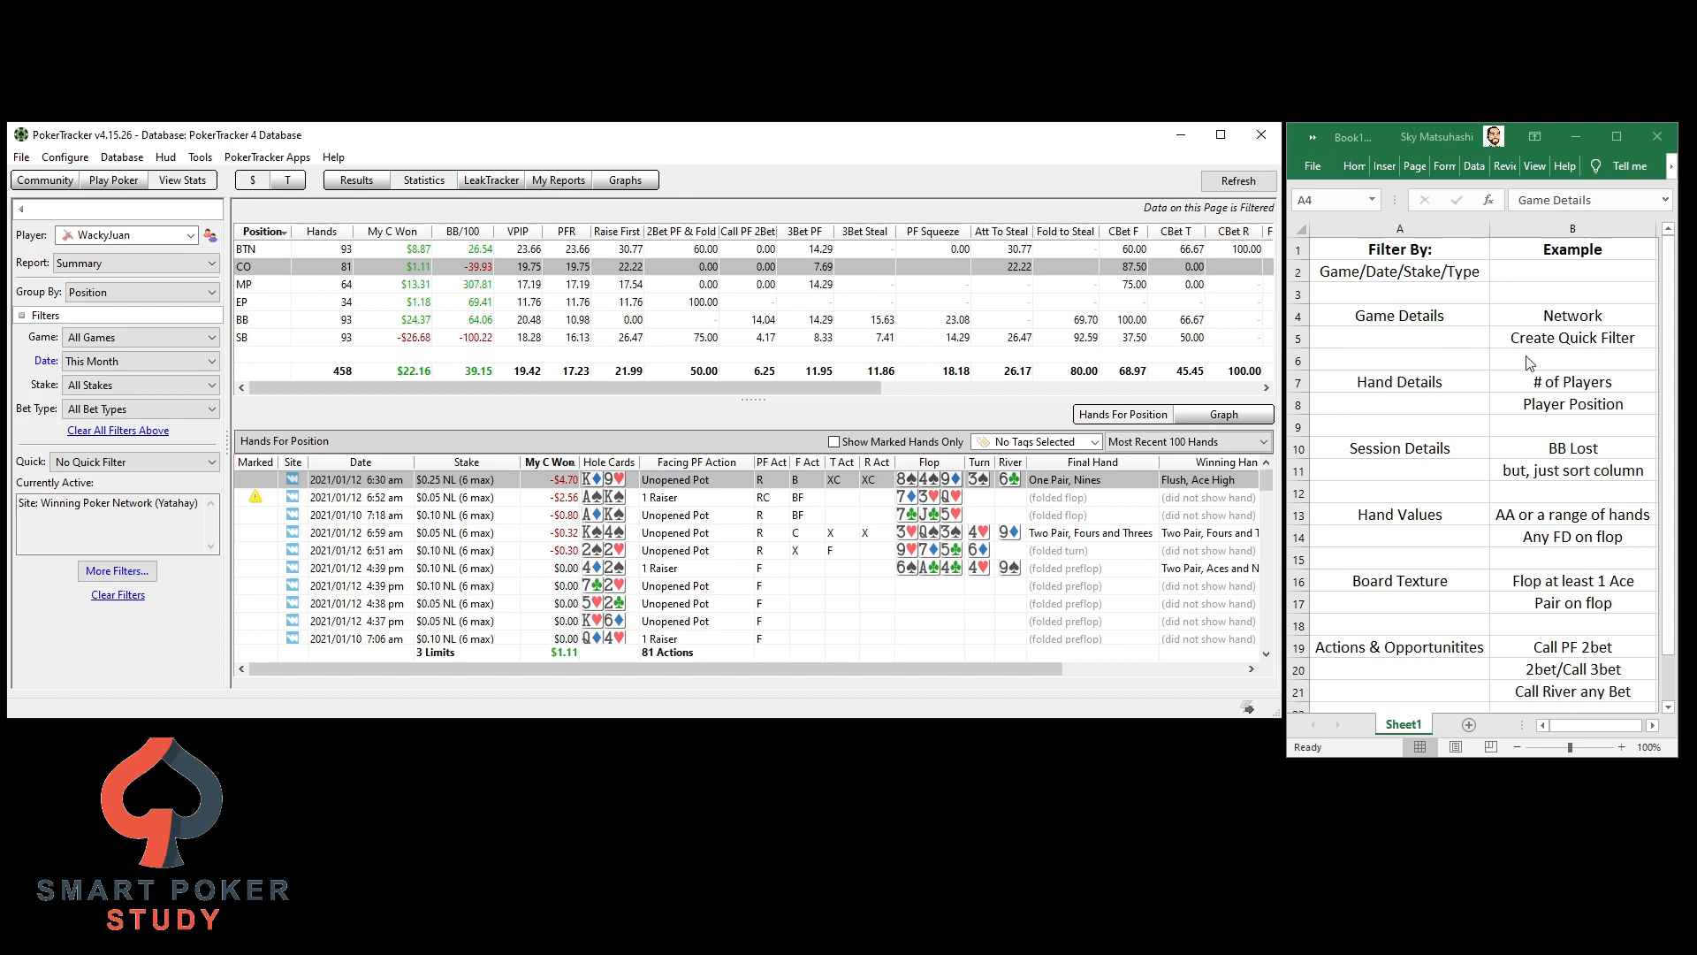
{"action": "mouse_move", "coordinate": [233, 474]}
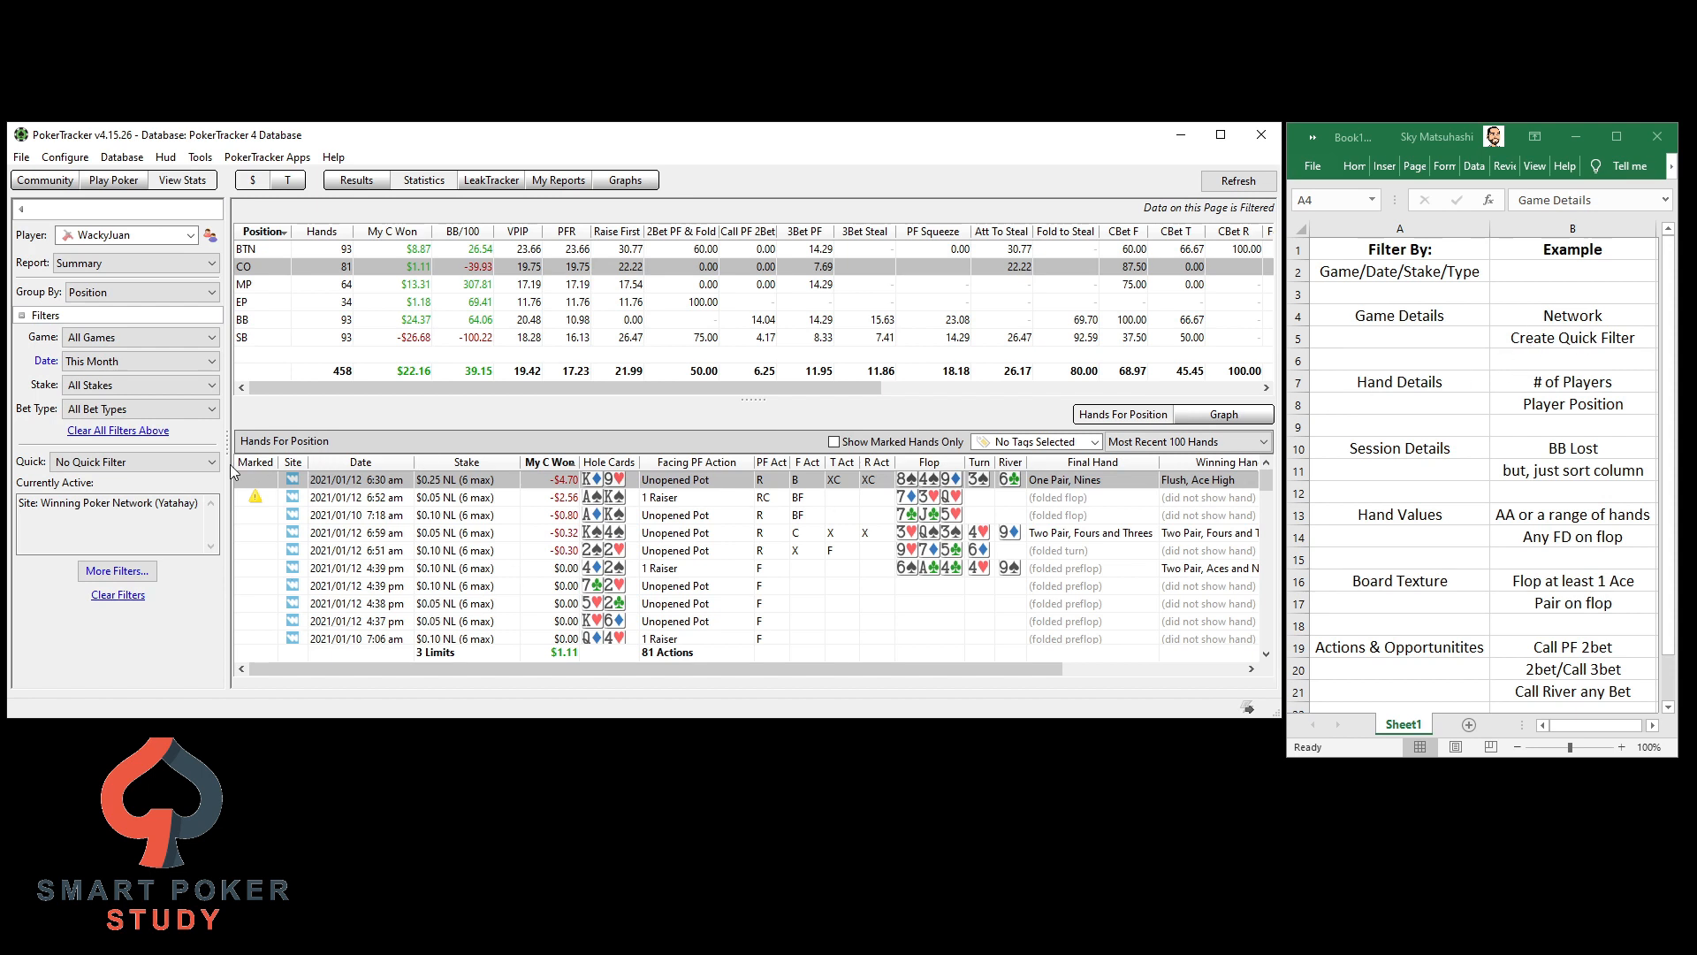
Review the existing quick filters, then save the site filter as new quick filter 'Winning Poker Network'
{"action": "left_click", "coordinate": [132, 461]}
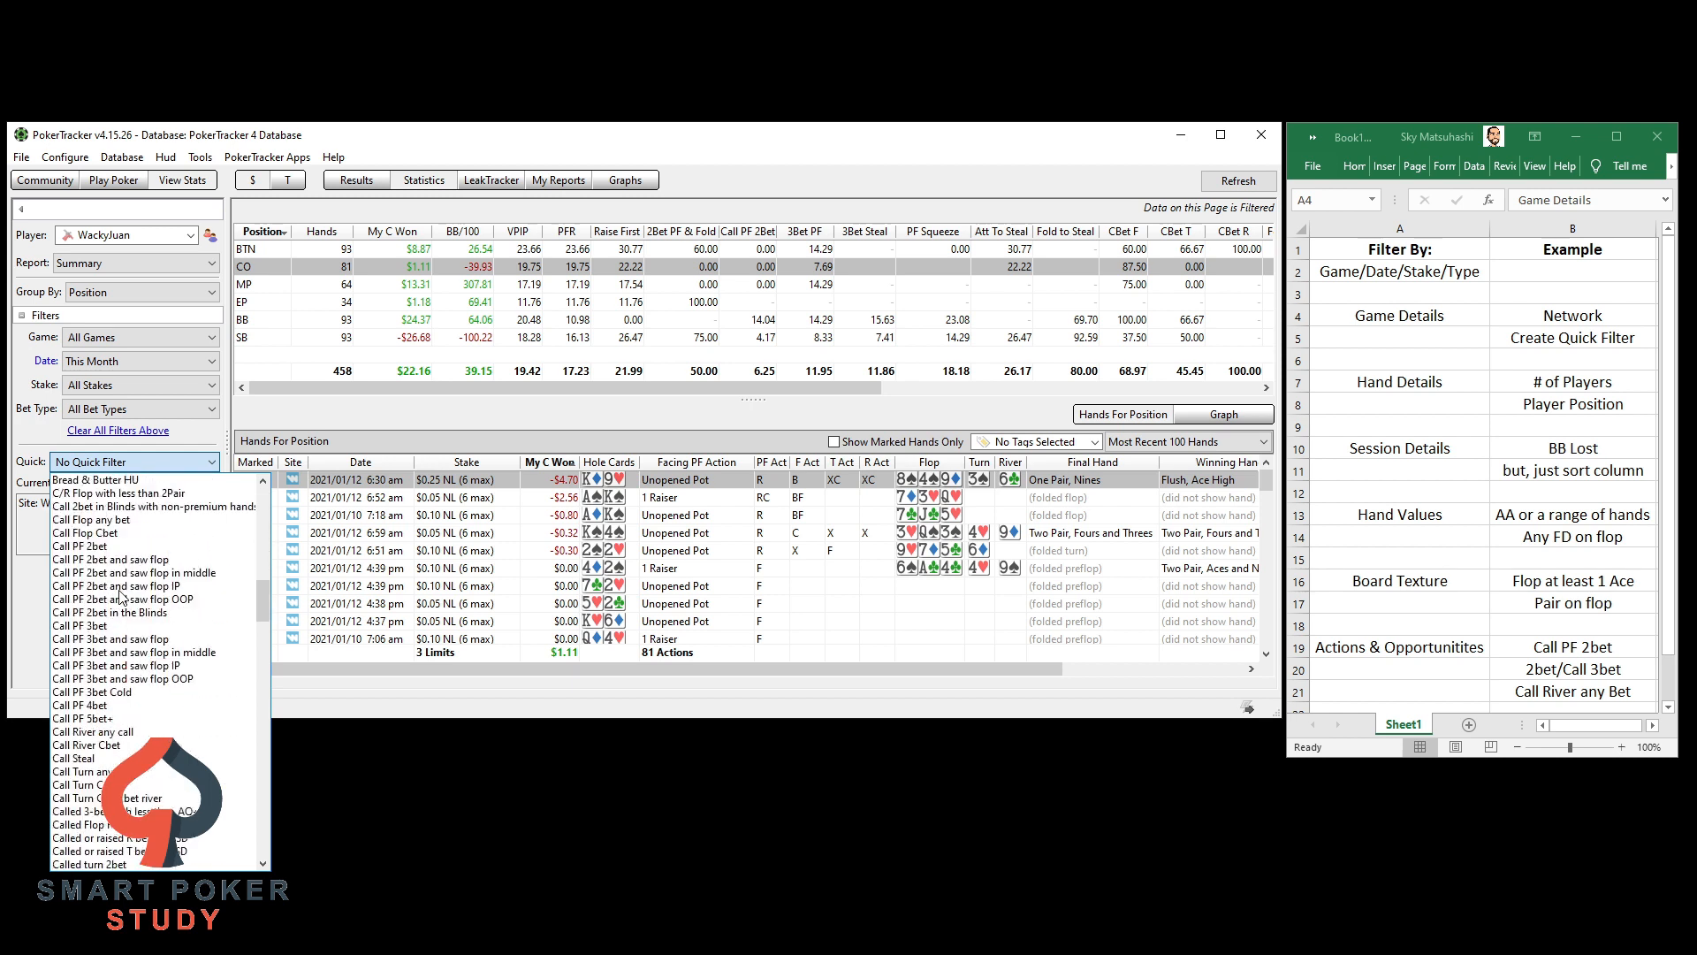
{"action": "scroll", "scroll_direction": "down", "scroll_amount": 3}
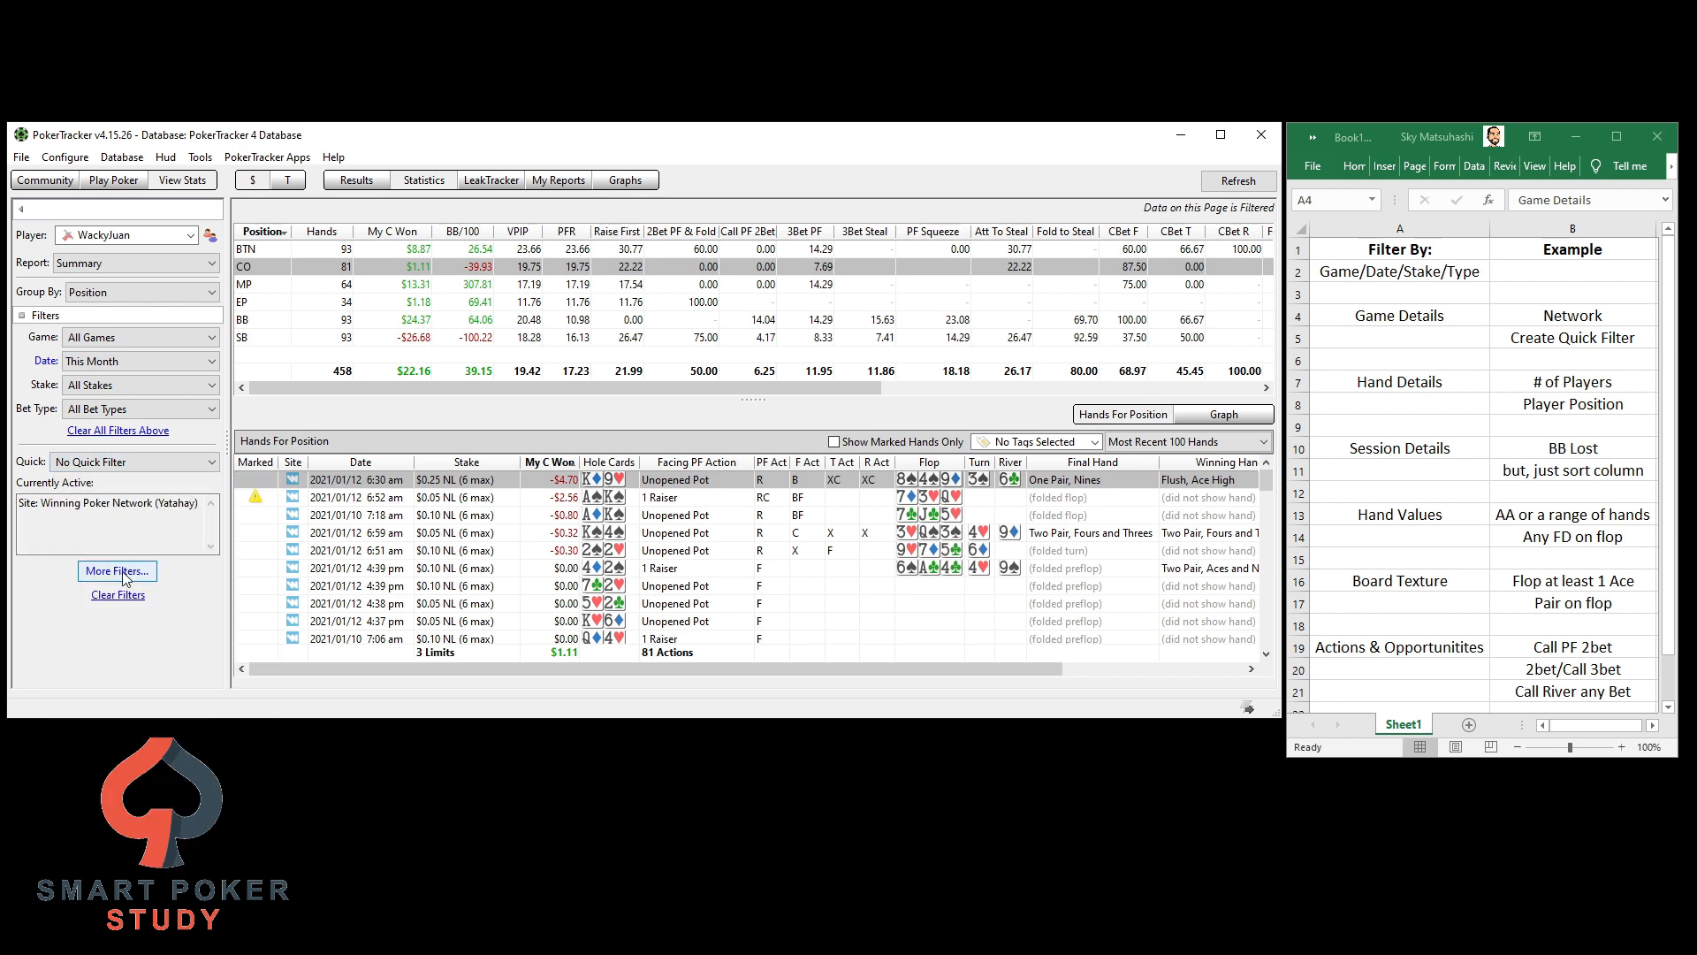
{"action": "left_click", "coordinate": [116, 571]}
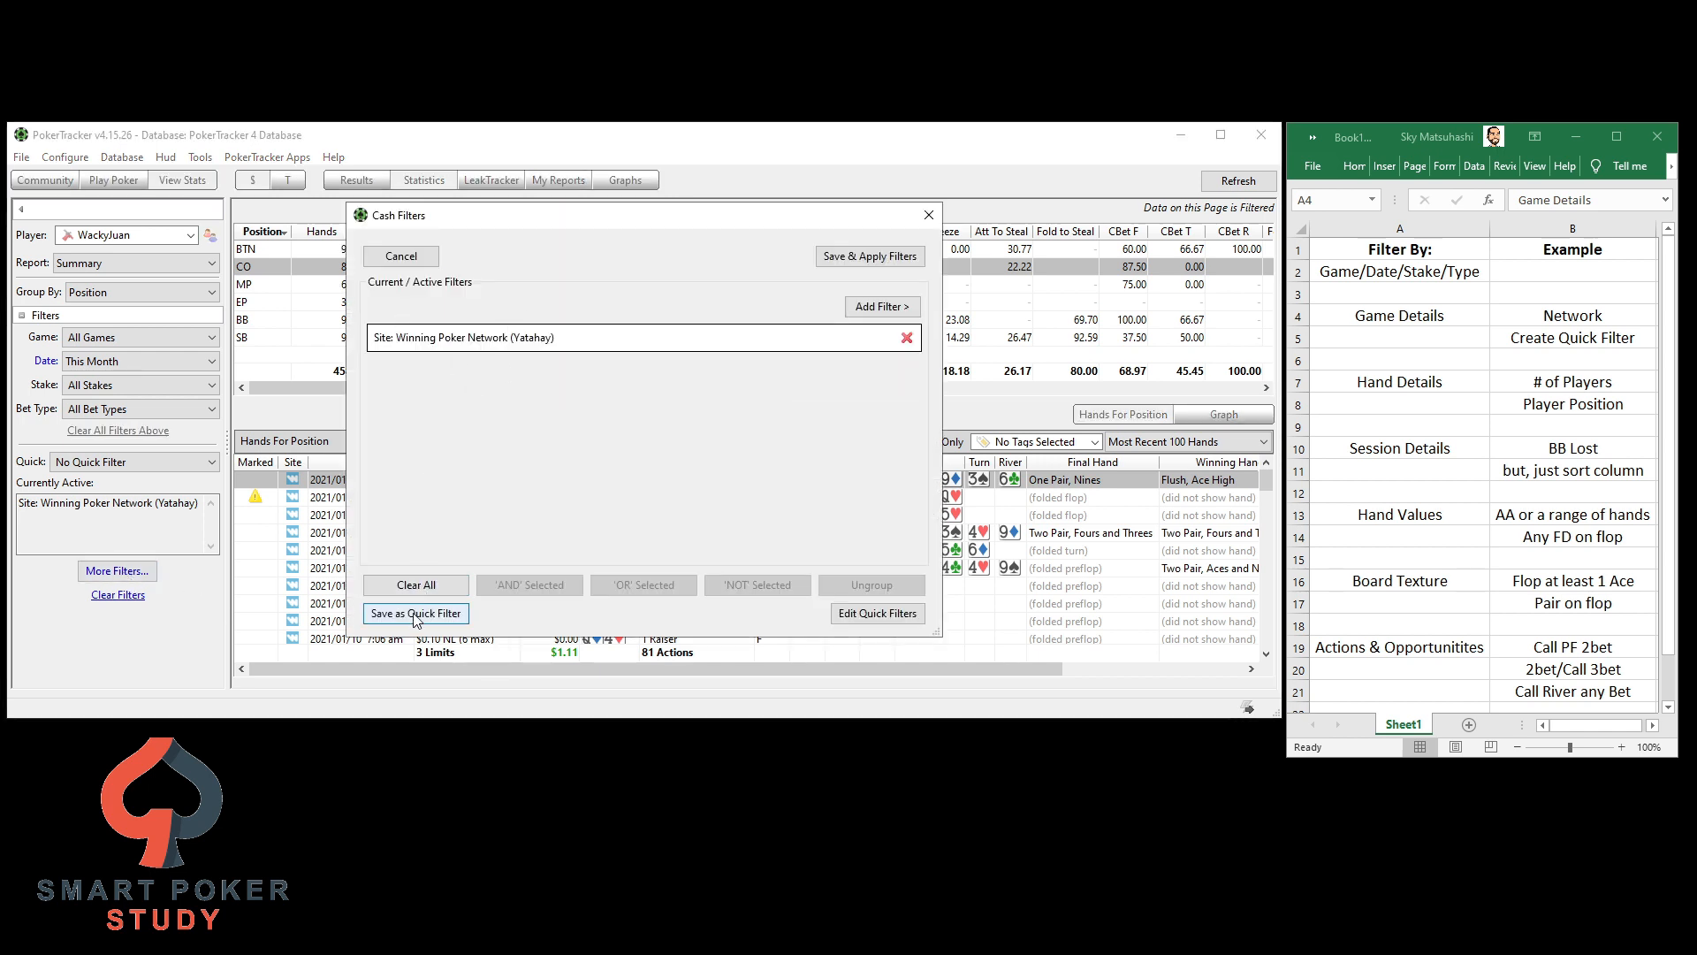
{"action": "left_click", "coordinate": [413, 613]}
{"action": "type", "text": "Winning Poker Network"}
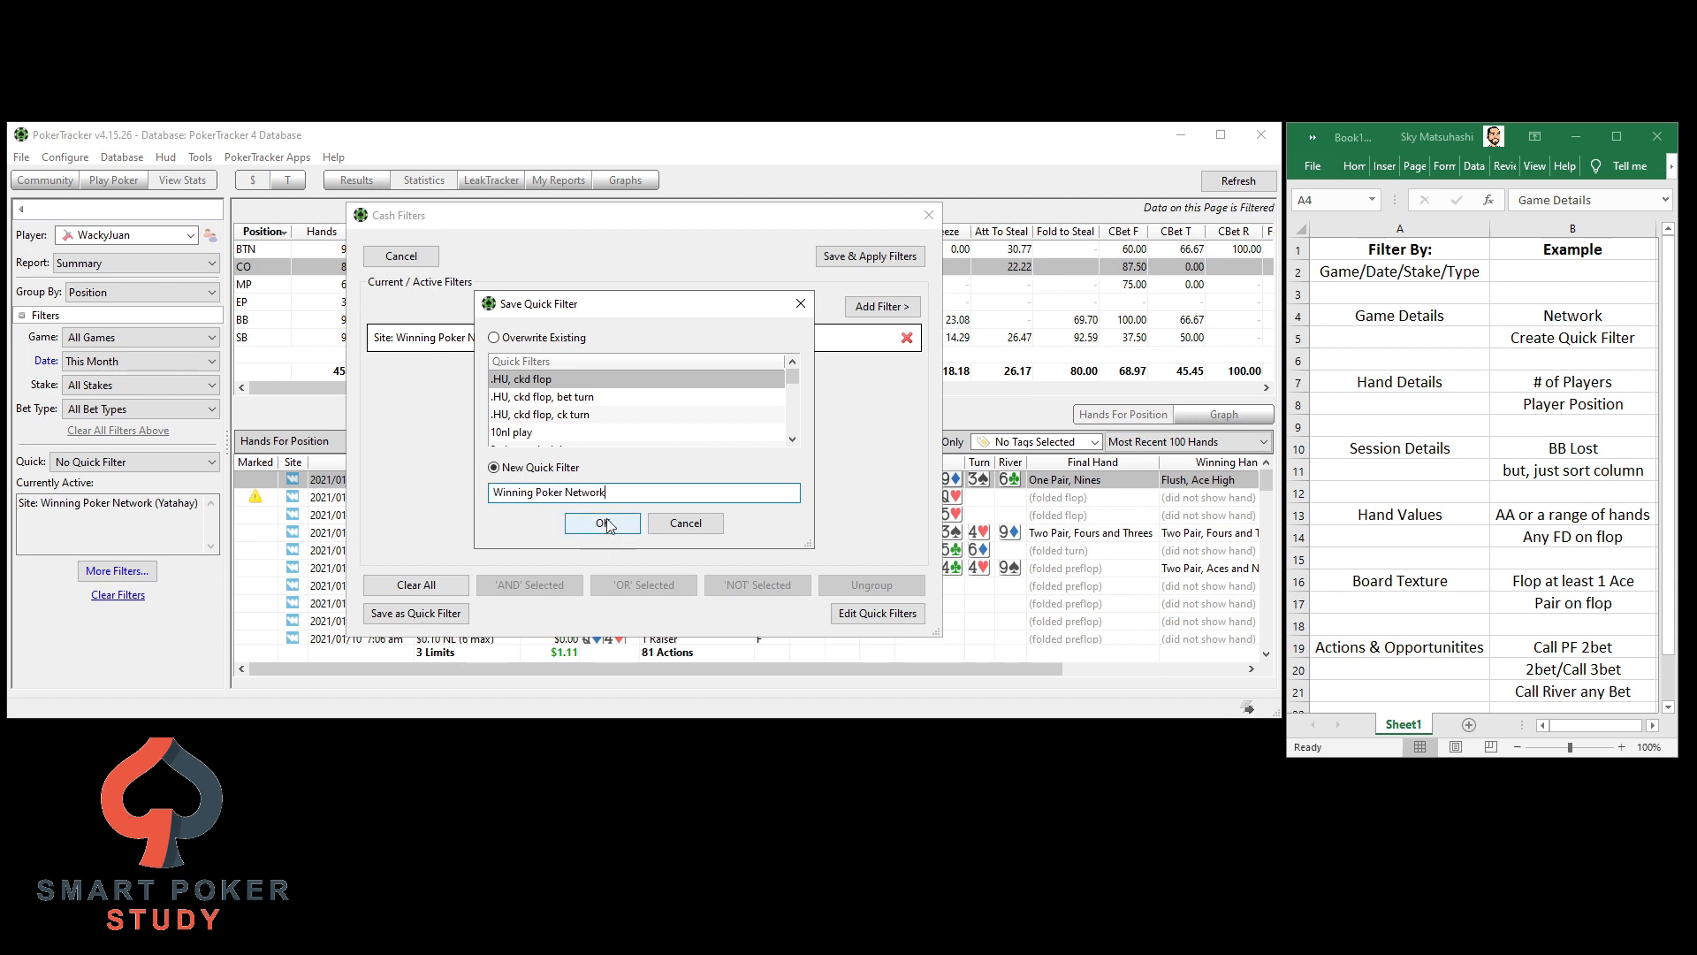
{"action": "left_click", "coordinate": [601, 523]}
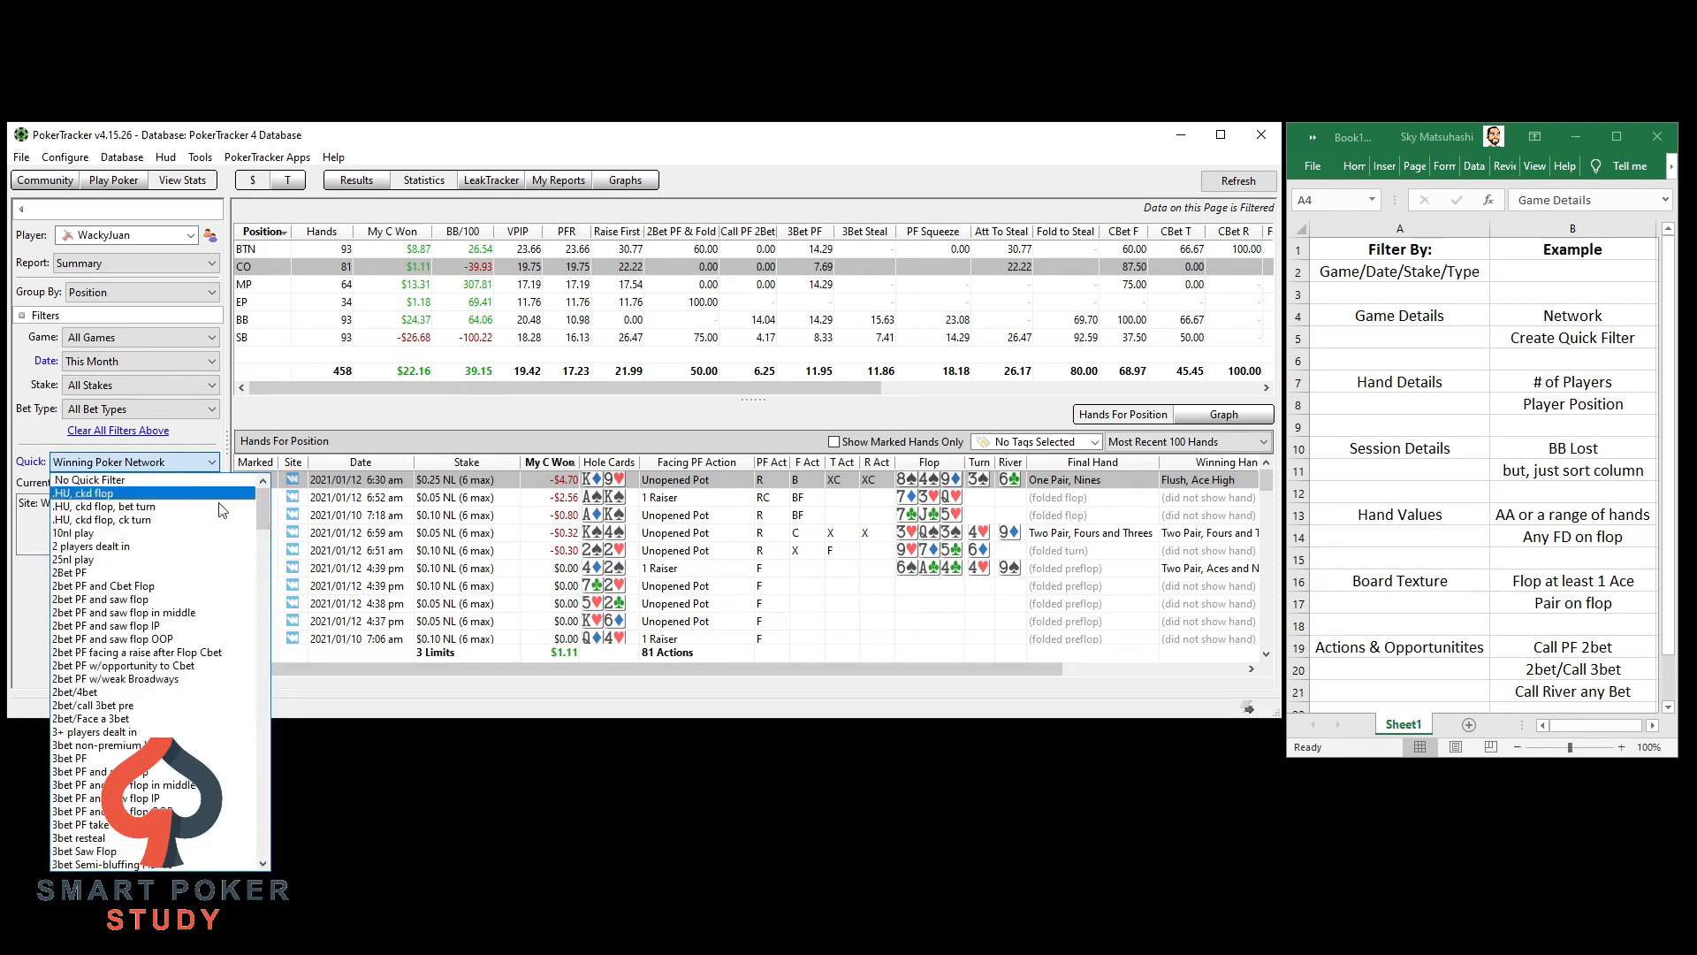
Apply the VPIP'd and Winning Poker Network quick filters in turn, then clear all filters back to 633 hands
{"action": "scroll", "scroll_direction": "down", "scroll_amount": 3}
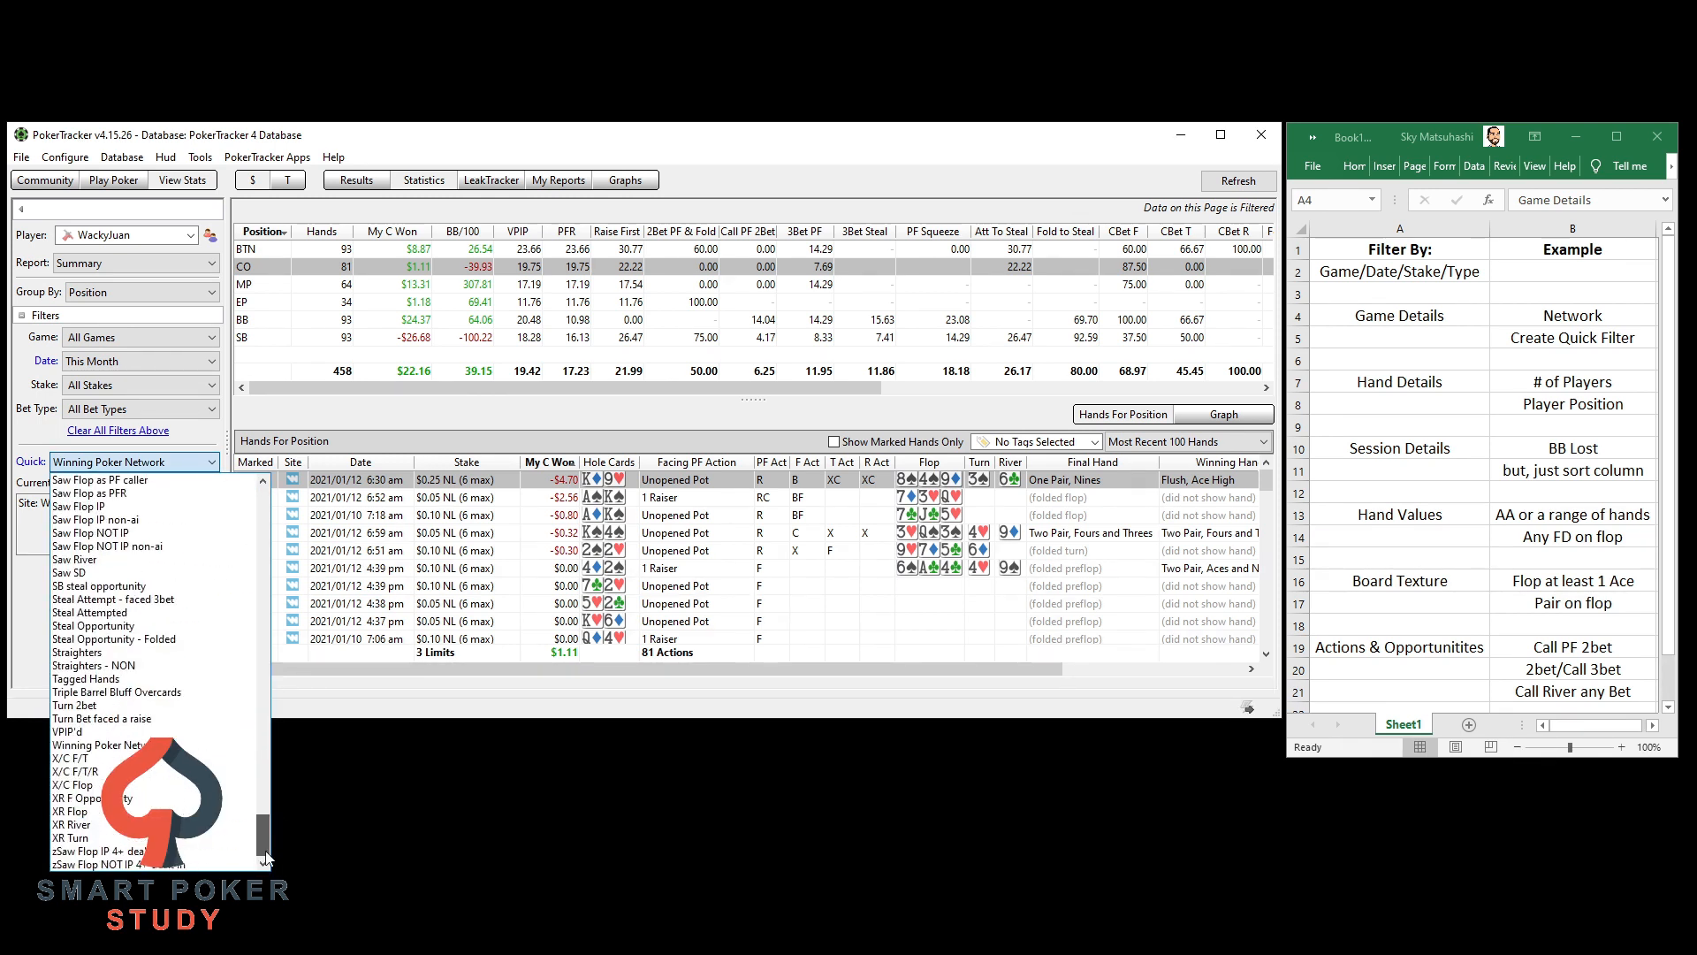
{"action": "left_click", "coordinate": [99, 745]}
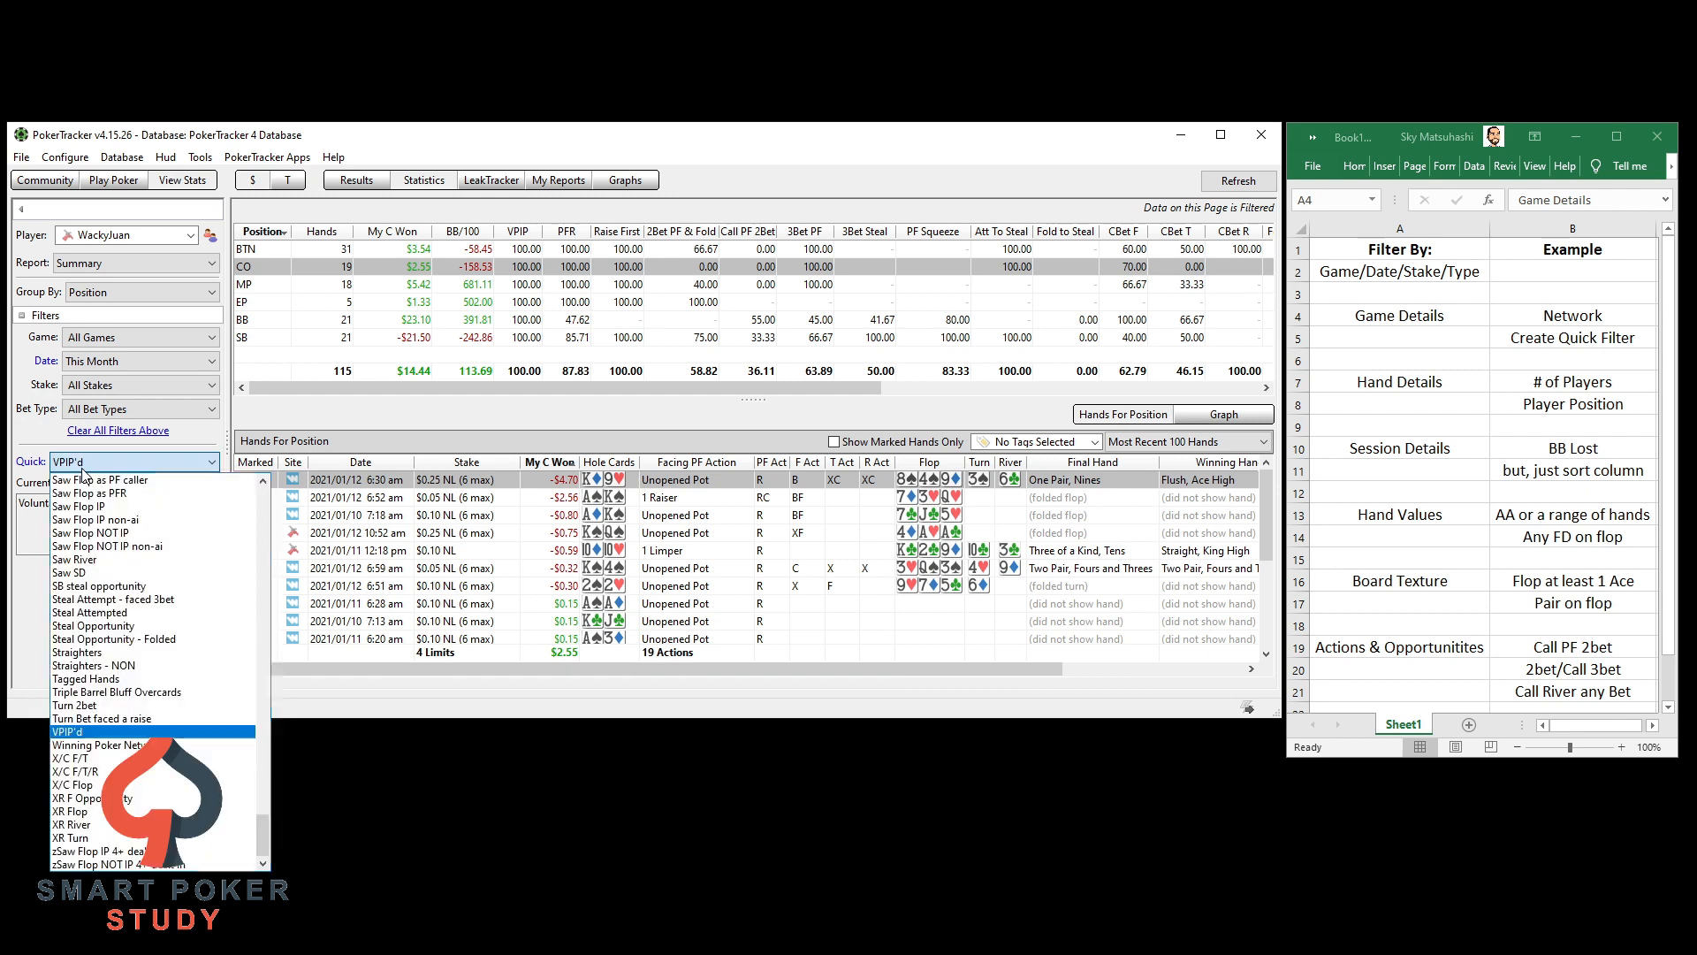
{"action": "left_click", "coordinate": [128, 745]}
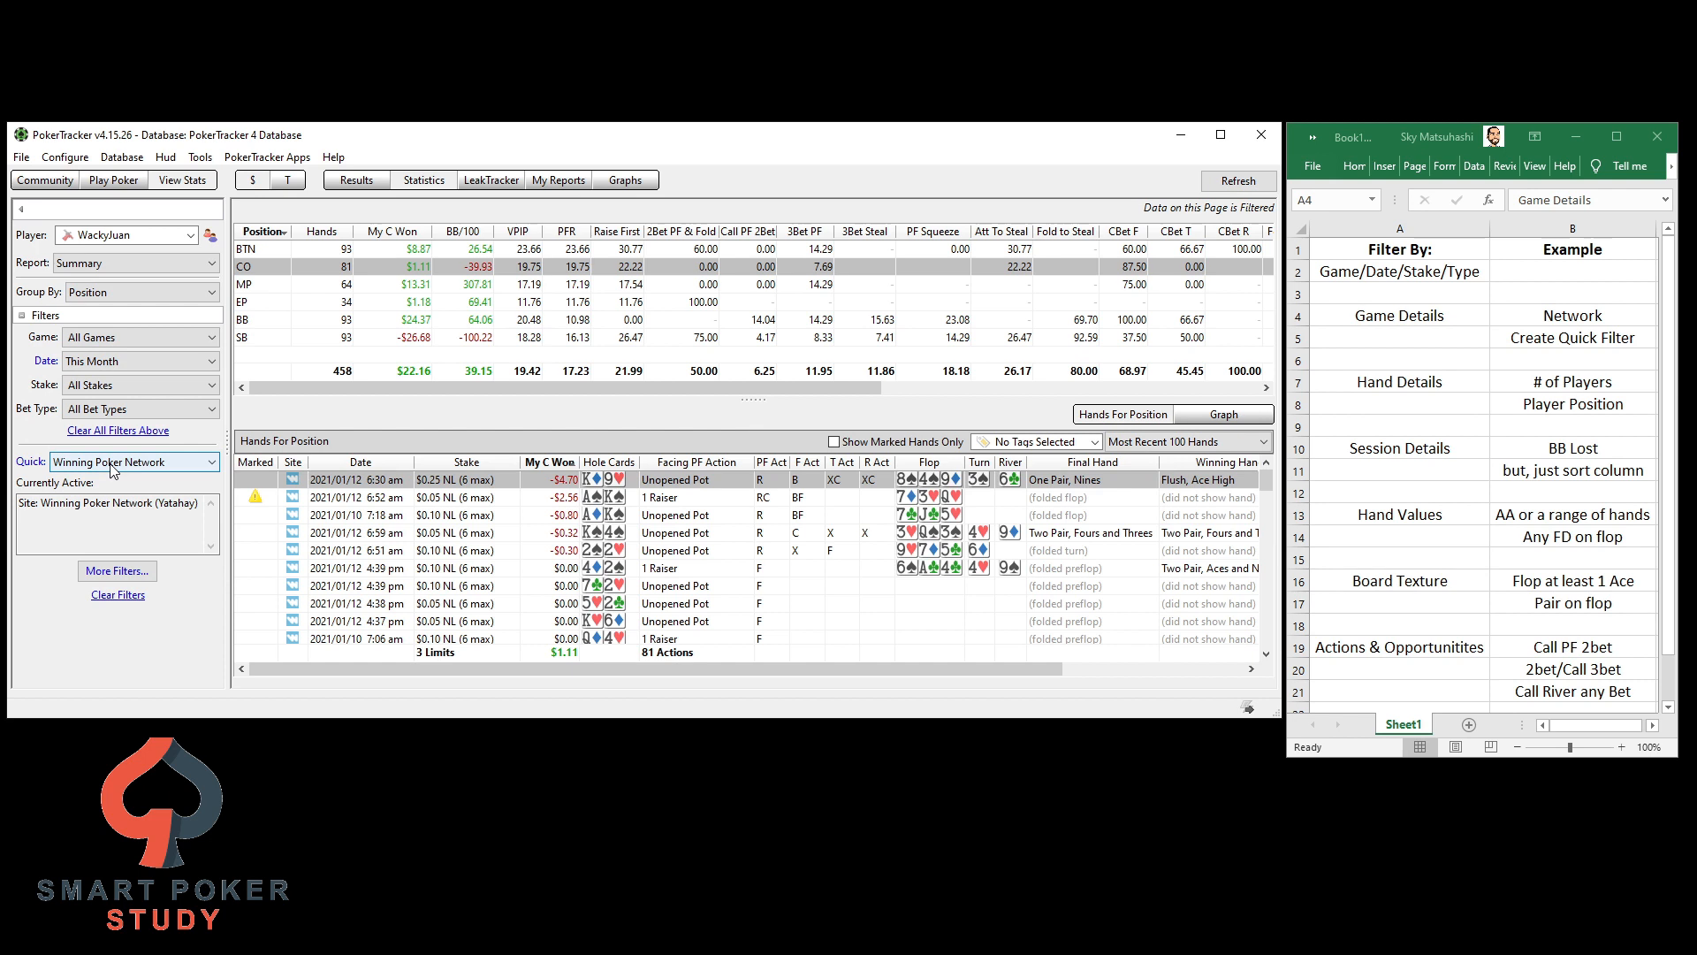
{"action": "left_click", "coordinate": [212, 461]}
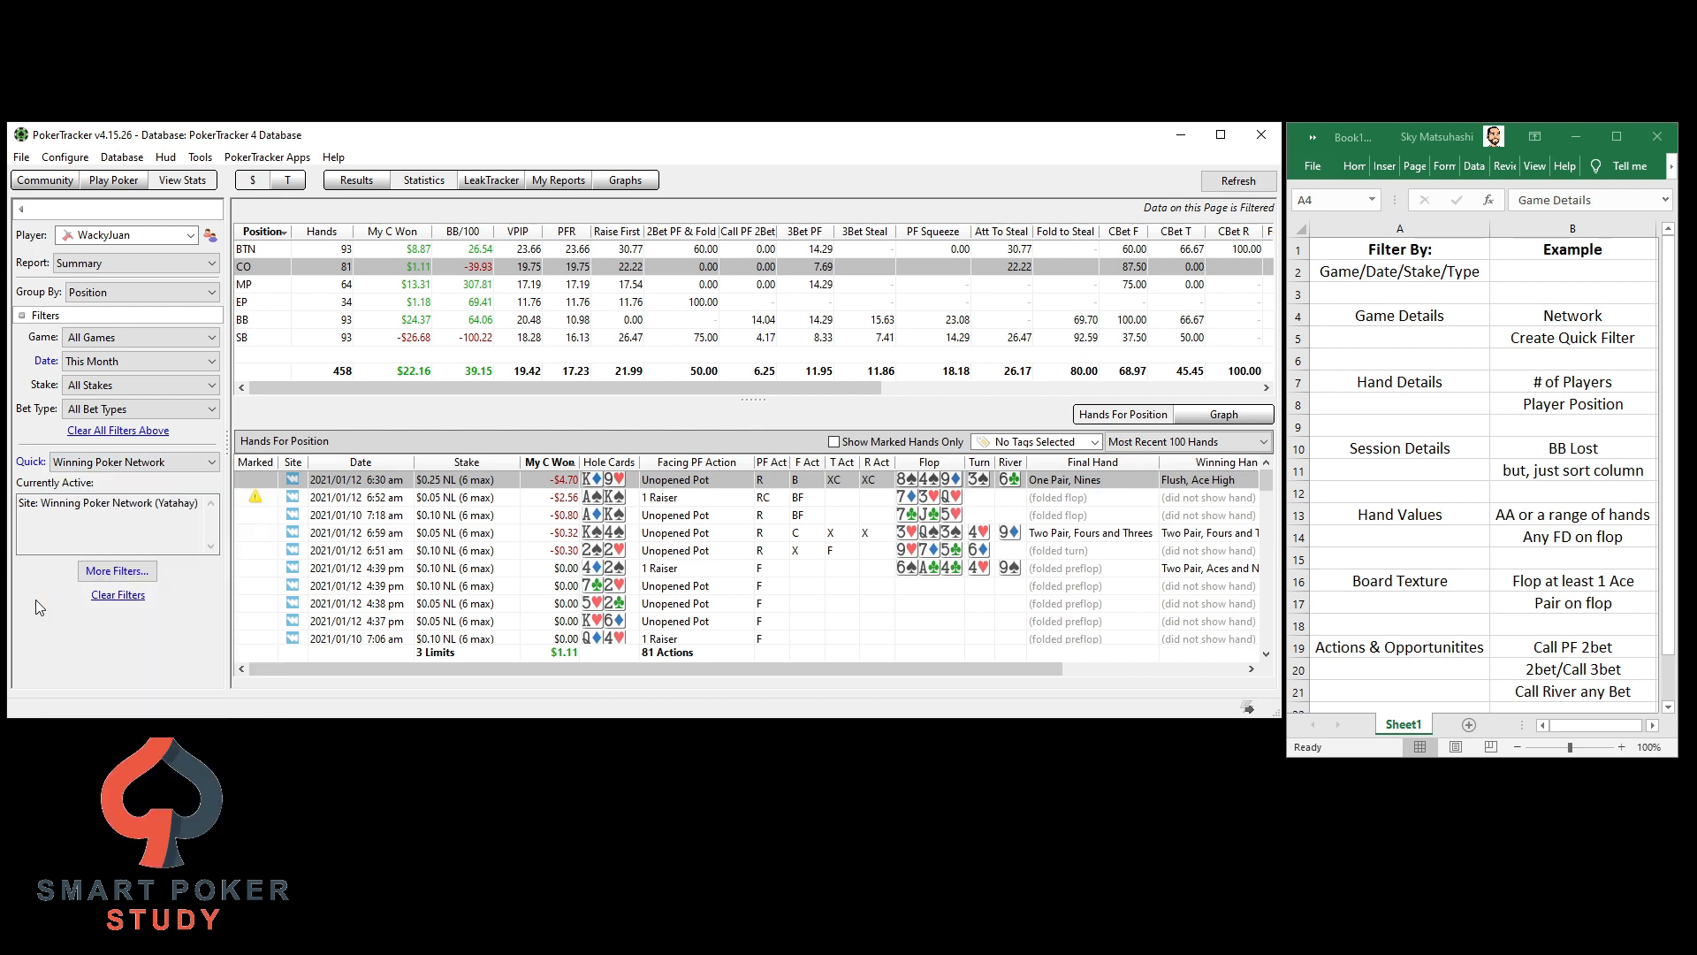
{"action": "left_click", "coordinate": [117, 571]}
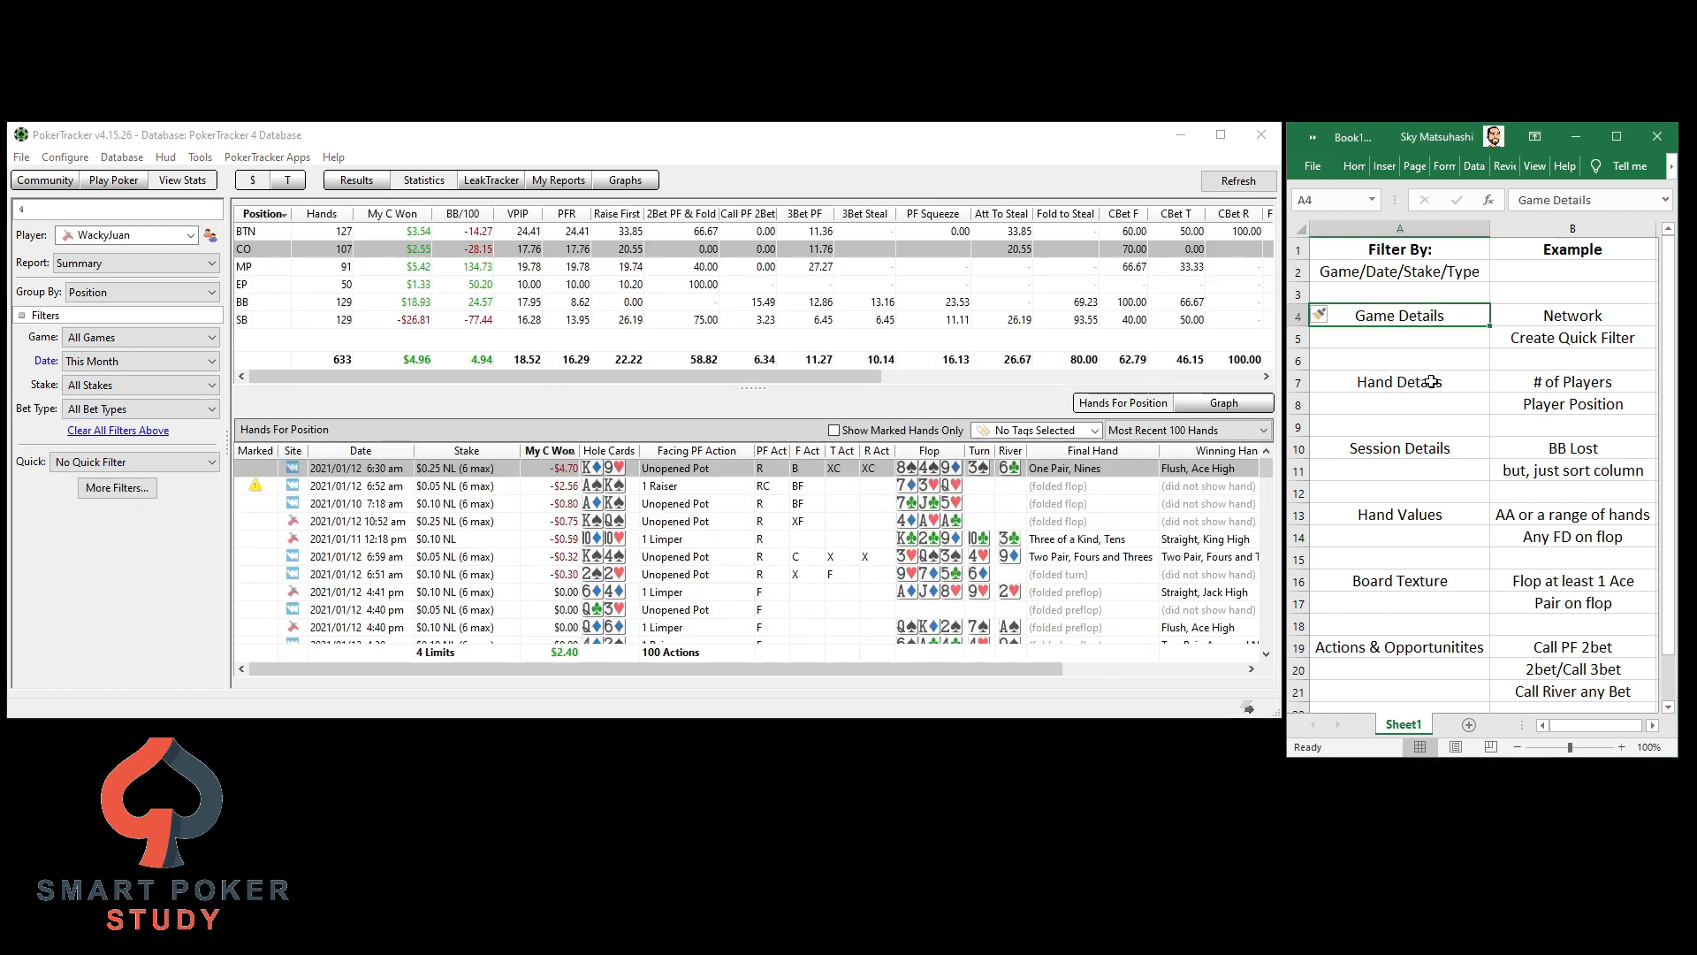
Filter Hand Details to Players Dealt Into Hand between 2 and 2, saved as quick filter '2 players dealt in'
{"action": "left_click", "coordinate": [116, 488]}
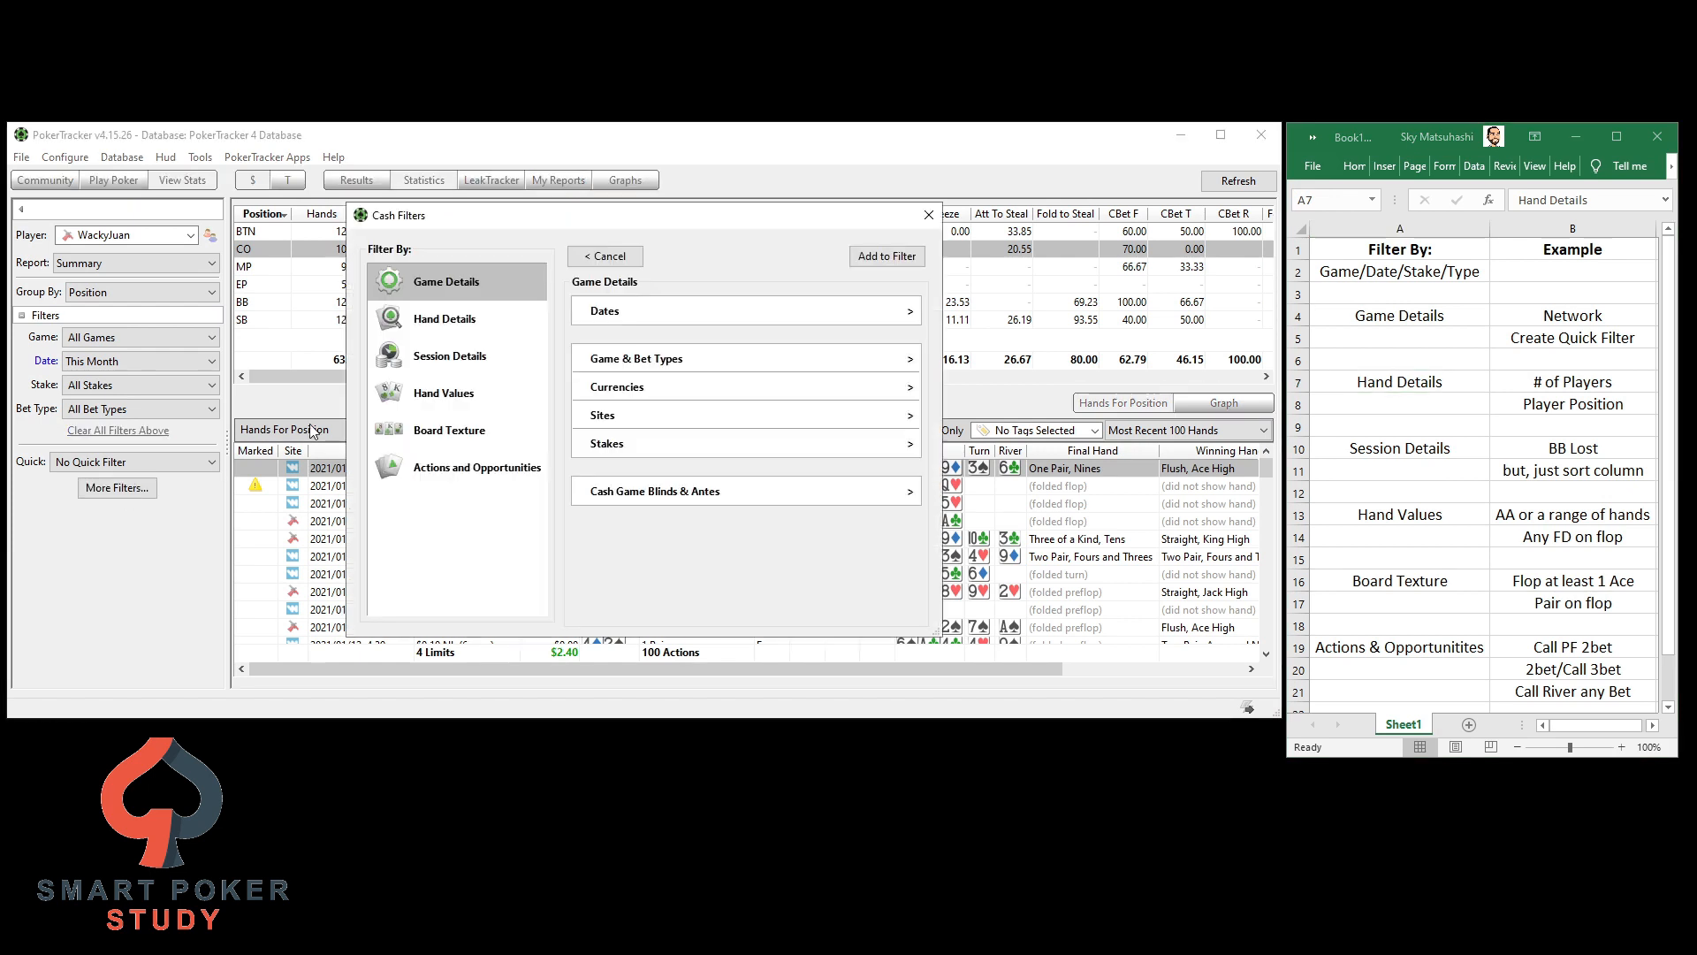
{"action": "left_click", "coordinate": [444, 318]}
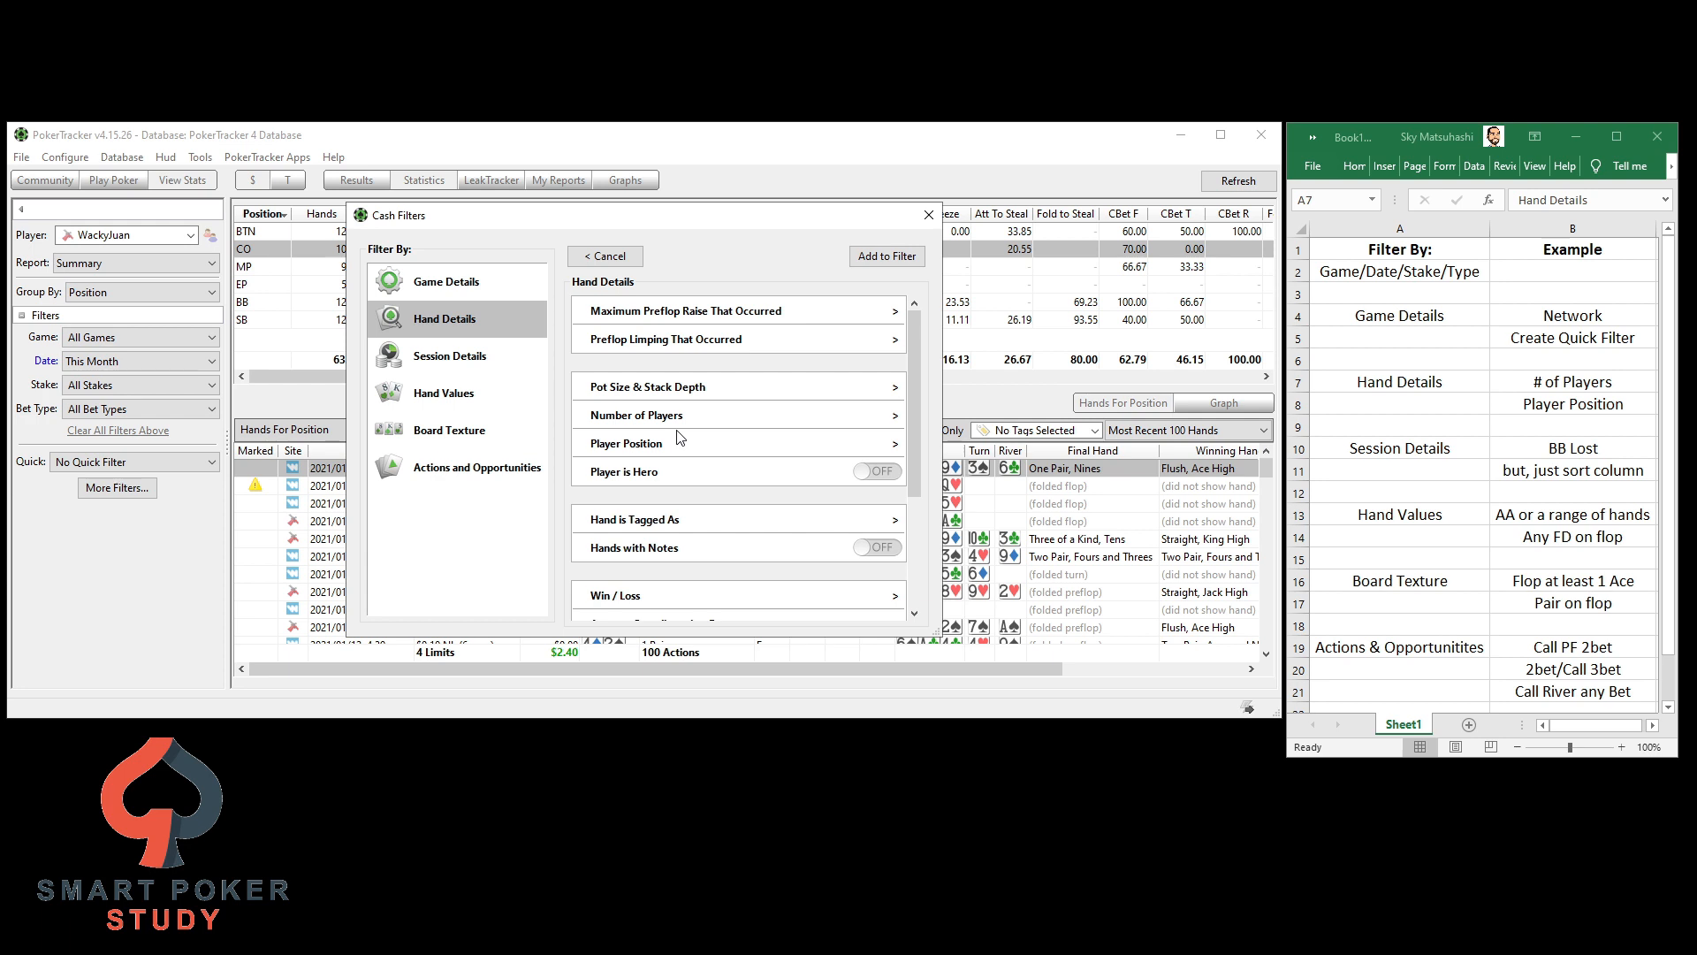
{"action": "mouse_move", "coordinate": [818, 389]}
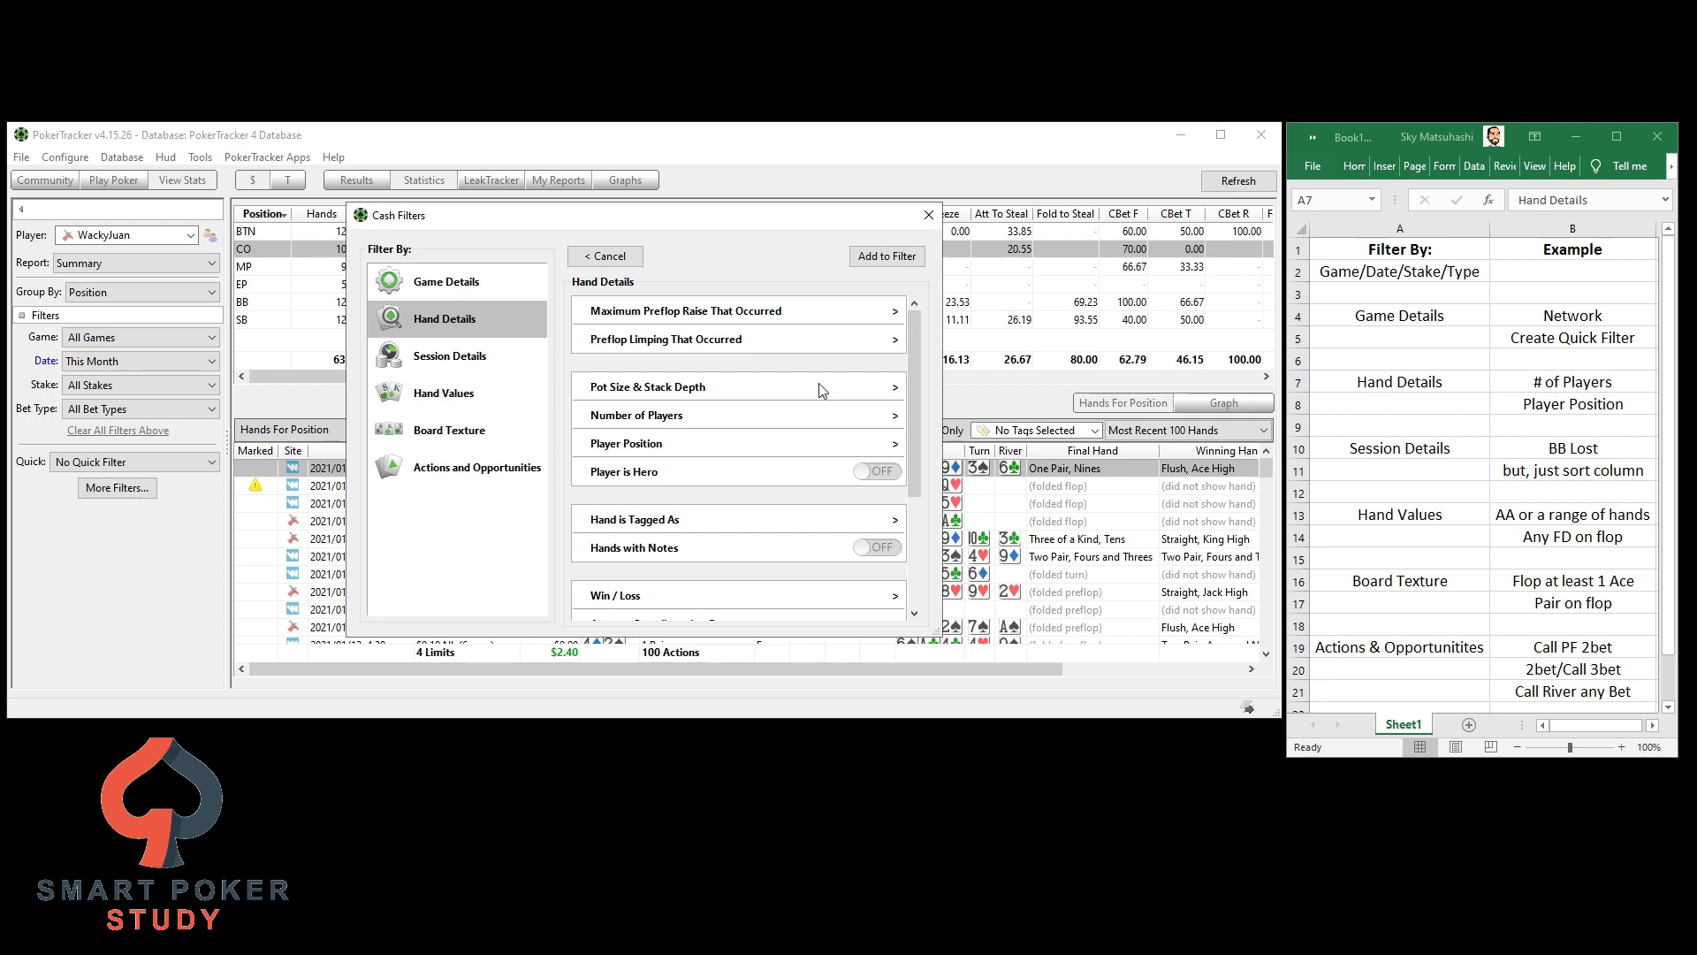
{"action": "left_click", "coordinate": [634, 413]}
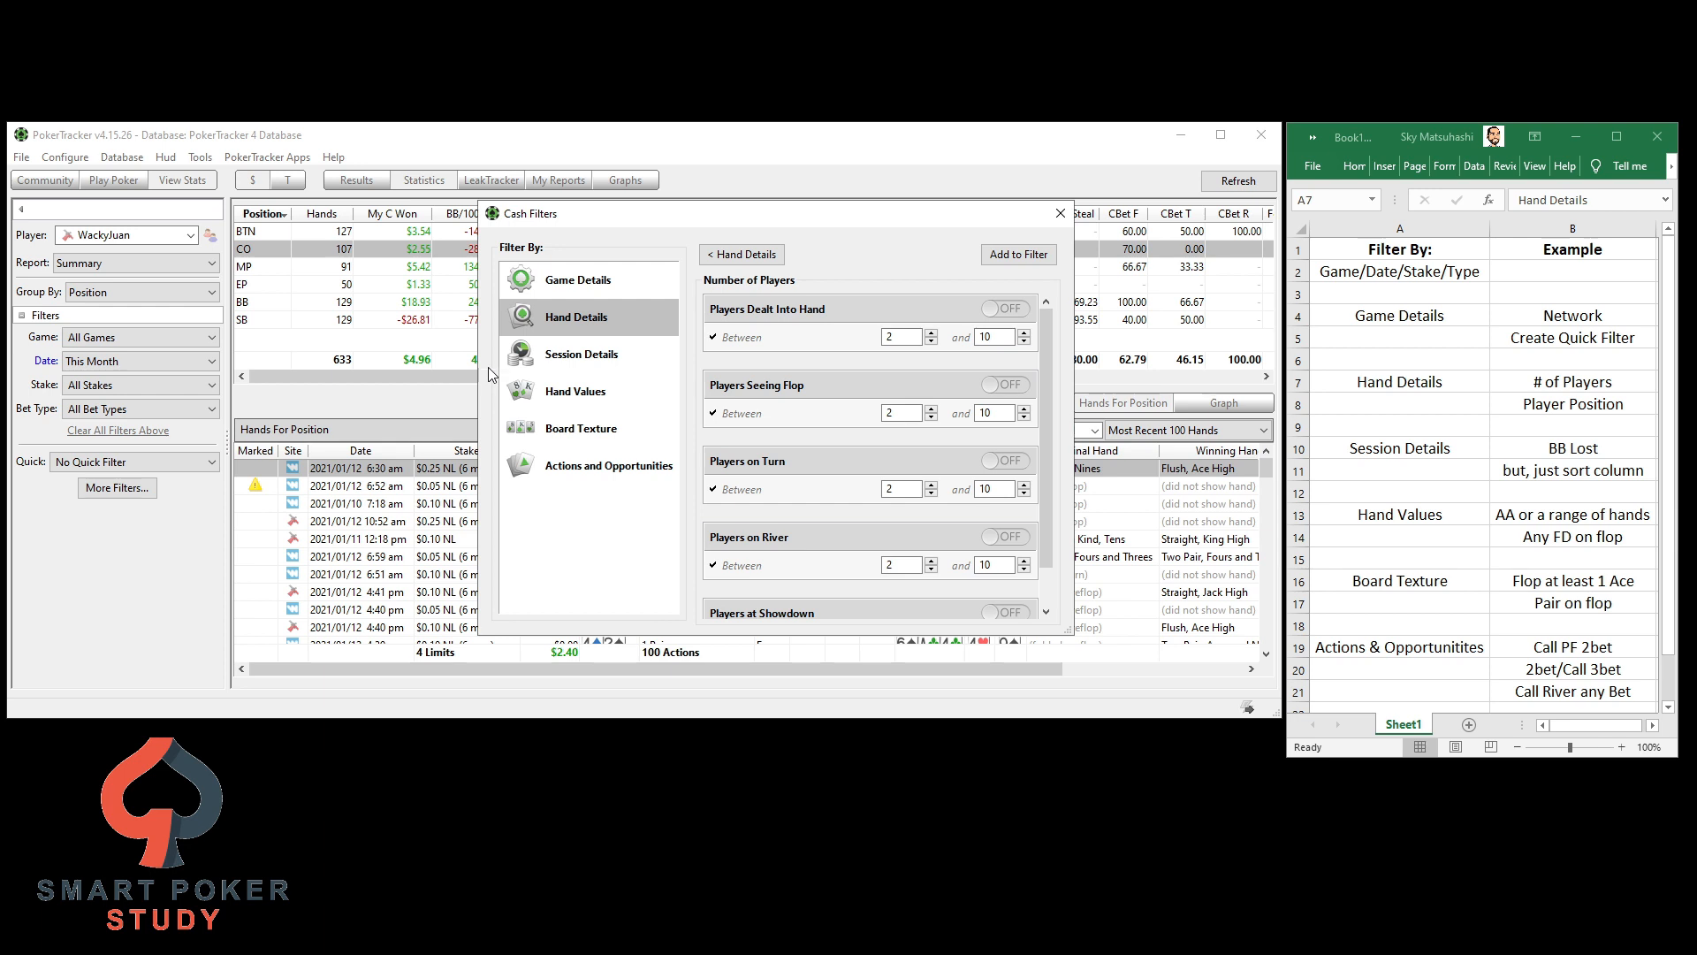
{"action": "mouse_move", "coordinate": [814, 320]}
{"action": "type", "text": "2"}
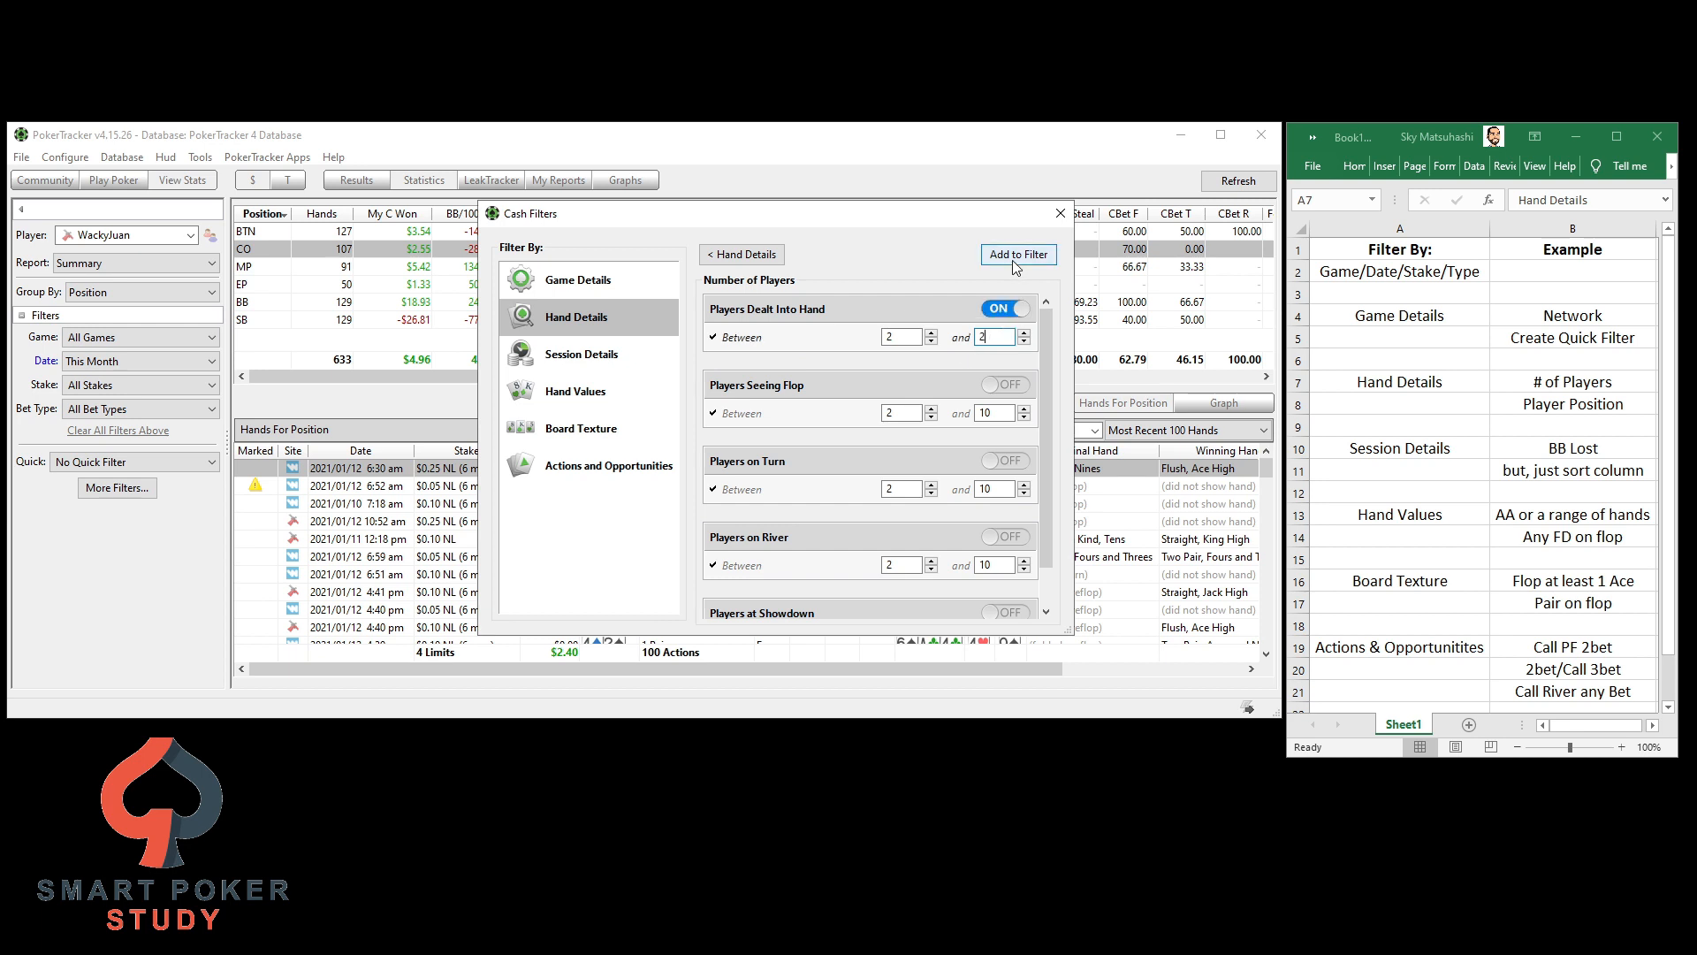
{"action": "left_click", "coordinate": [1017, 253]}
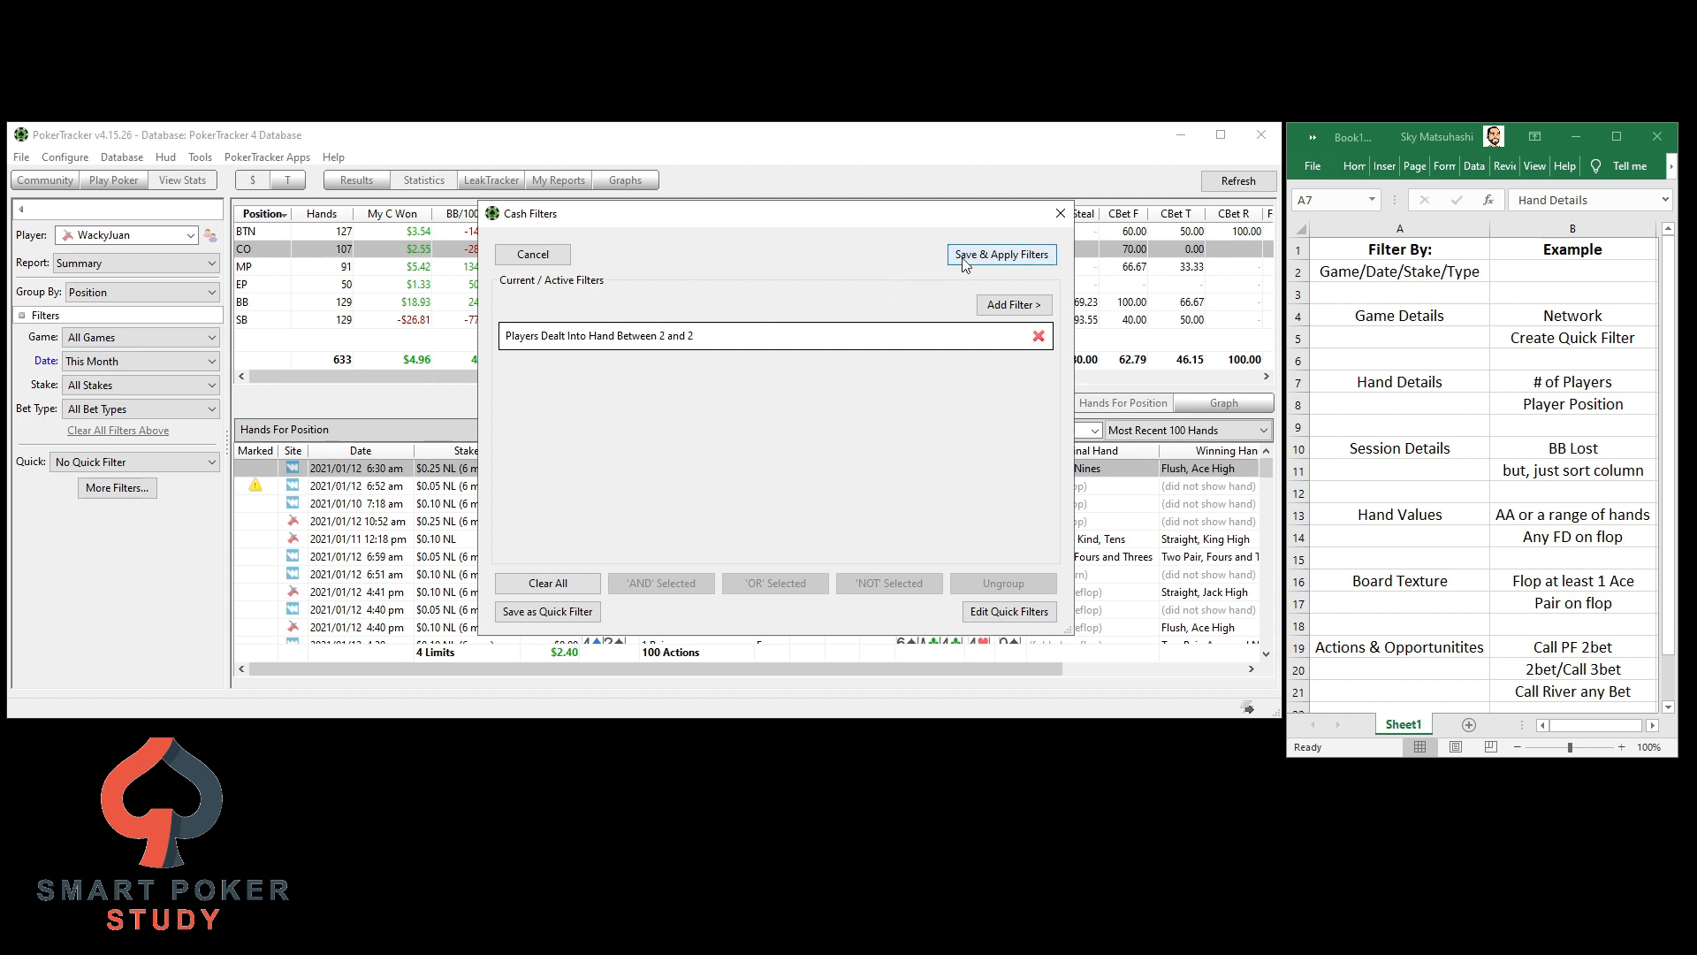
{"action": "left_click", "coordinate": [999, 255]}
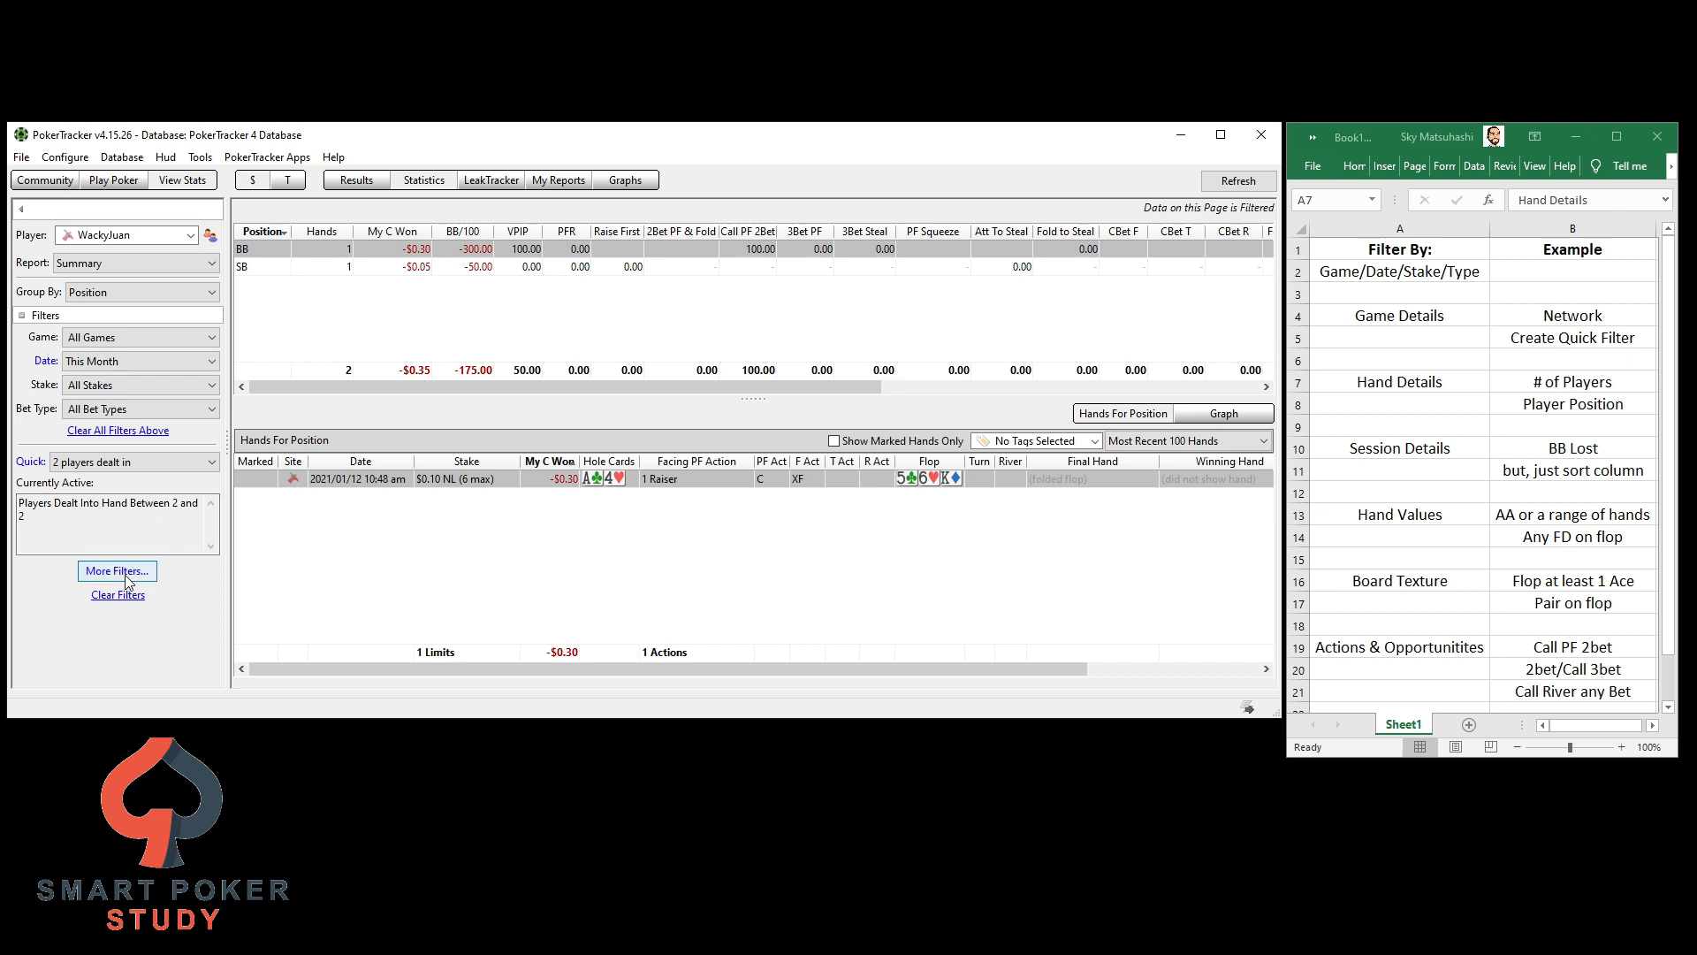
Clear the two-player filter and return to the Hand Details filters
{"action": "left_click", "coordinate": [117, 594]}
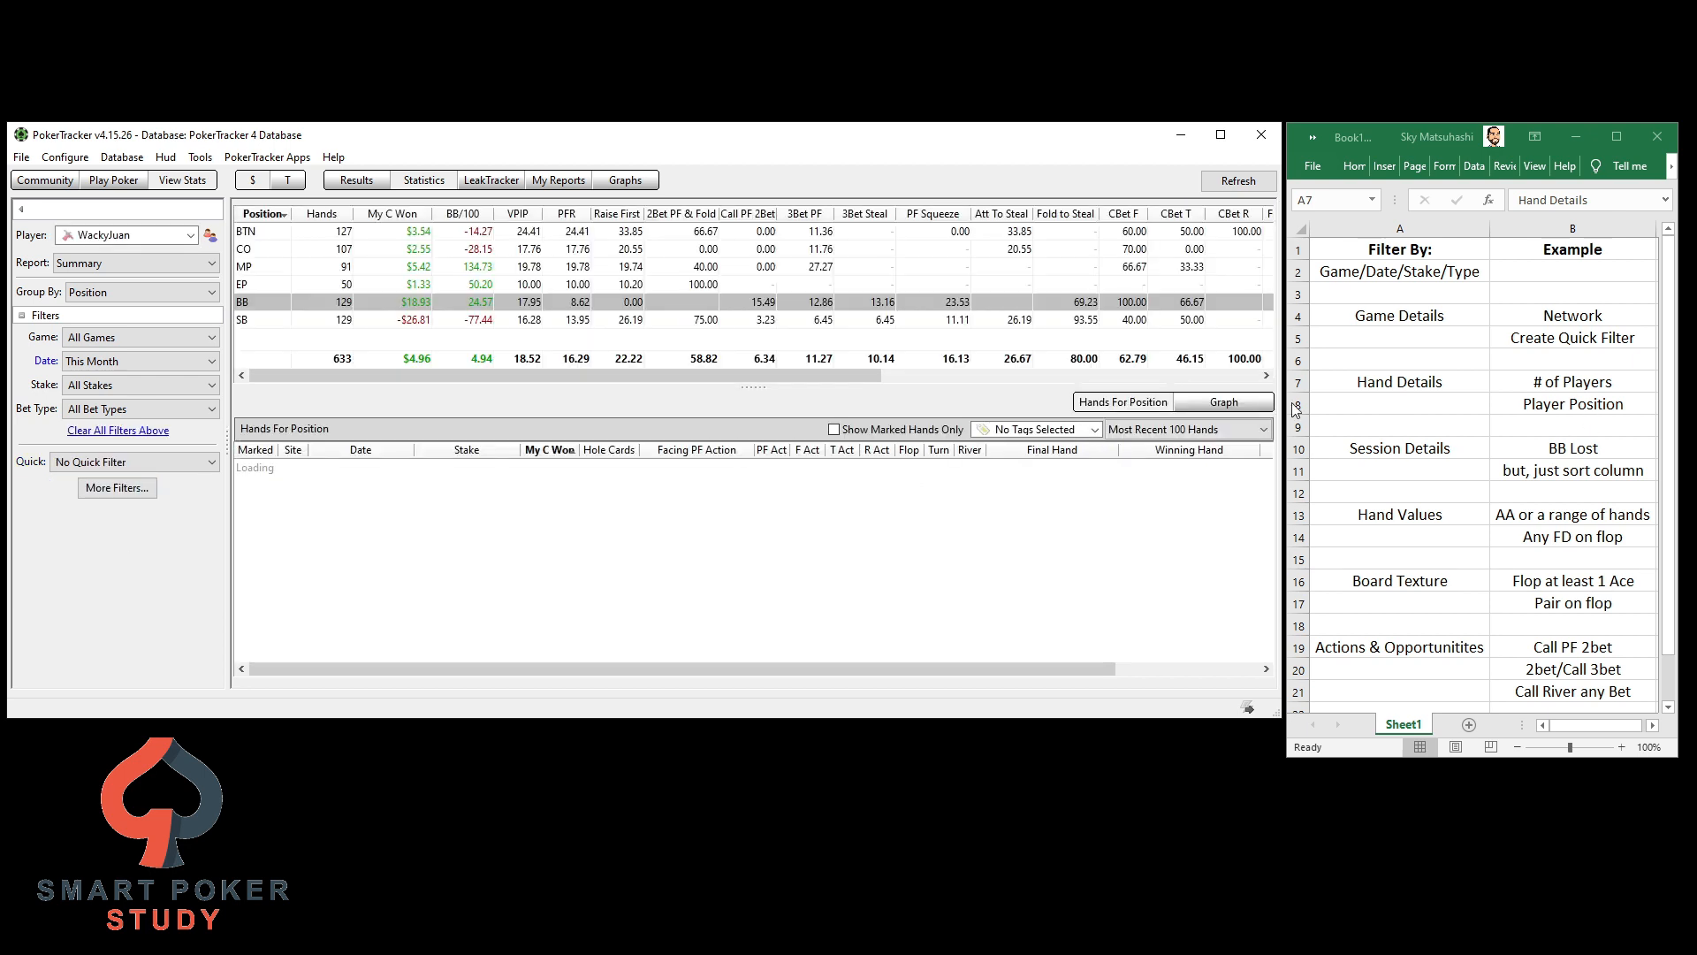
{"action": "left_click", "coordinate": [117, 488]}
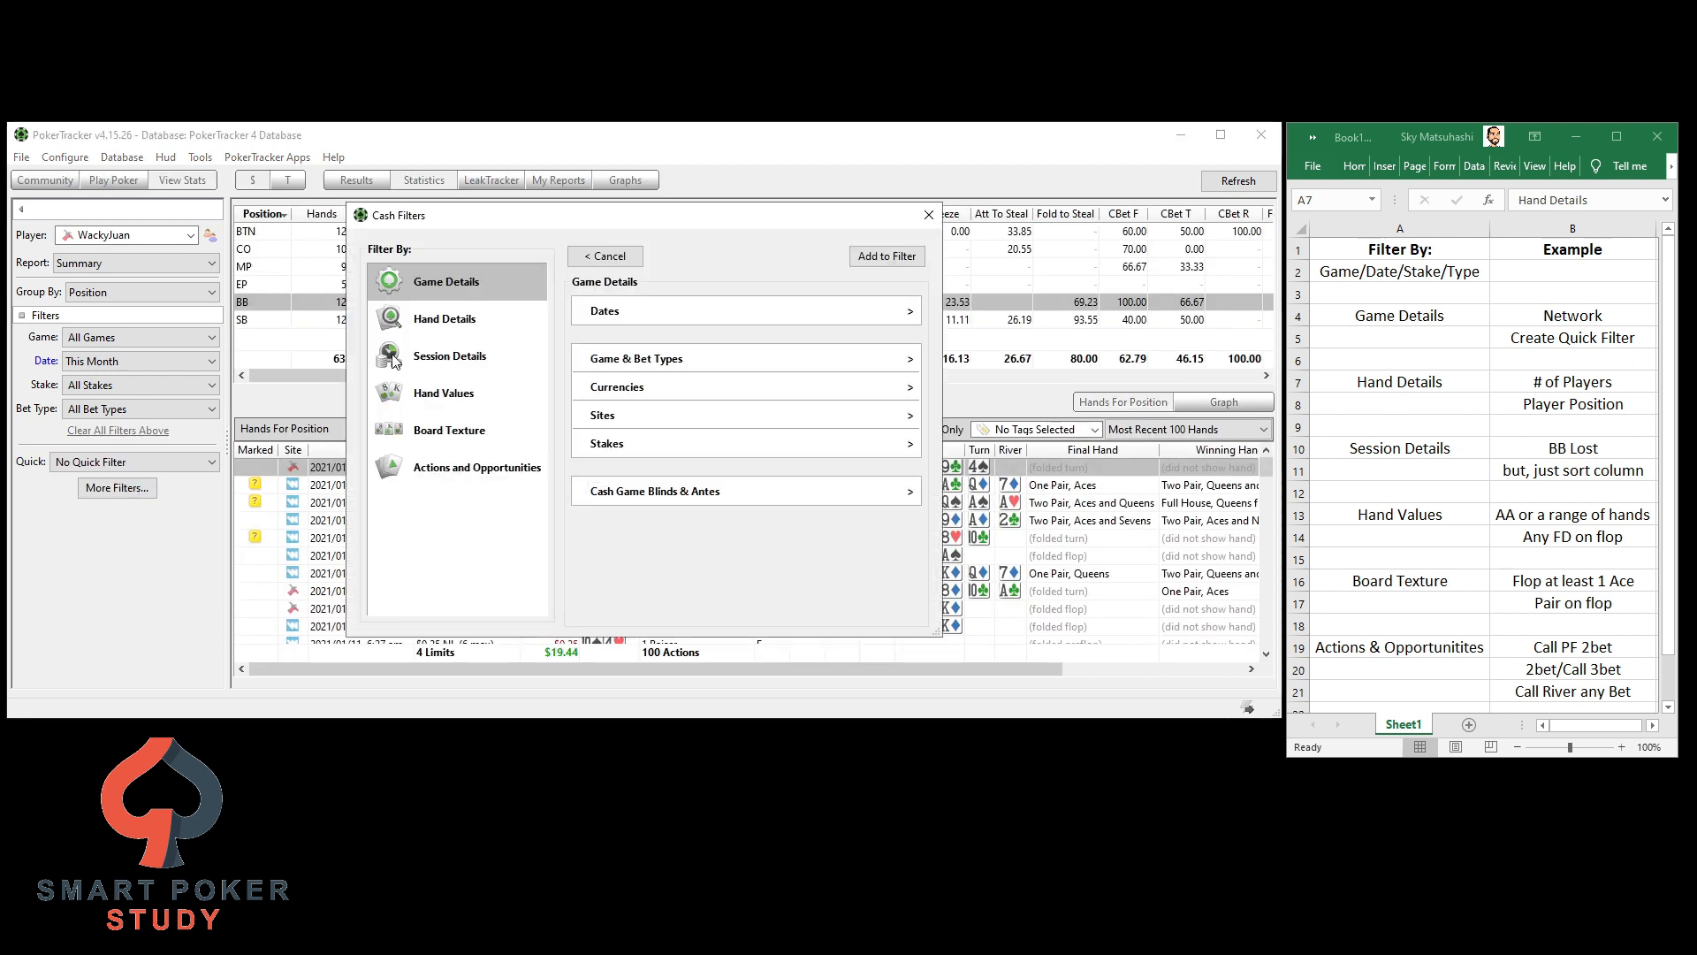
{"action": "left_click", "coordinate": [444, 318]}
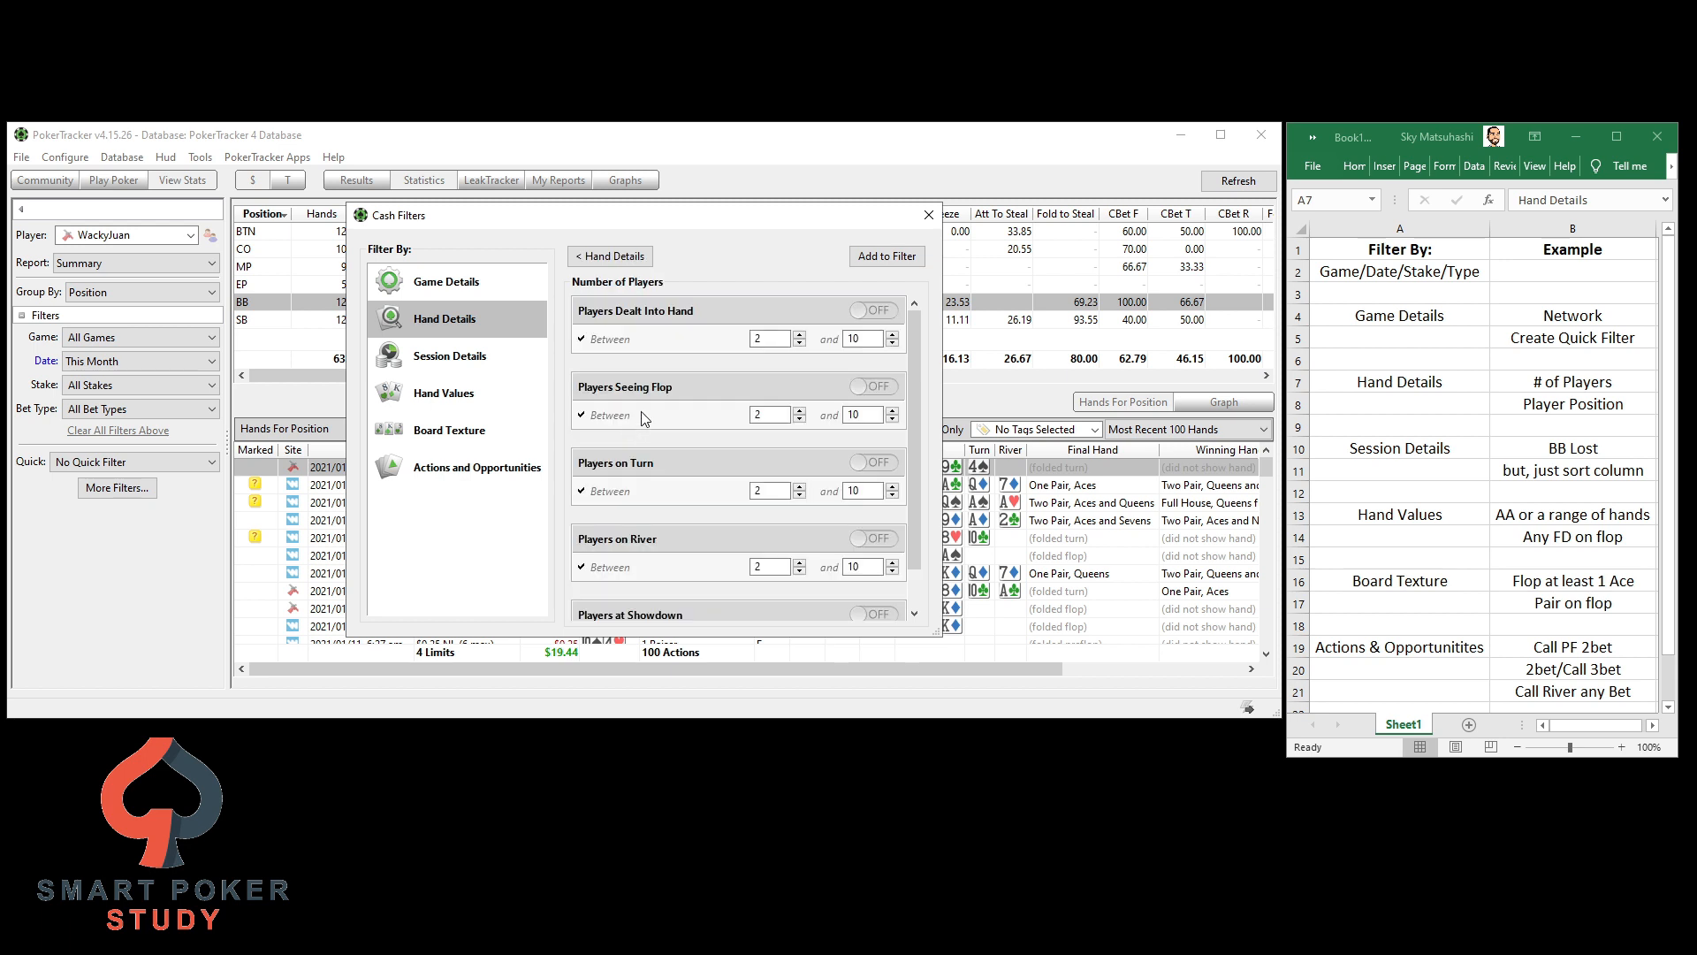
Draft a Players Seeing Flop 3 to 10 condition, add it, then cancel without applying
{"action": "left_click", "coordinate": [769, 414]}
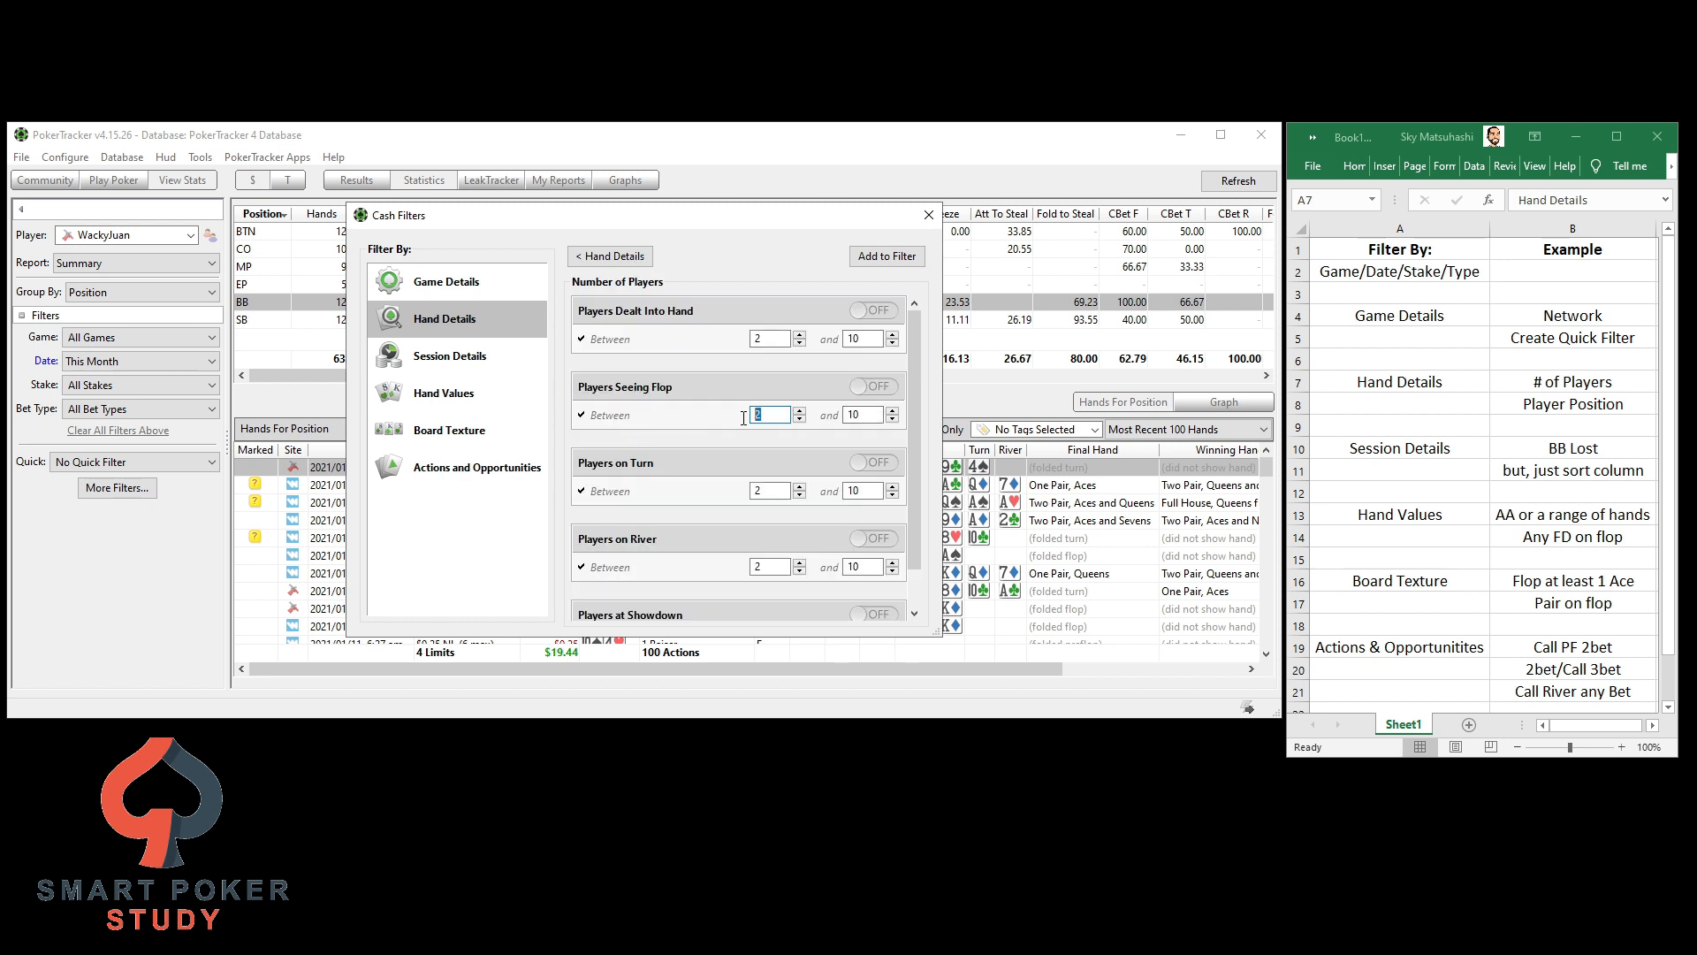
{"action": "left_click", "coordinate": [799, 408]}
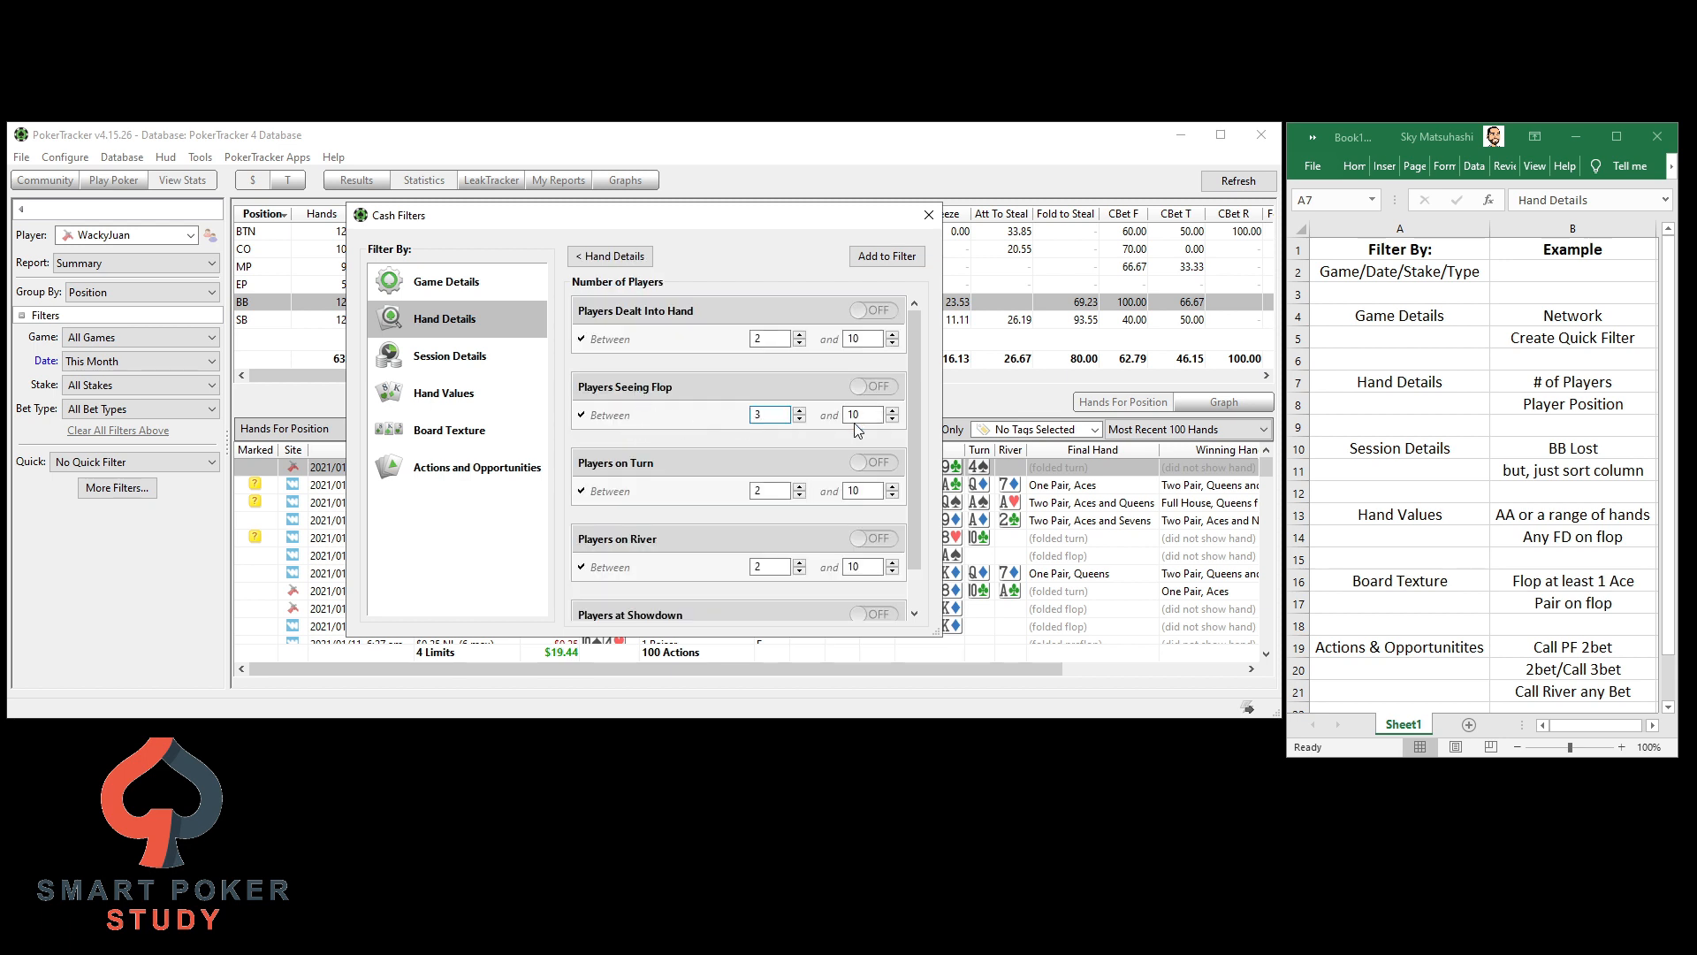
{"action": "left_click", "coordinate": [874, 385]}
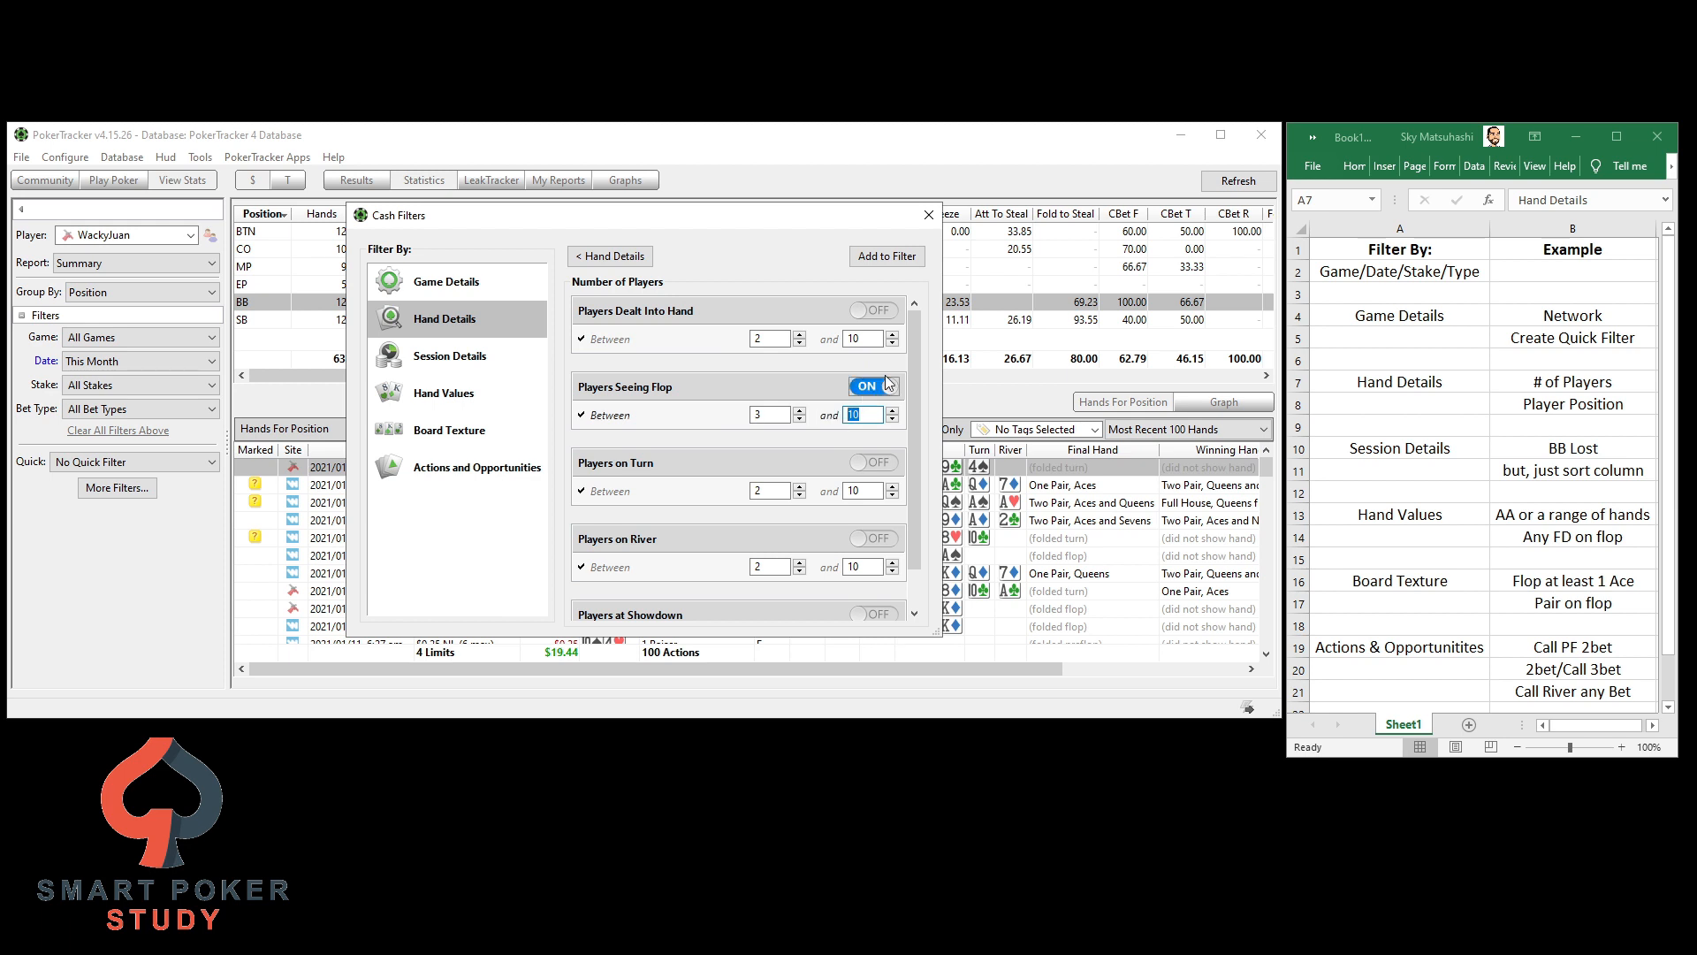
{"action": "left_click", "coordinate": [886, 256]}
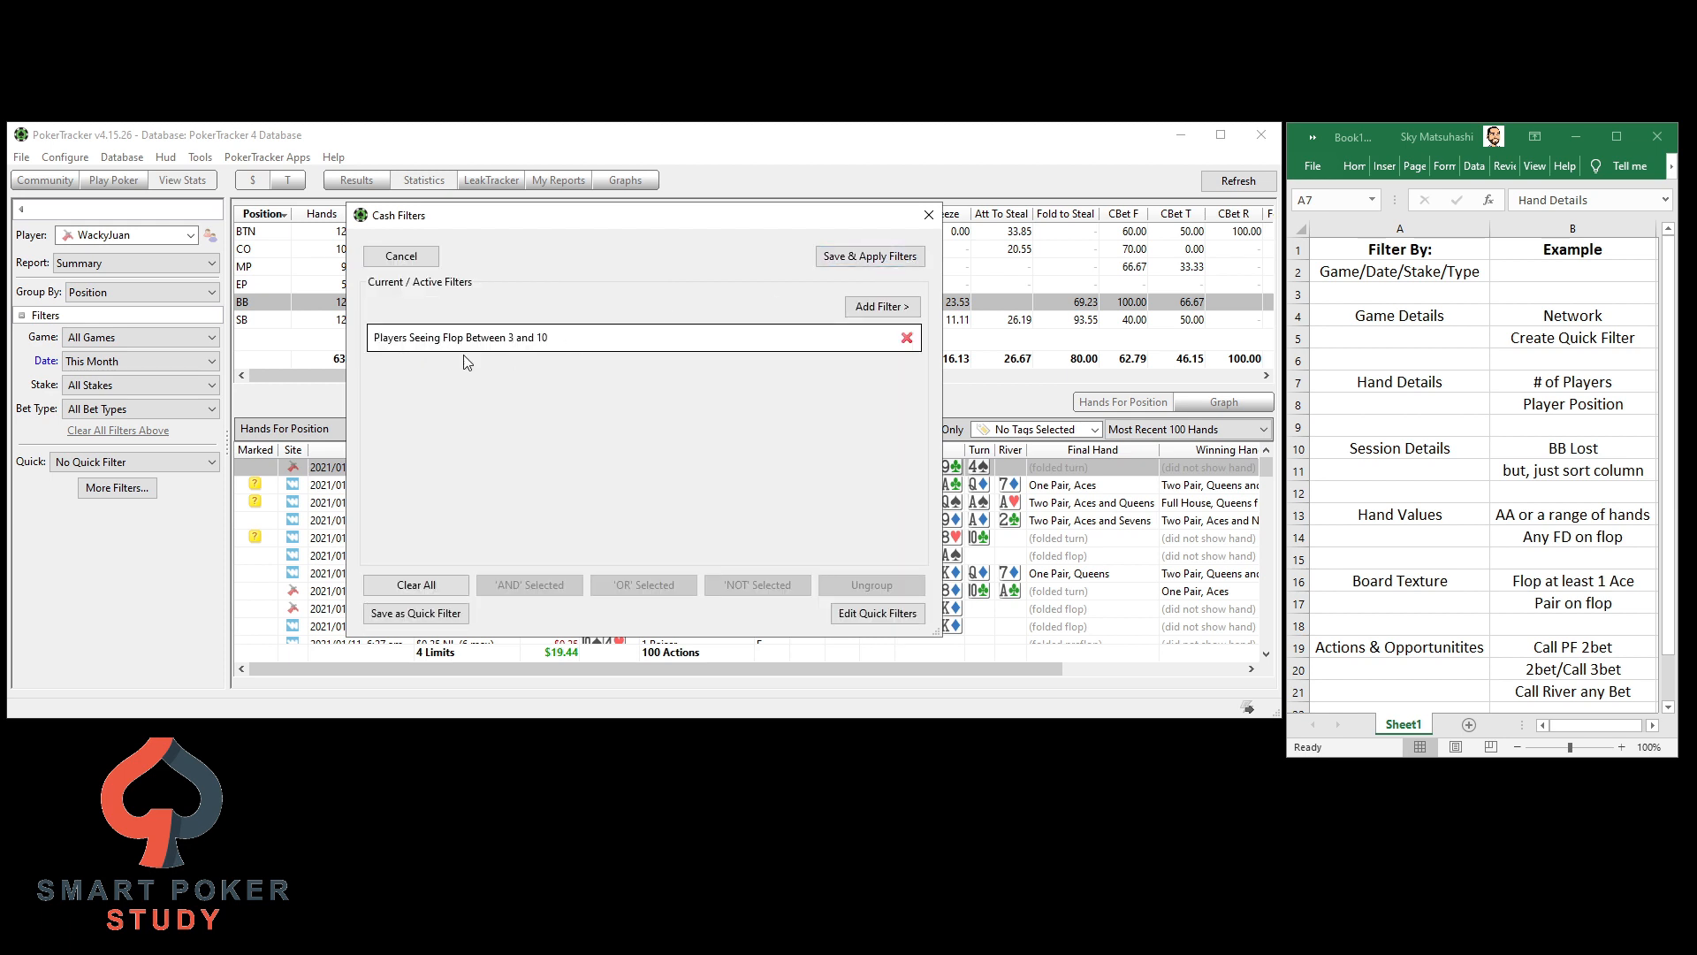
{"action": "left_click", "coordinate": [870, 256]}
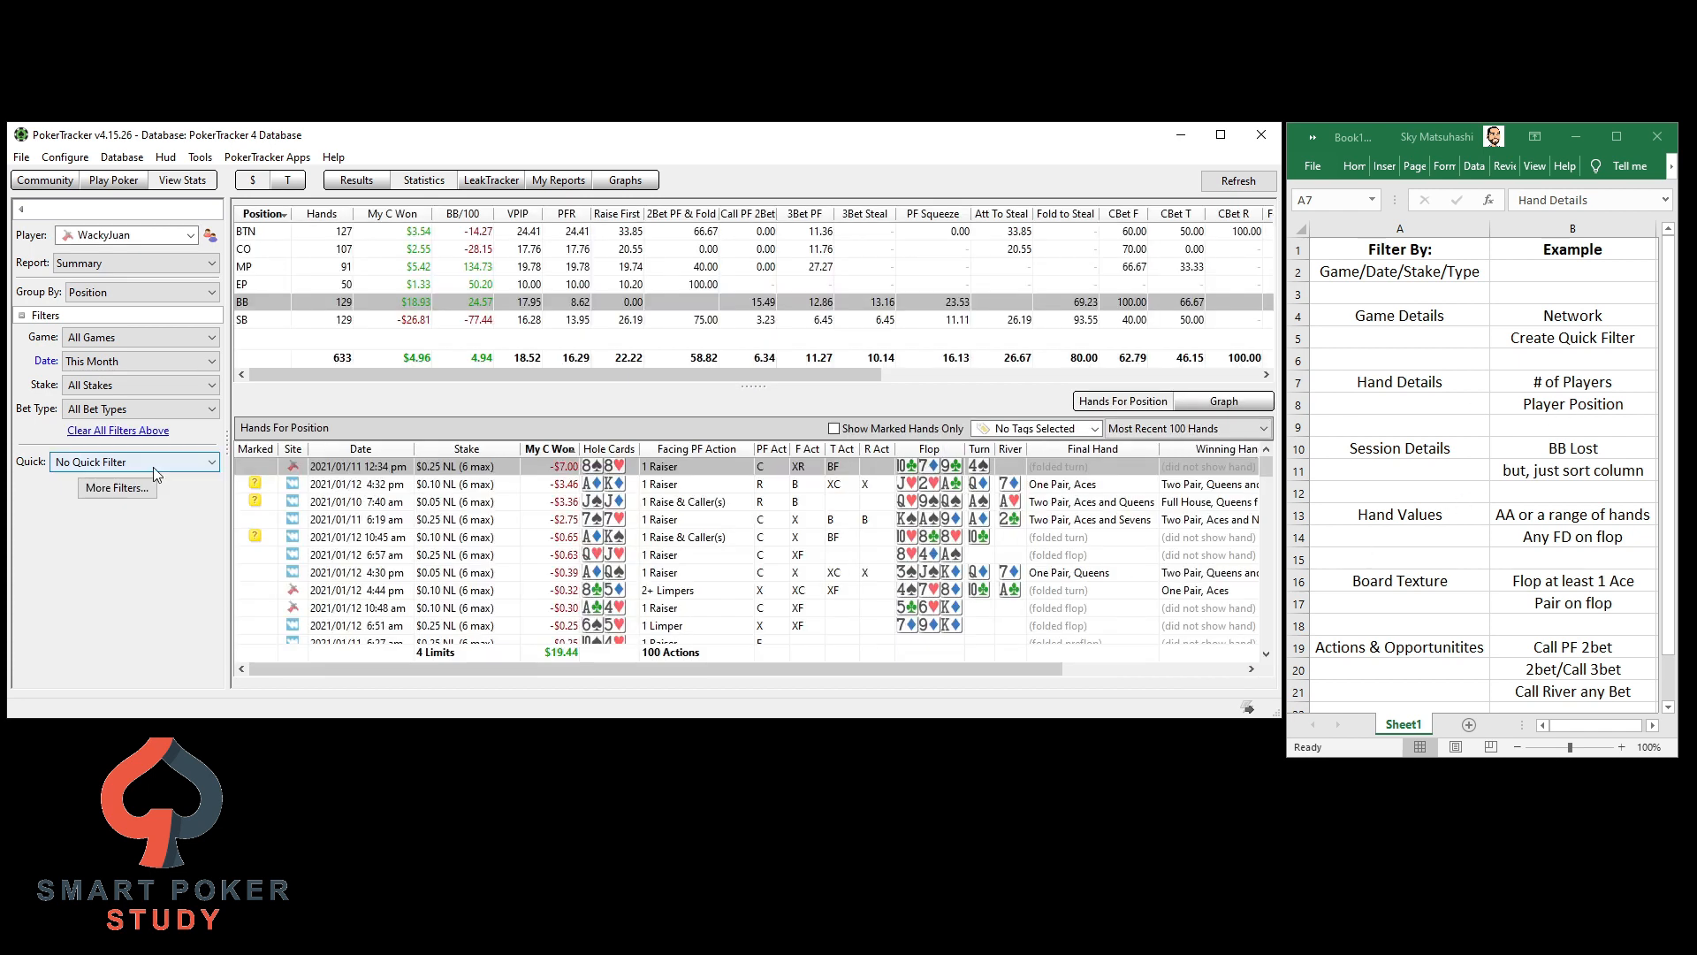
Apply a Player Position - Flop filter with Relative Position 'Is In Position' against all opponents
{"action": "left_click", "coordinate": [117, 488]}
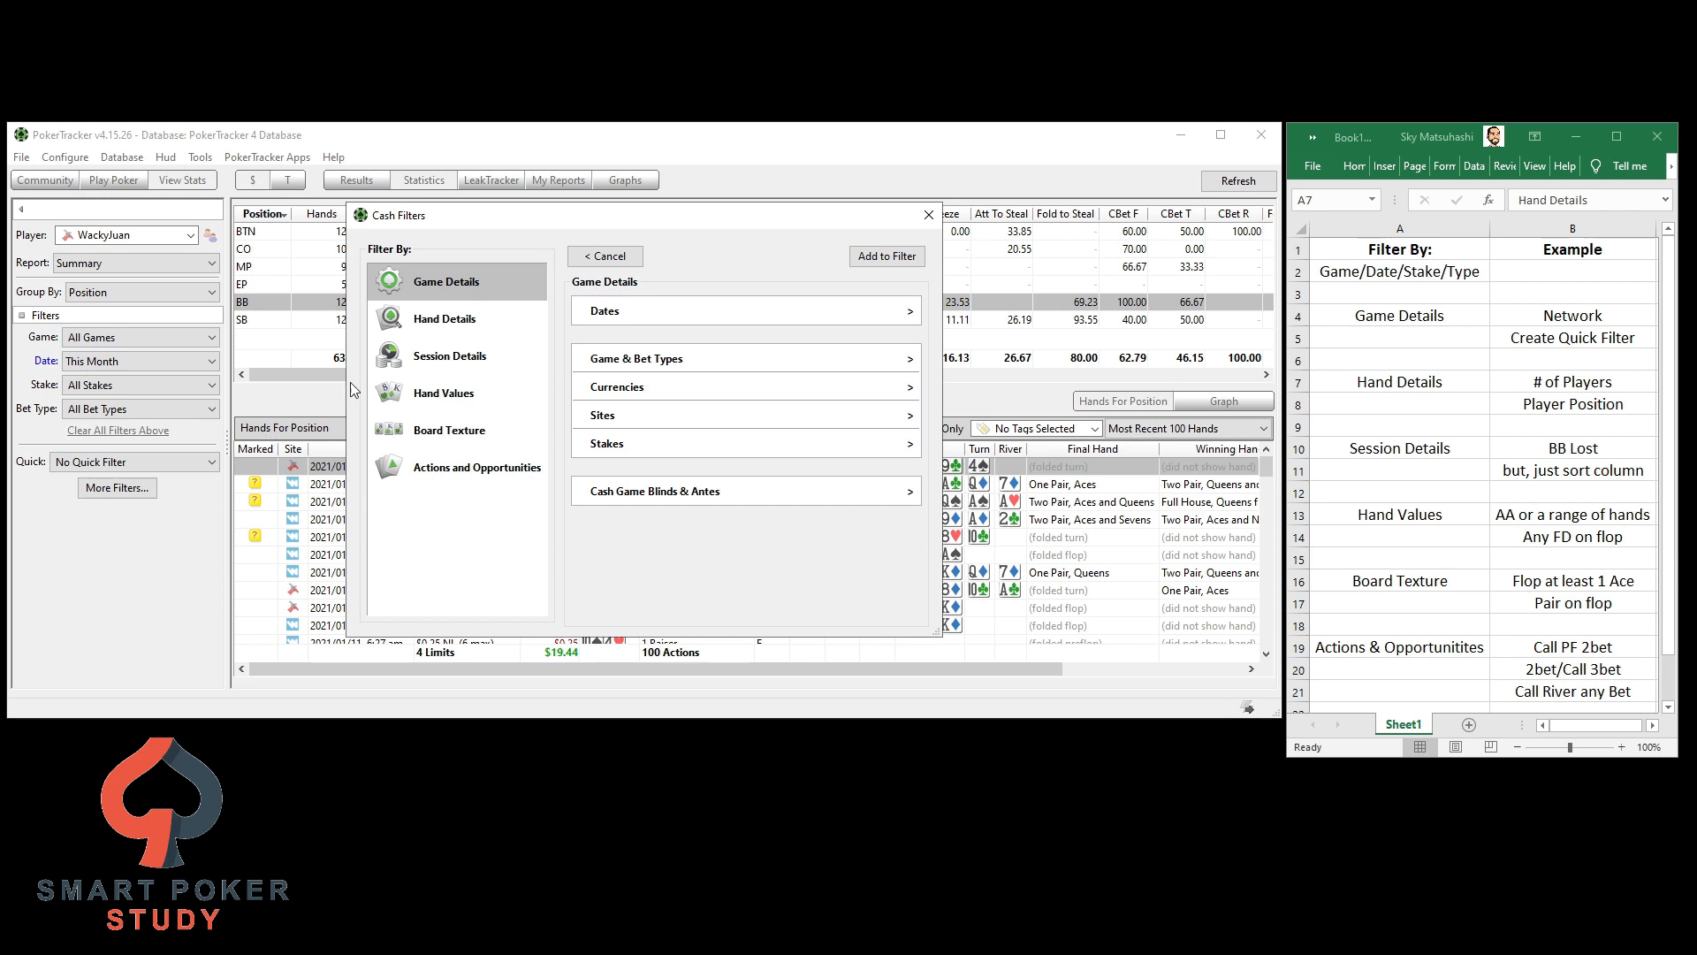
{"action": "left_click", "coordinate": [444, 317]}
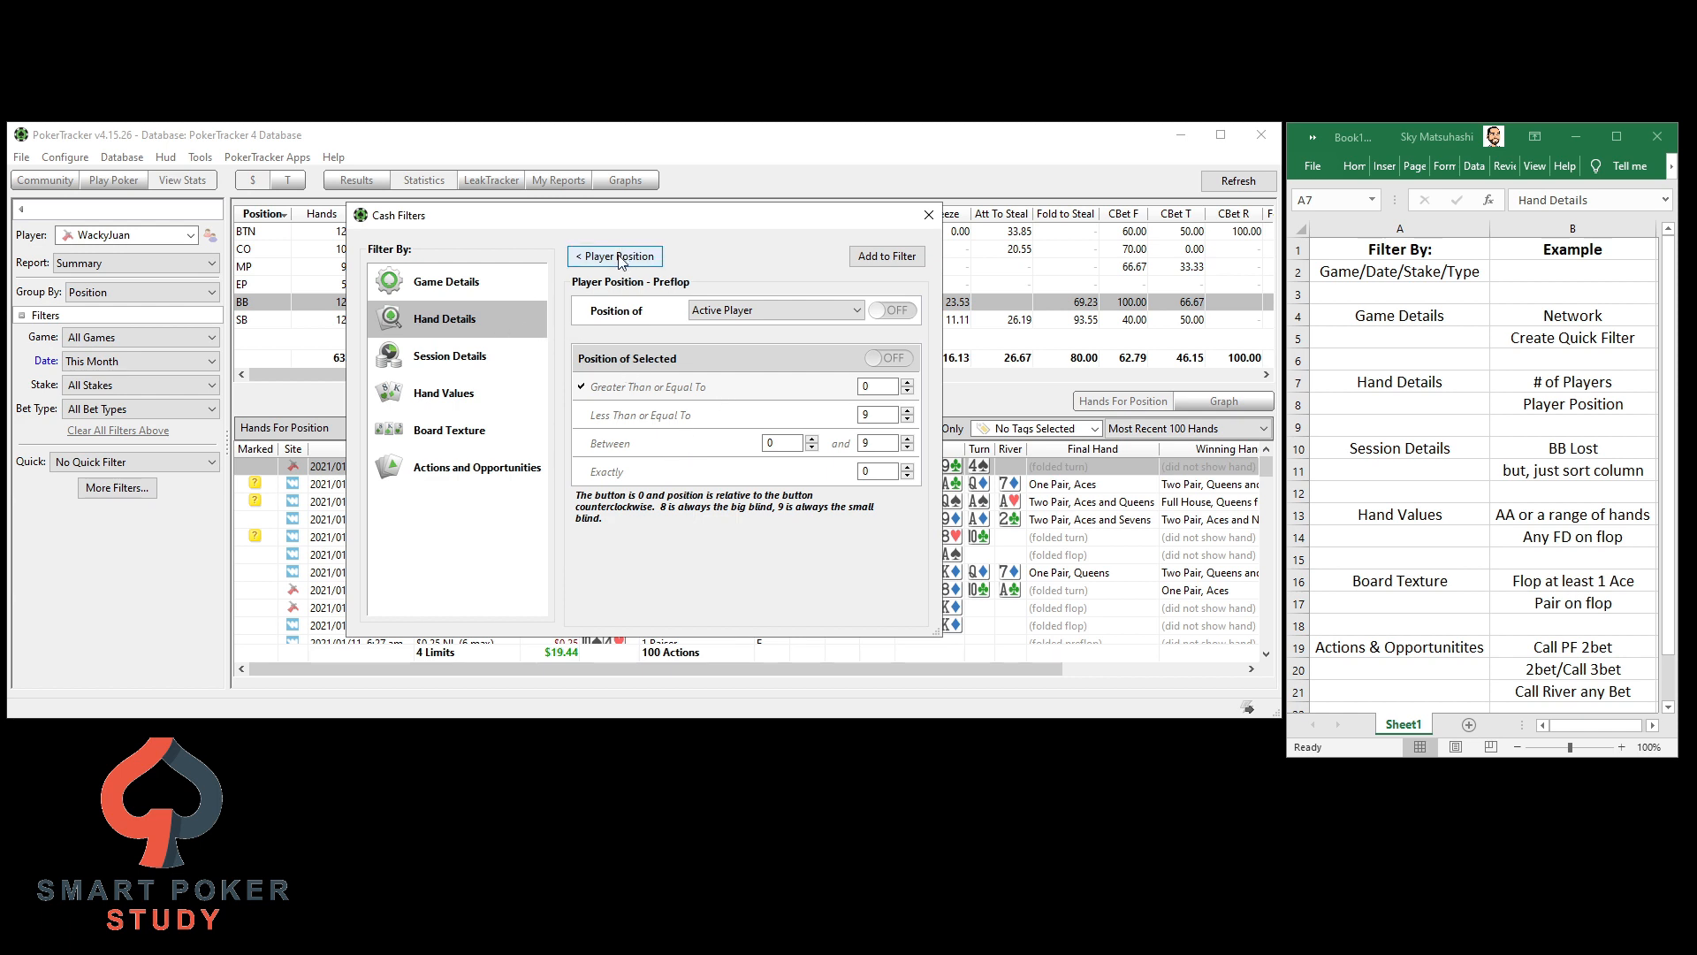
{"action": "left_click", "coordinate": [614, 255]}
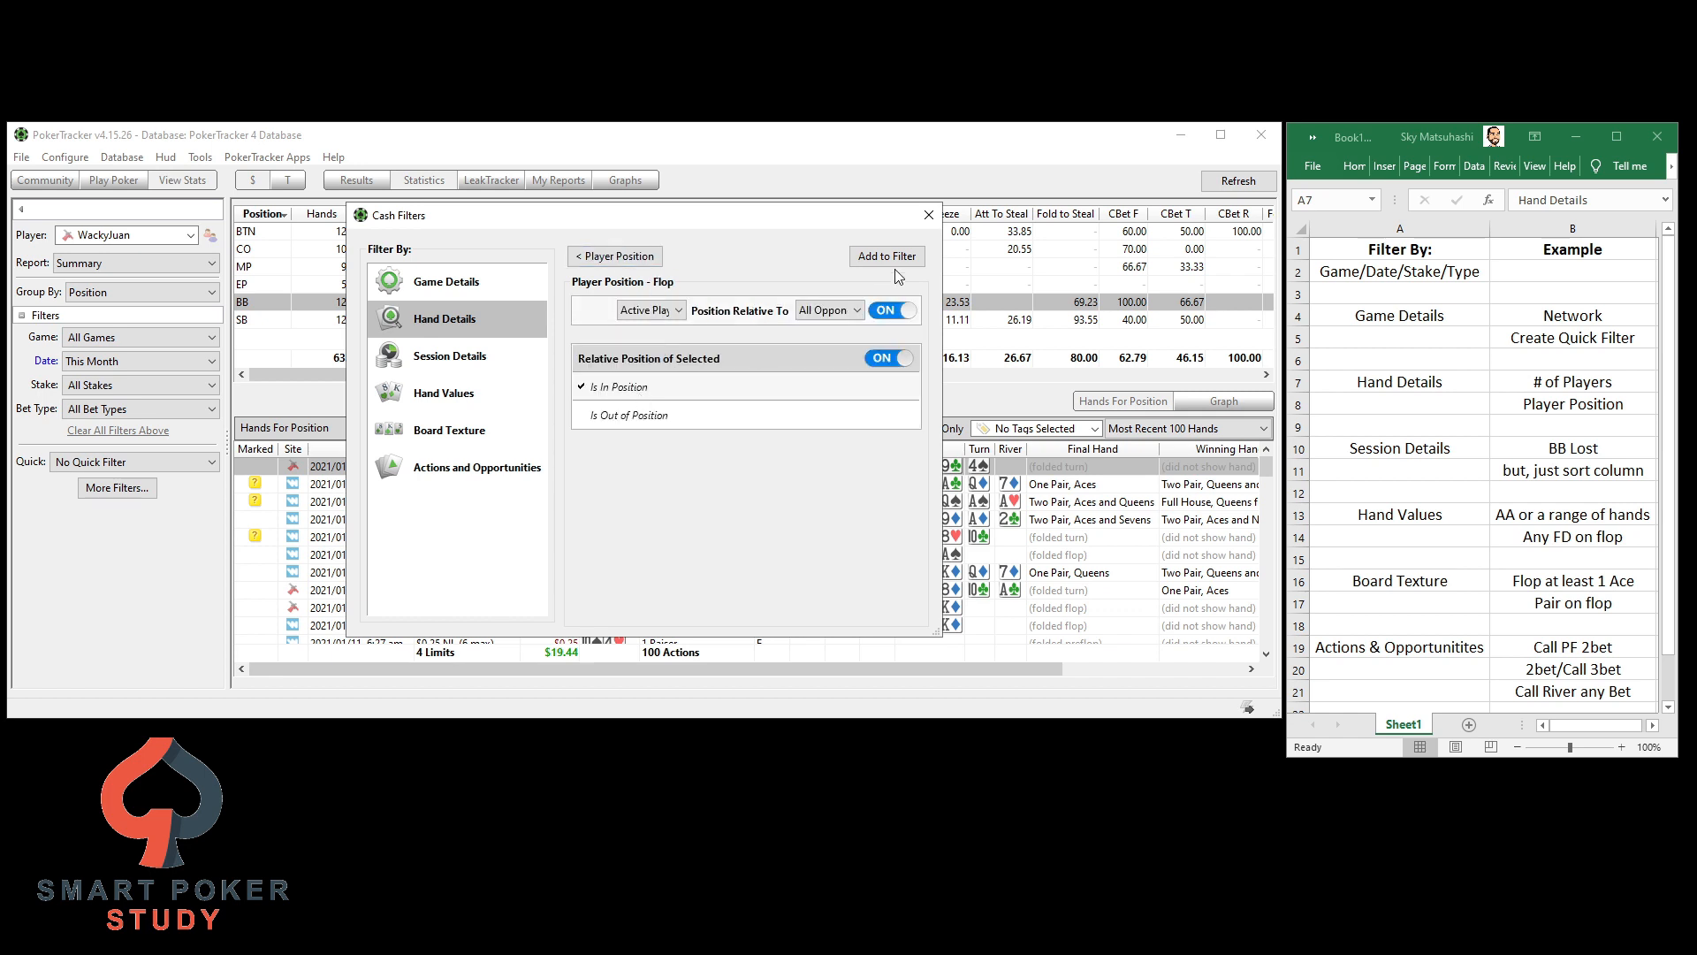
{"action": "left_click", "coordinate": [886, 255]}
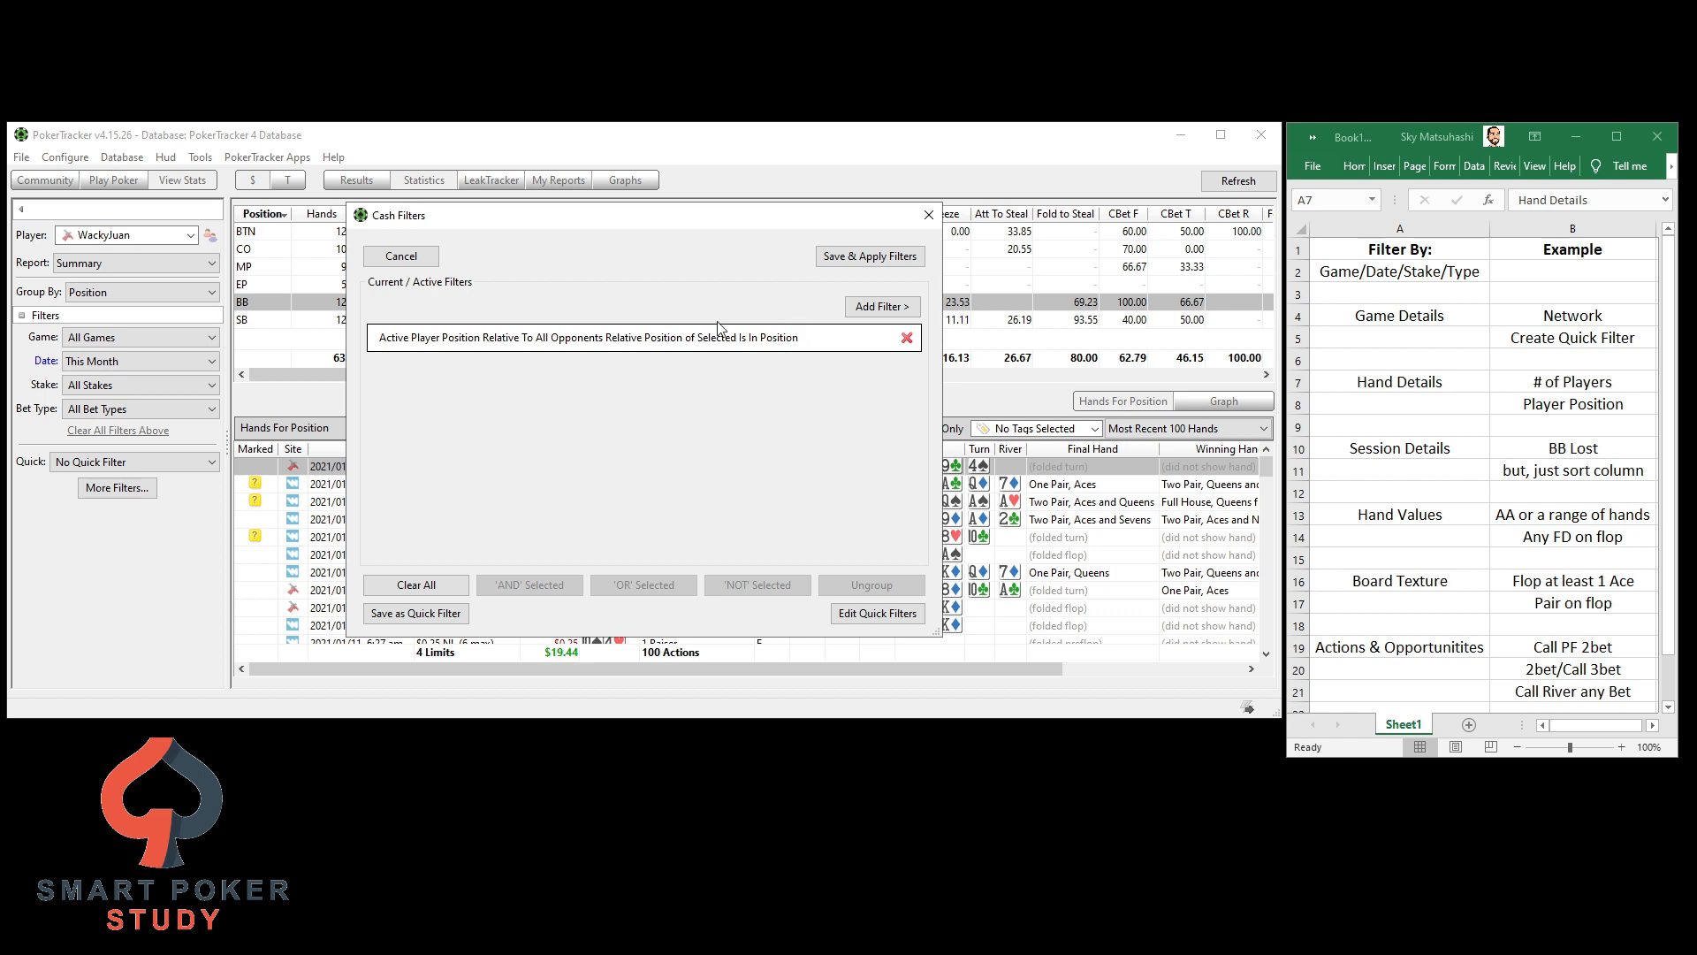
{"action": "left_click", "coordinate": [870, 256]}
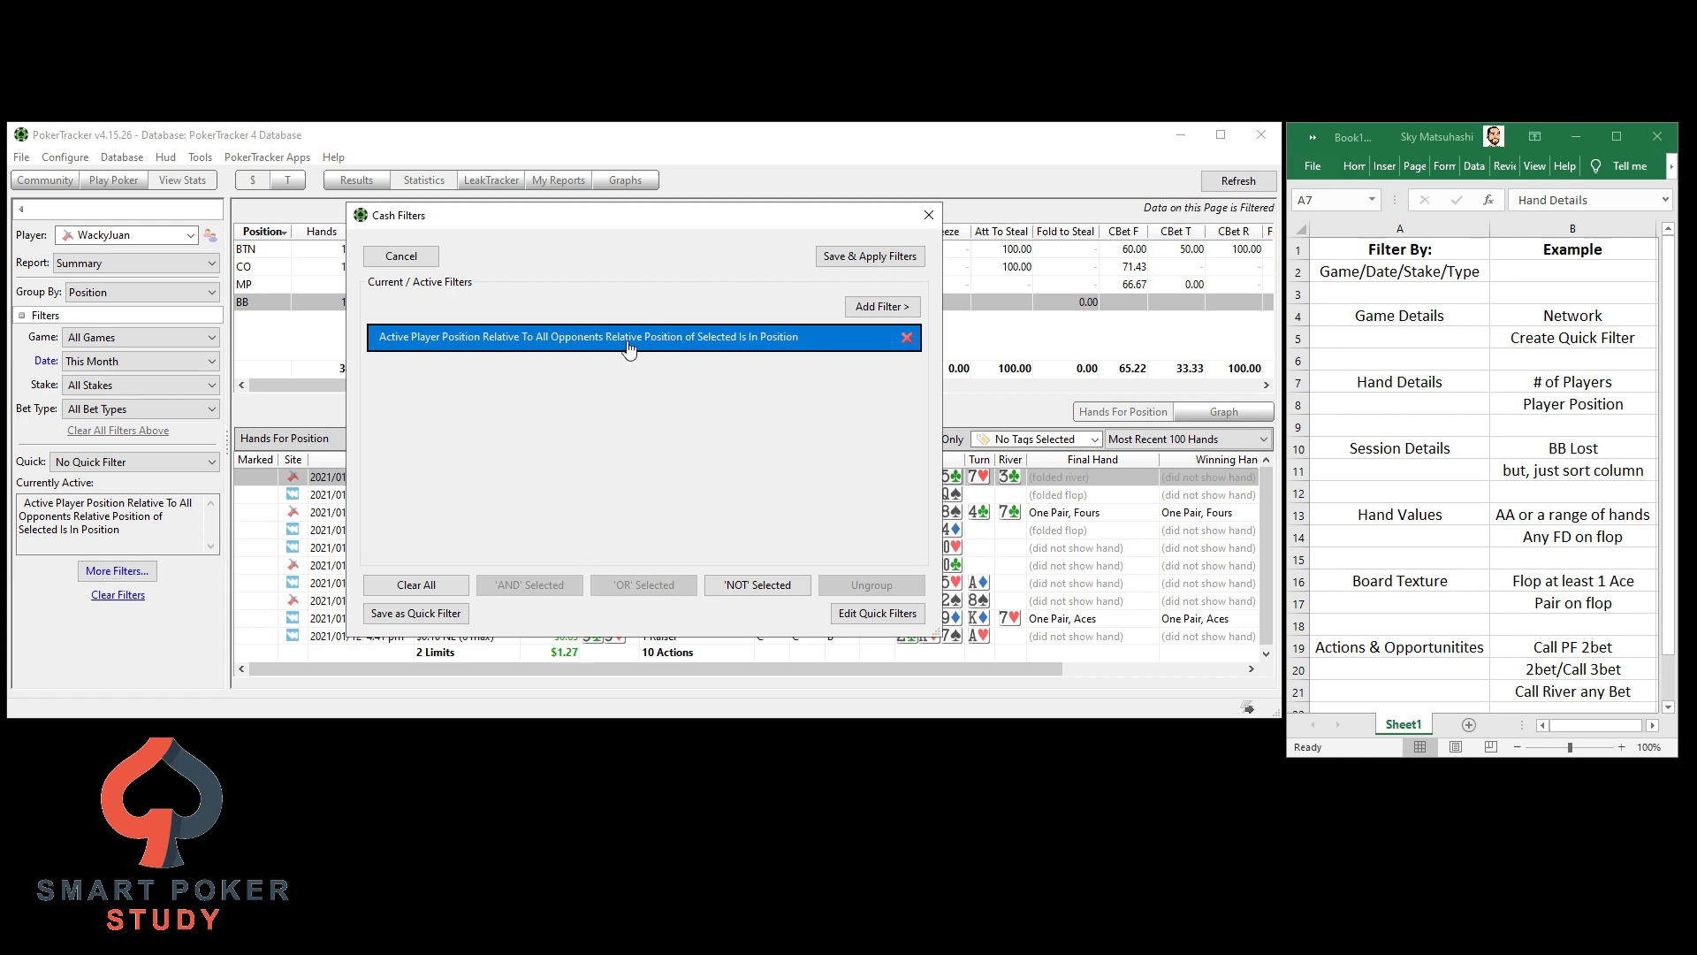
Invert the in-position condition with 'NOT' Selected, apply it, then clear filters back to 633 hands
{"action": "left_click", "coordinate": [757, 585]}
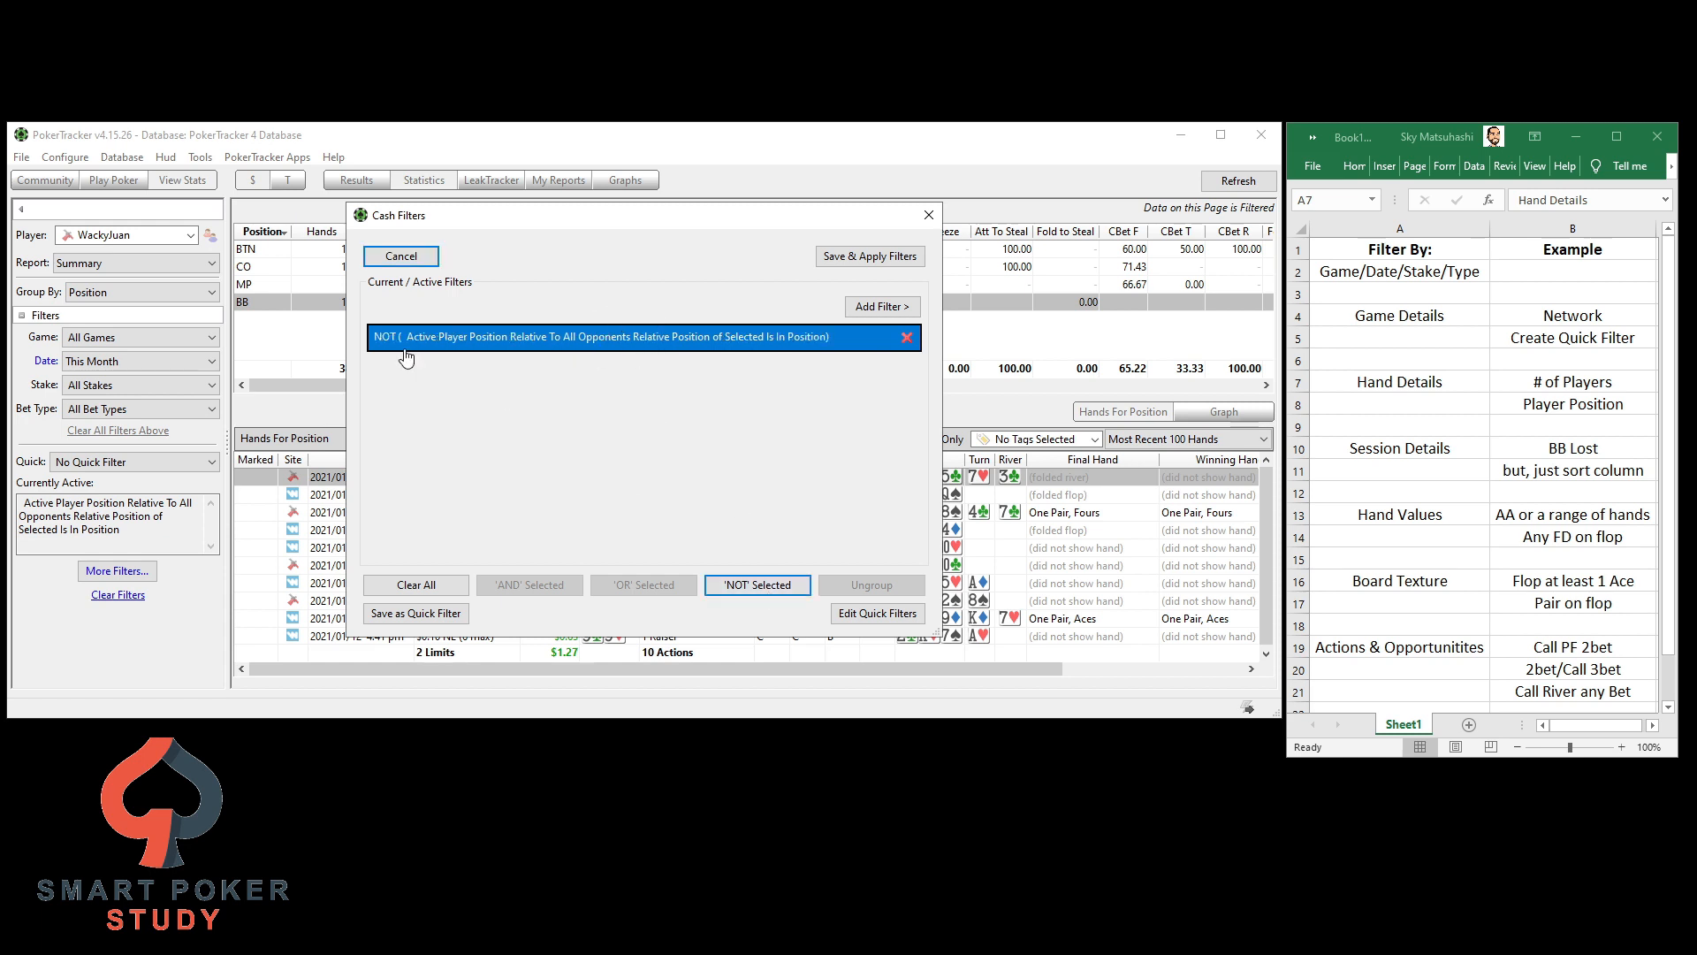
{"action": "mouse_move", "coordinate": [388, 371]}
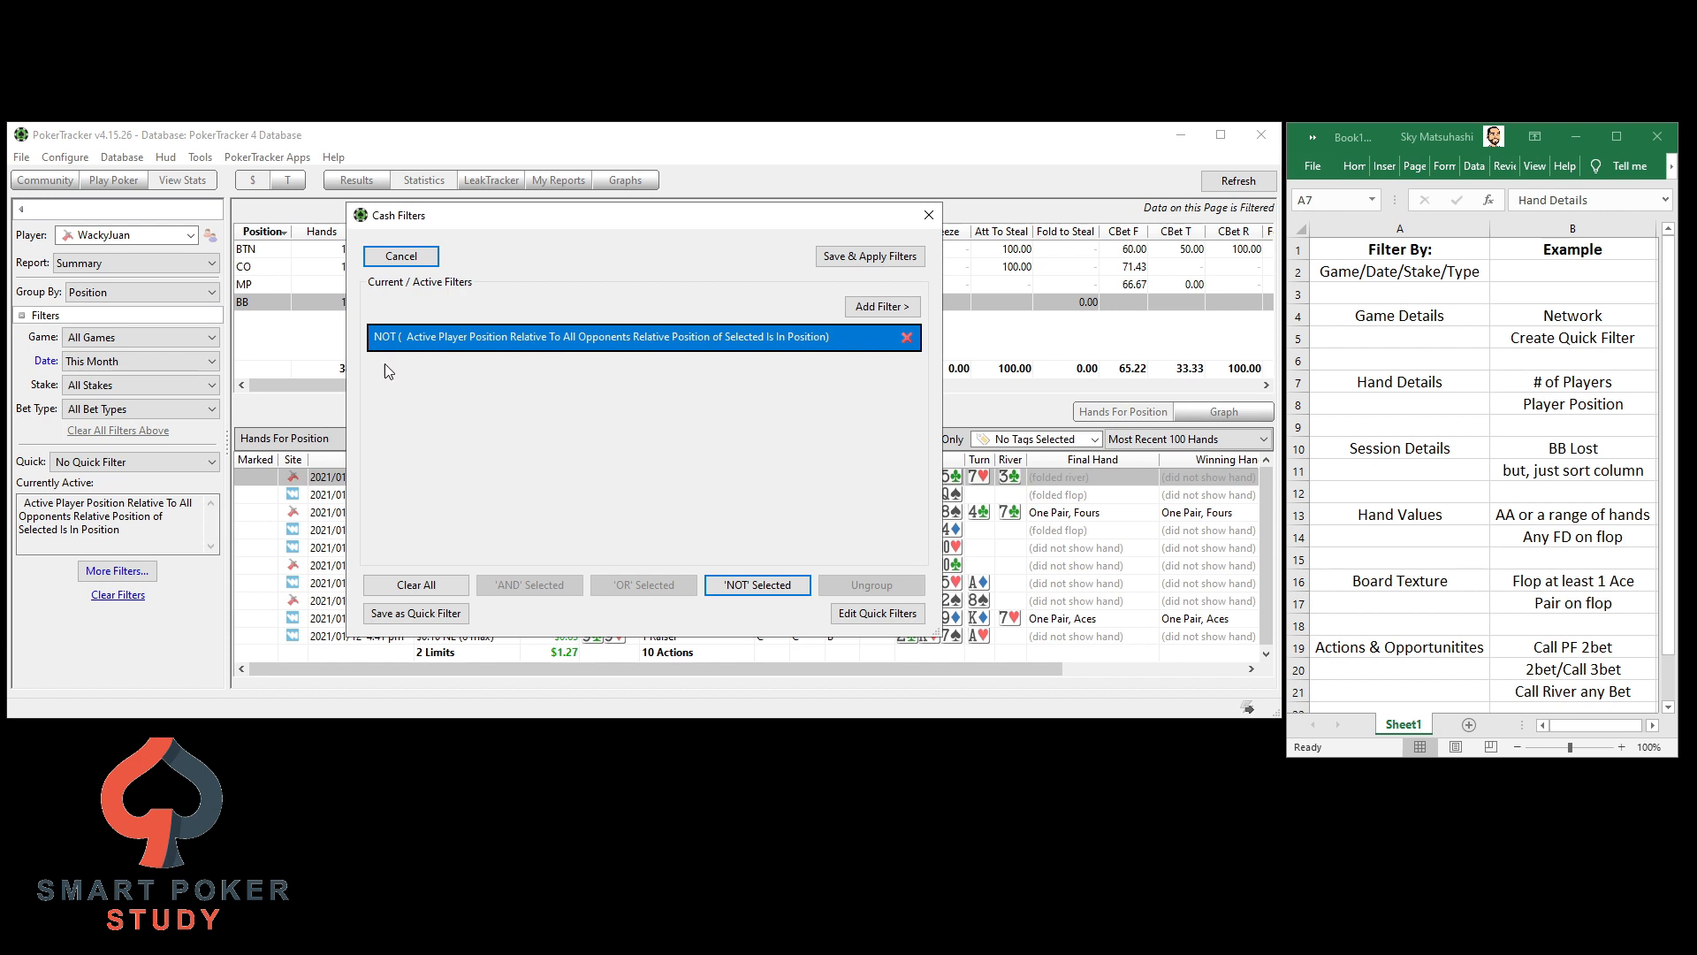
{"action": "mouse_move", "coordinate": [564, 389]}
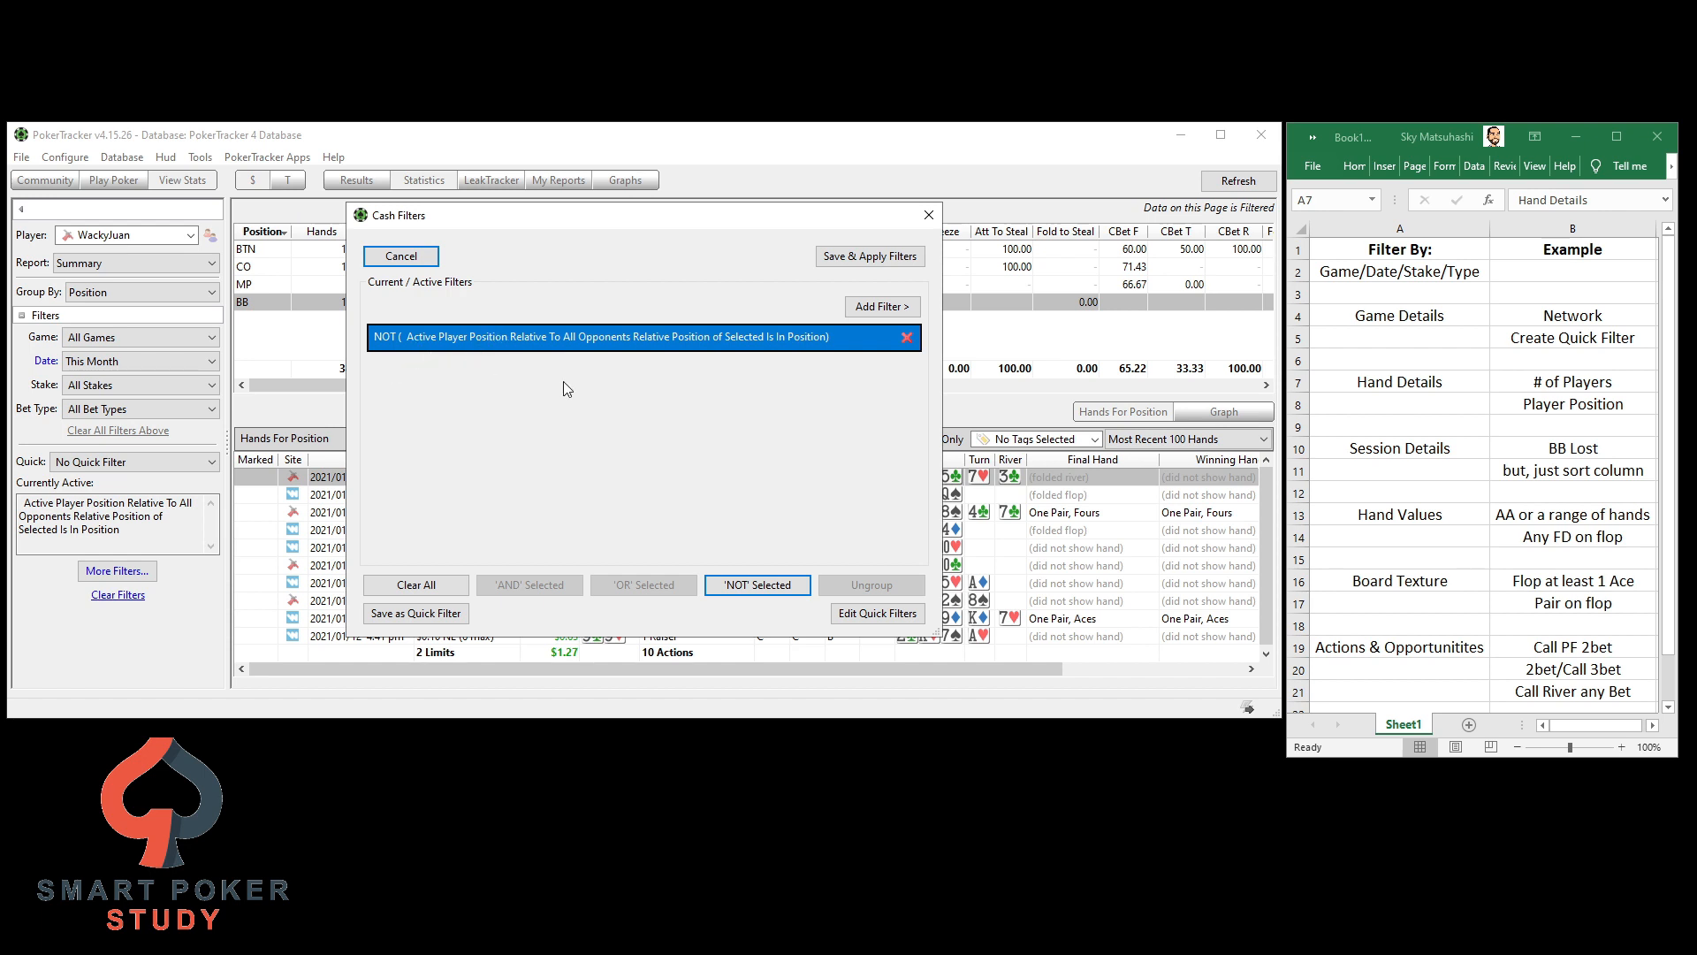
{"action": "left_click", "coordinate": [870, 256]}
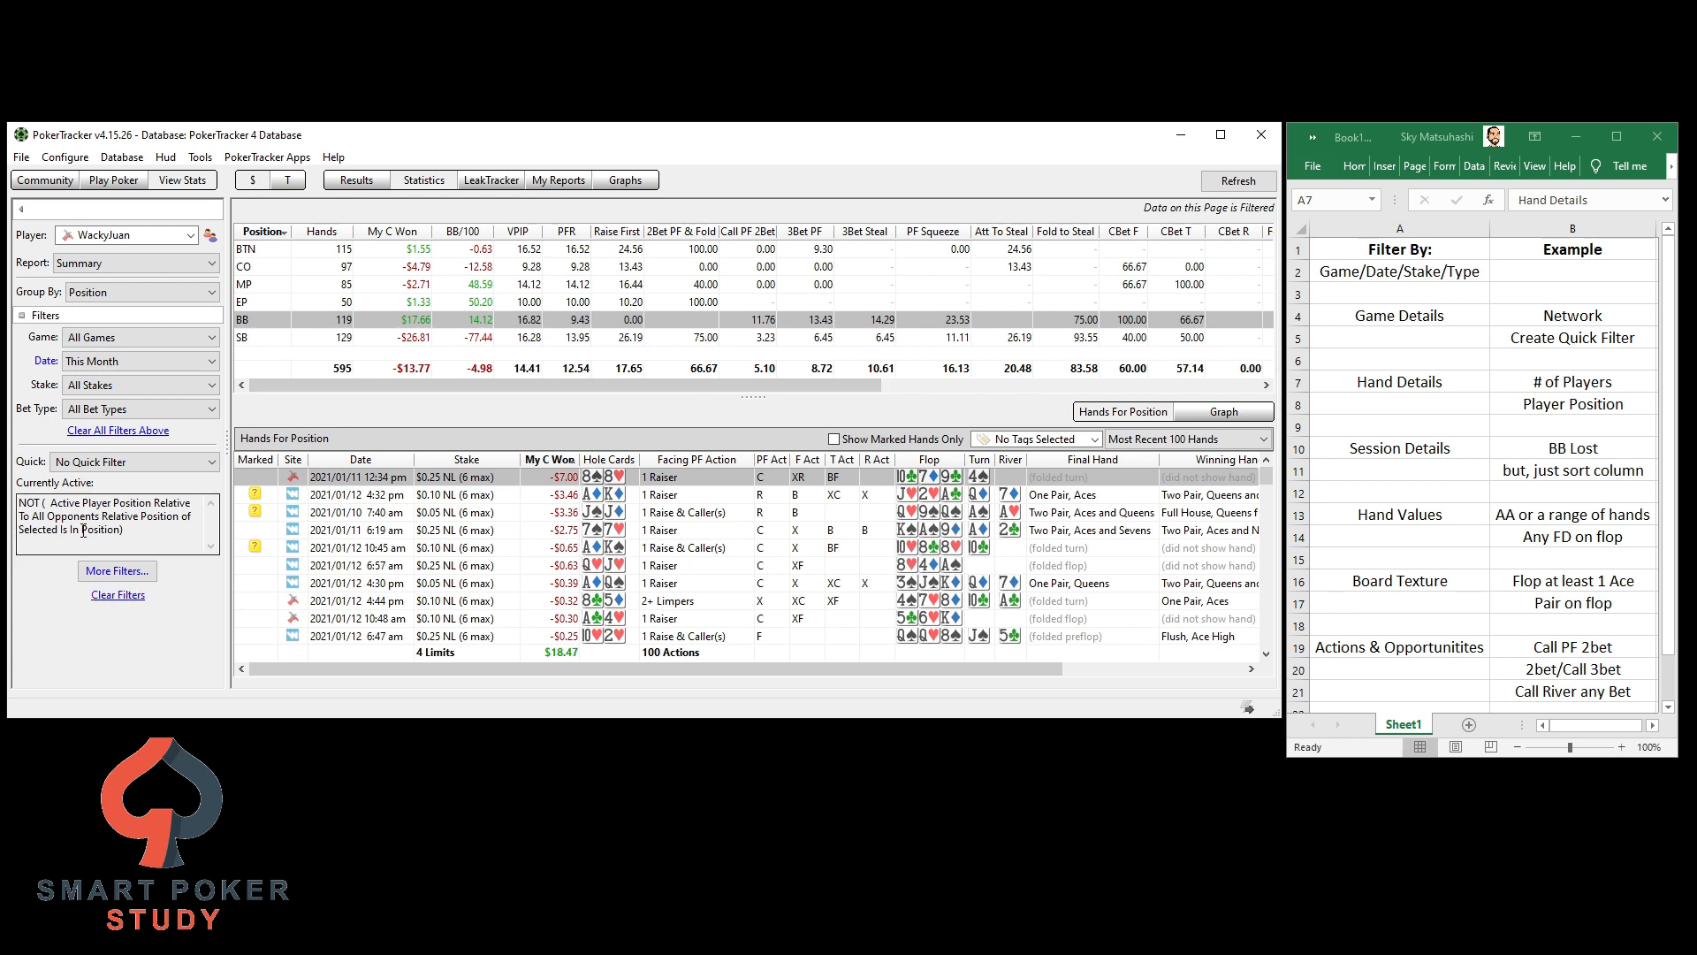
{"action": "left_click", "coordinate": [1236, 180]}
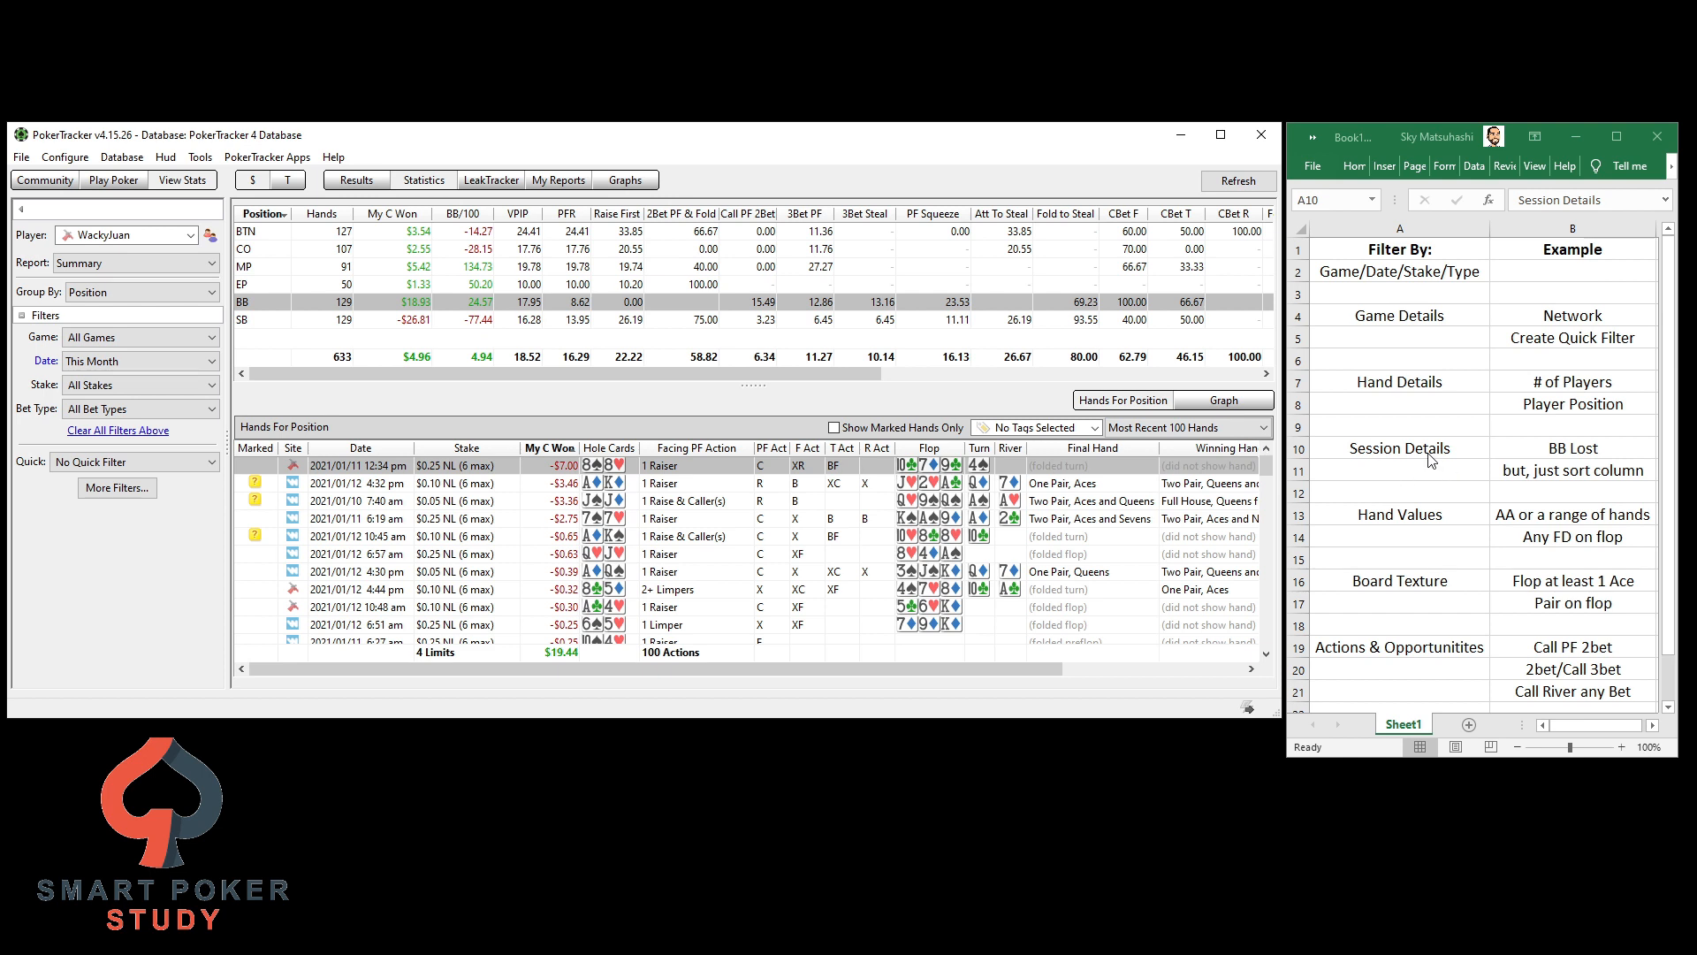
{"action": "left_click", "coordinate": [117, 488]}
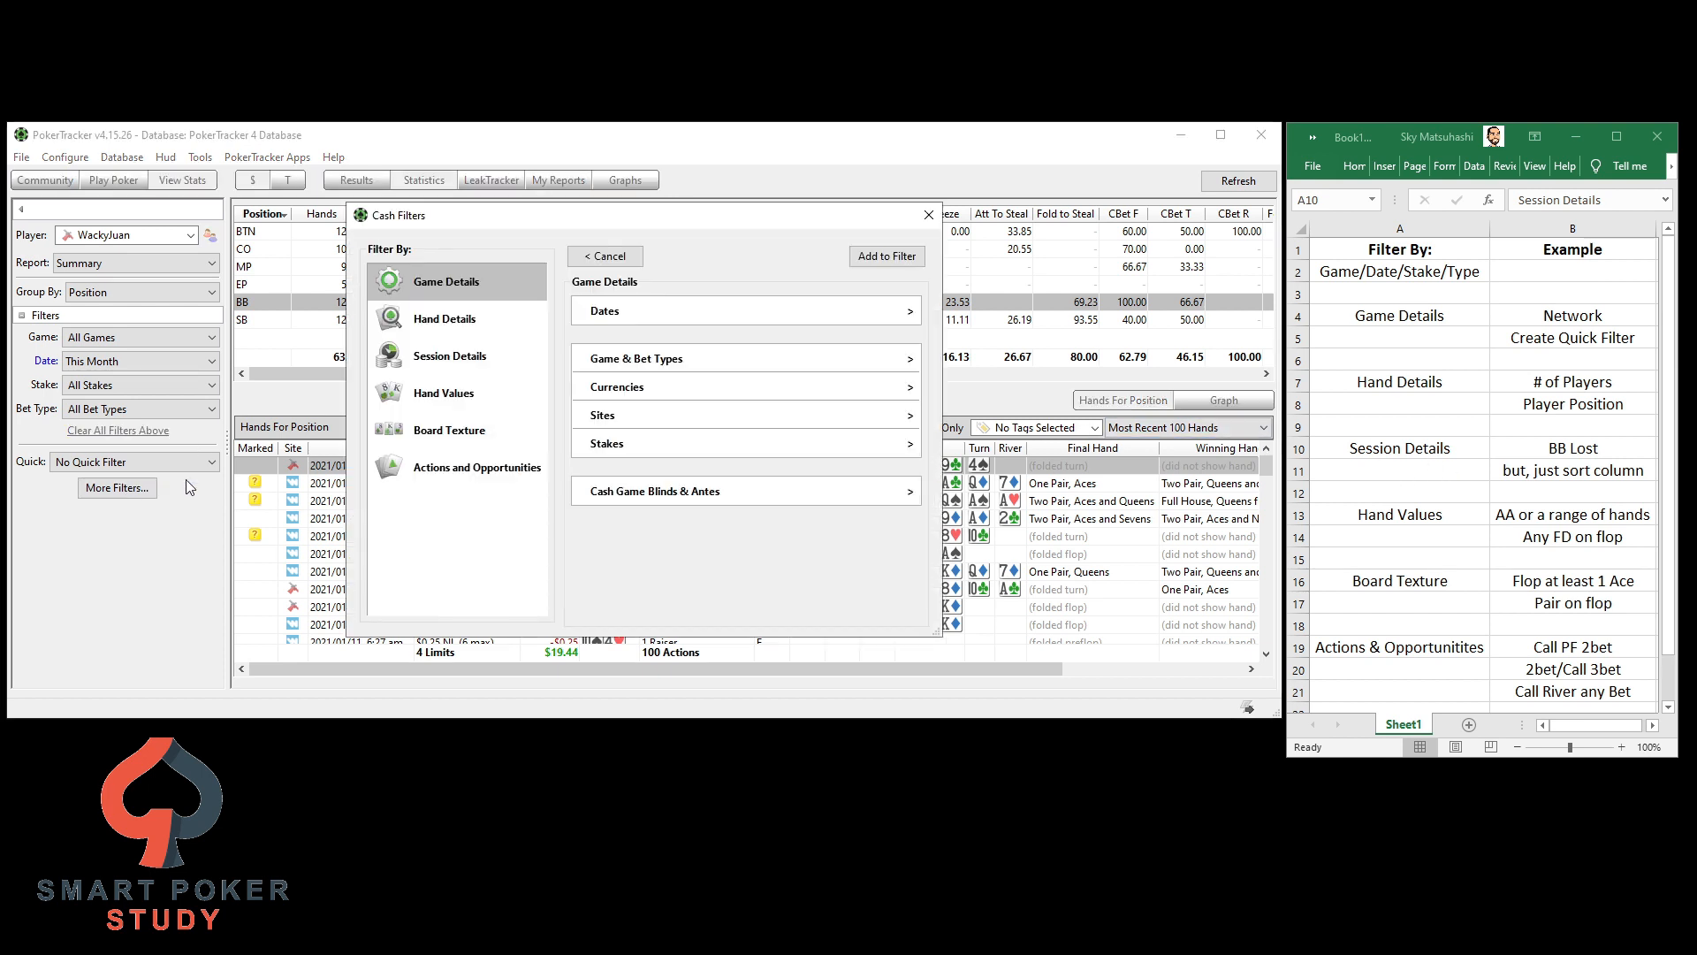
{"action": "left_click", "coordinate": [448, 356]}
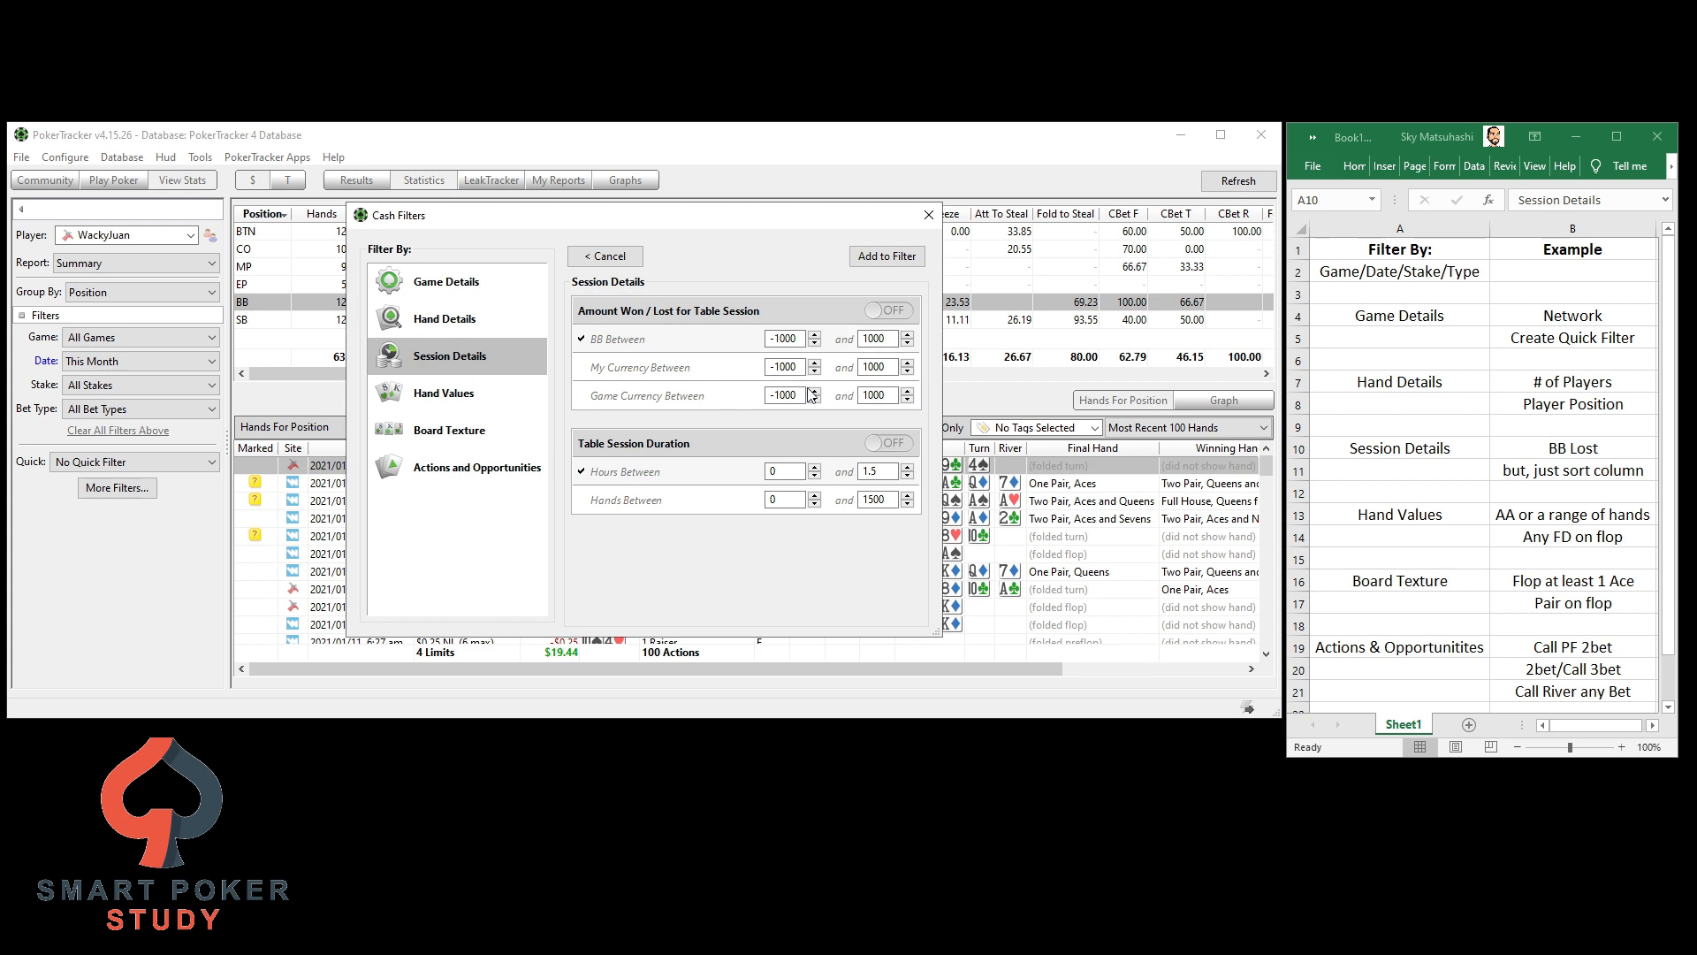
{"action": "mouse_move", "coordinate": [690, 462]}
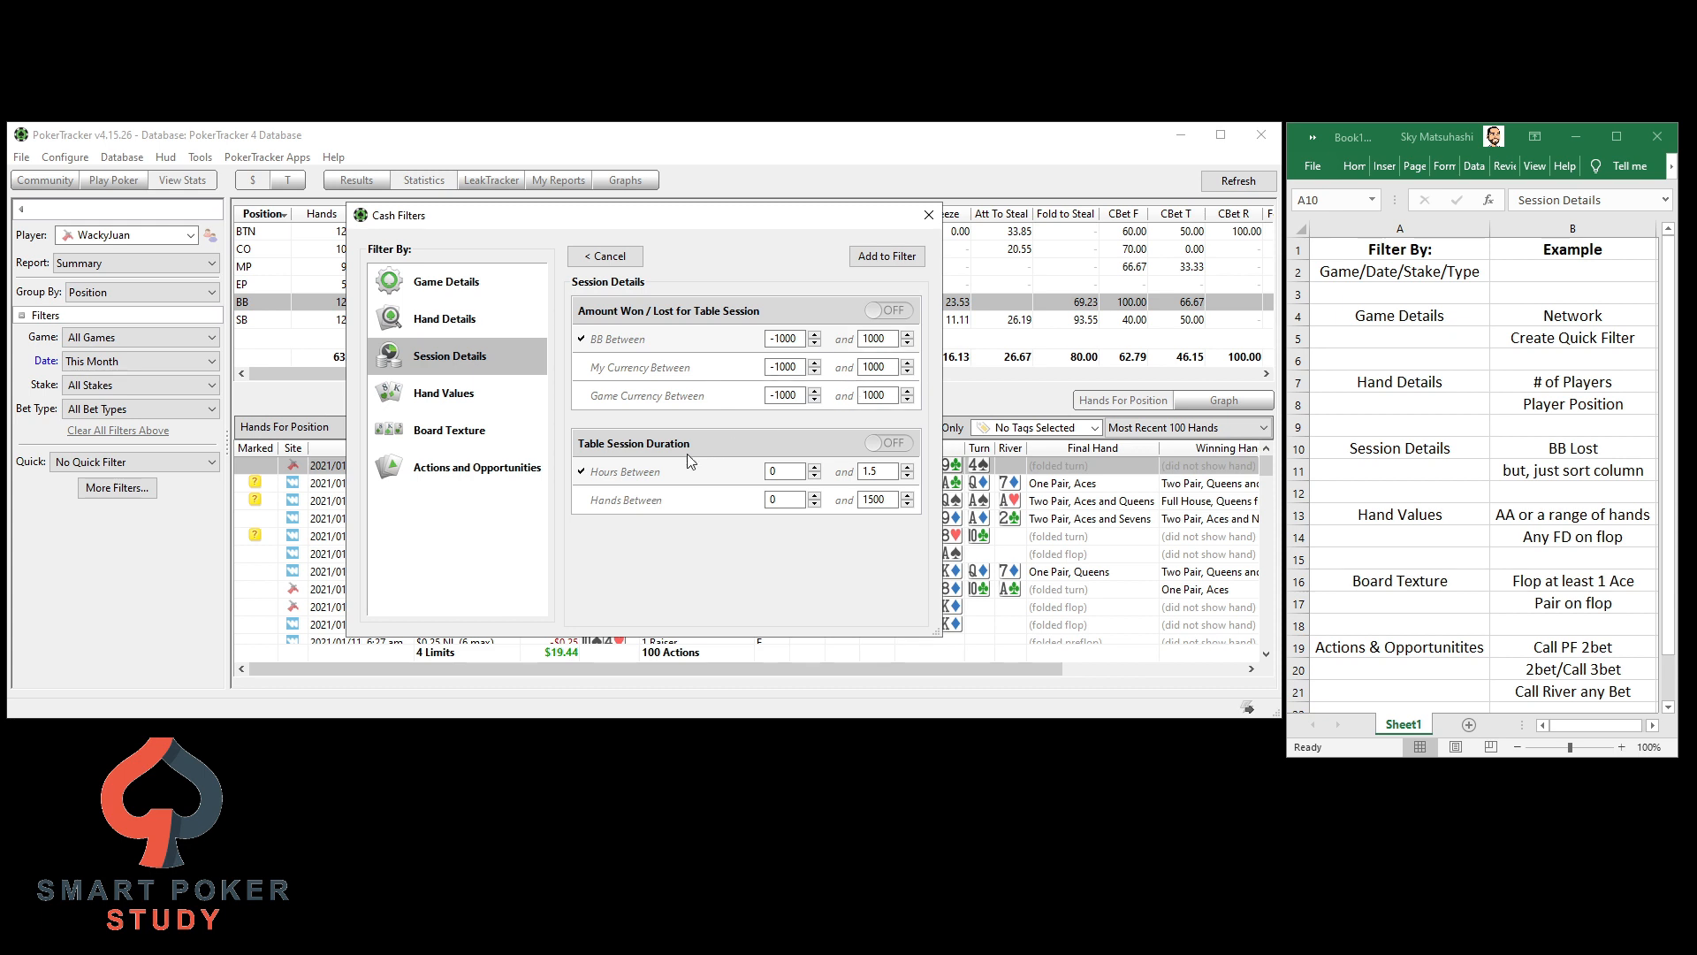
{"action": "mouse_move", "coordinate": [633, 484]}
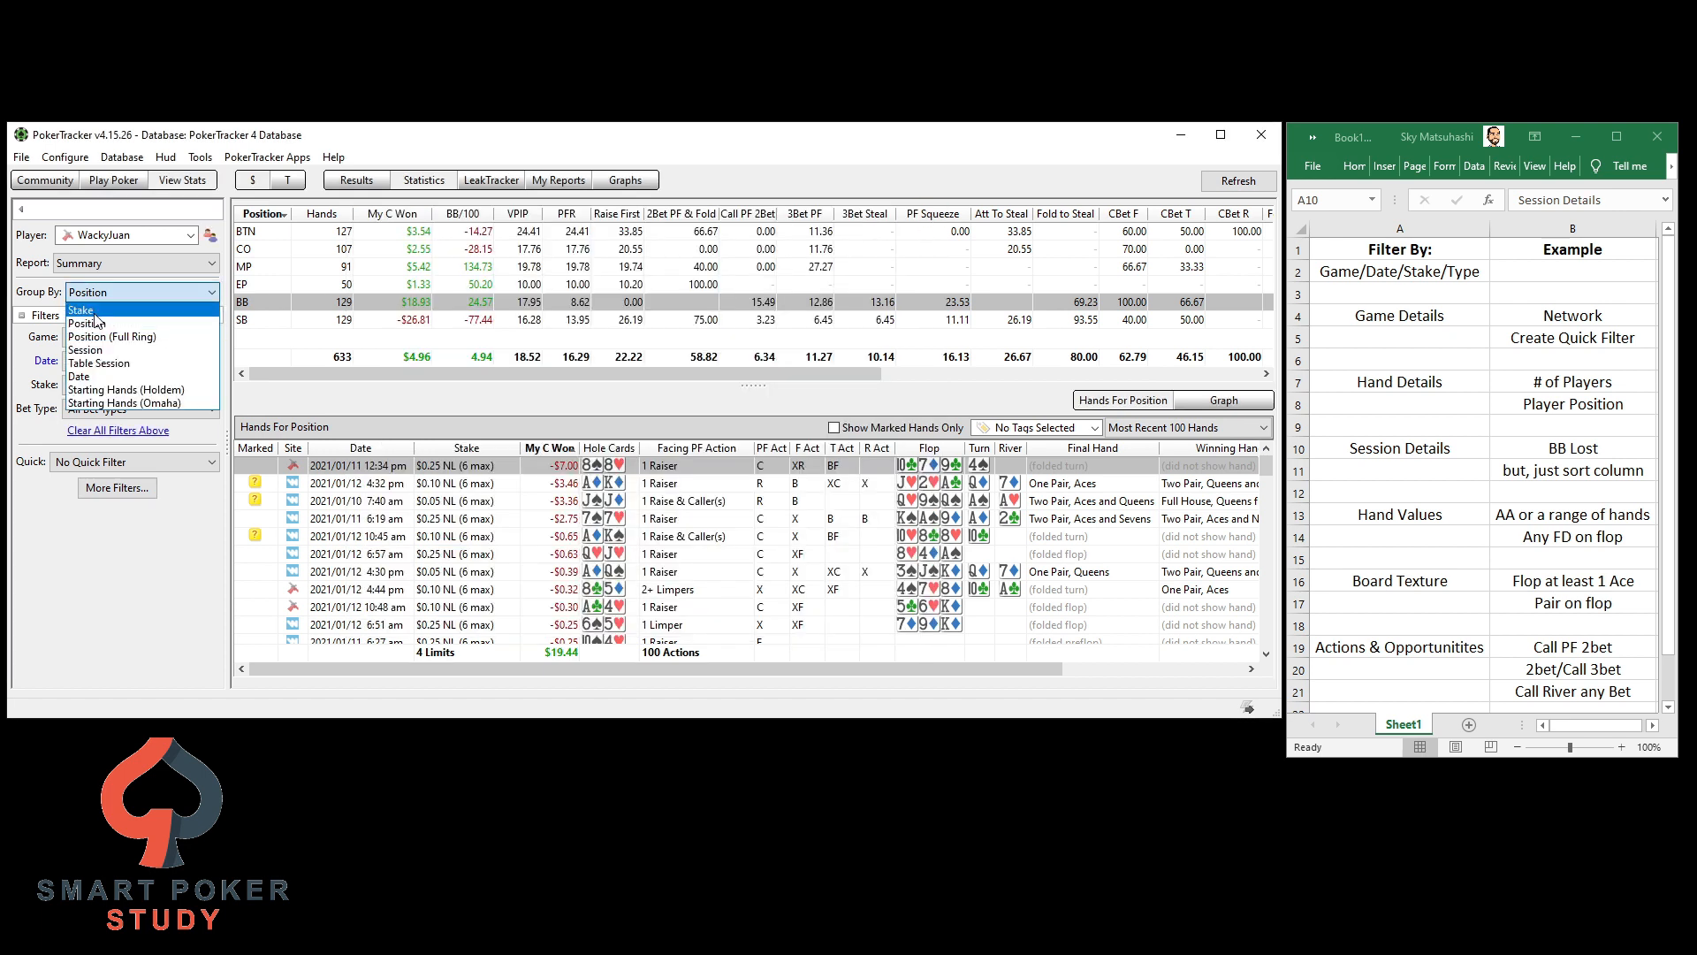
Group the report by session and sort sessions by length, then regroup it by position
{"action": "left_click", "coordinate": [85, 348]}
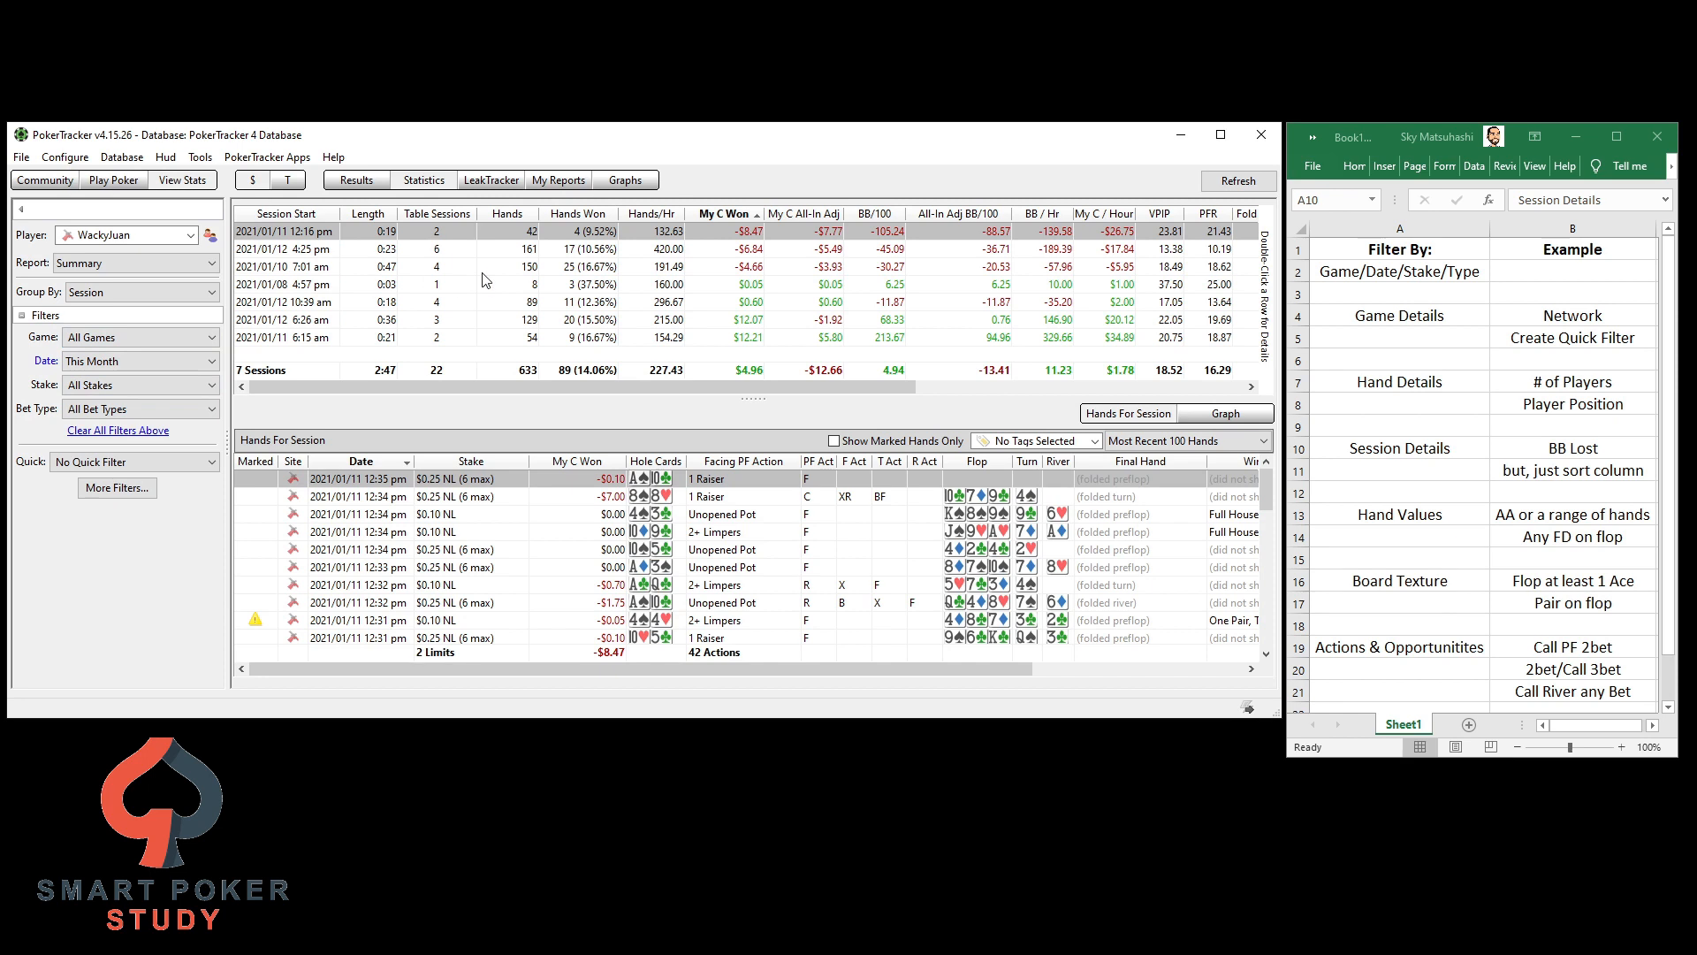
{"action": "mouse_move", "coordinate": [916, 315]}
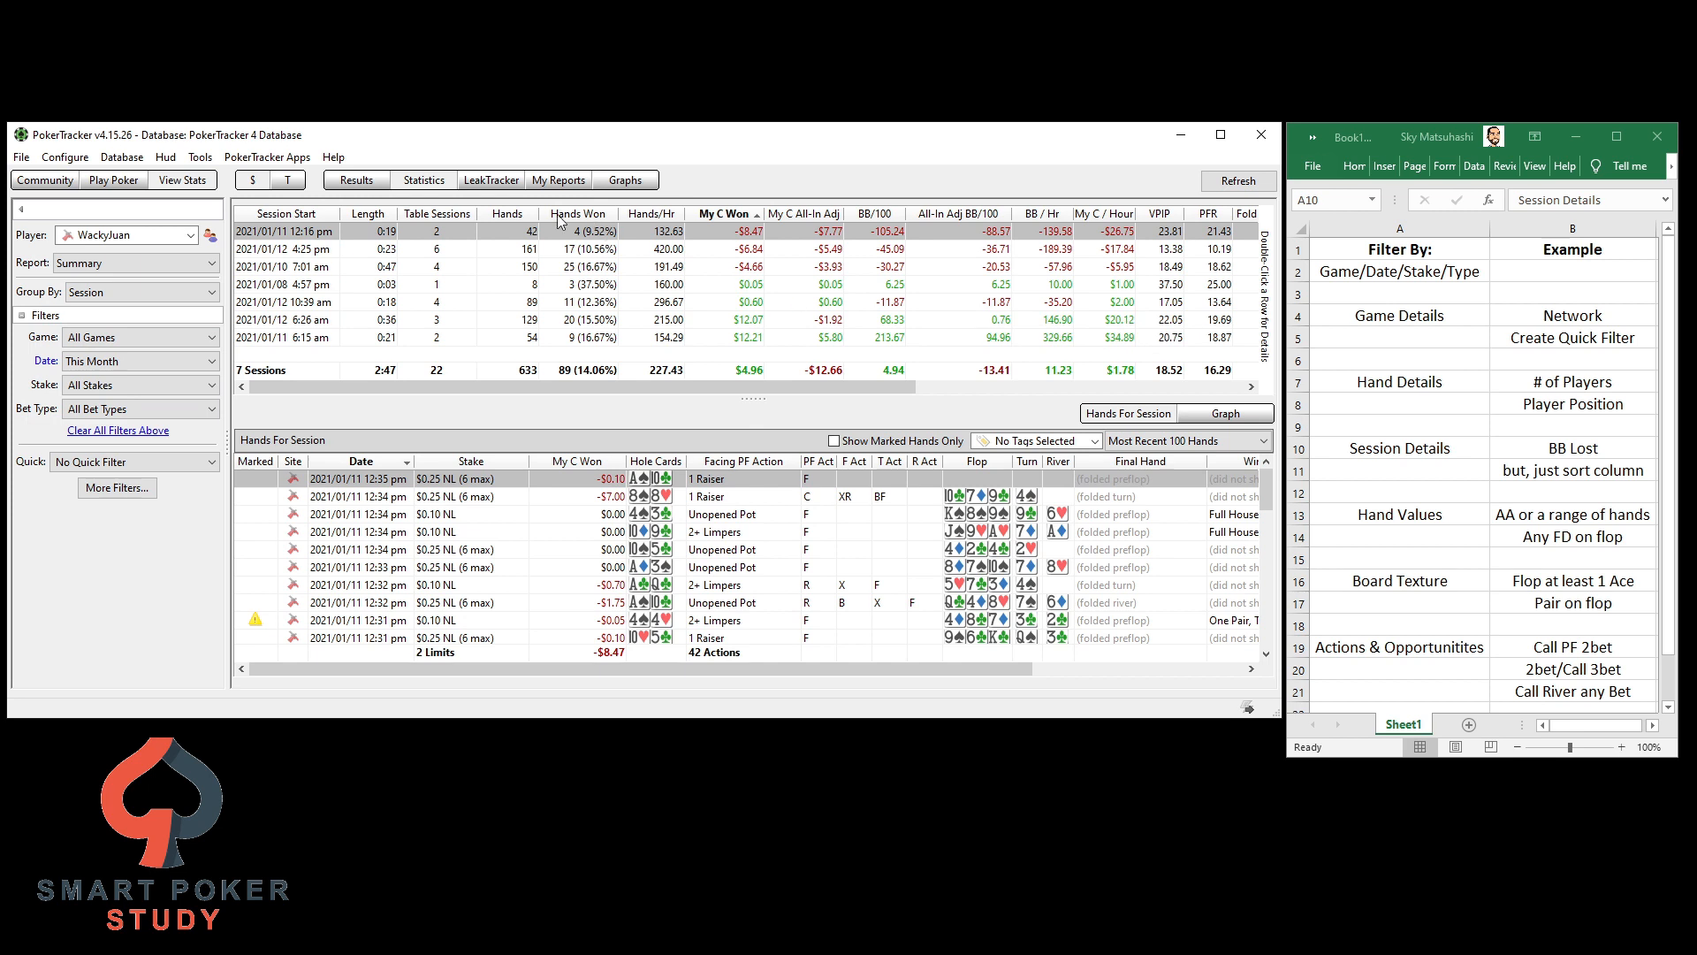
{"action": "left_click", "coordinate": [367, 214]}
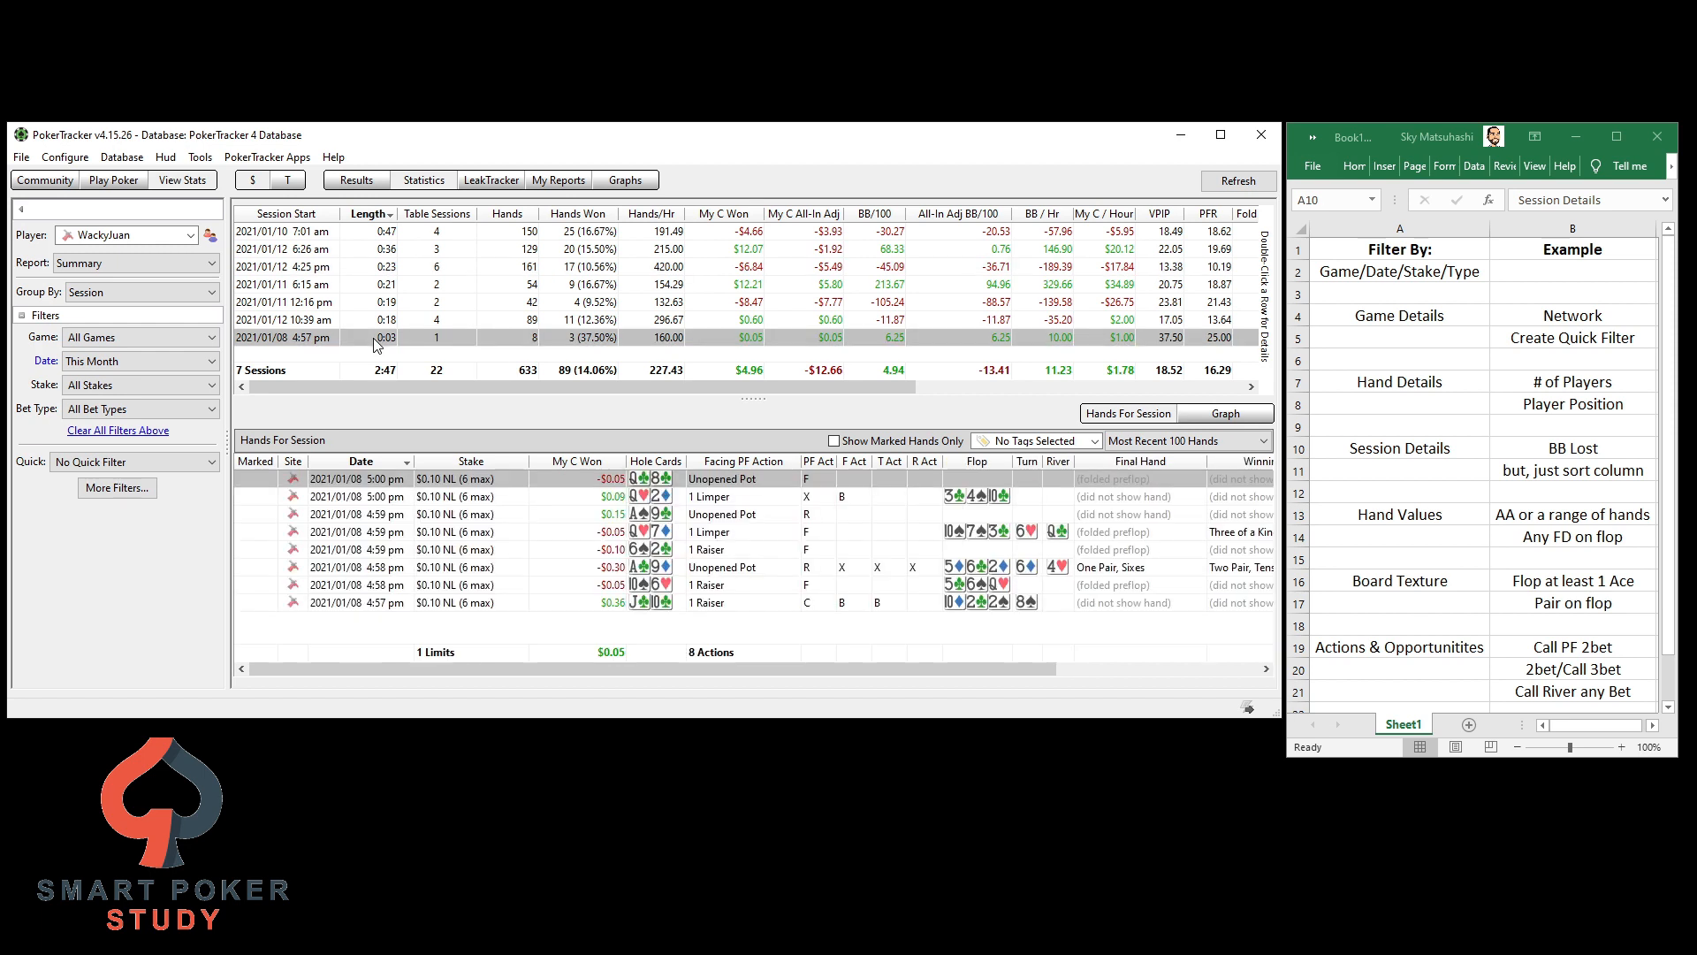
{"action": "left_click", "coordinate": [723, 214]}
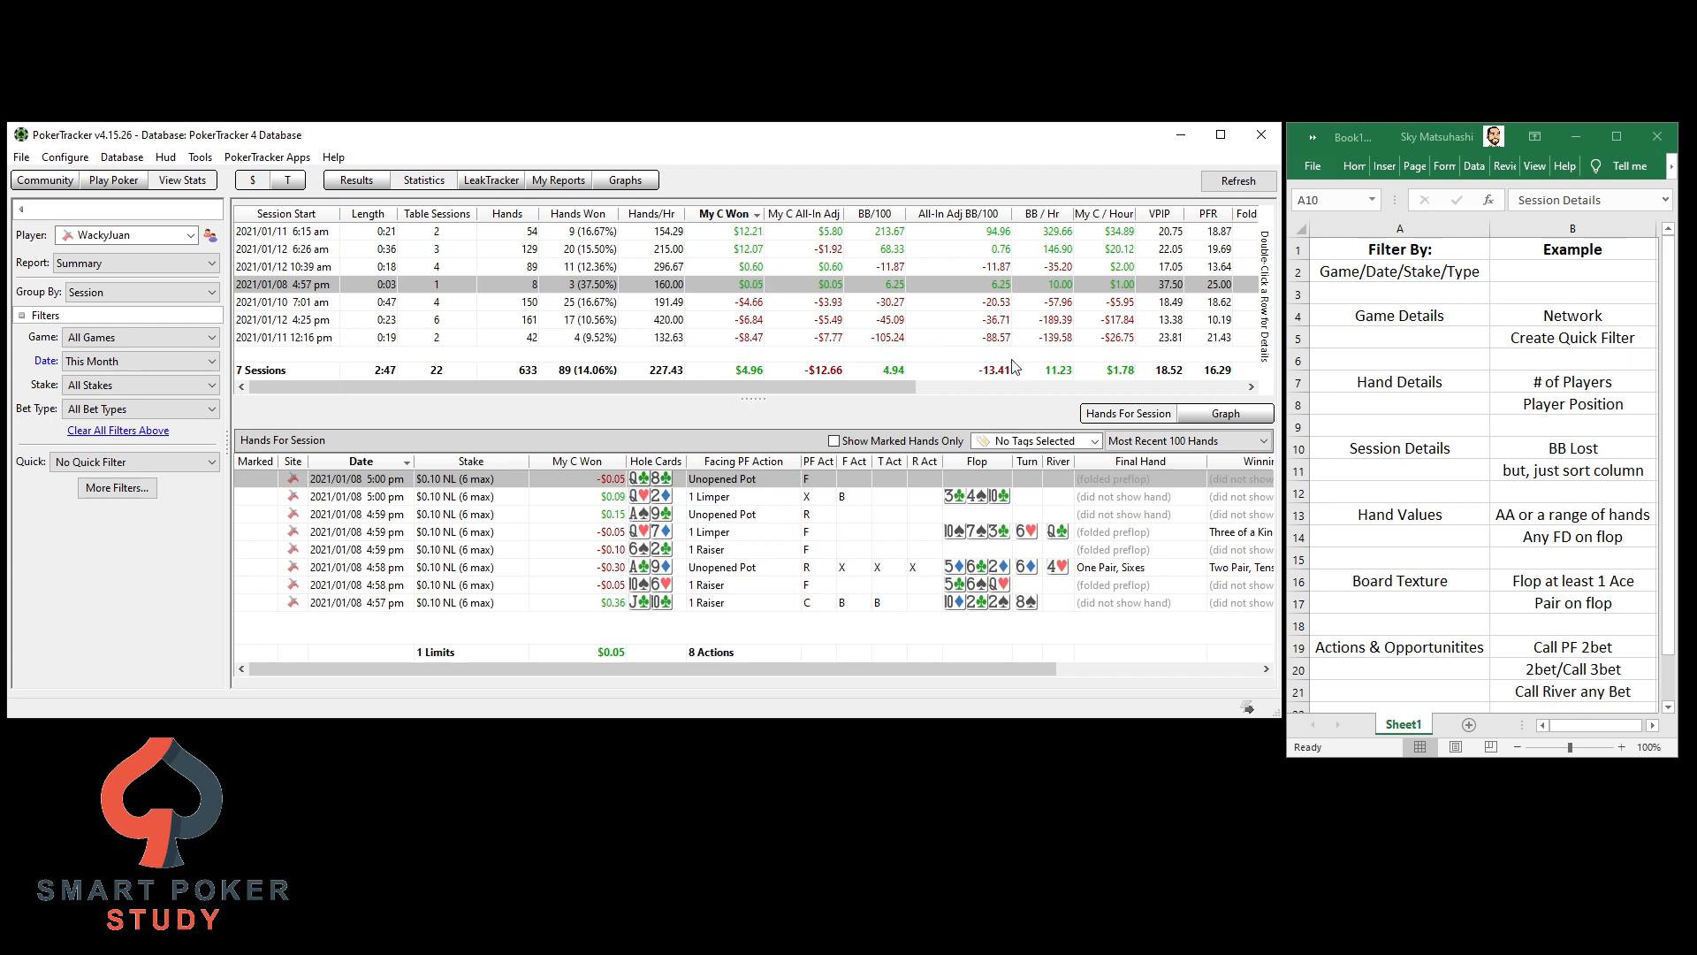
{"action": "mouse_move", "coordinate": [1420, 470]}
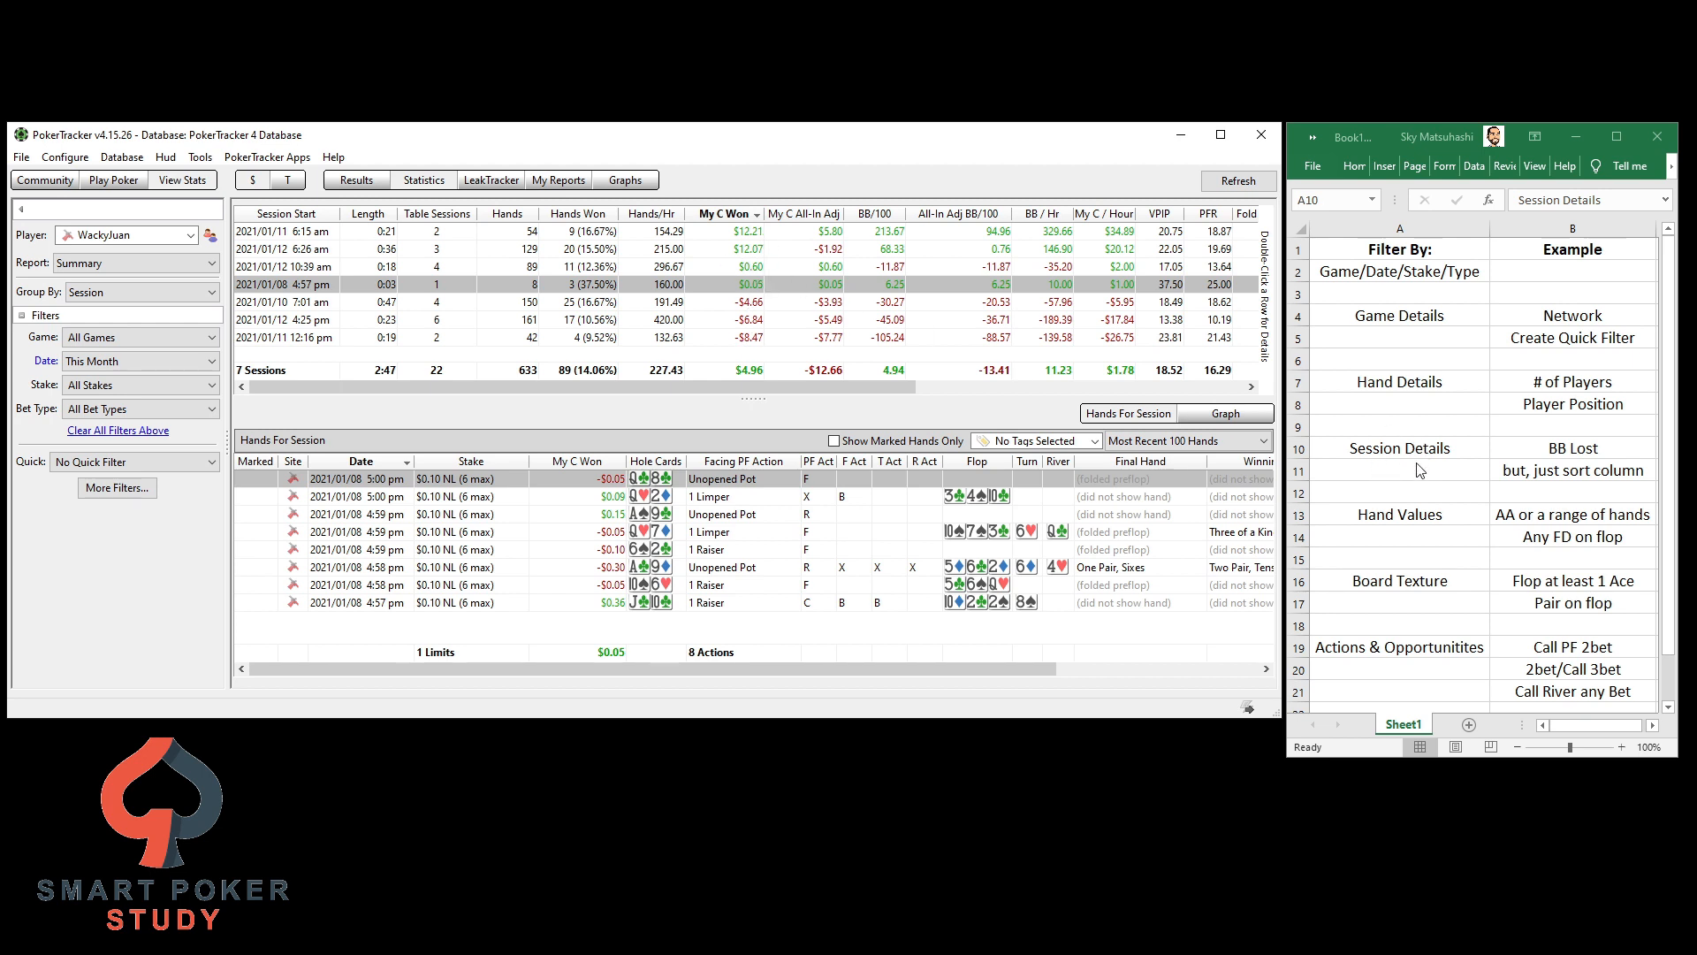
{"action": "left_click", "coordinate": [141, 292]}
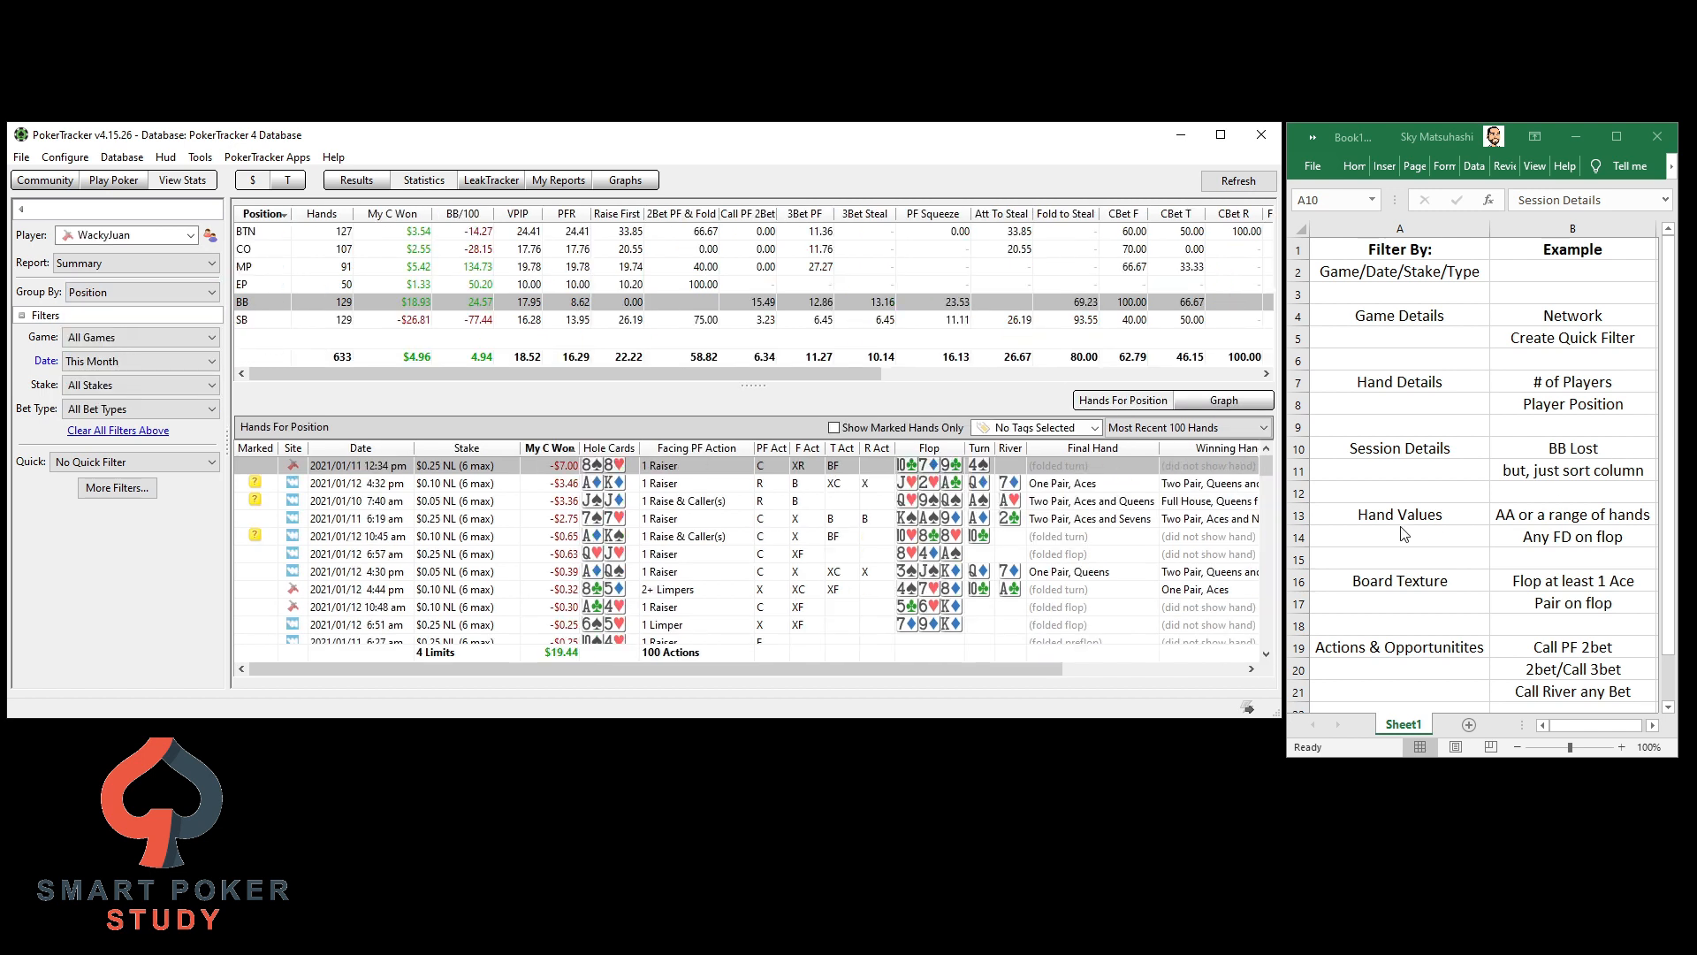
Add a Holdem hole-card range filter selecting pocket aces (AA) from the range grid
{"action": "left_click", "coordinate": [1400, 514]}
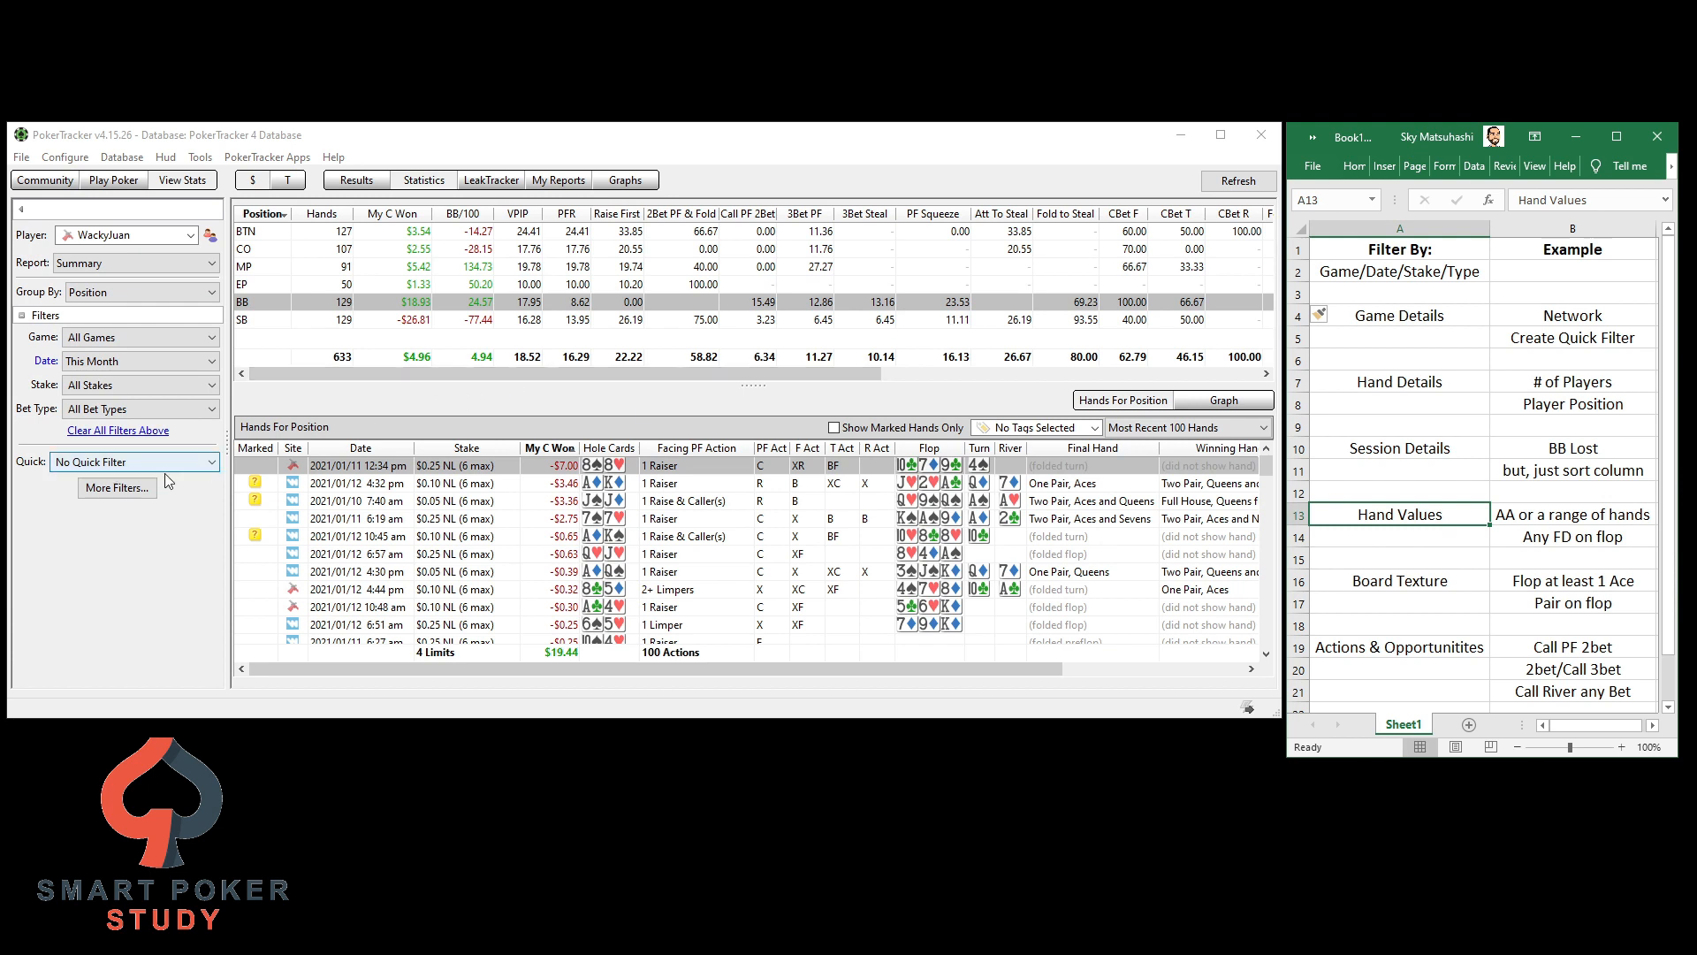
{"action": "left_click", "coordinate": [117, 488]}
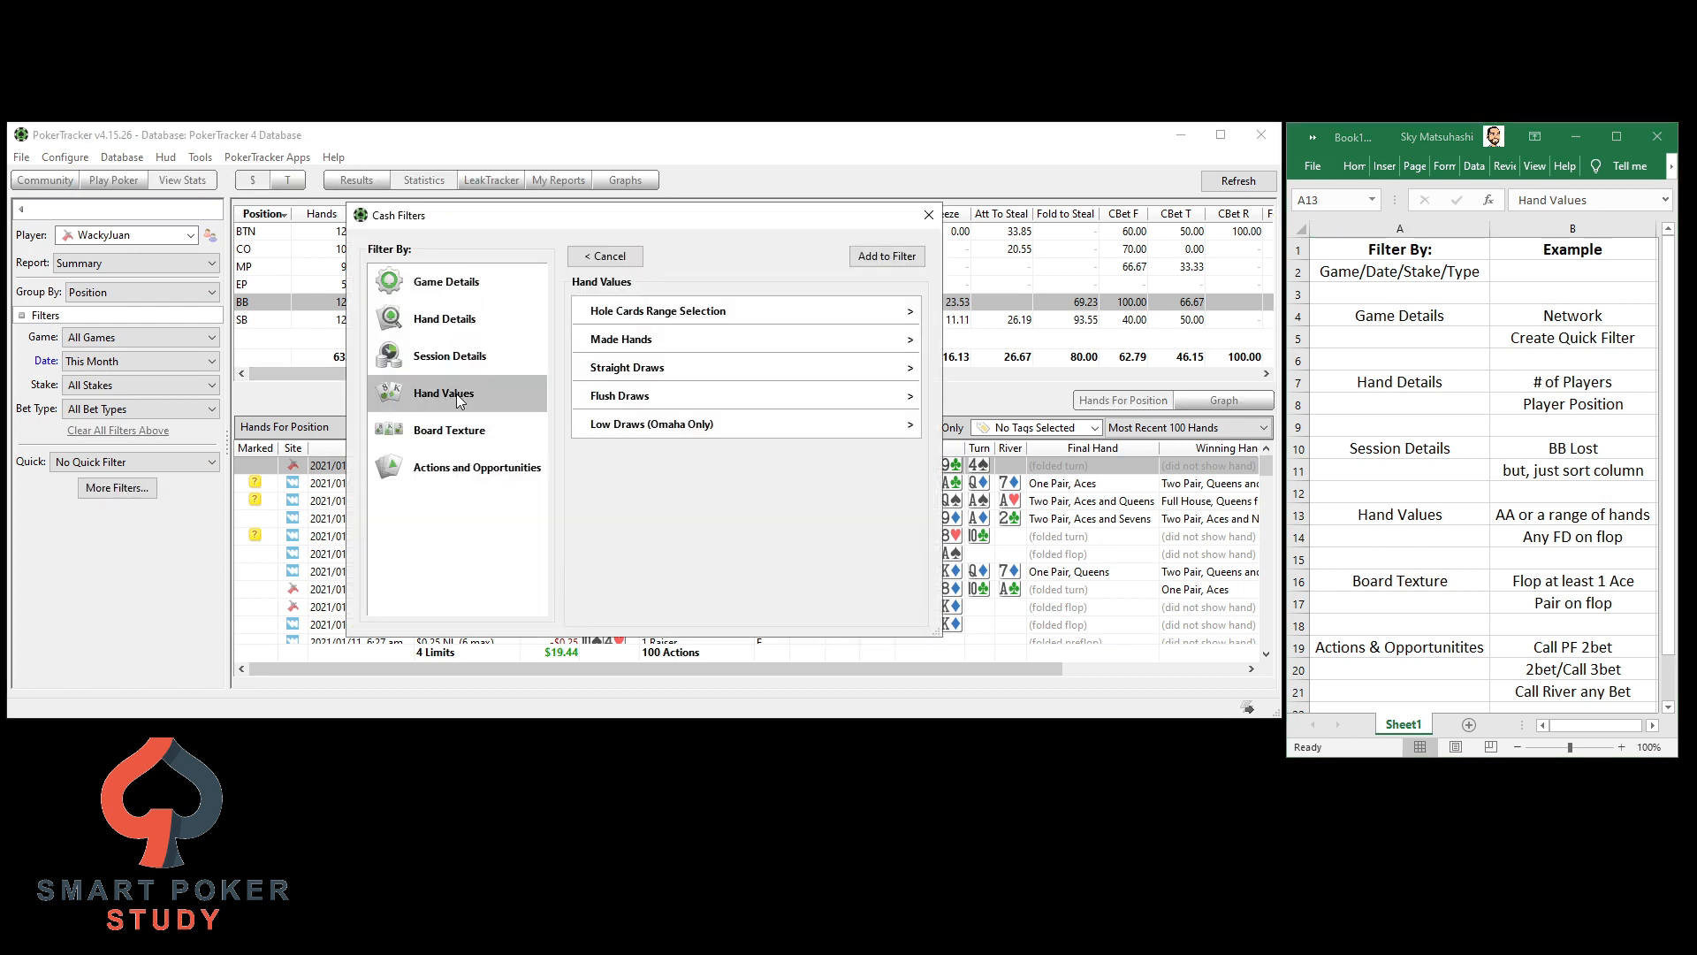
{"action": "left_click", "coordinate": [658, 311]}
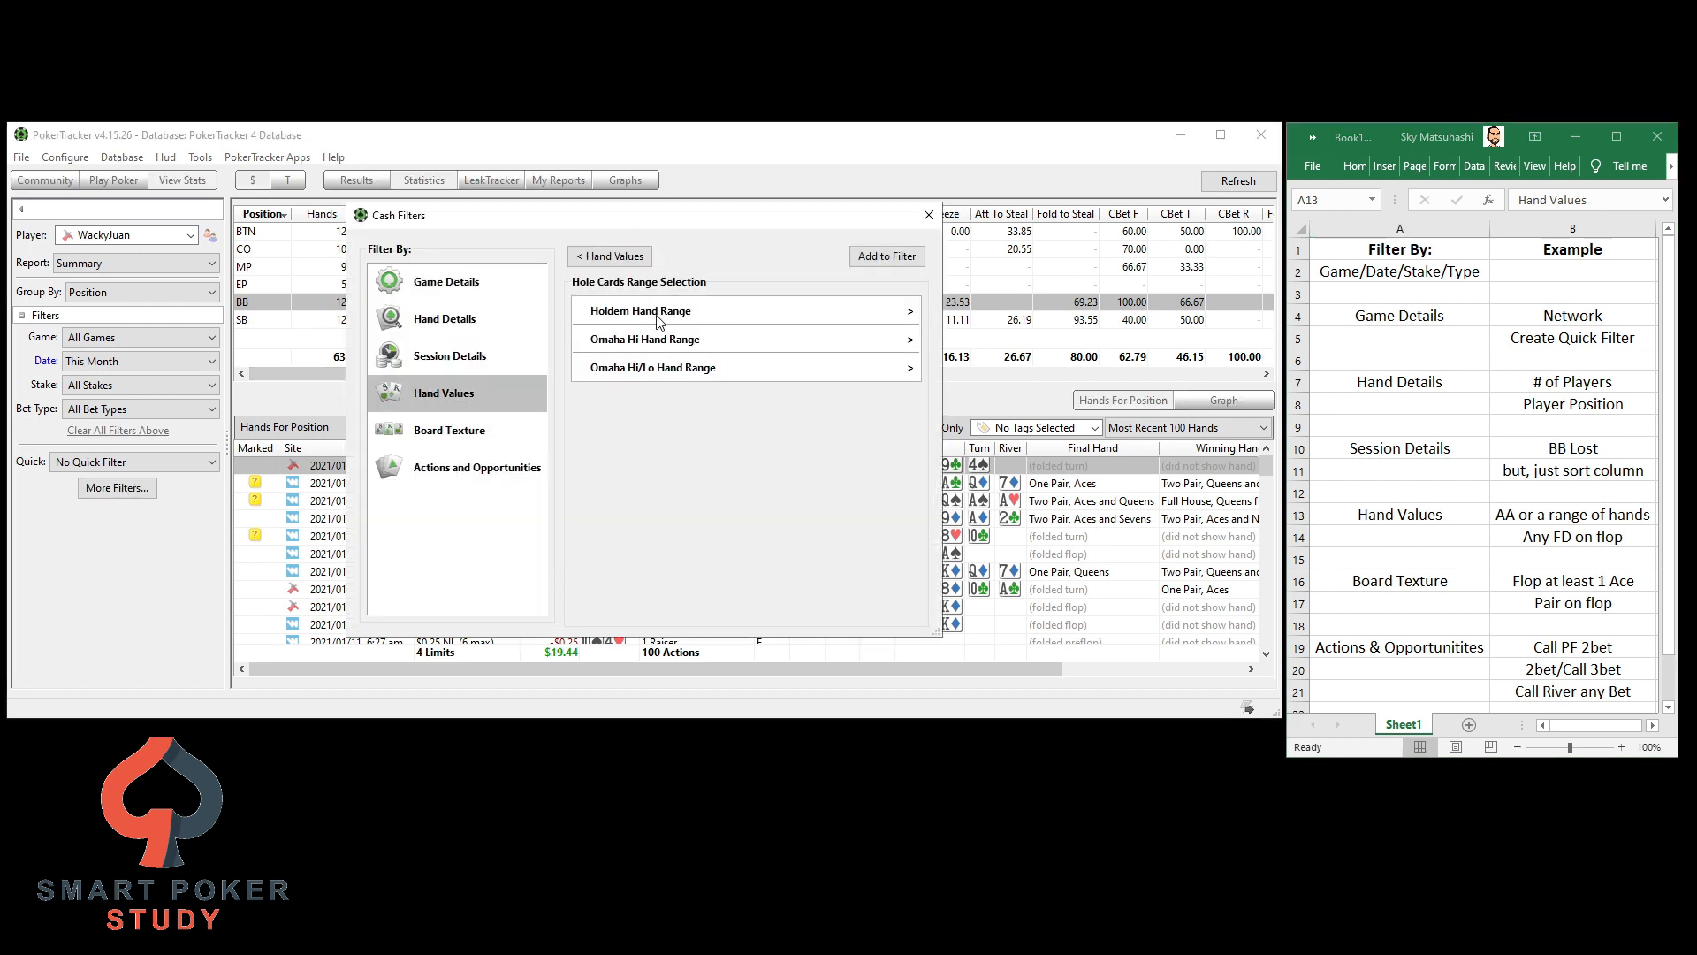
{"action": "left_click", "coordinate": [640, 312]}
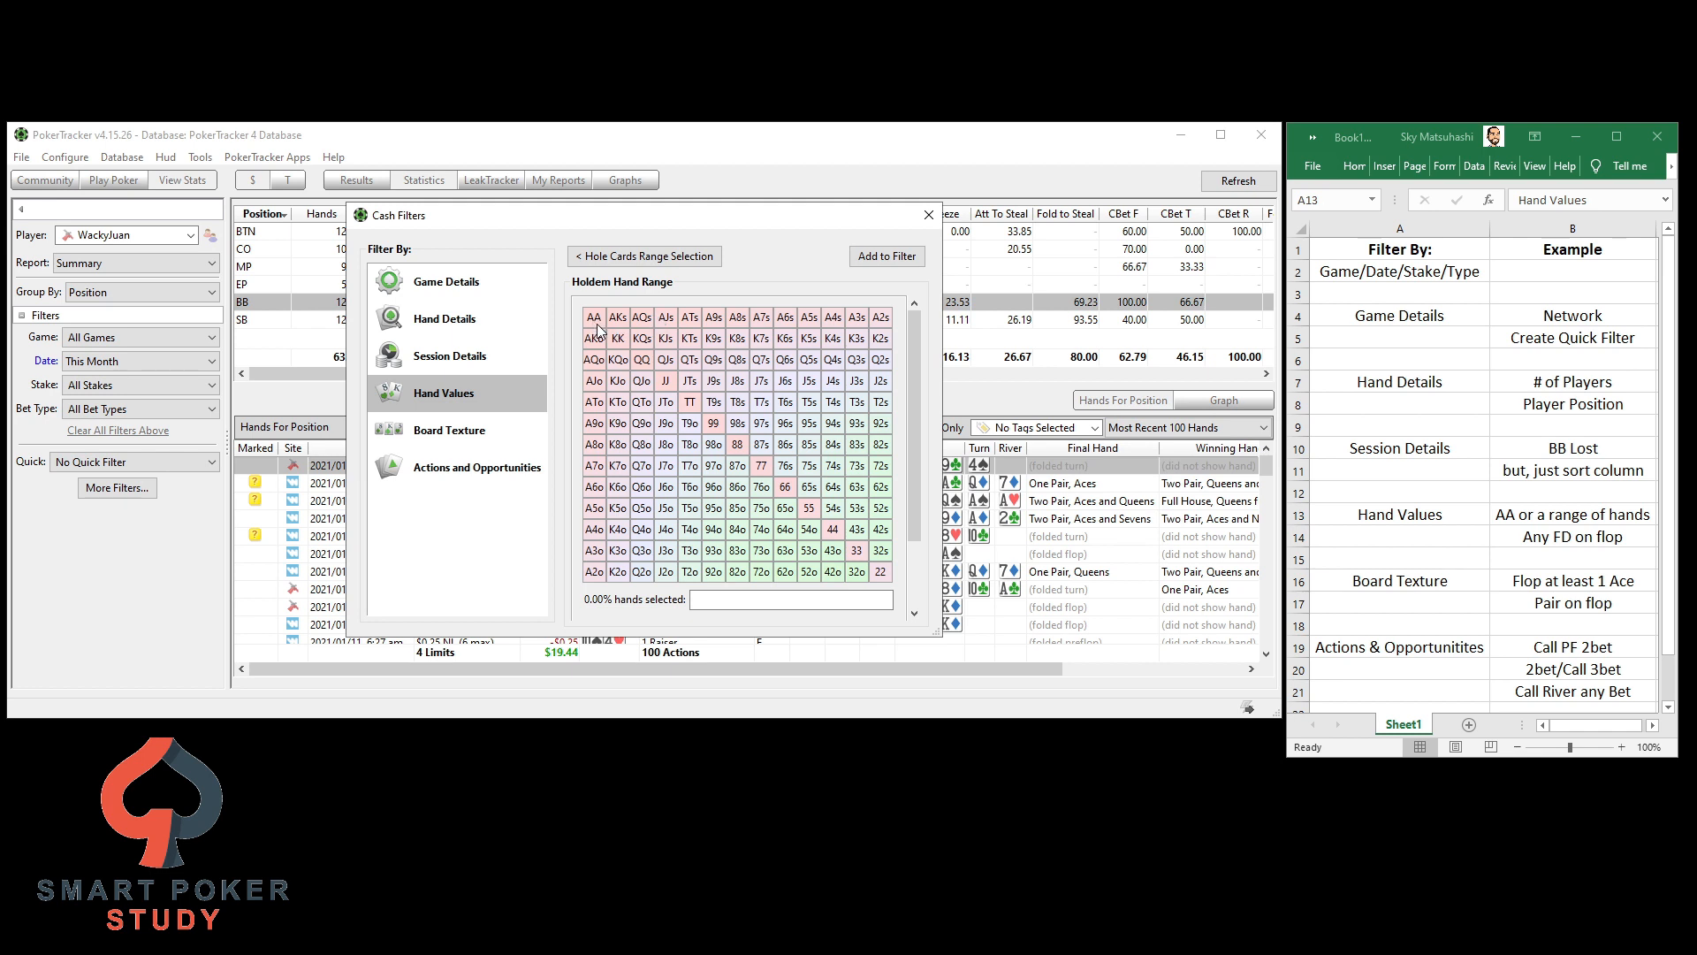
{"action": "left_click", "coordinate": [592, 316]}
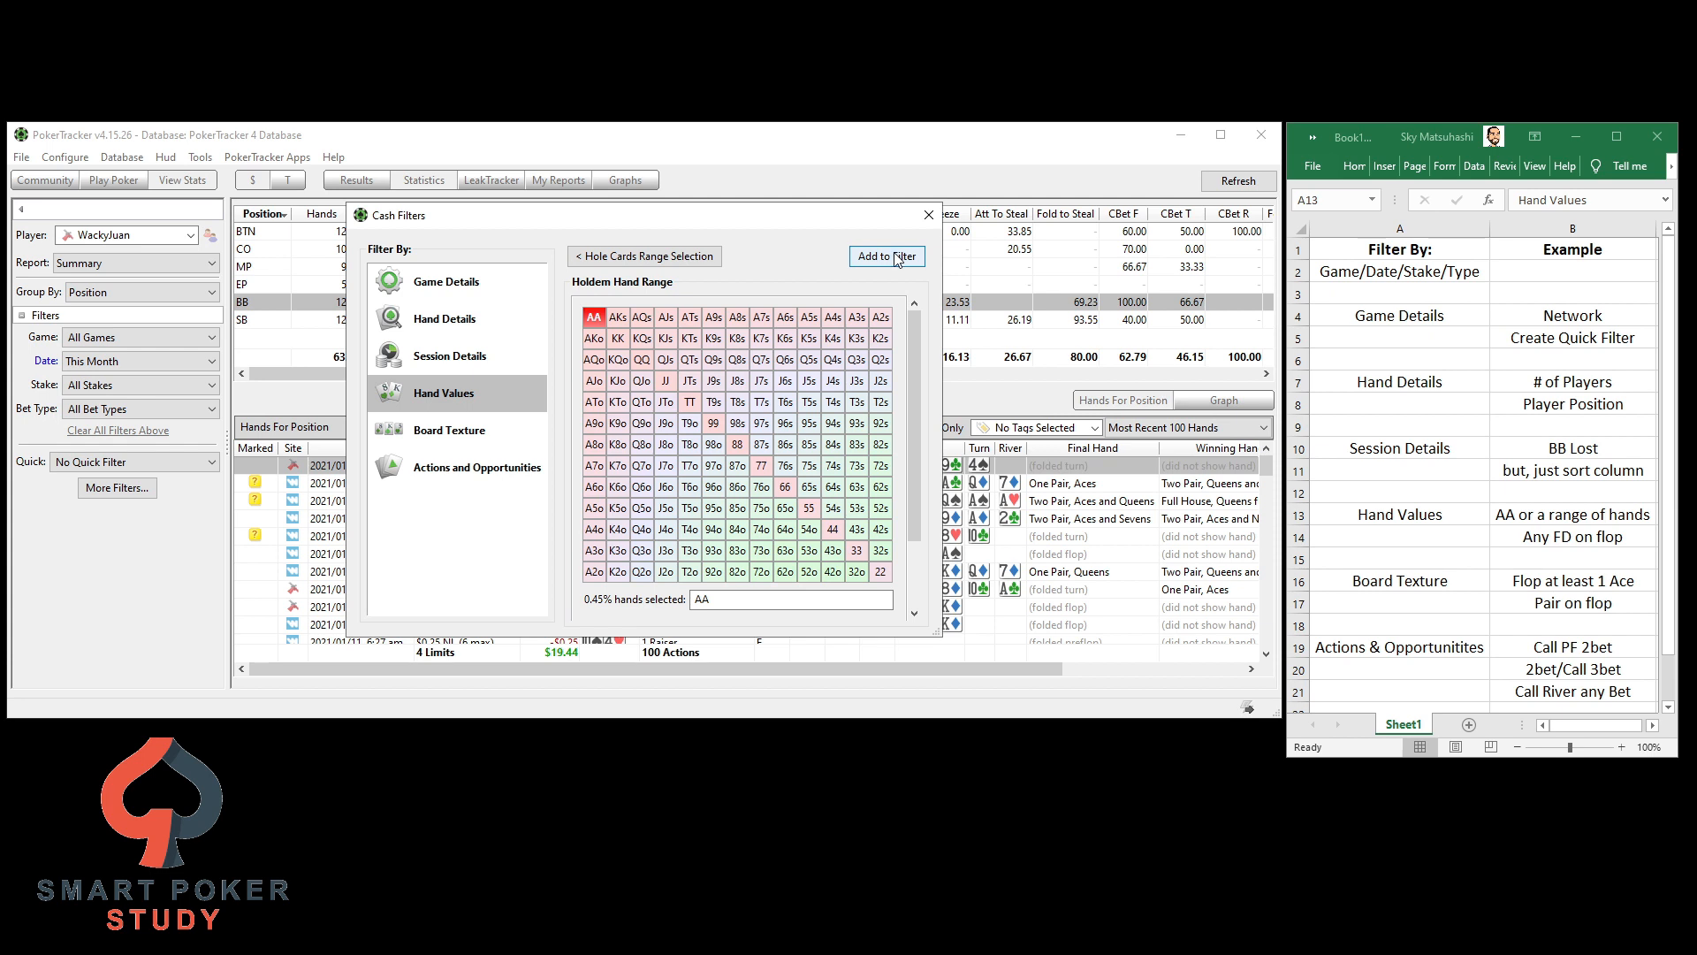
{"action": "left_click", "coordinate": [884, 256]}
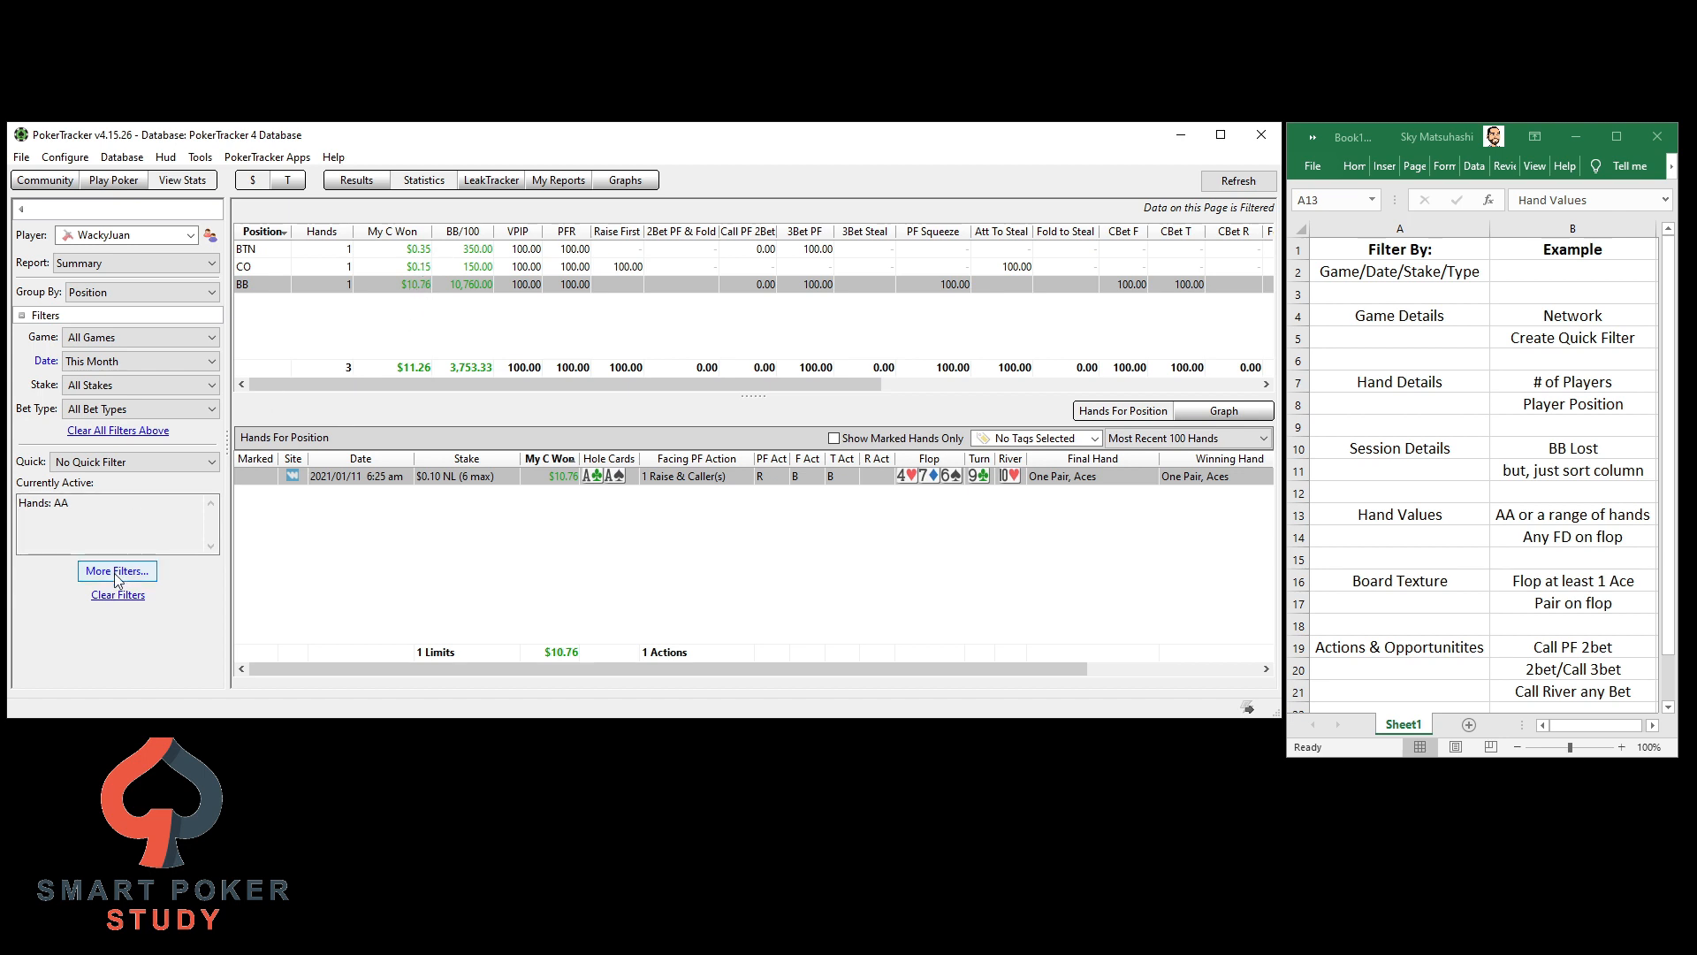
Add a Flush Draws filter with Flush Draw On set to Flop, toggled ON, using any hole cards
{"action": "left_click", "coordinate": [117, 571]}
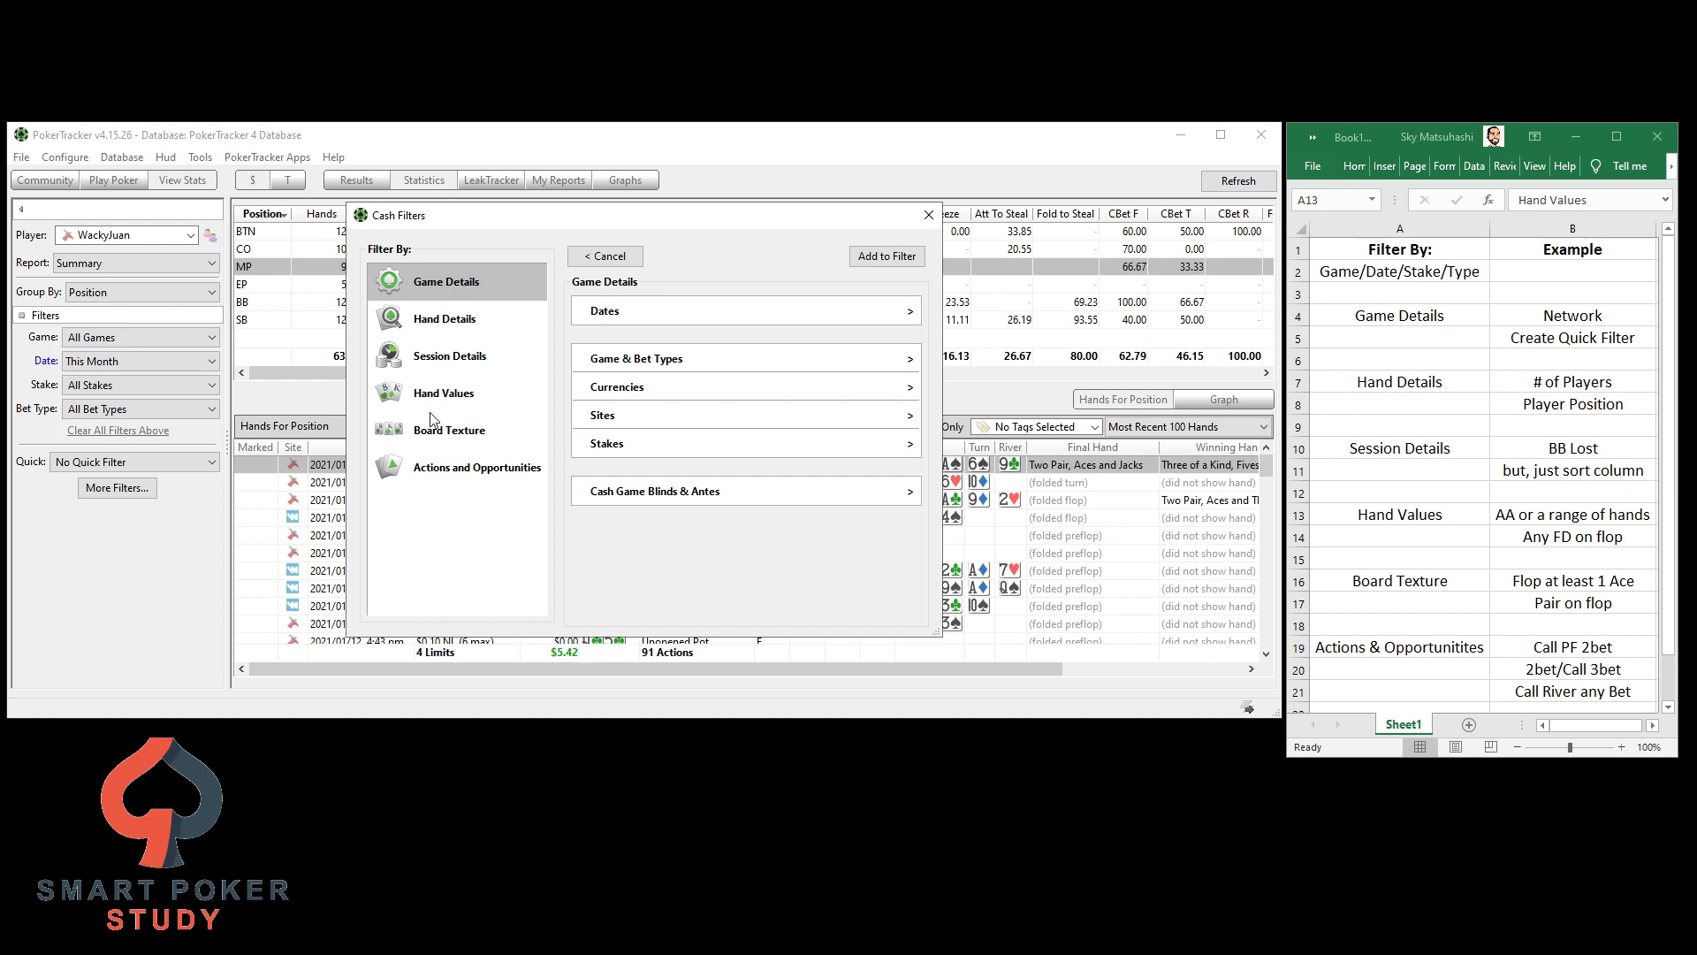
{"action": "left_click", "coordinate": [444, 393]}
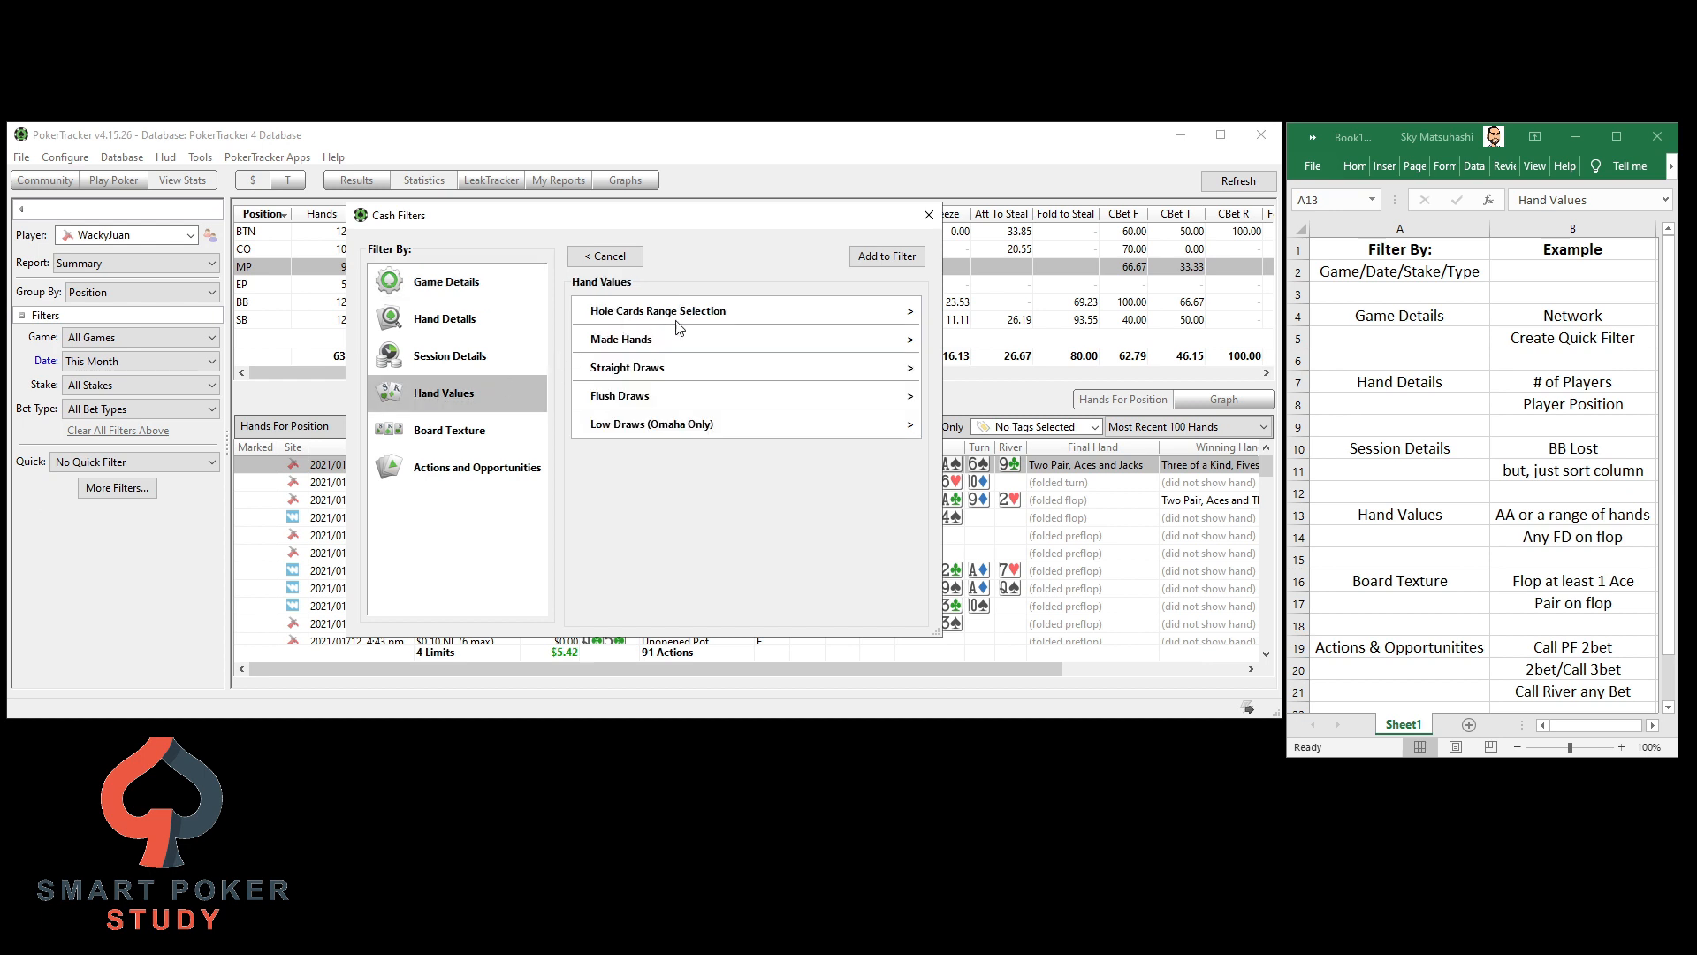
{"action": "left_click", "coordinate": [619, 337]}
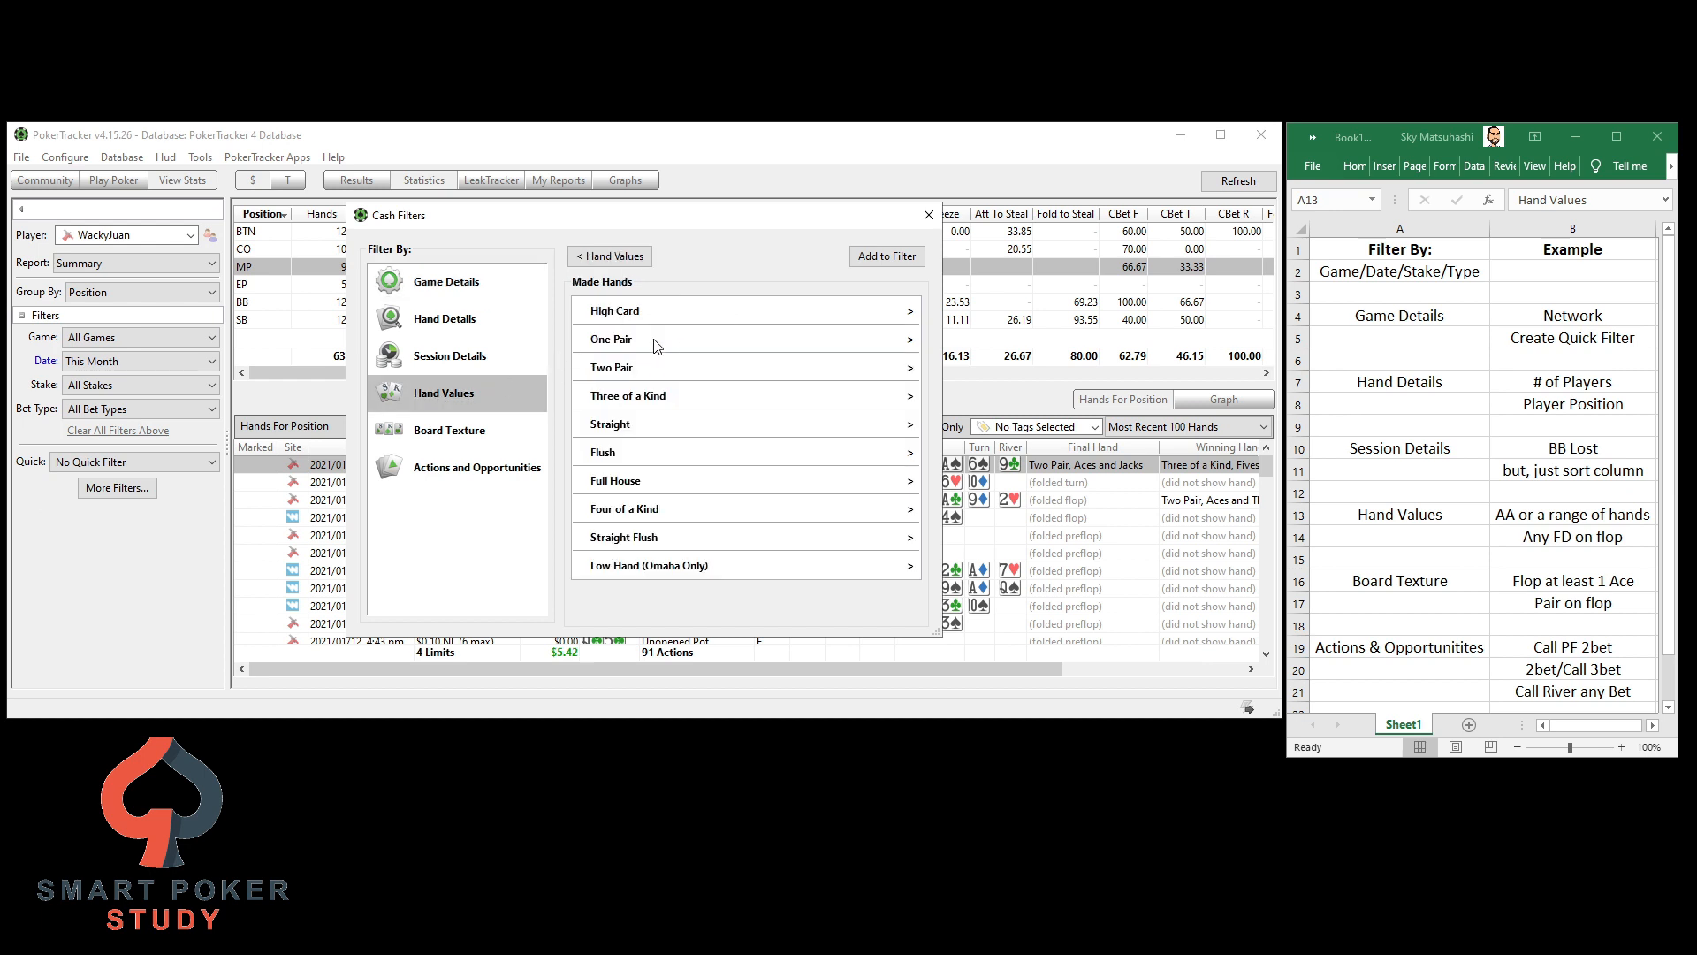
{"action": "left_click", "coordinate": [608, 255]}
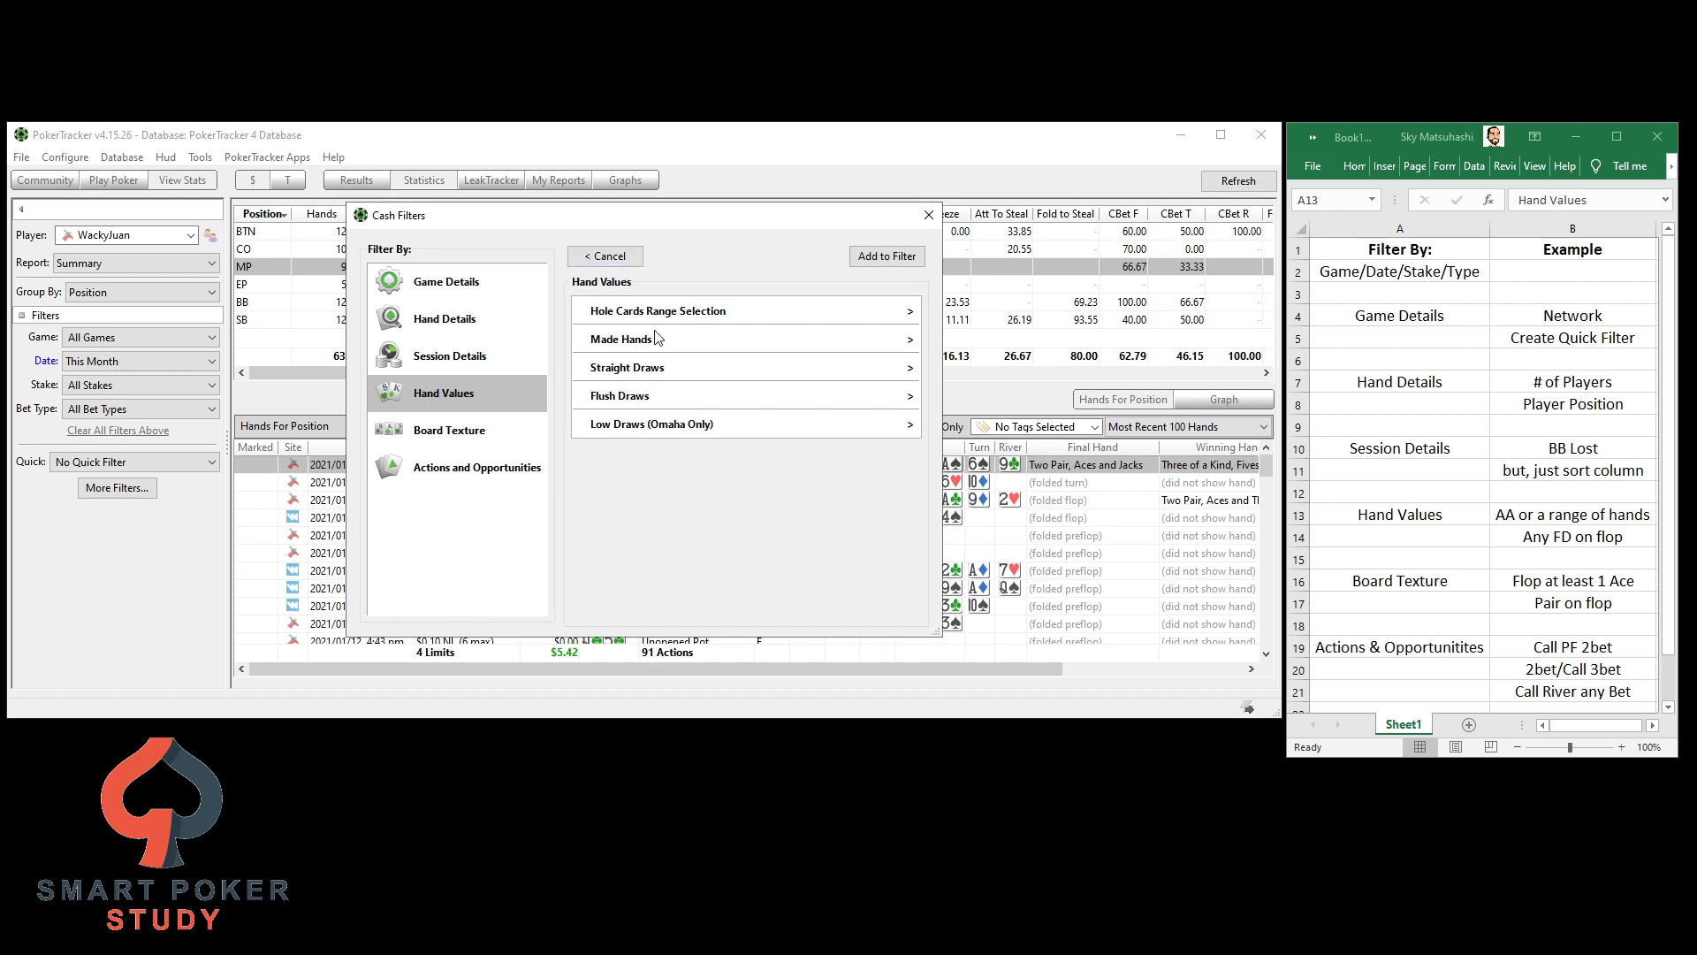
{"action": "left_click", "coordinate": [621, 395]}
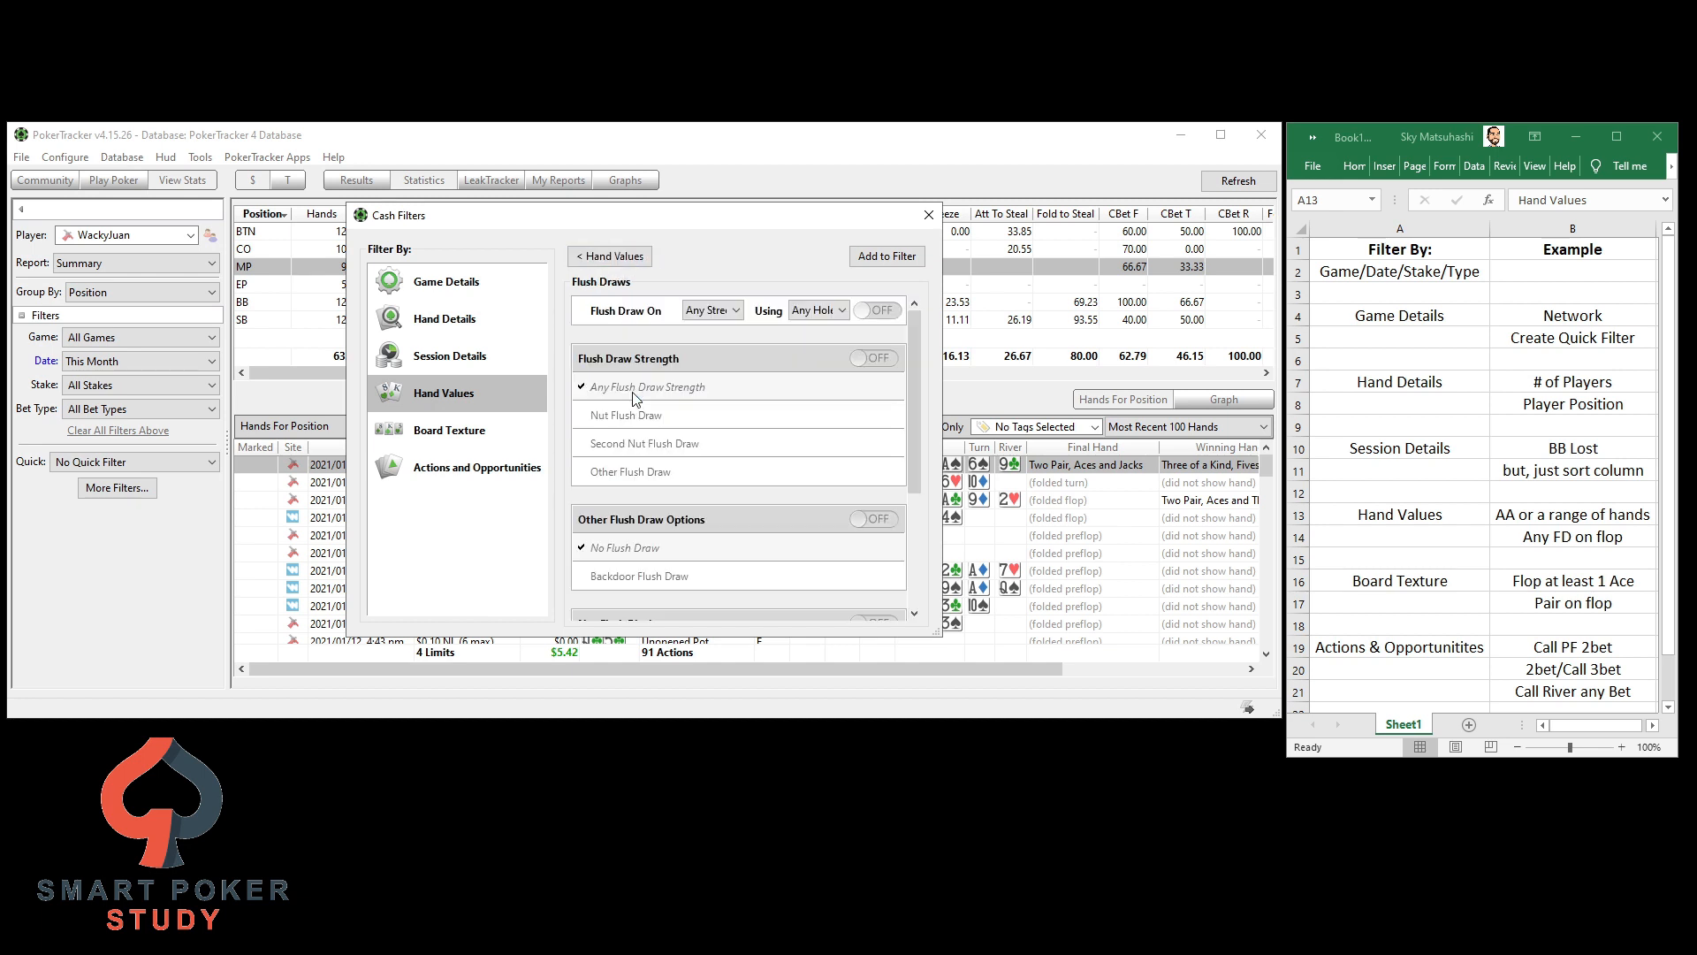
{"action": "left_click", "coordinate": [711, 311]}
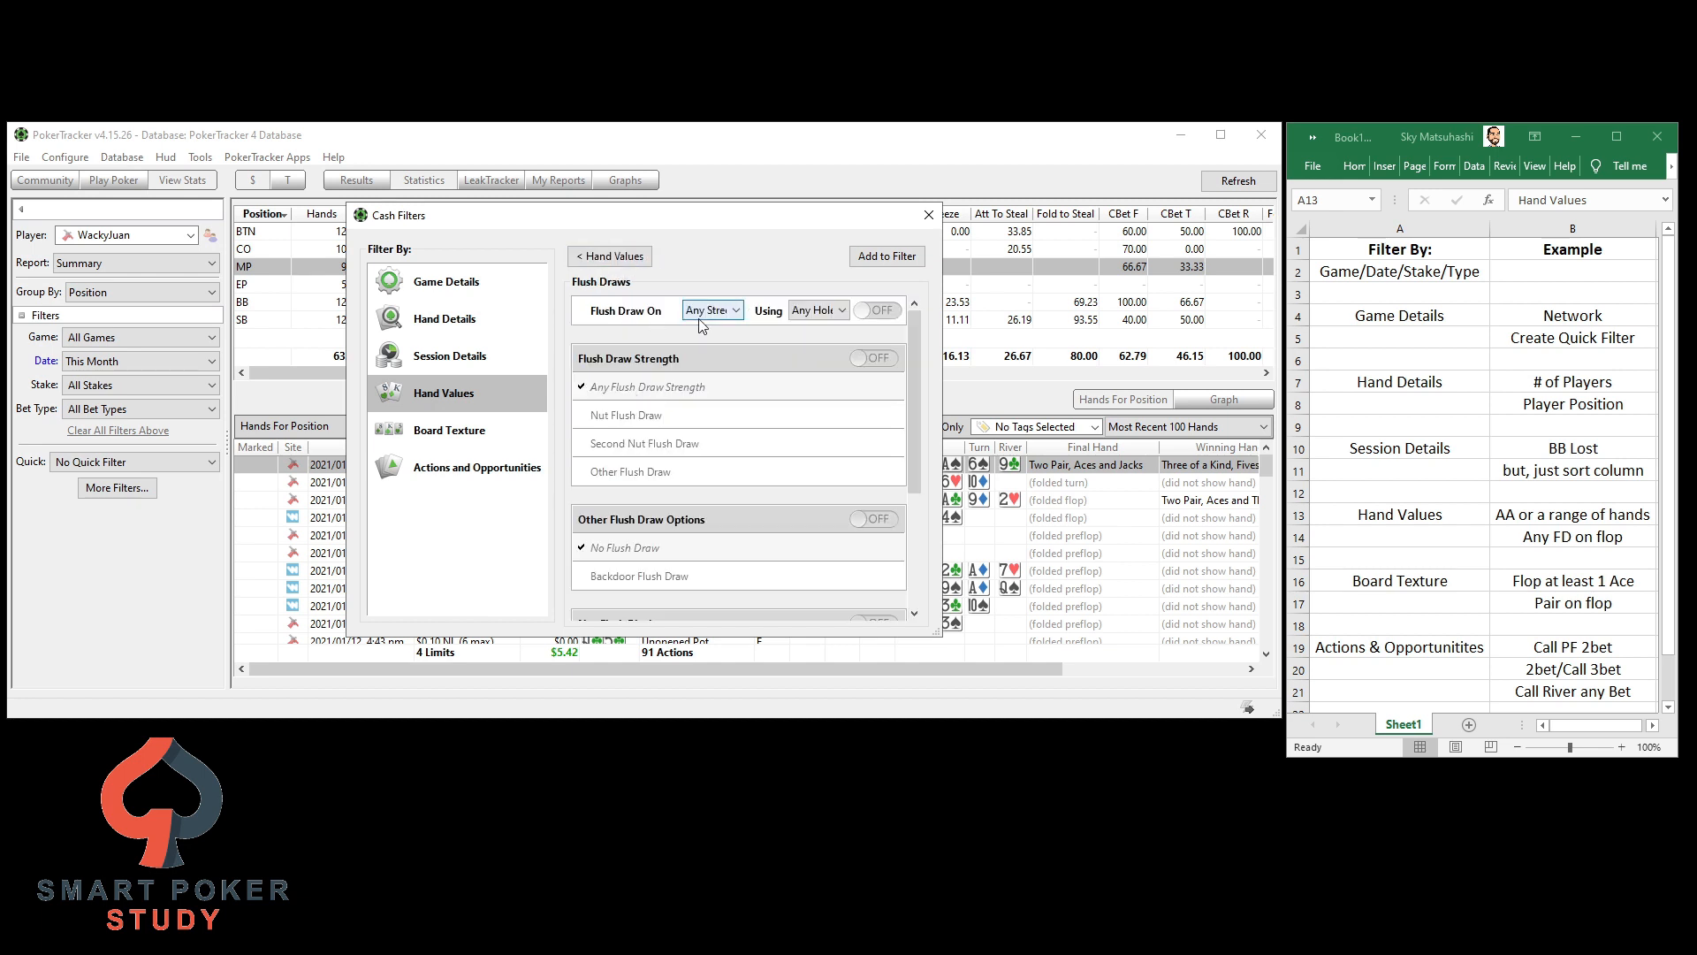
{"action": "left_click", "coordinate": [711, 309]}
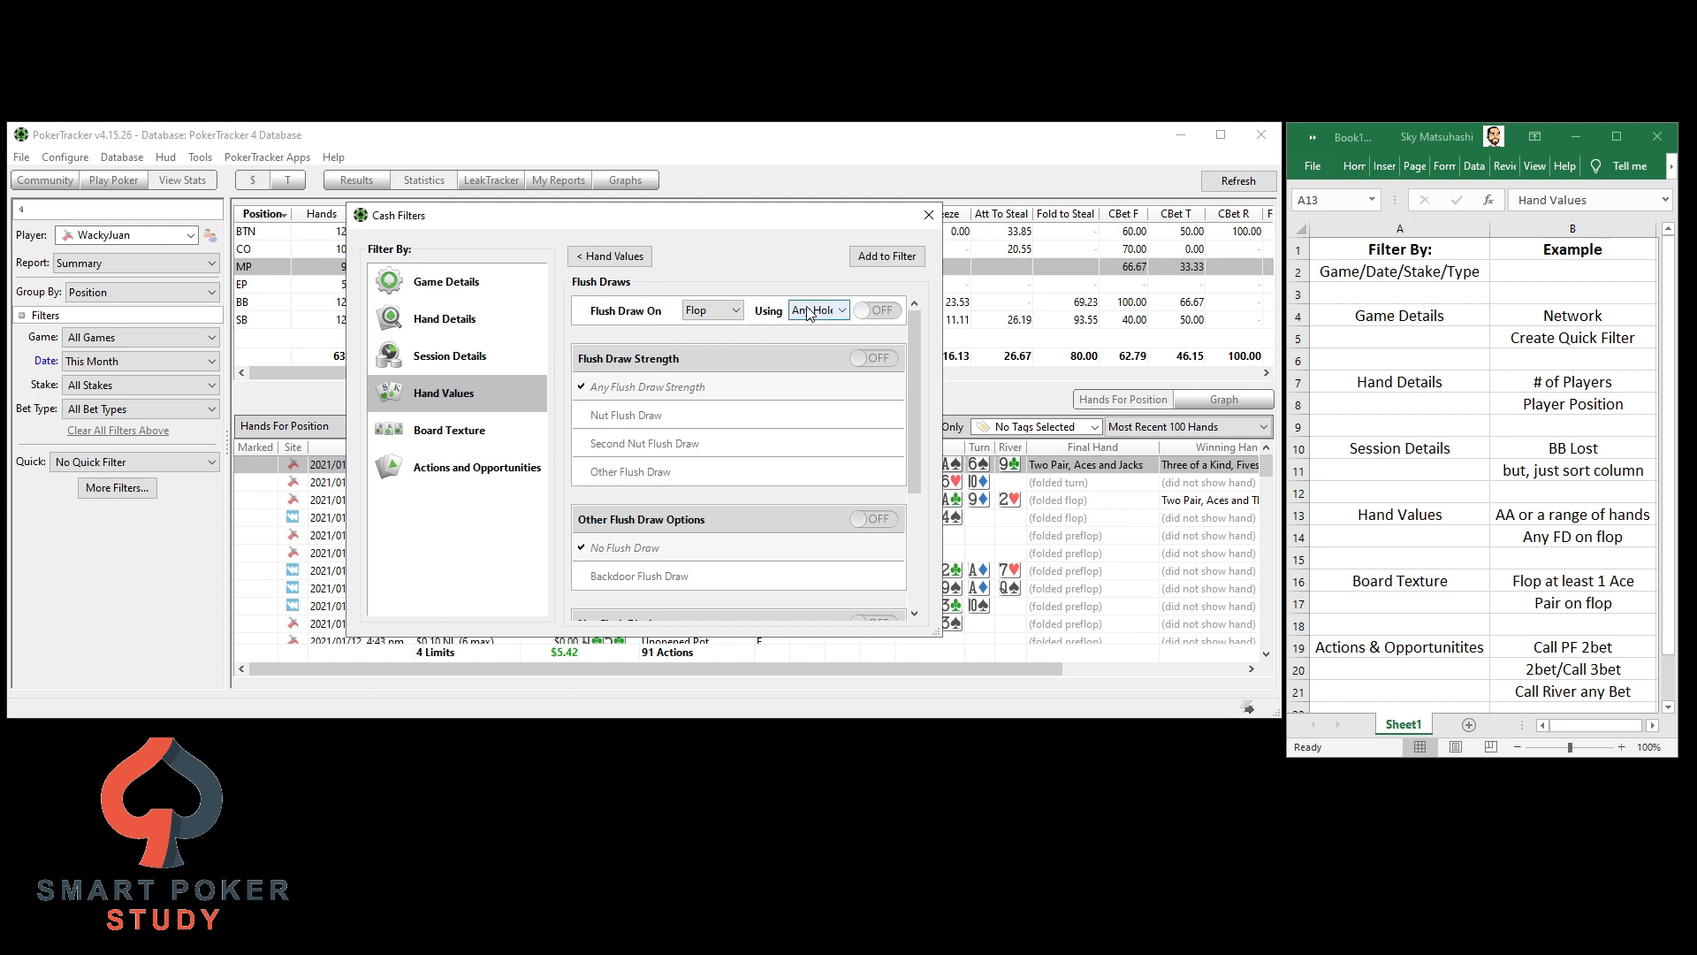
{"action": "left_click", "coordinate": [879, 309]}
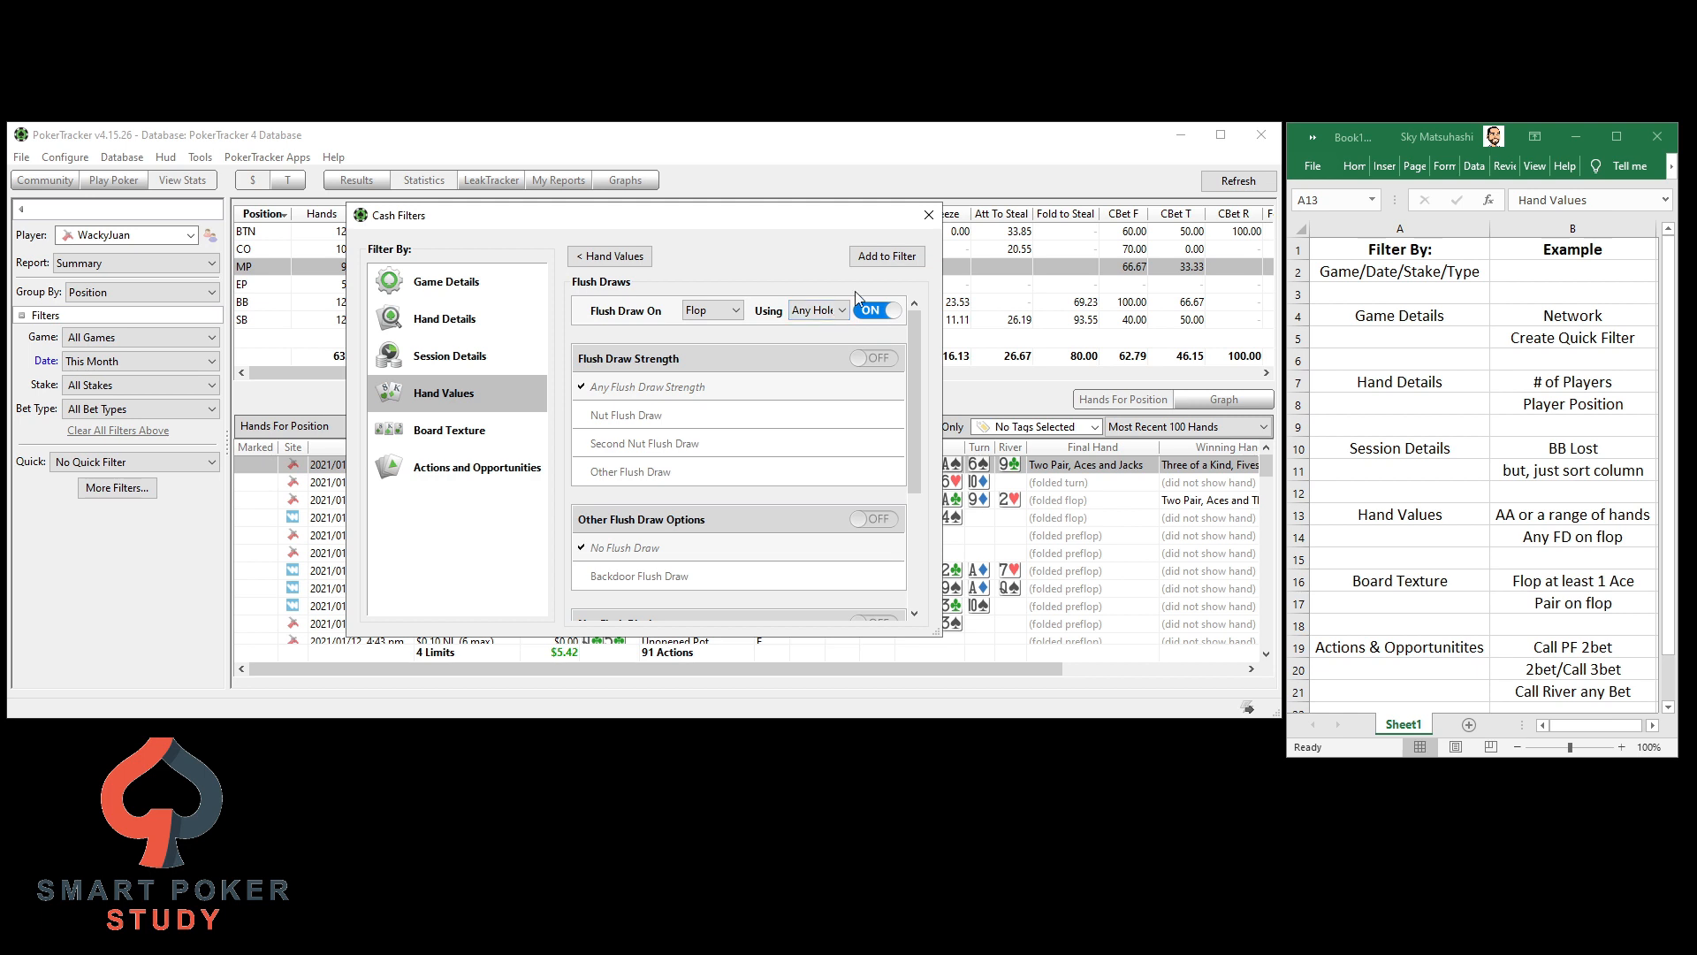
{"action": "left_click", "coordinate": [886, 257]}
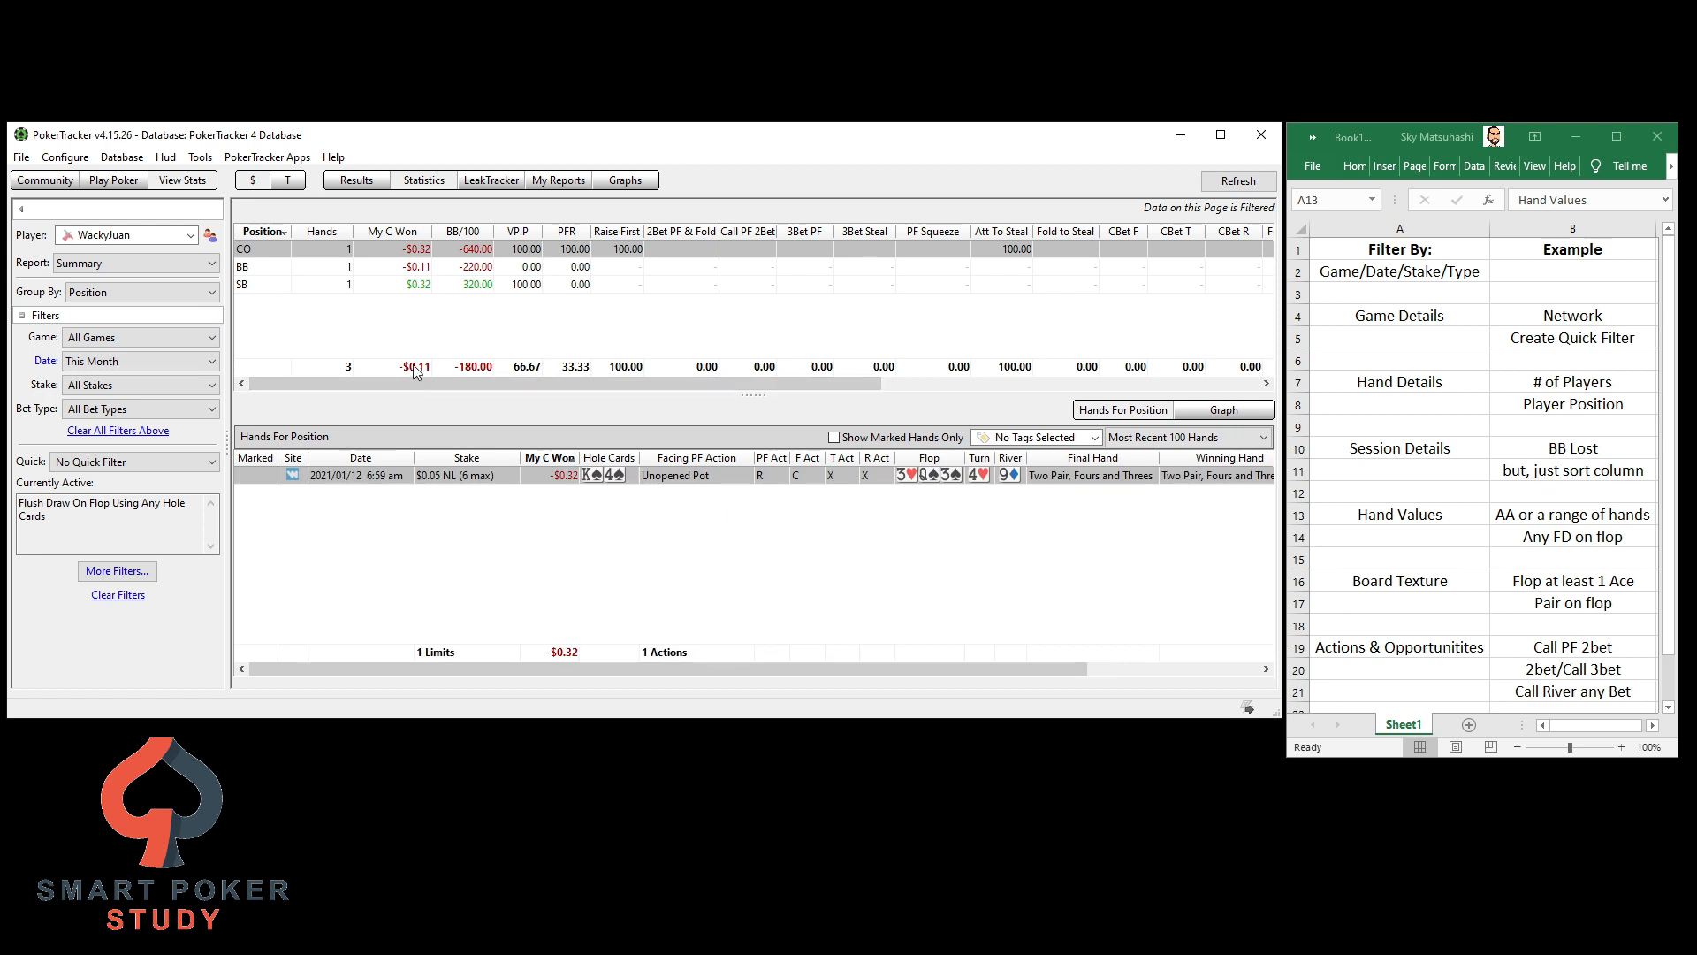
{"action": "mouse_move", "coordinate": [438, 490]}
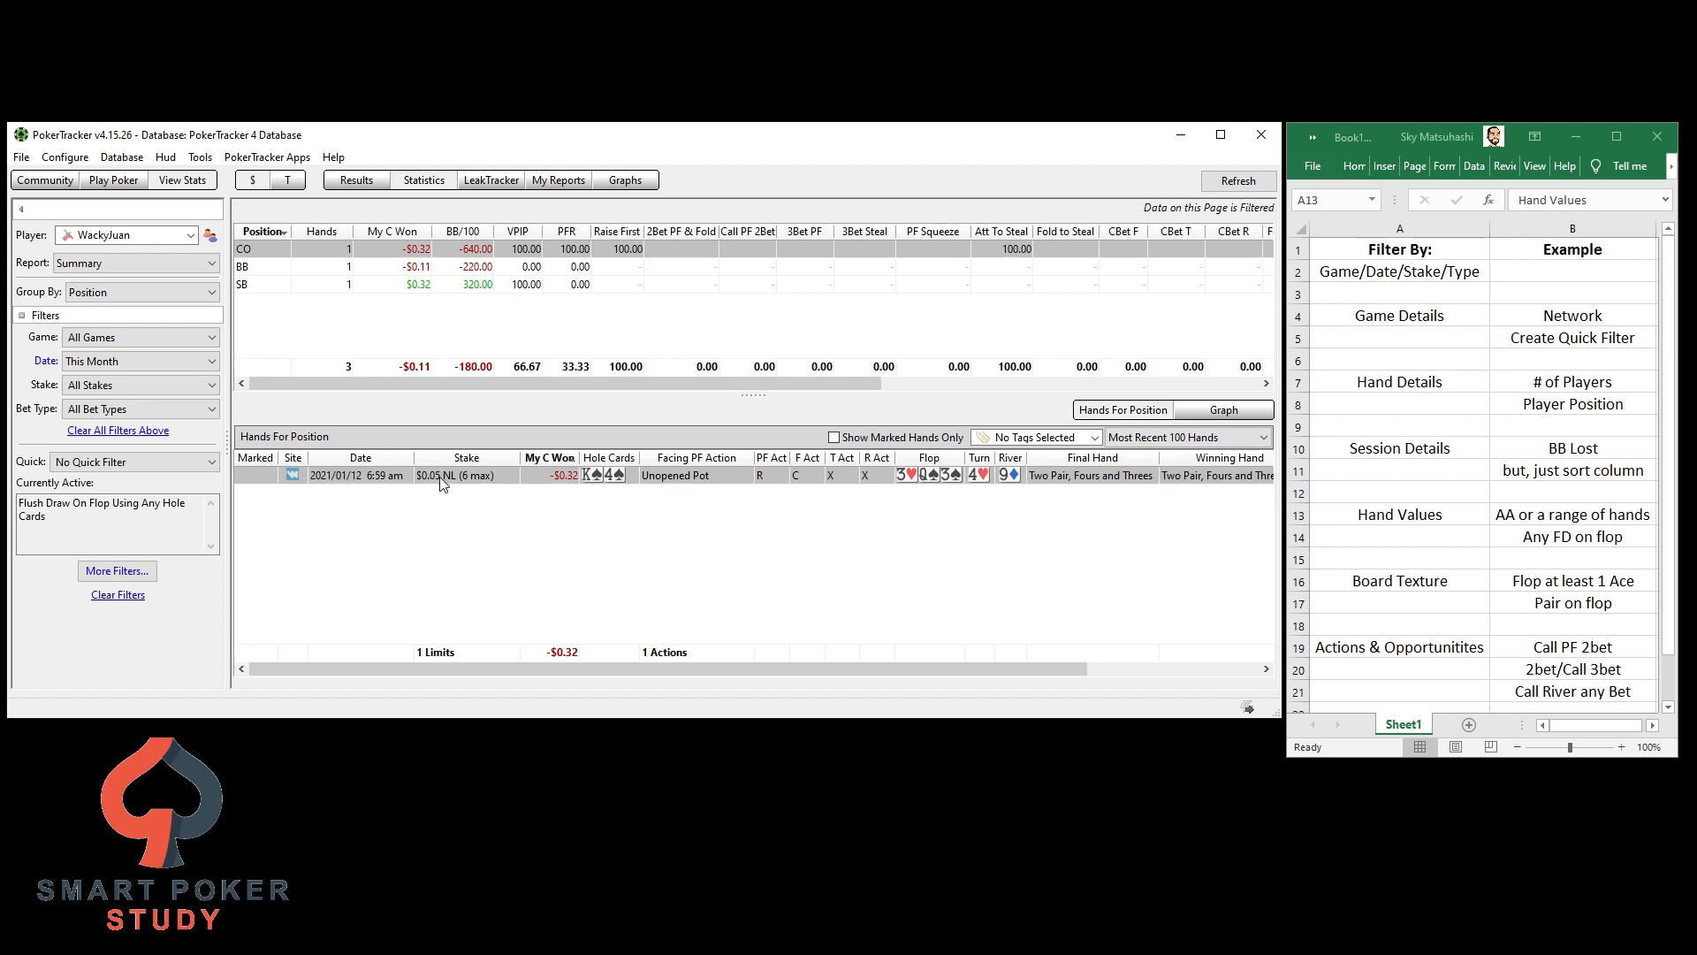
{"action": "mouse_move", "coordinate": [362, 375]}
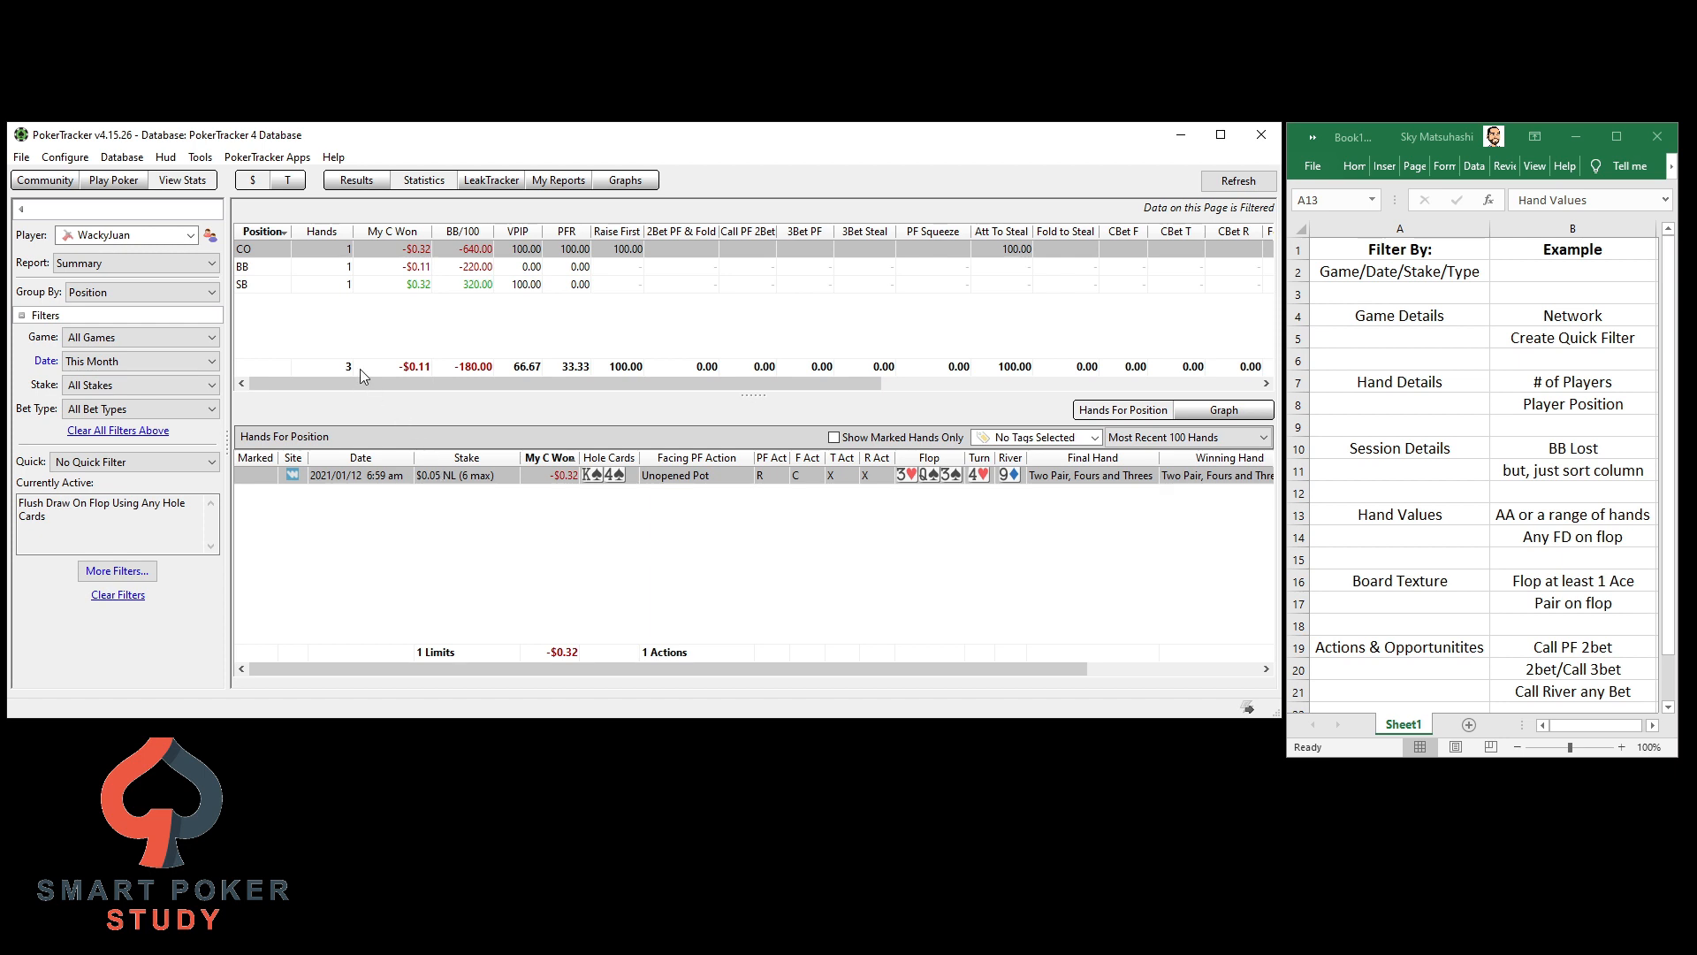
Review the hand played from the small blind in the filtered report
{"action": "left_click", "coordinate": [417, 283]}
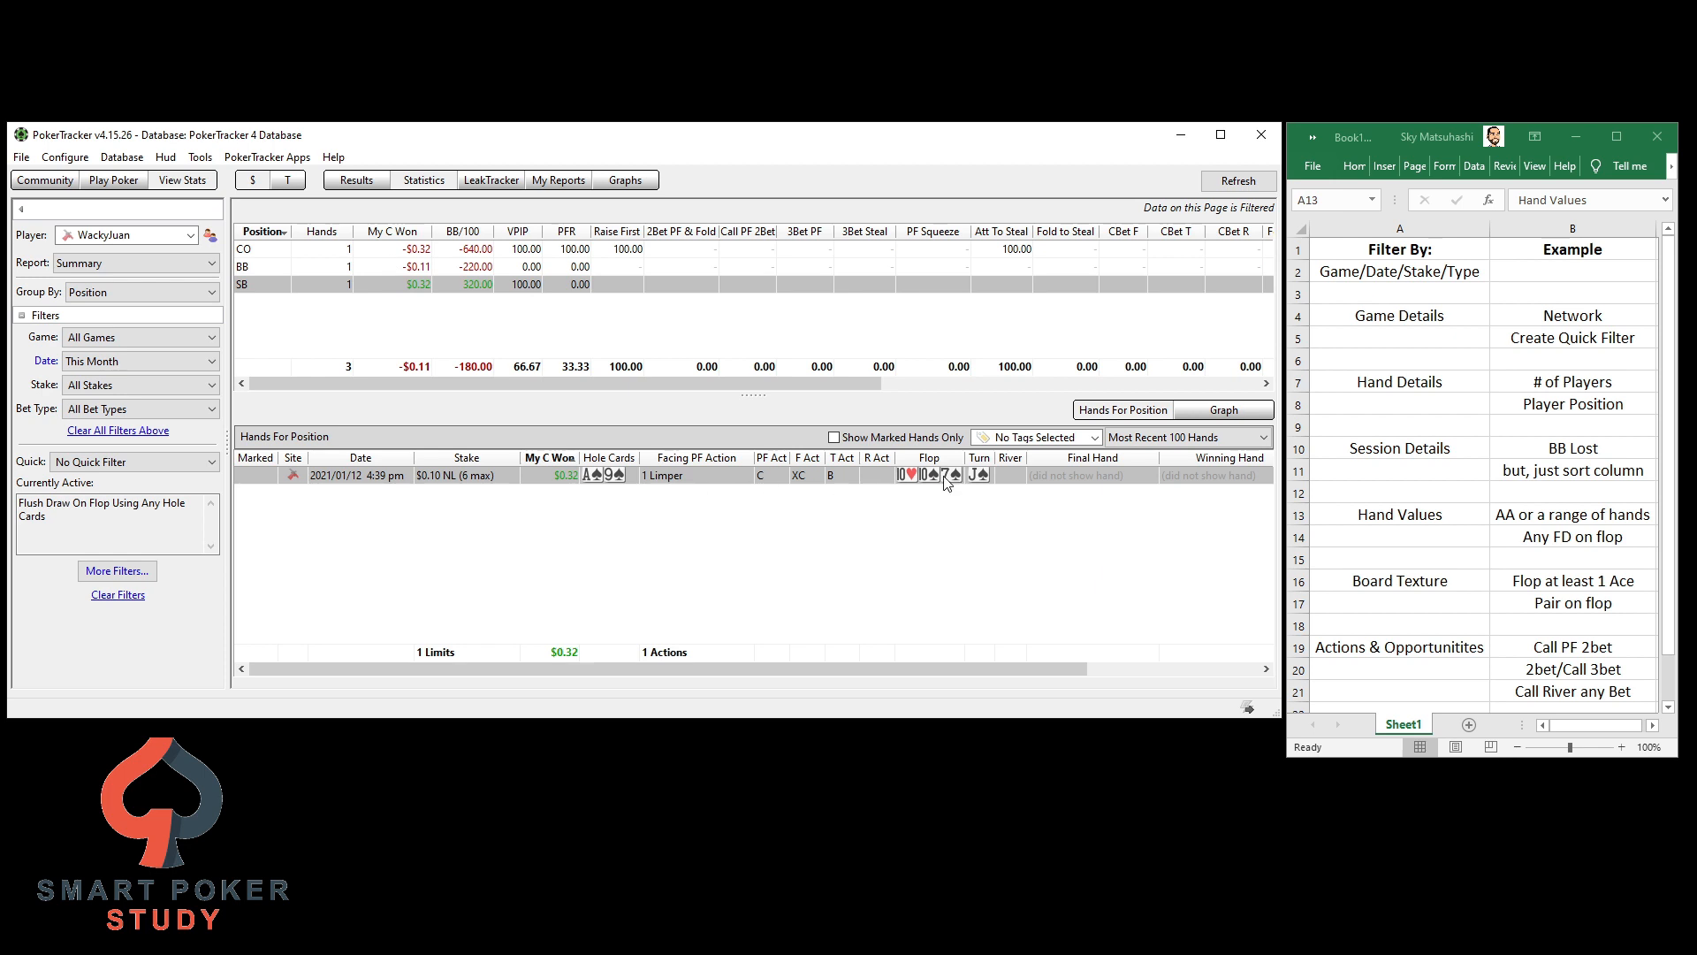
{"action": "mouse_move", "coordinate": [978, 479]}
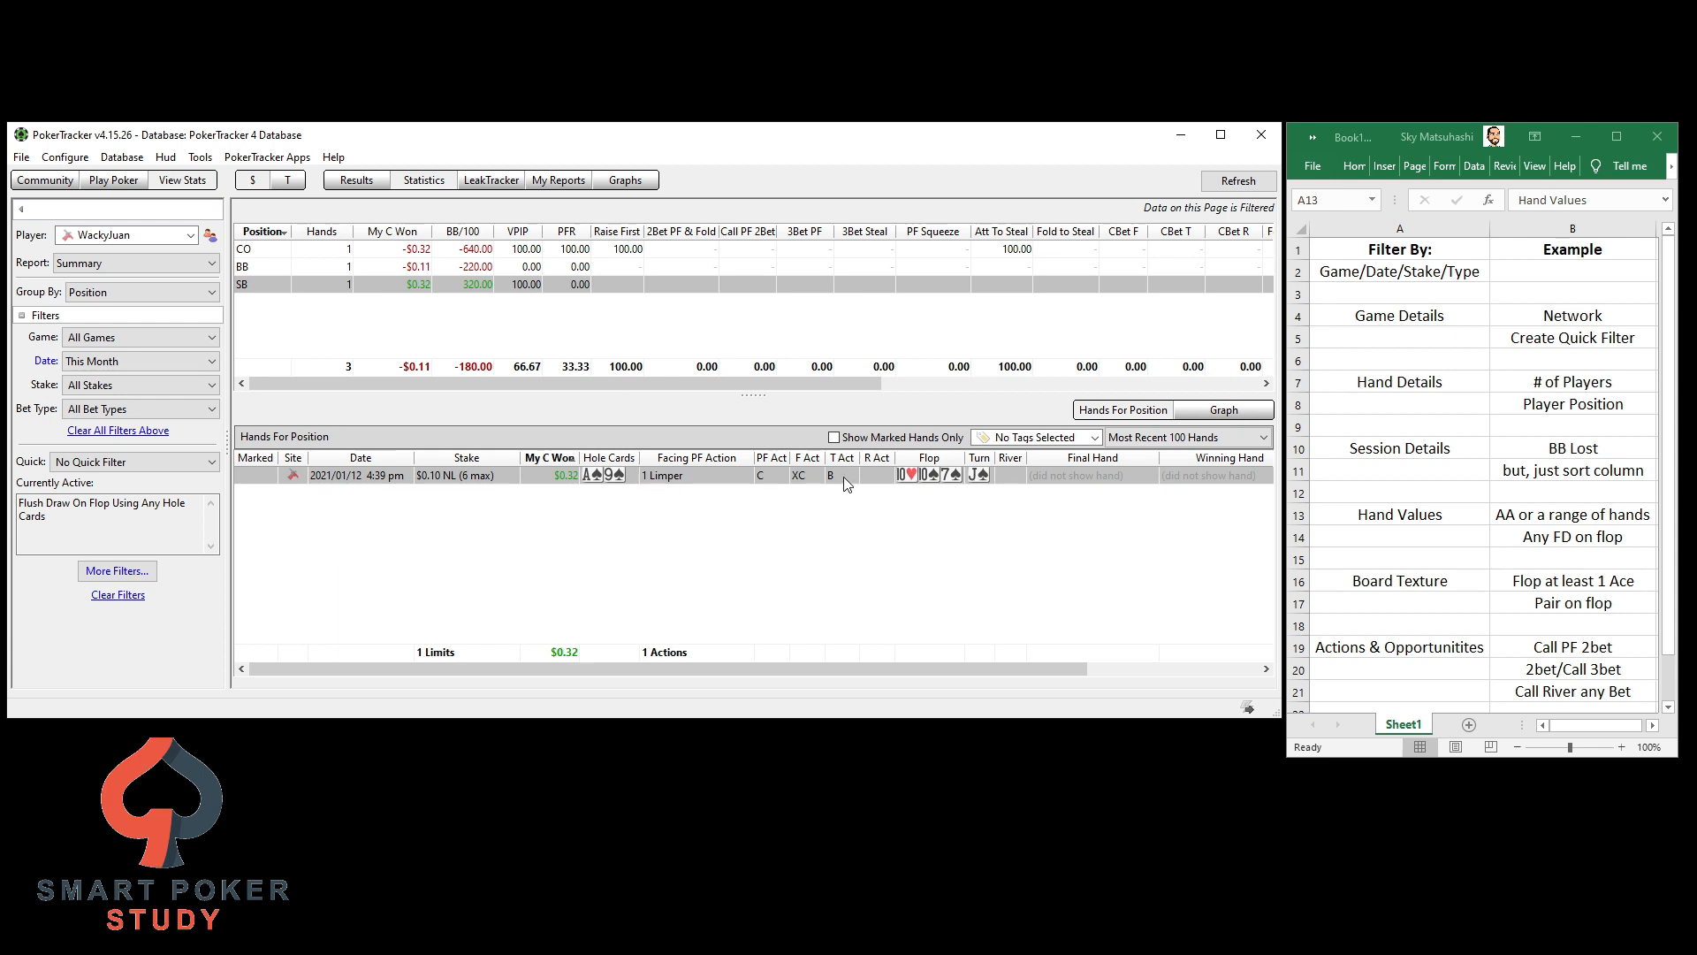
{"action": "left_click", "coordinate": [1401, 515]}
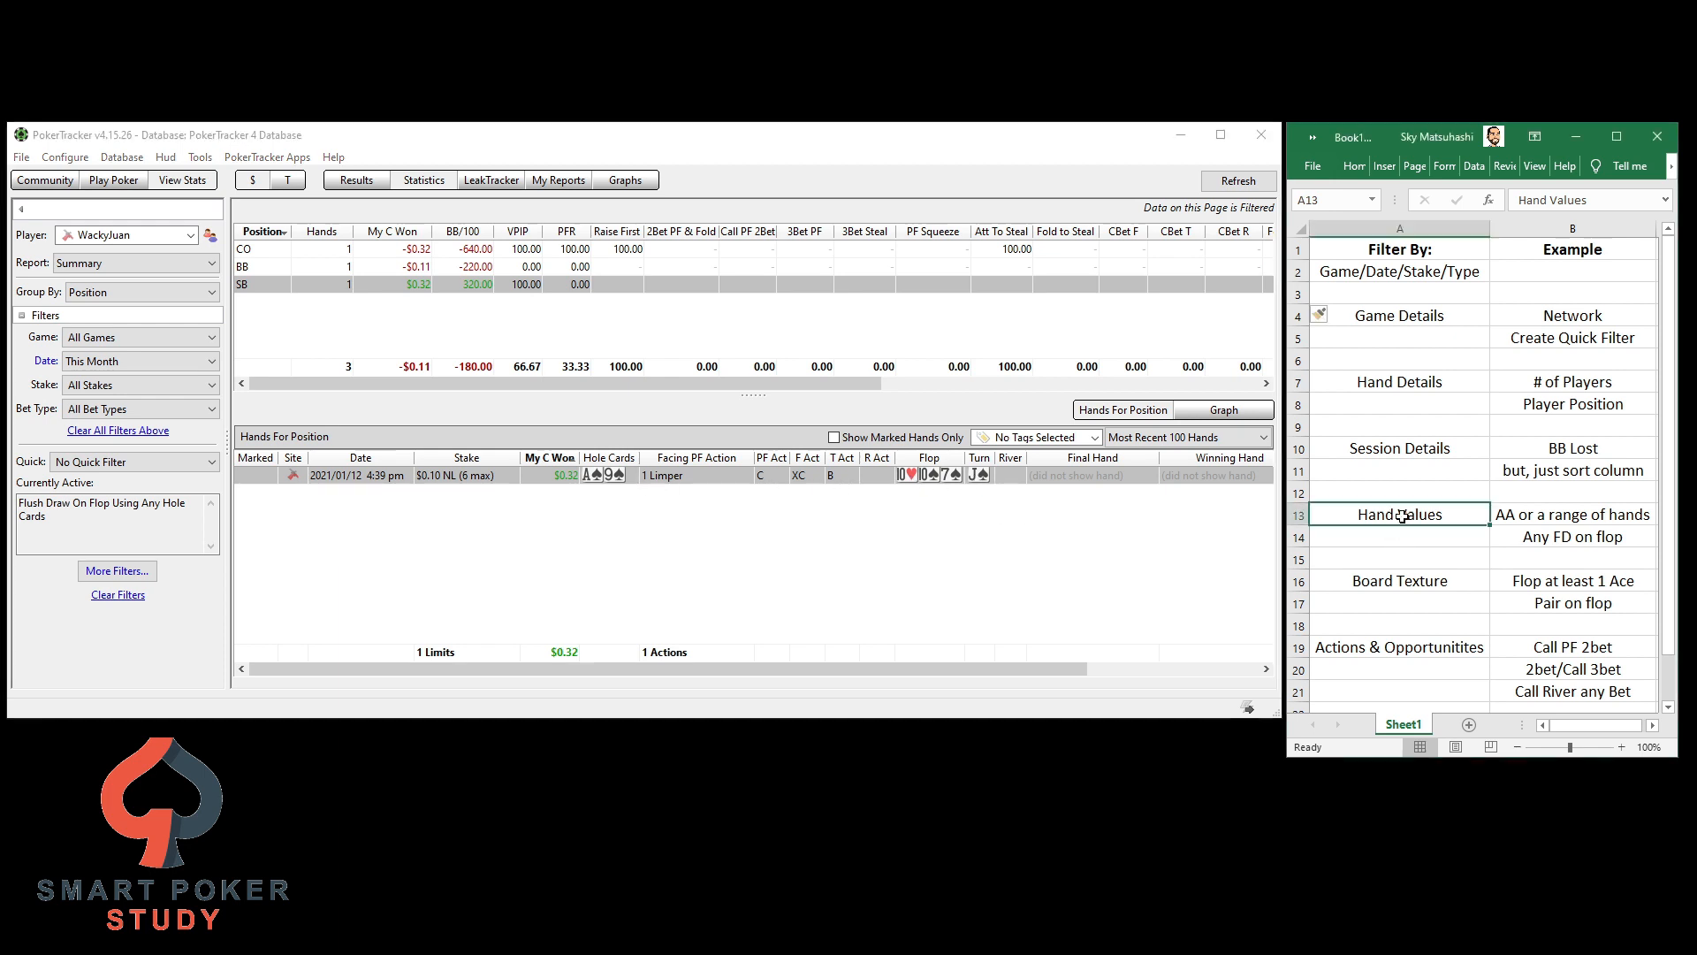
Clear the flush-draw filter to restore all 633 hands and reopen the Cash Filters dialog
{"action": "left_click", "coordinate": [1400, 580]}
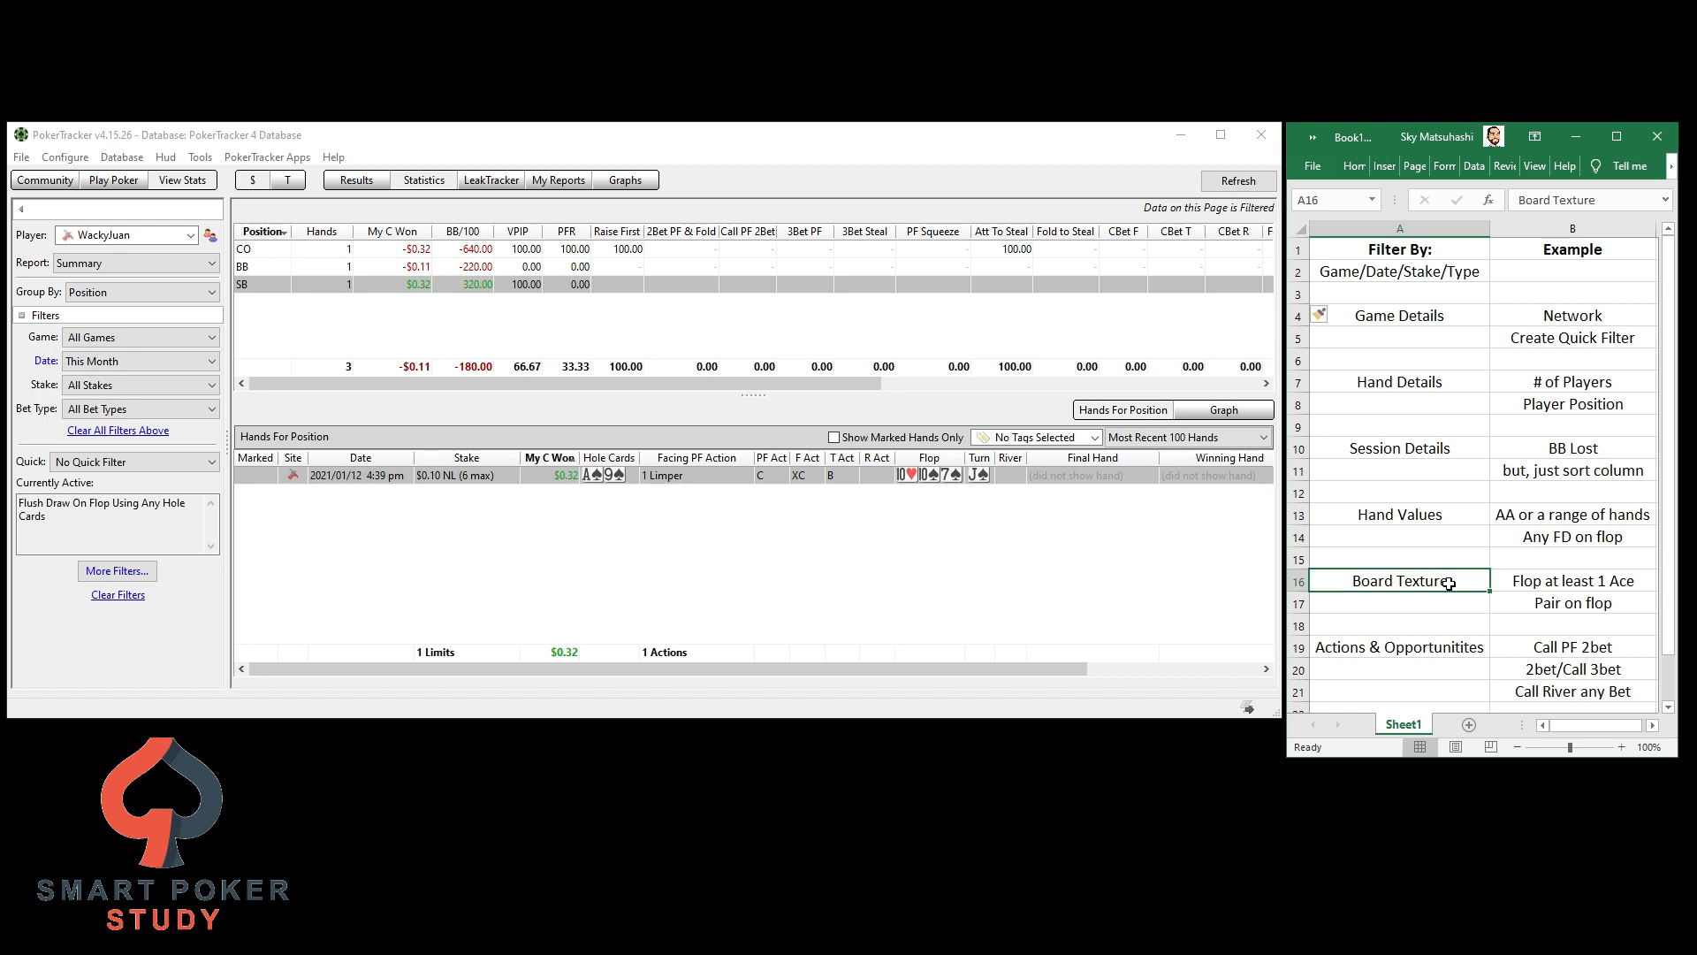
{"action": "mouse_move", "coordinate": [1378, 499]}
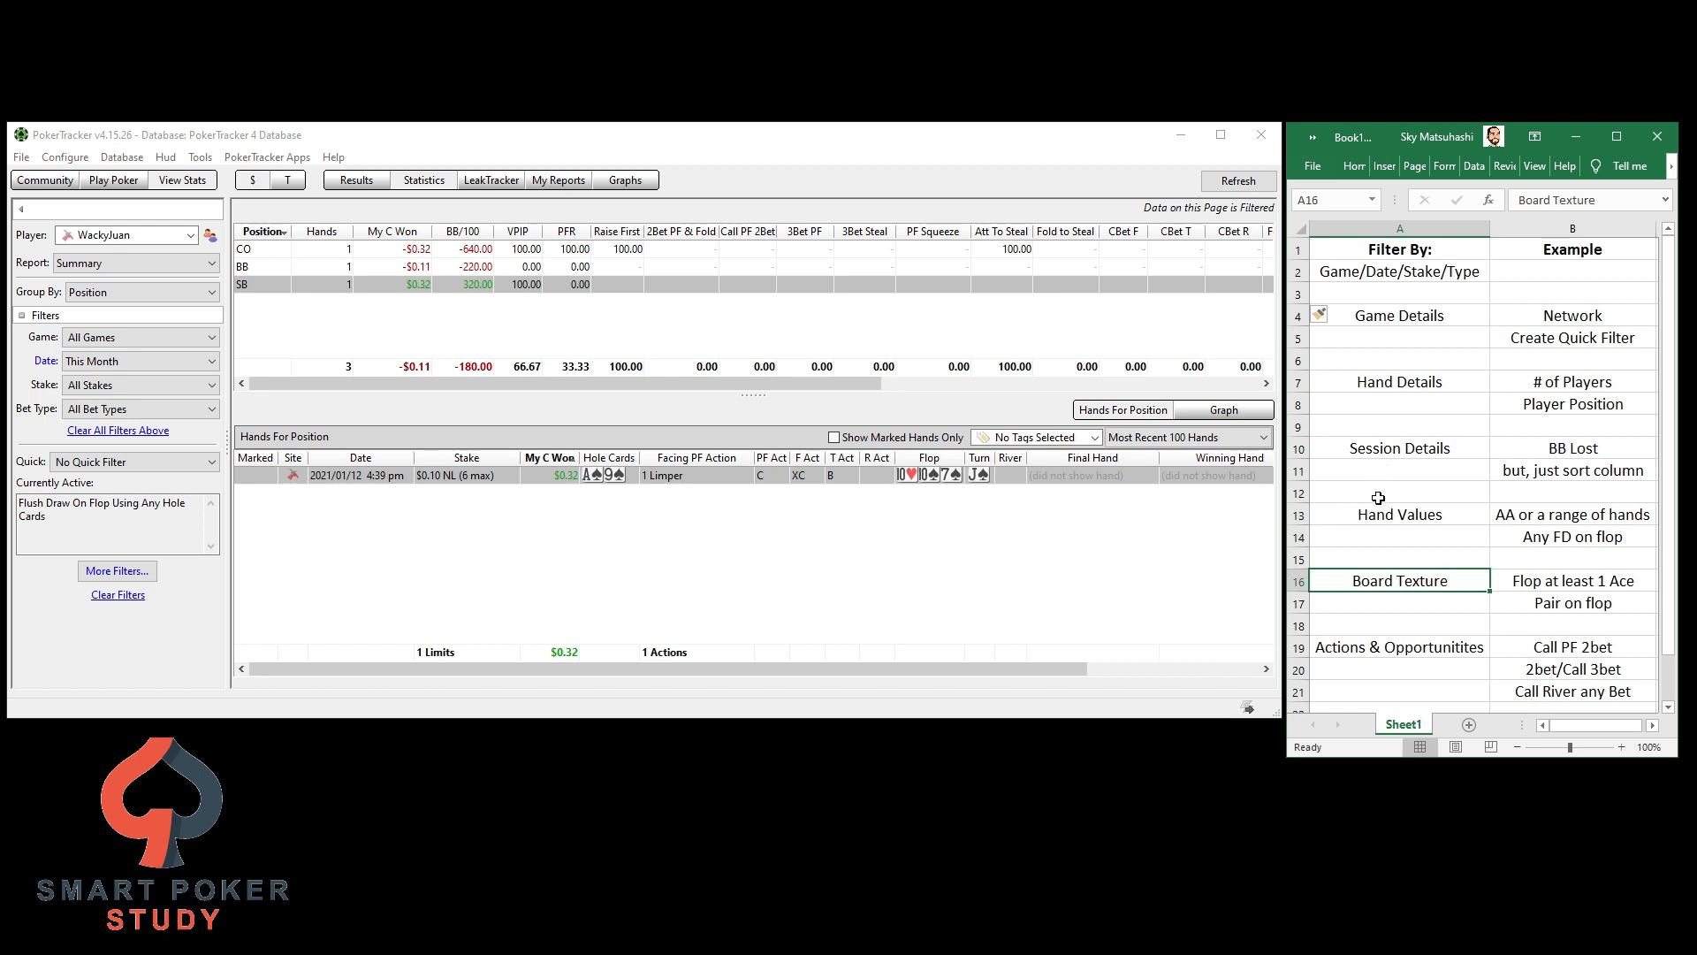
{"action": "left_click", "coordinate": [117, 594]}
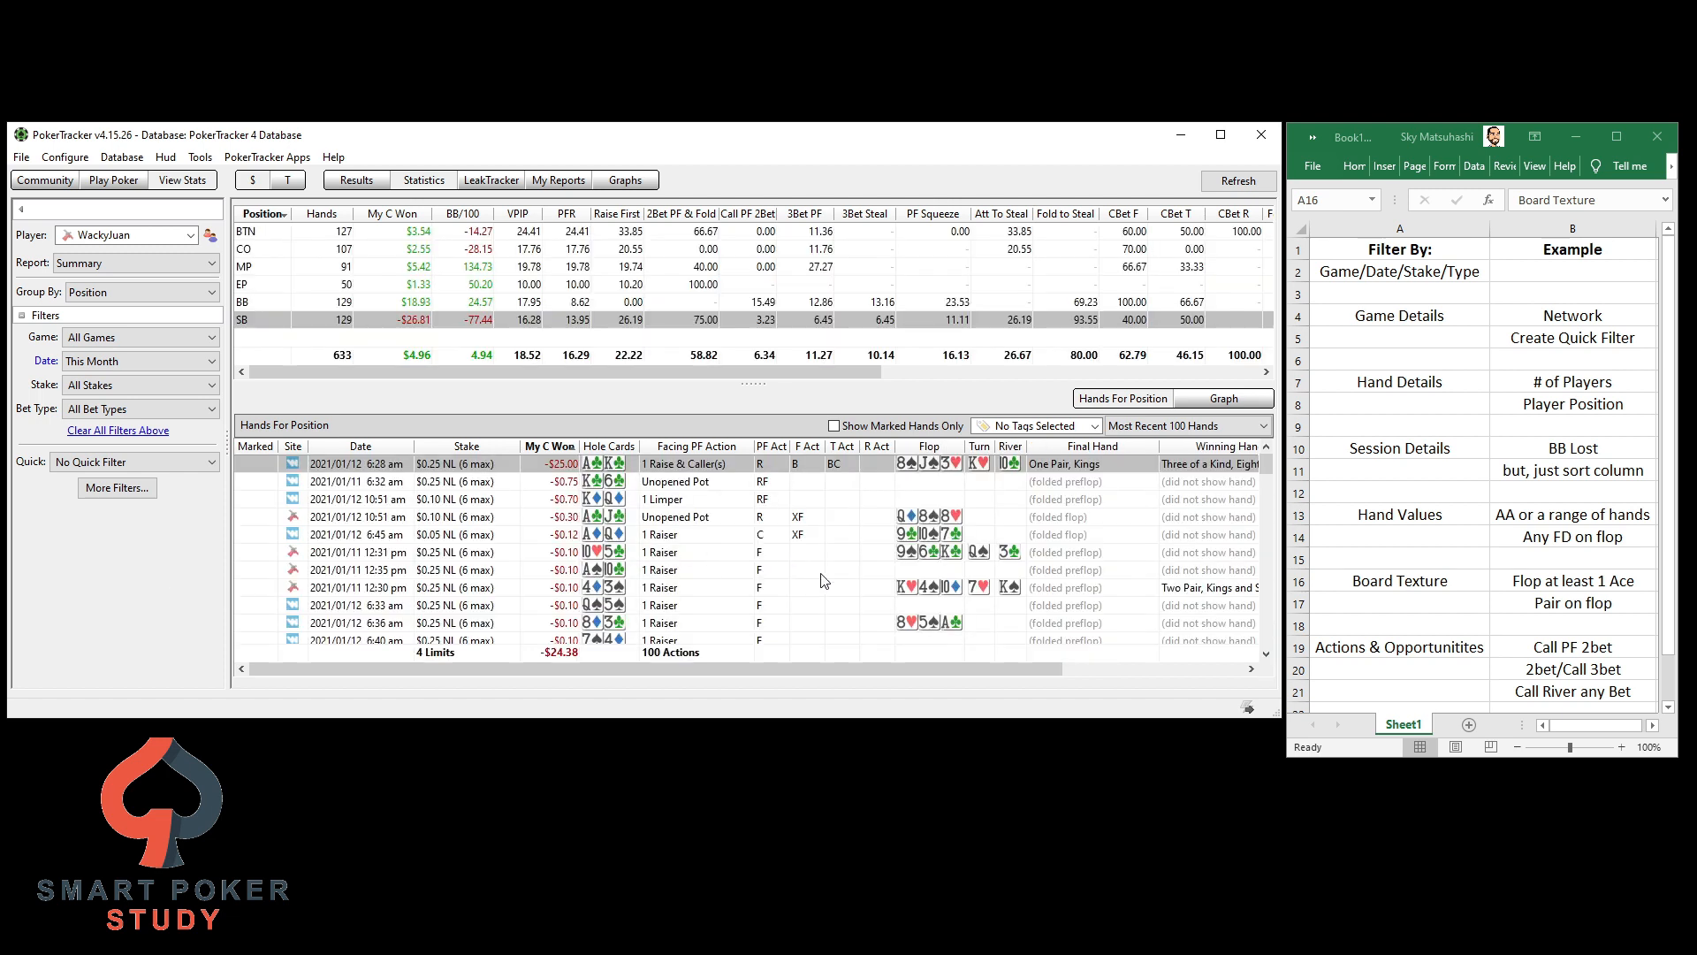
{"action": "mouse_move", "coordinate": [947, 455]}
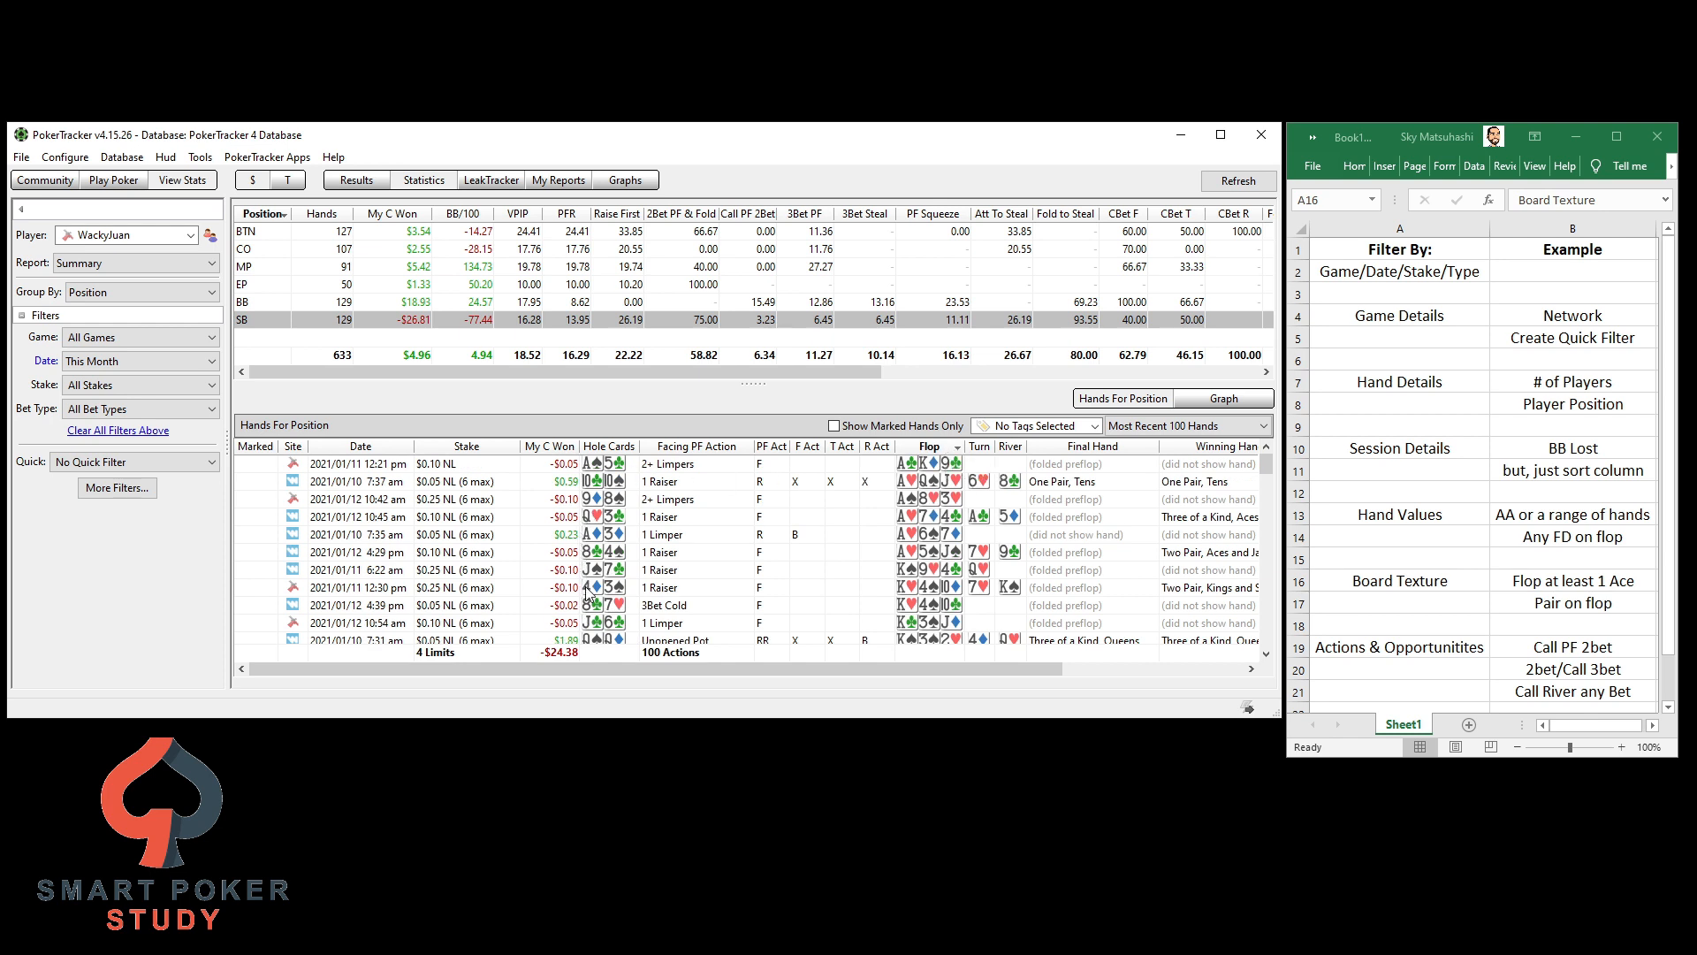
{"action": "mouse_move", "coordinate": [919, 546]}
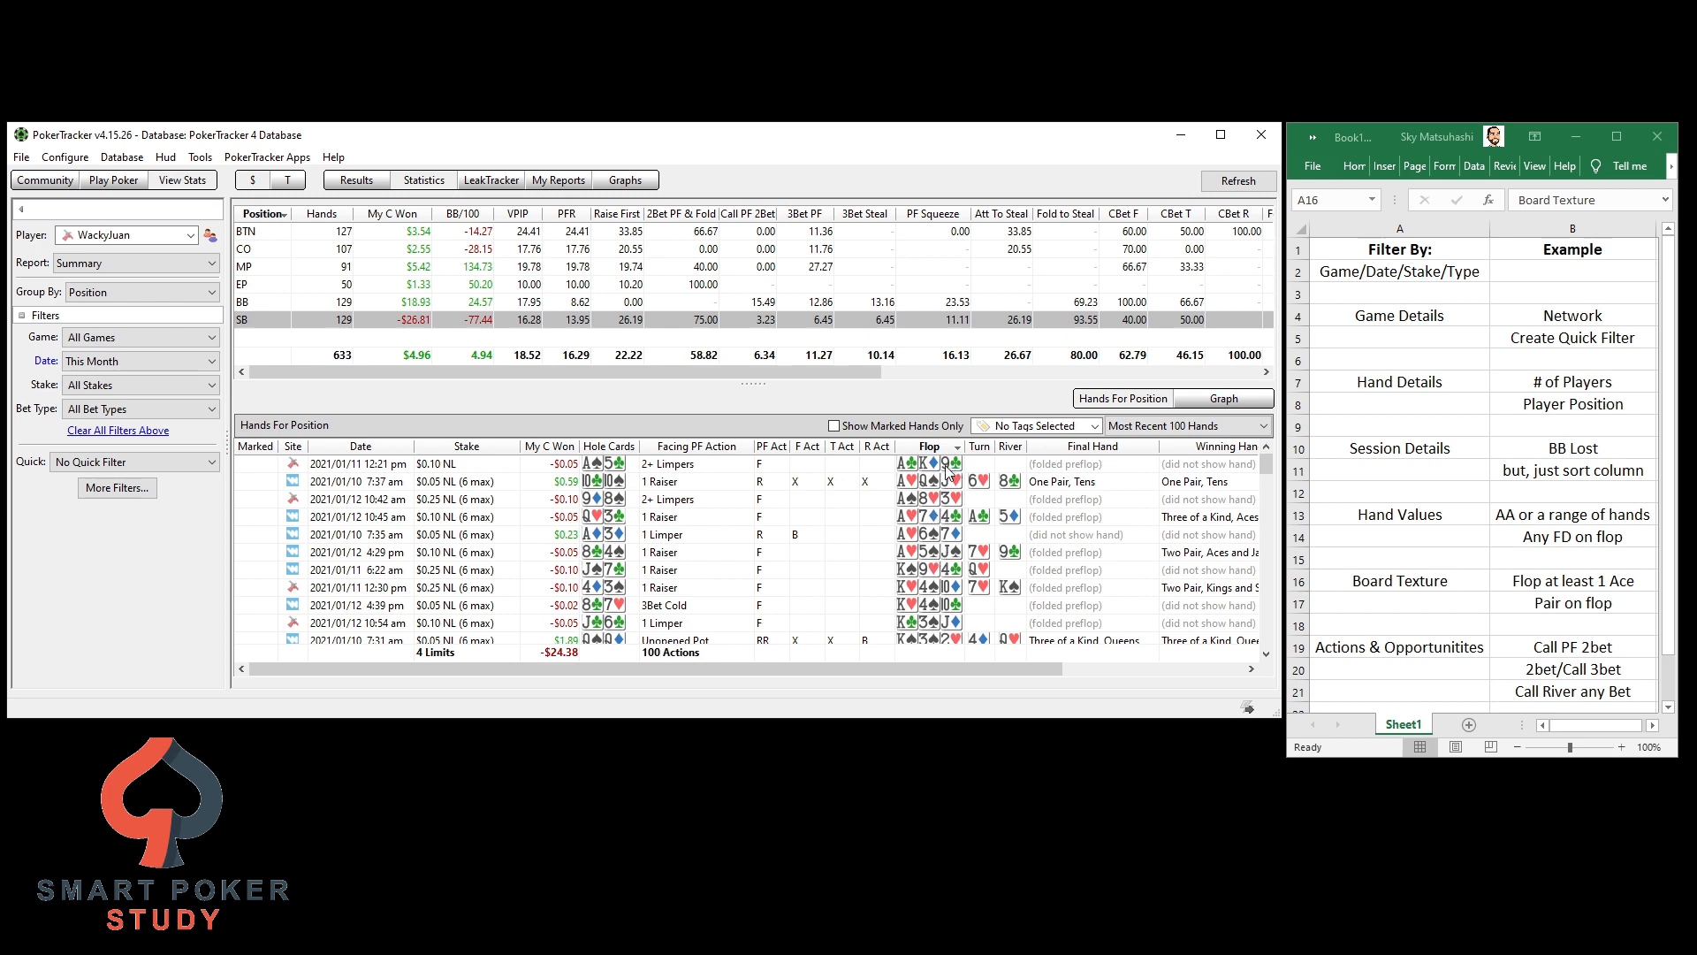
{"action": "left_click", "coordinate": [117, 488]}
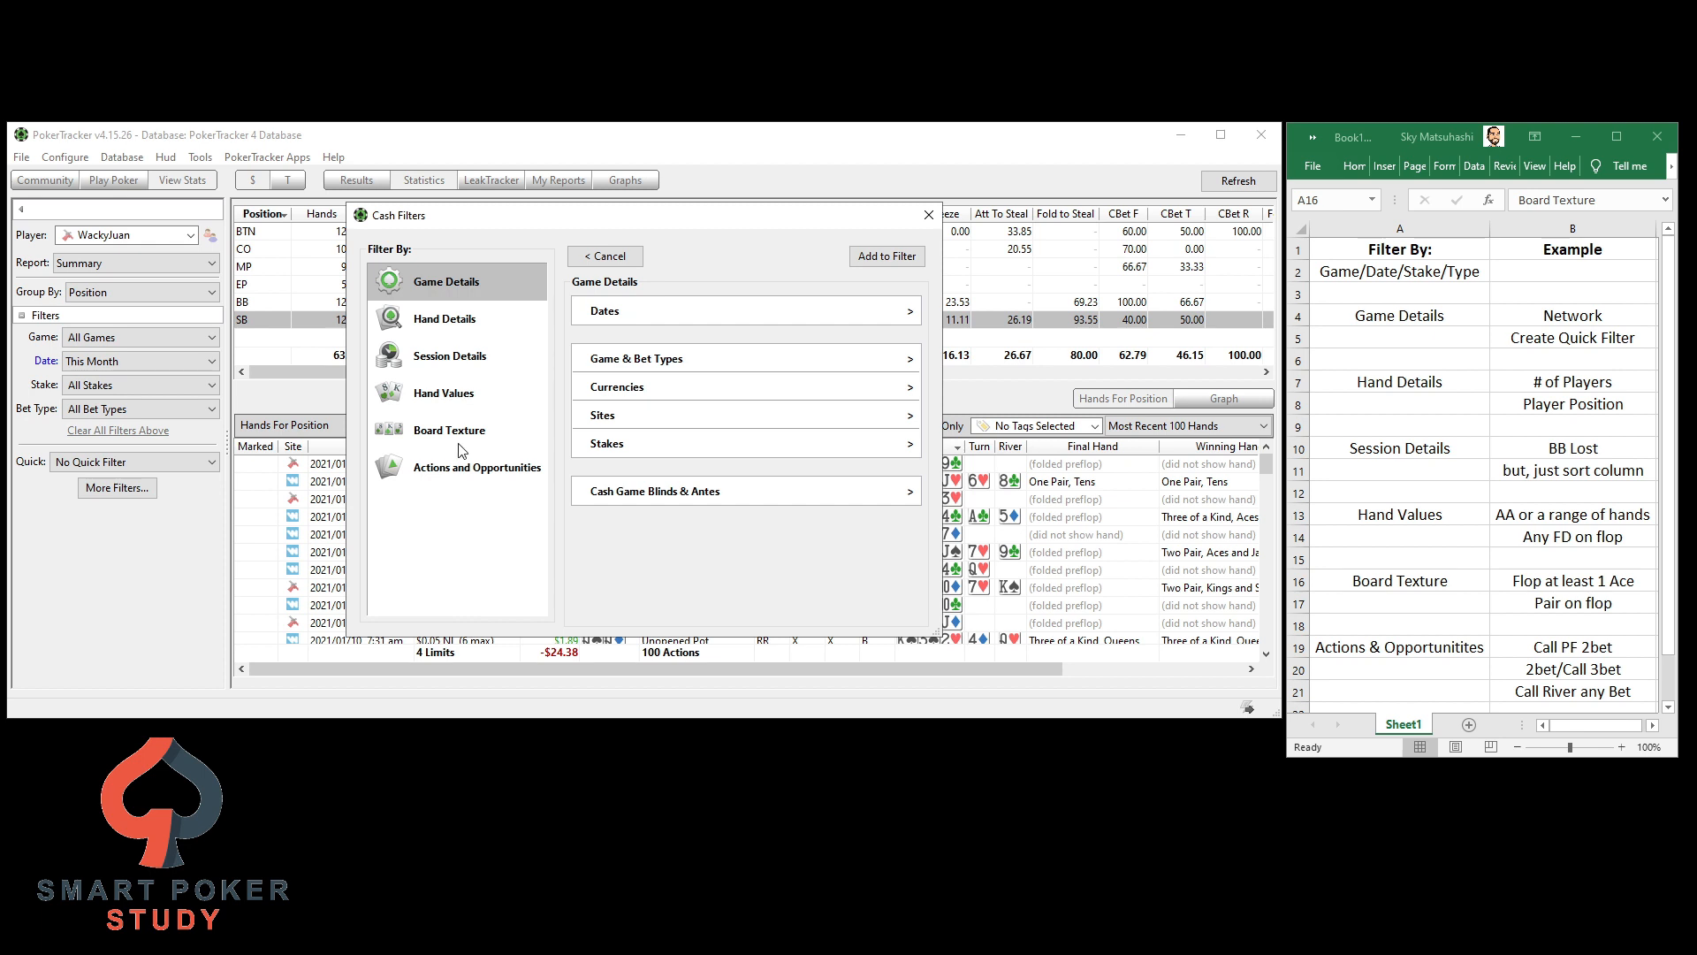
Add a Board Texture filter for a flop containing at least one Ace and apply it
{"action": "left_click", "coordinate": [447, 430]}
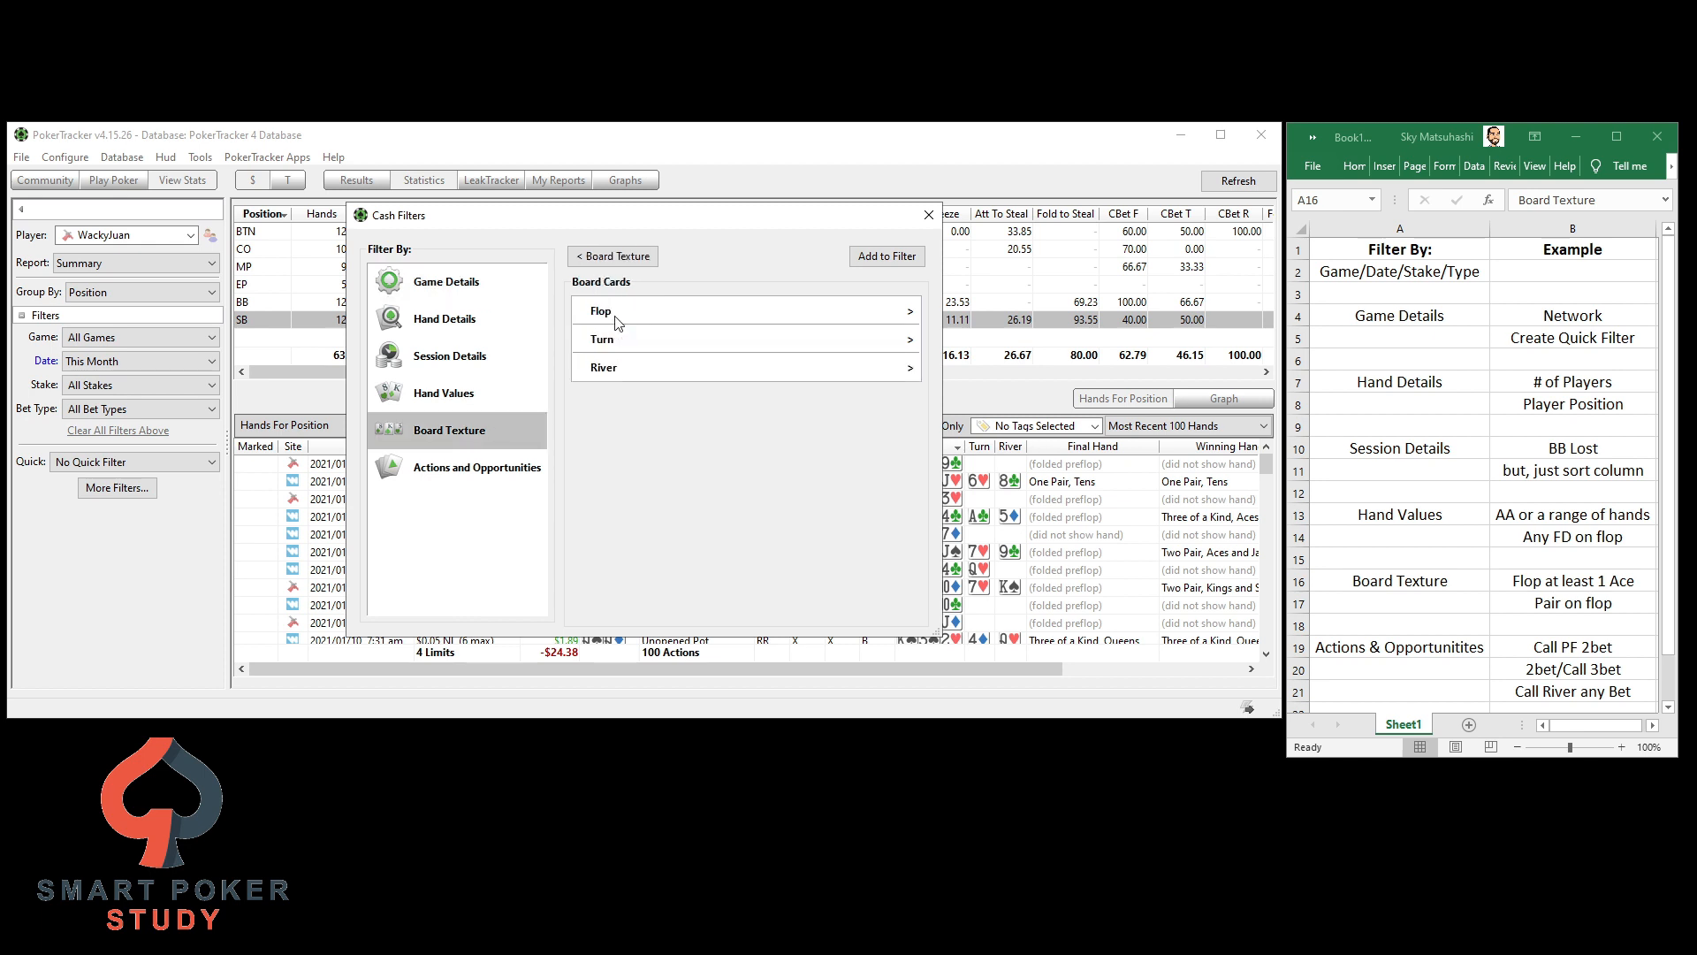
{"action": "left_click", "coordinate": [600, 311]}
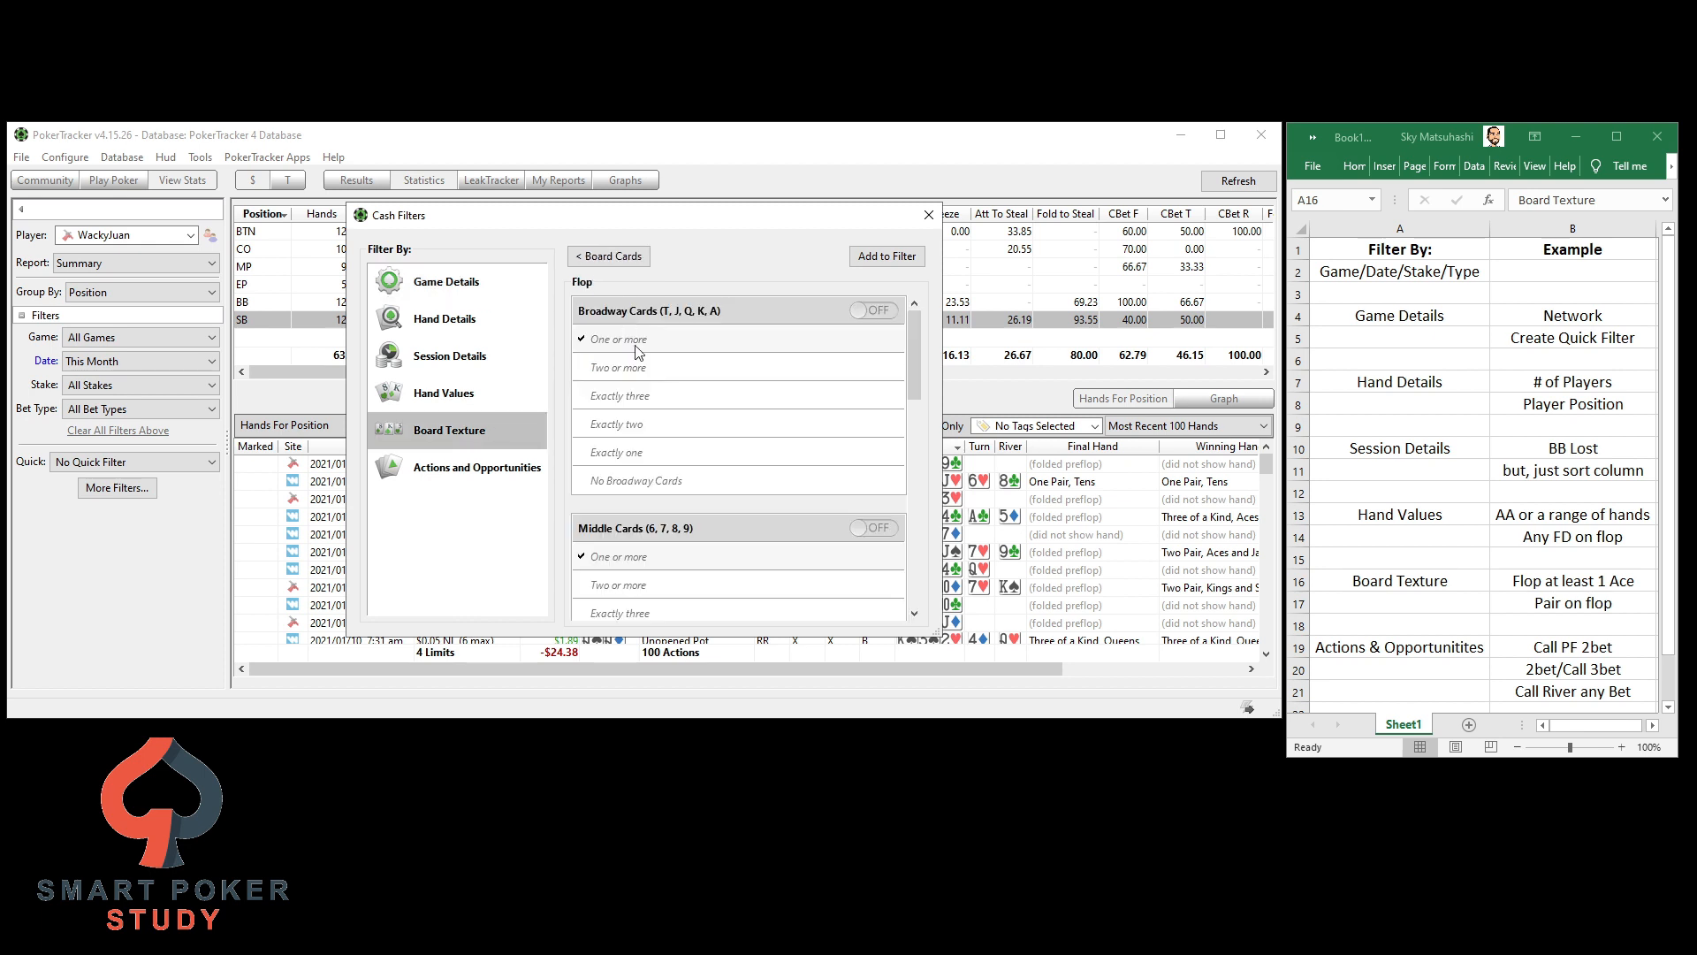
{"action": "scroll", "scroll_direction": "down", "scroll_amount": 3}
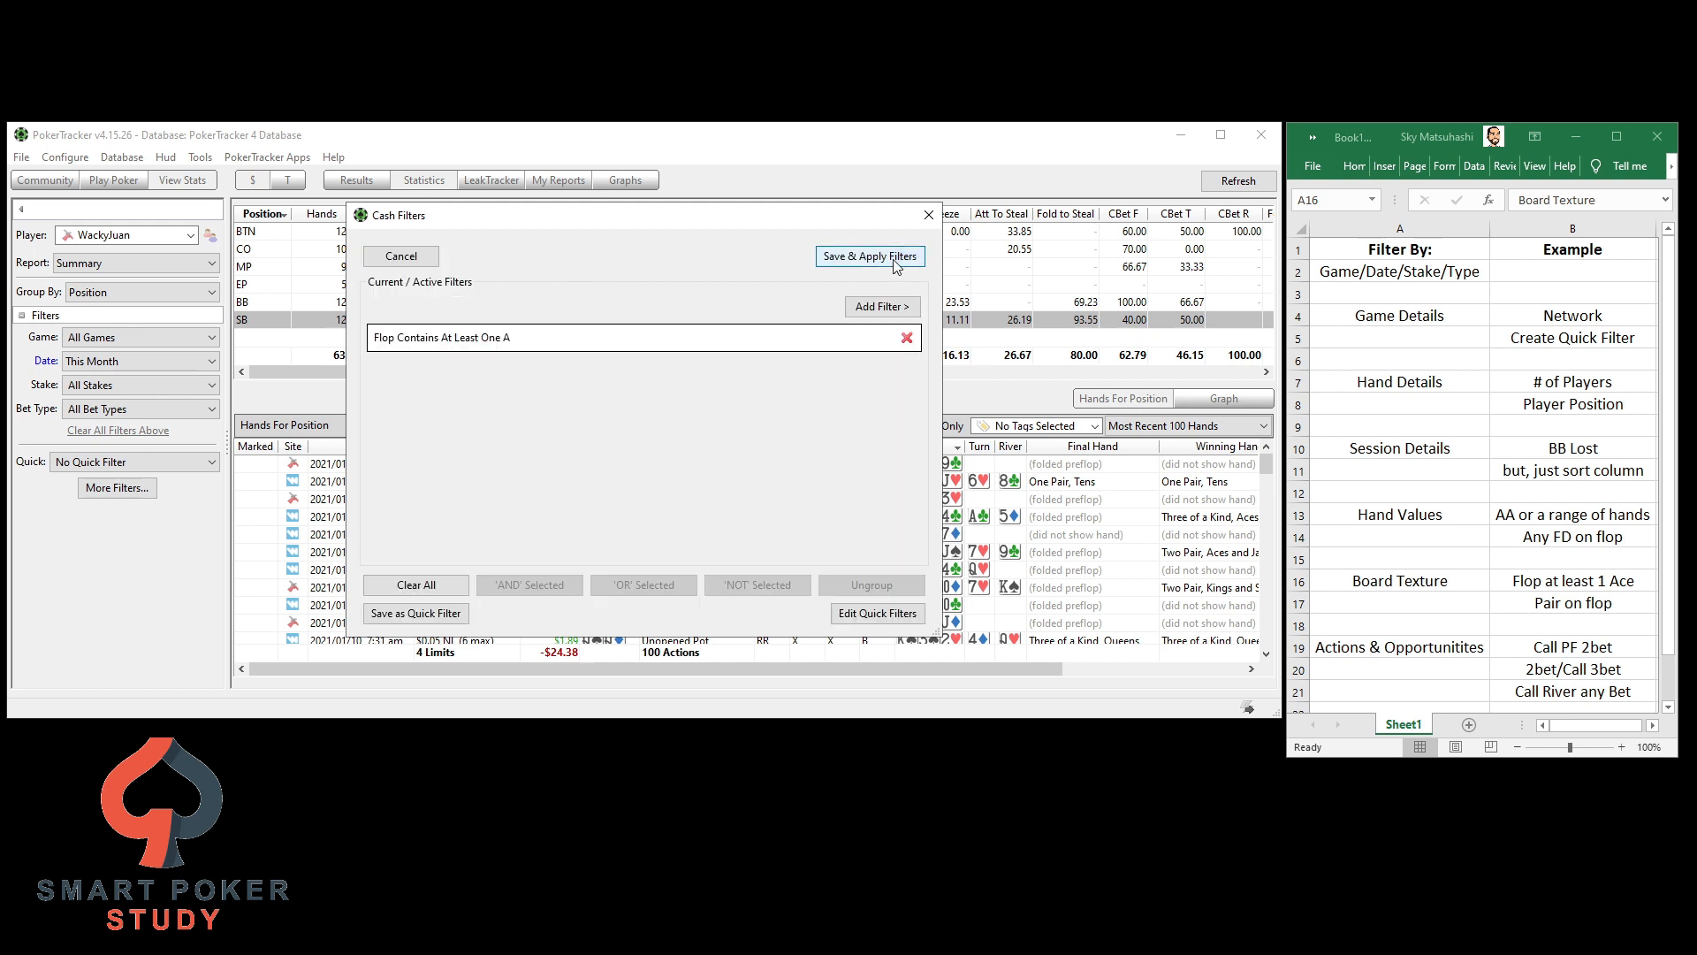
{"action": "left_click", "coordinate": [870, 256]}
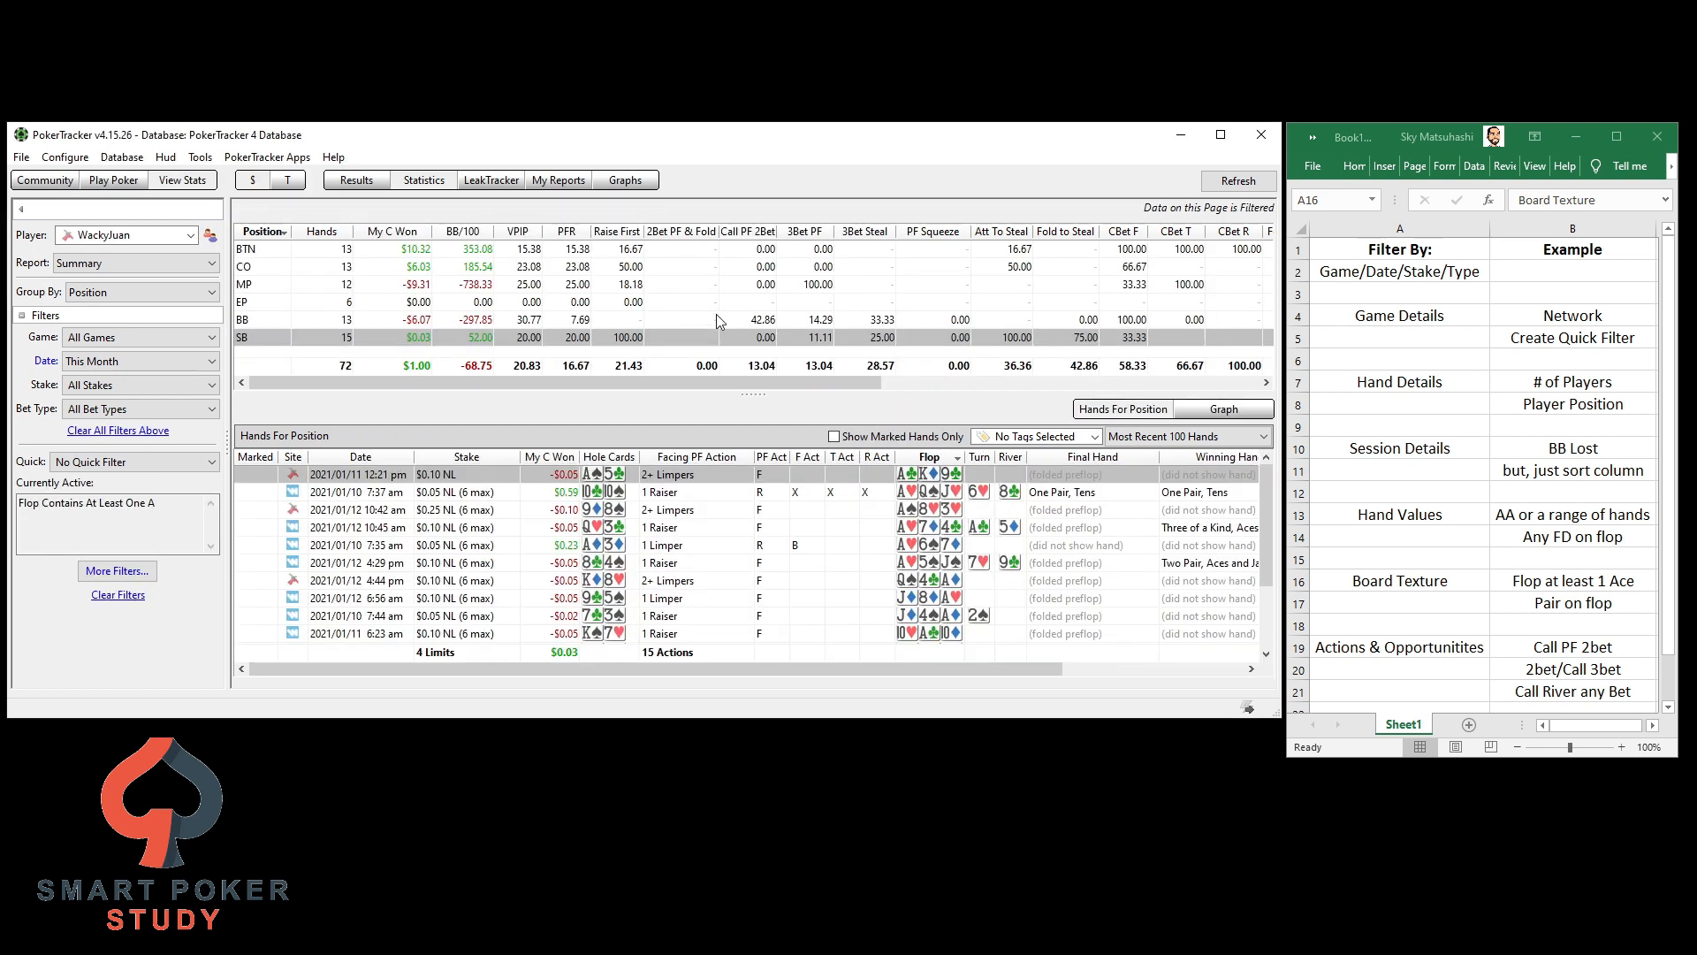
{"action": "mouse_move", "coordinate": [958, 545]}
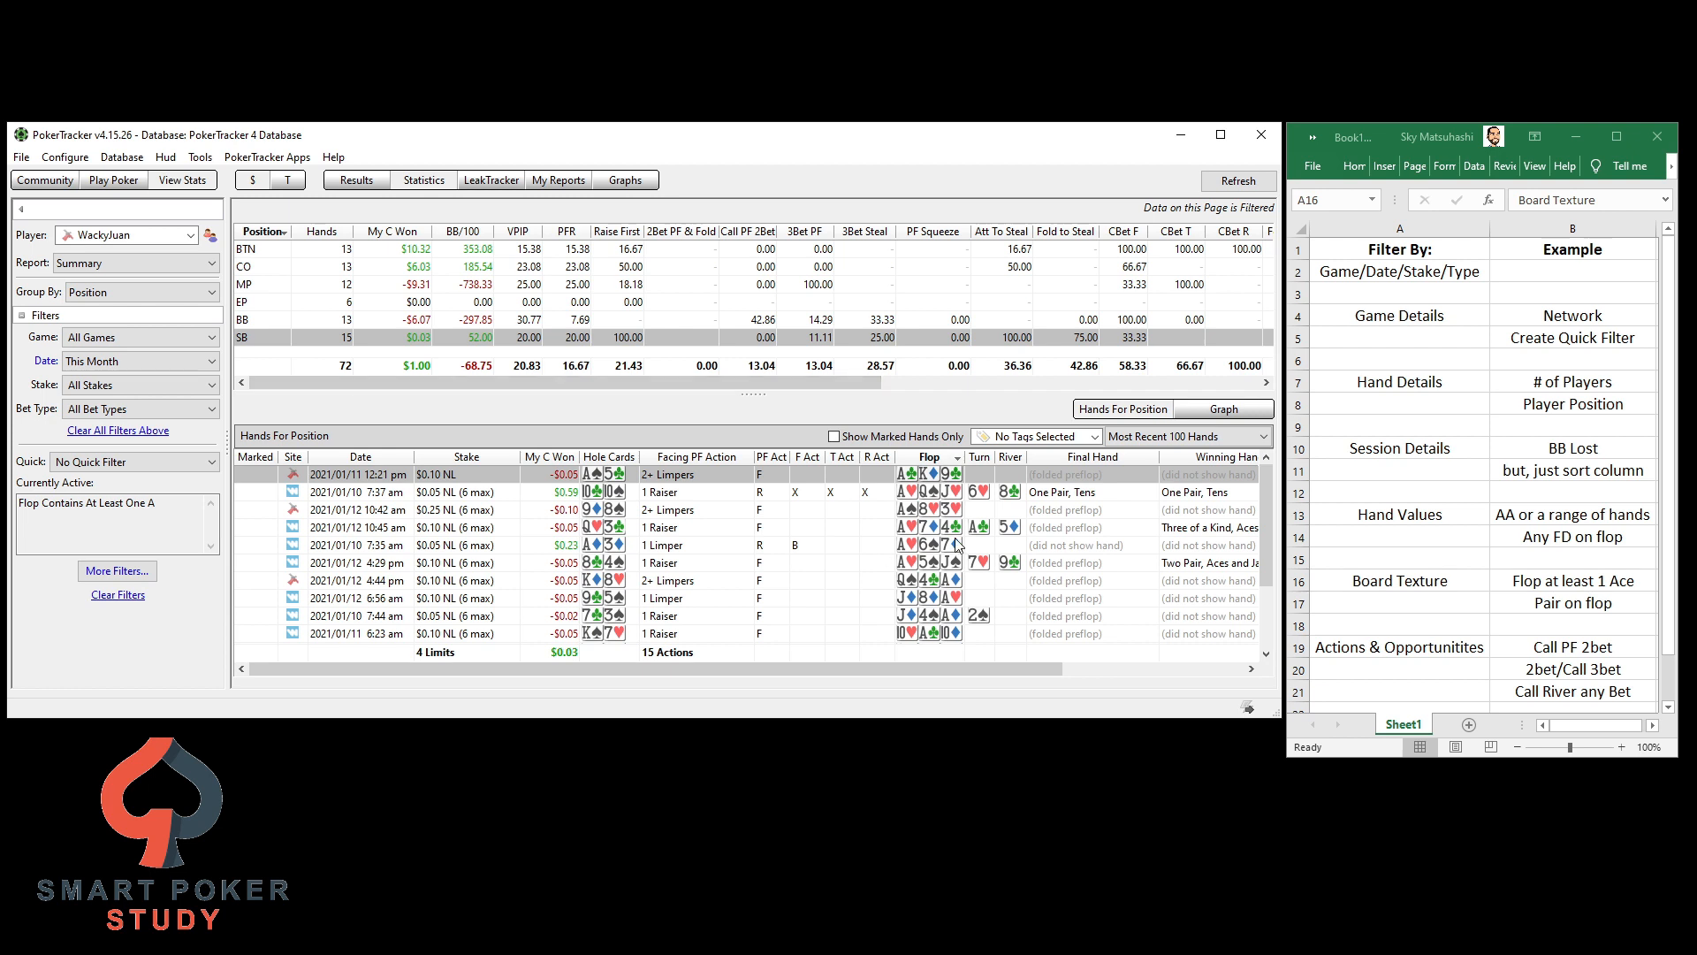
{"action": "mouse_move", "coordinate": [782, 554]}
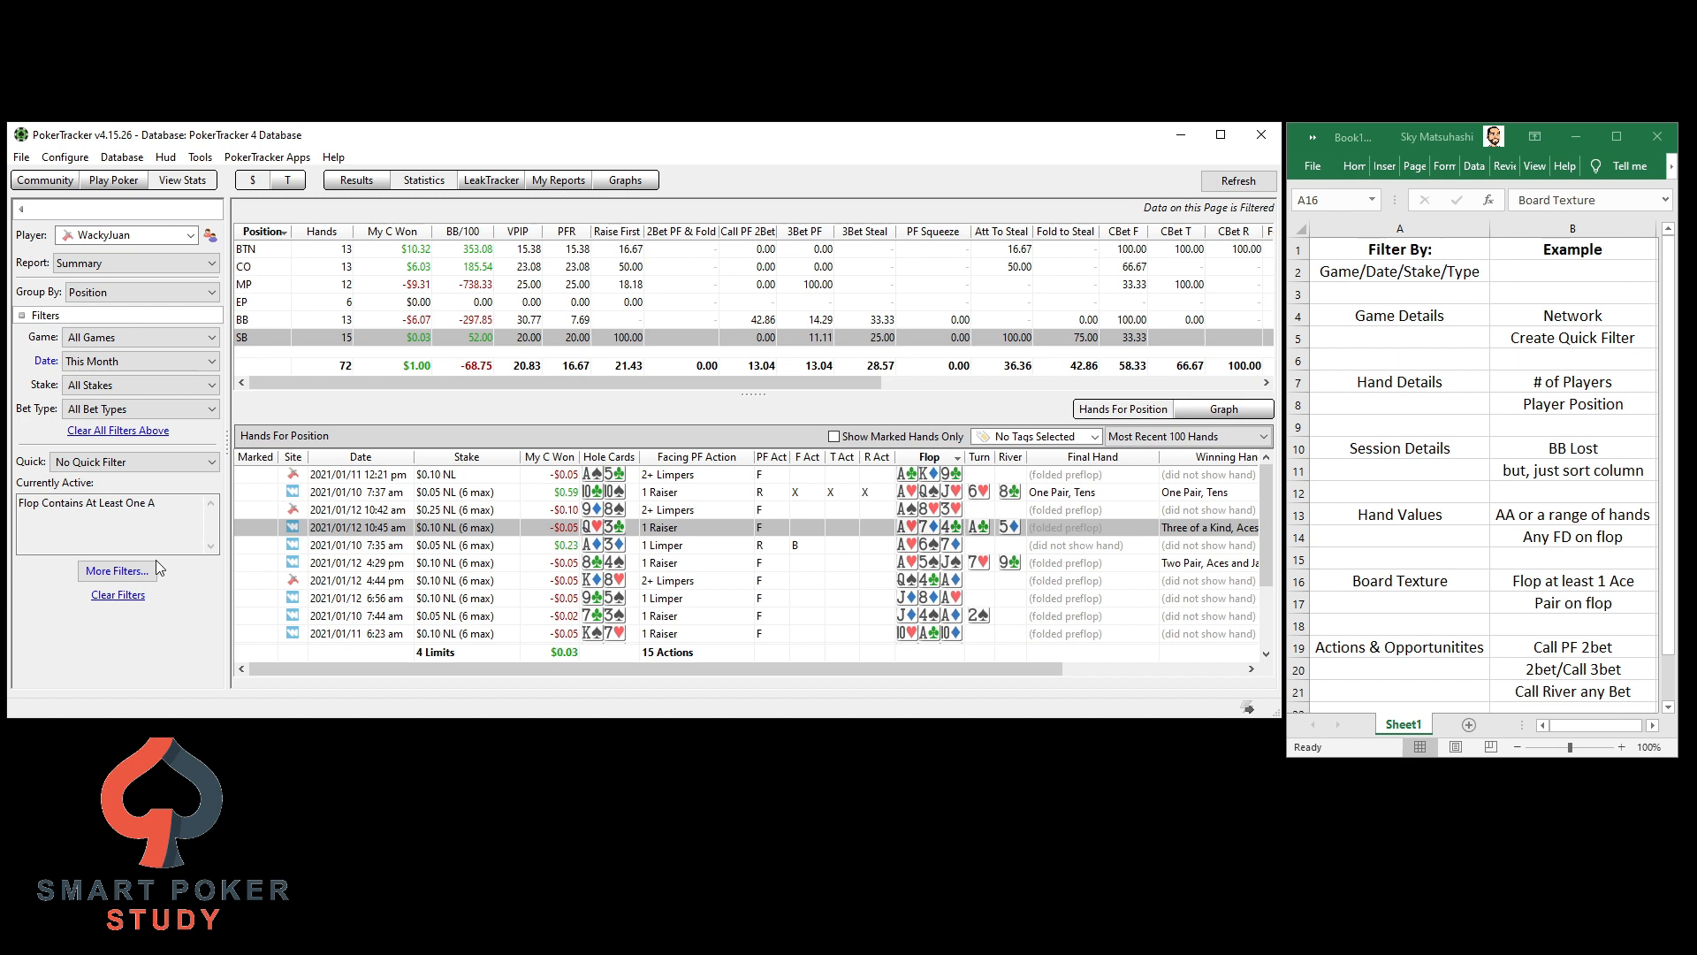
Add a Saw Flop condition alongside the ace-on-flop filter and apply both
{"action": "left_click", "coordinate": [116, 572]}
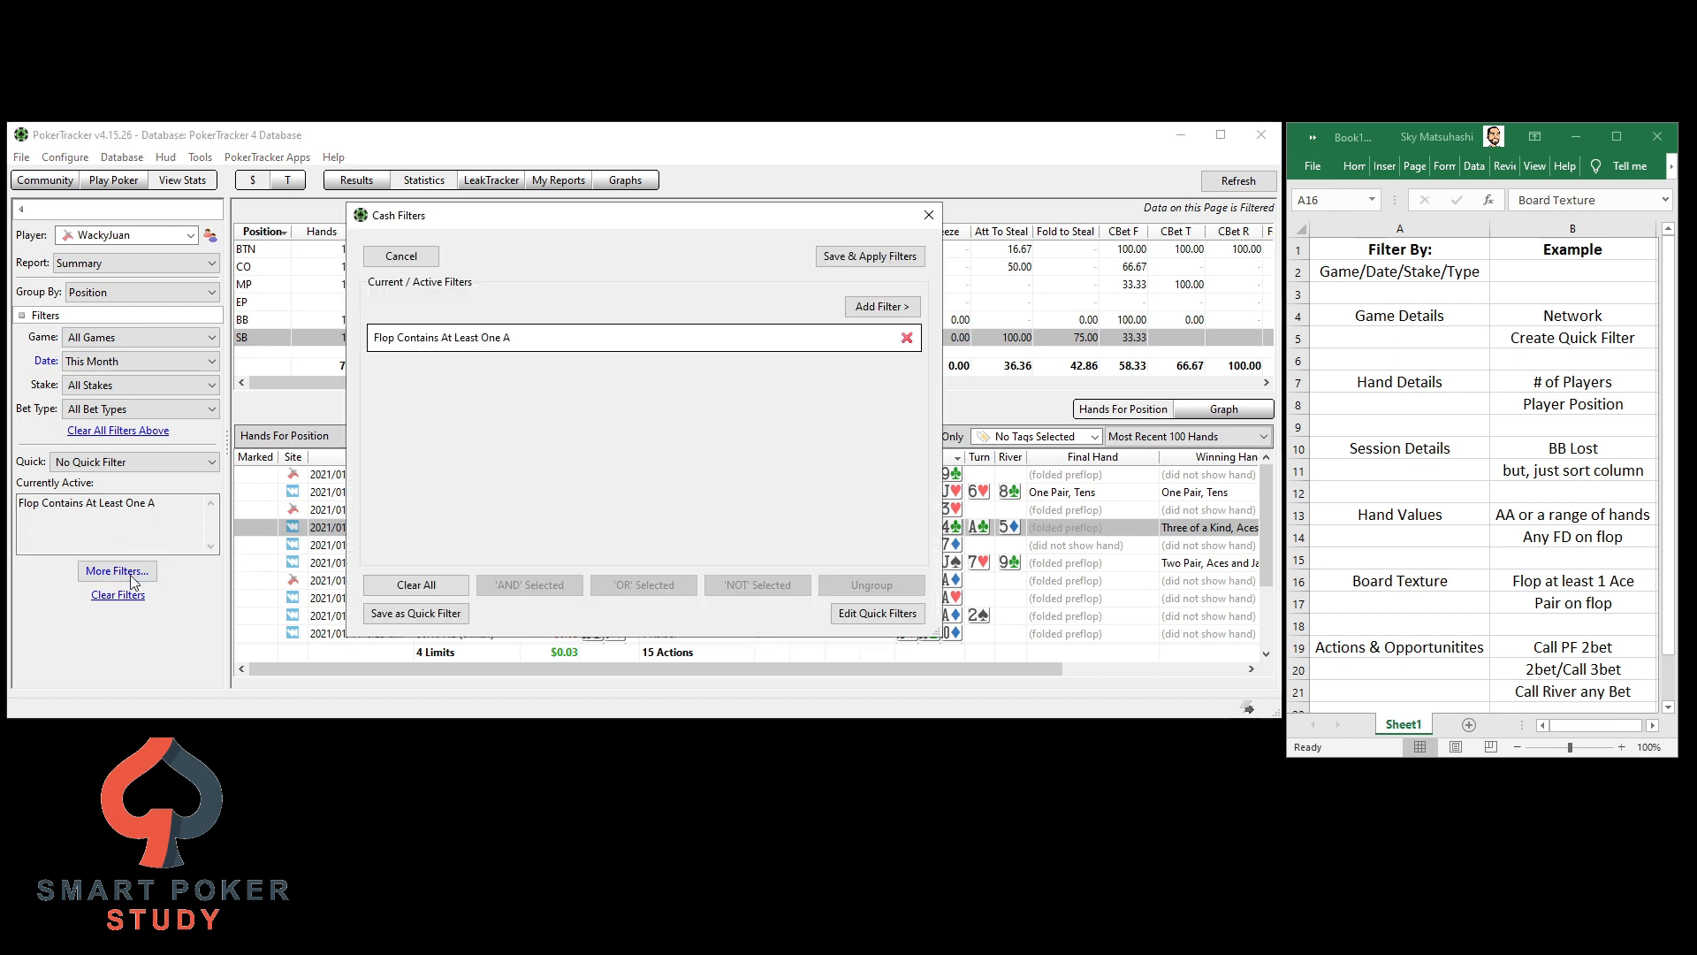
{"action": "left_click", "coordinate": [880, 306]}
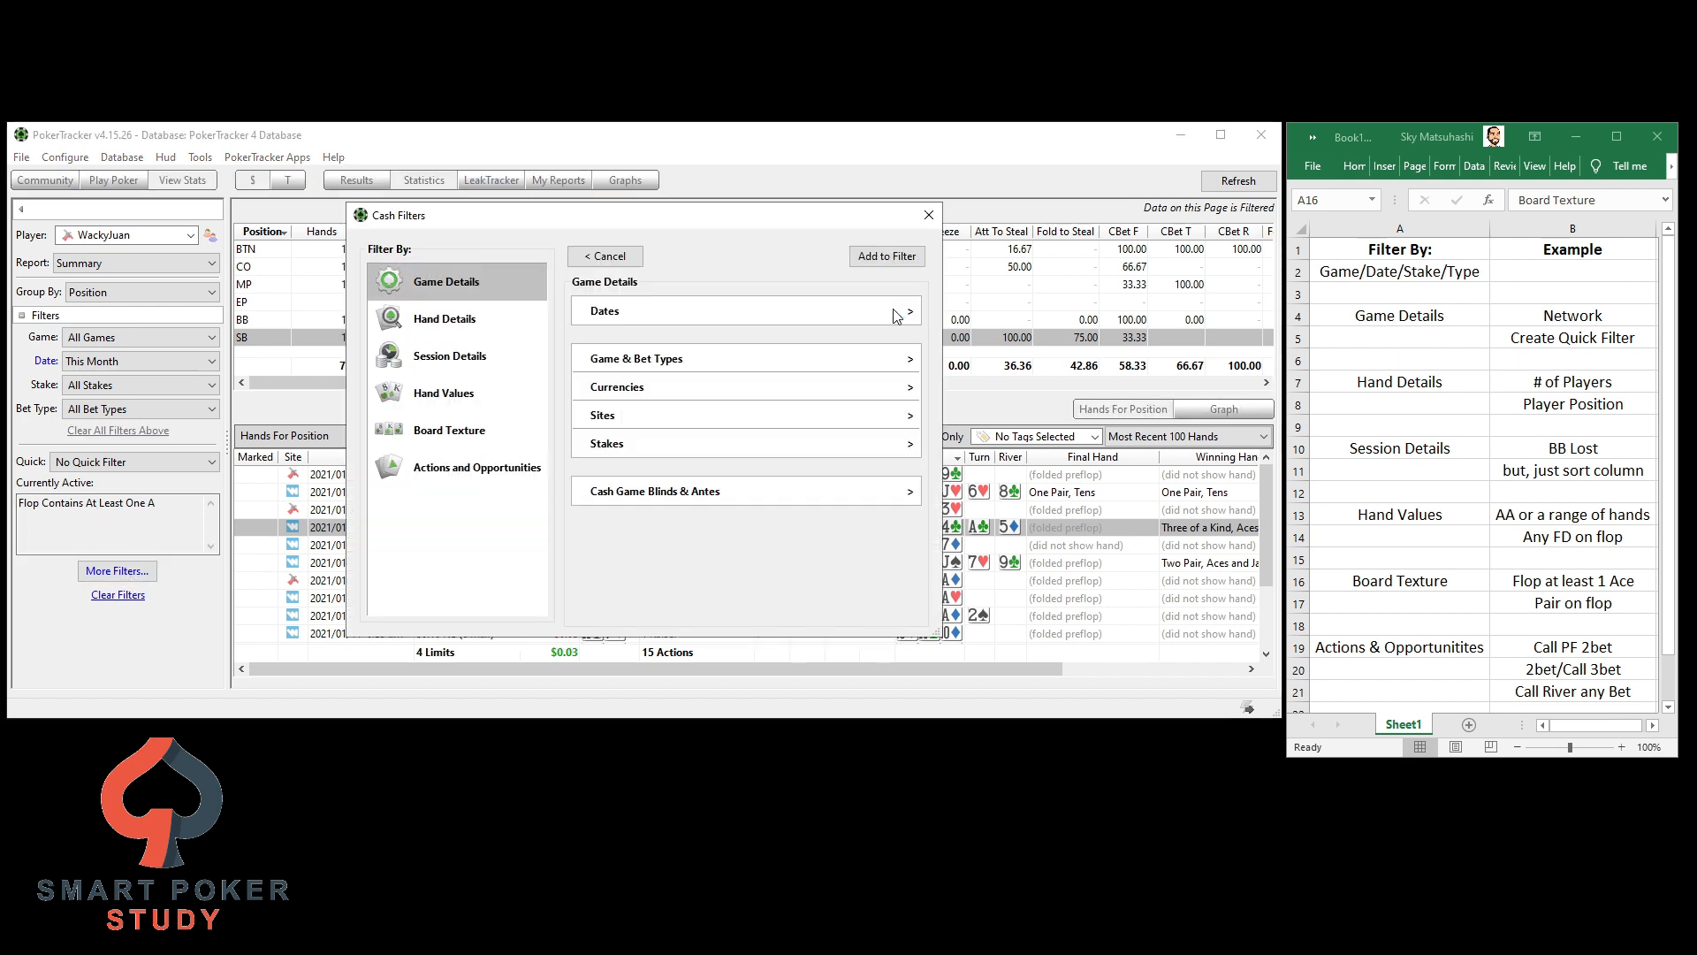
{"action": "mouse_move", "coordinate": [504, 474]}
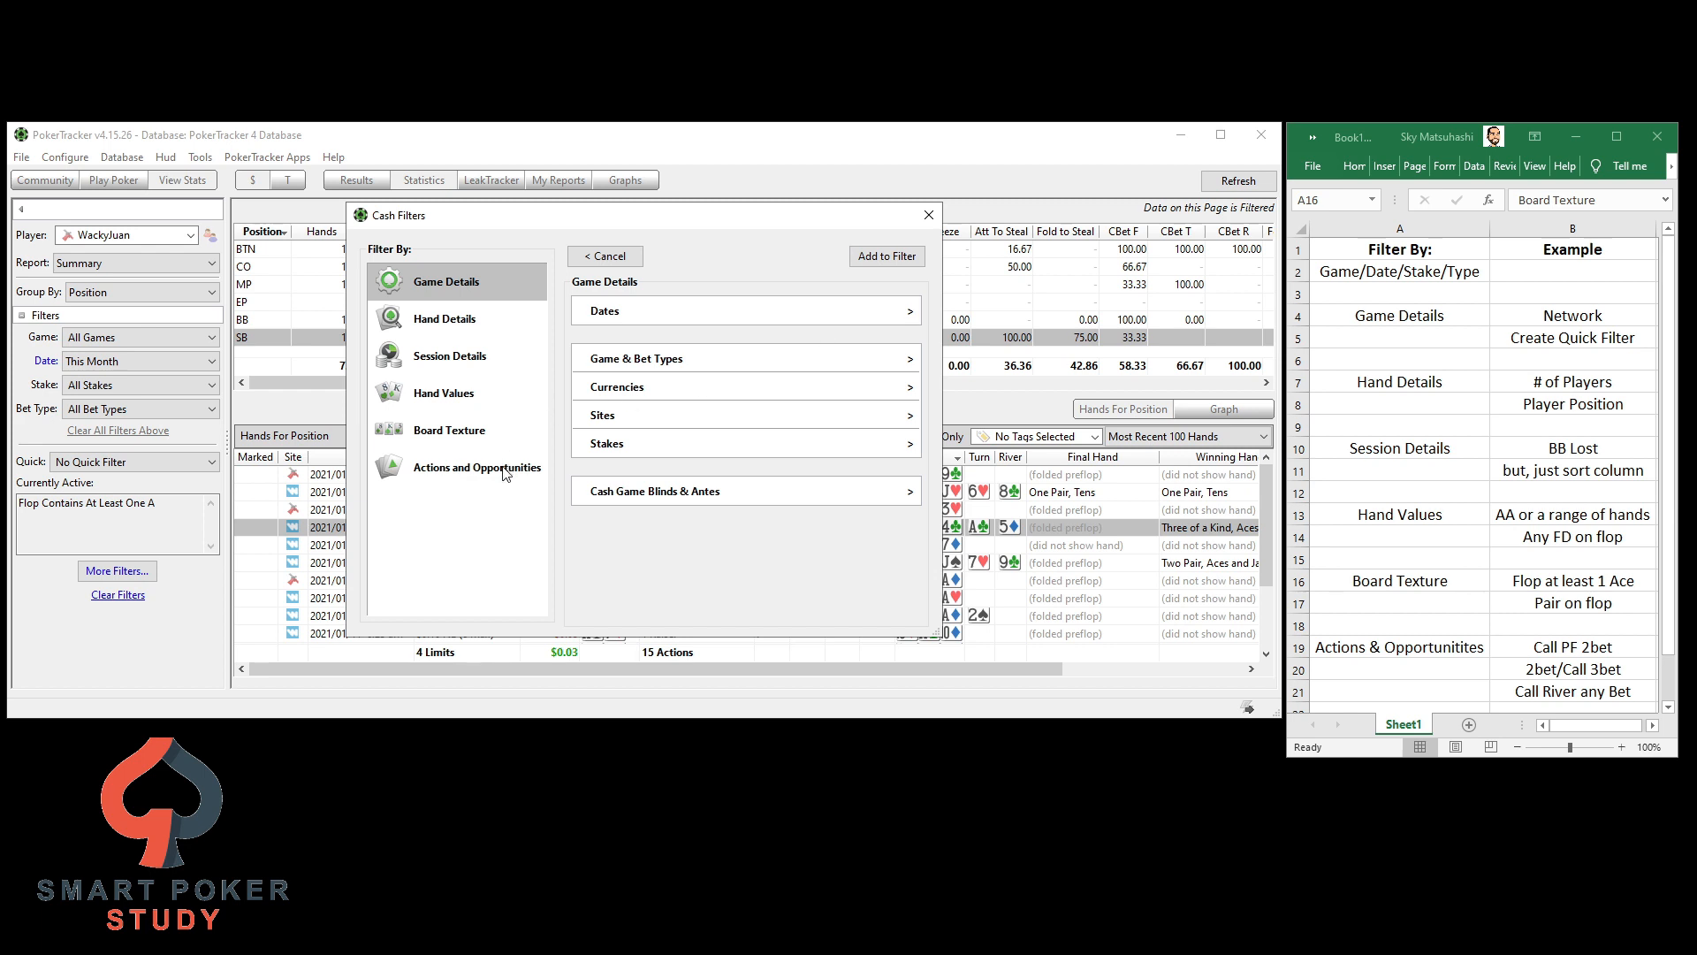
{"action": "left_click", "coordinate": [476, 467]}
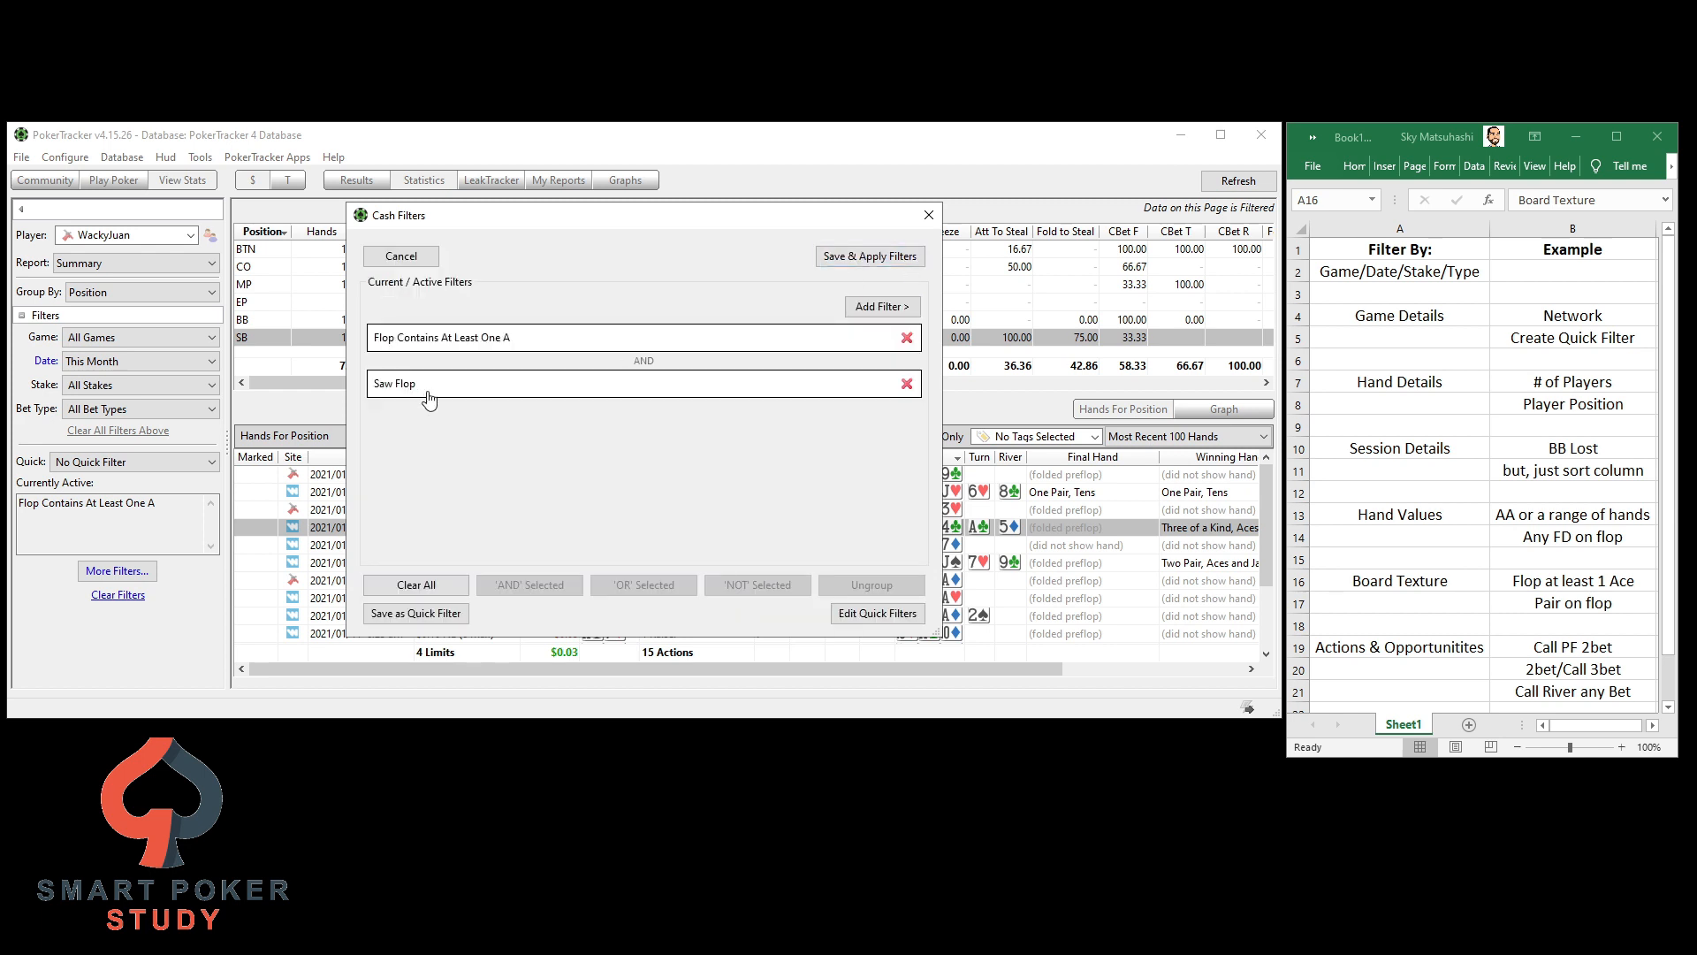
{"action": "left_click", "coordinate": [870, 257]}
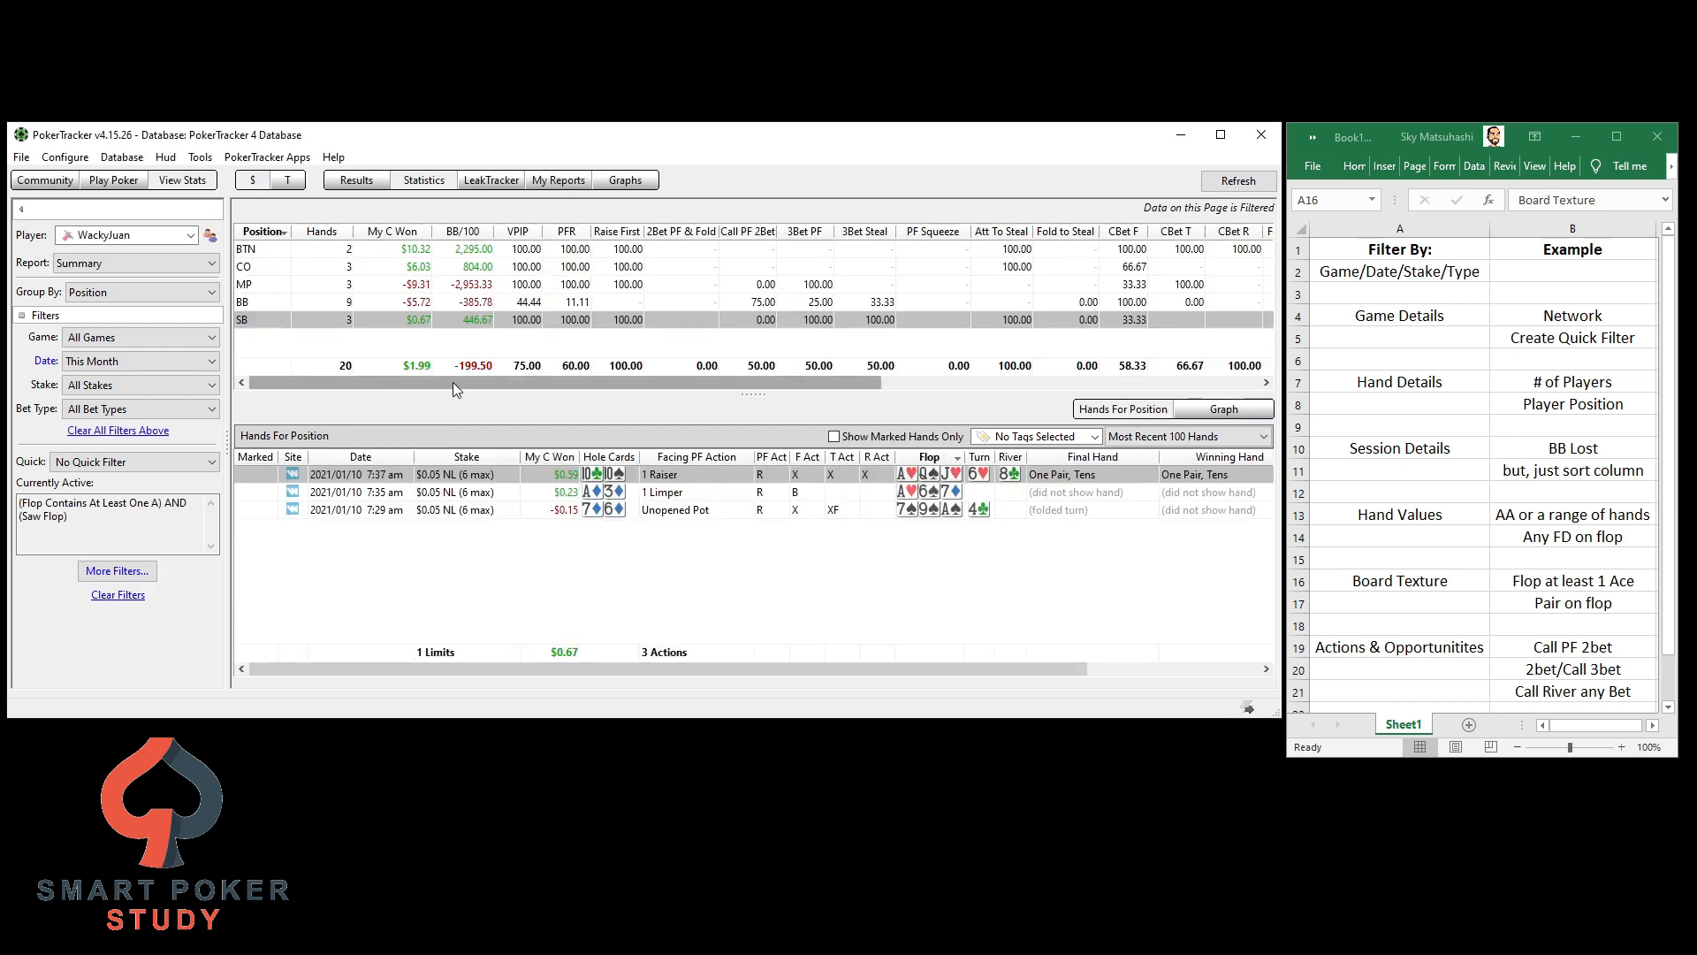
{"action": "mouse_move", "coordinate": [411, 388]}
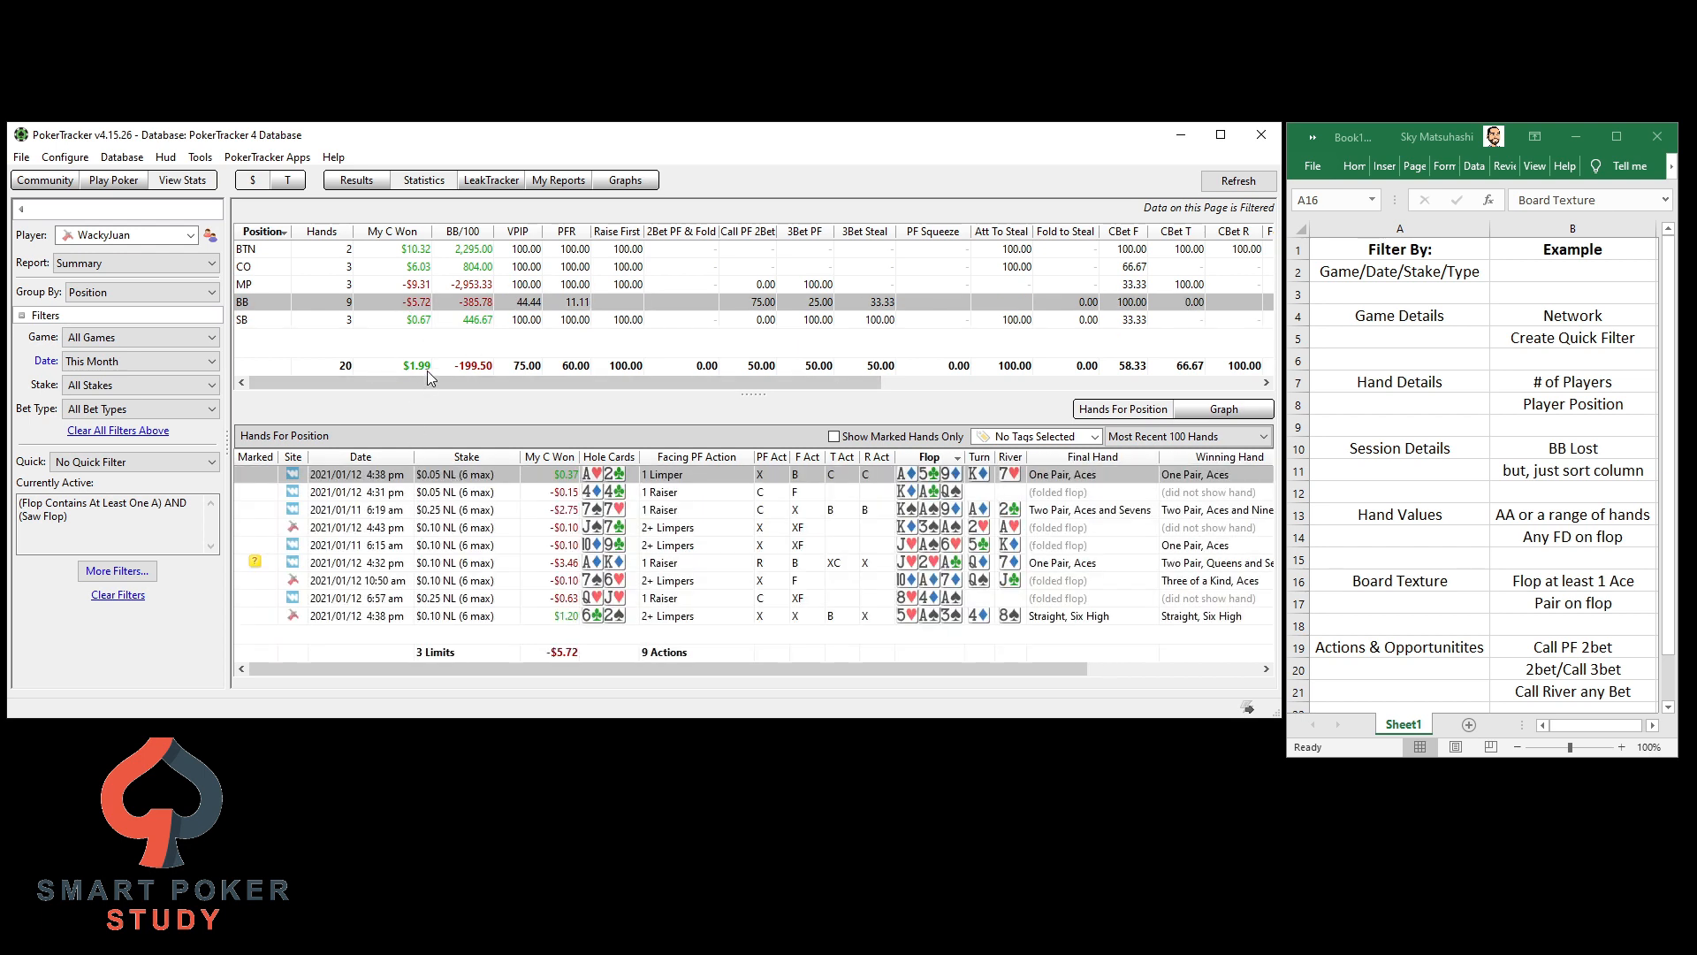
{"action": "mouse_move", "coordinate": [1585, 562]}
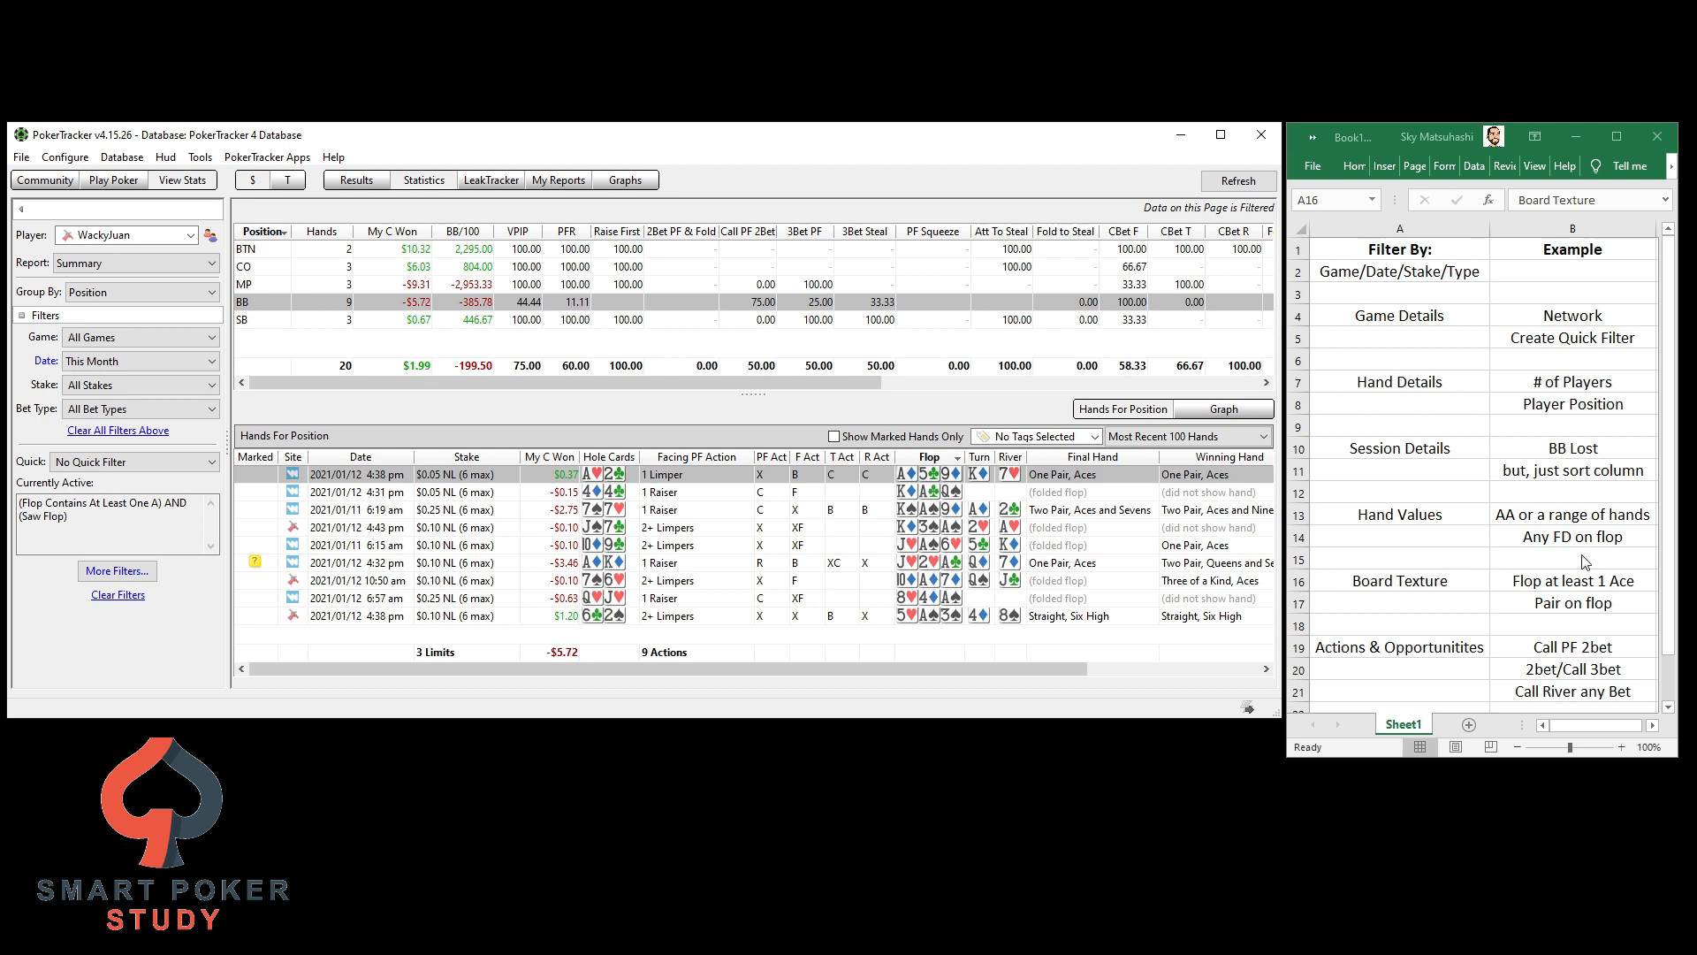
Replace the filters with a Board Pairing filter for a flop pairing its top or bottom card
{"action": "left_click", "coordinate": [1572, 603]}
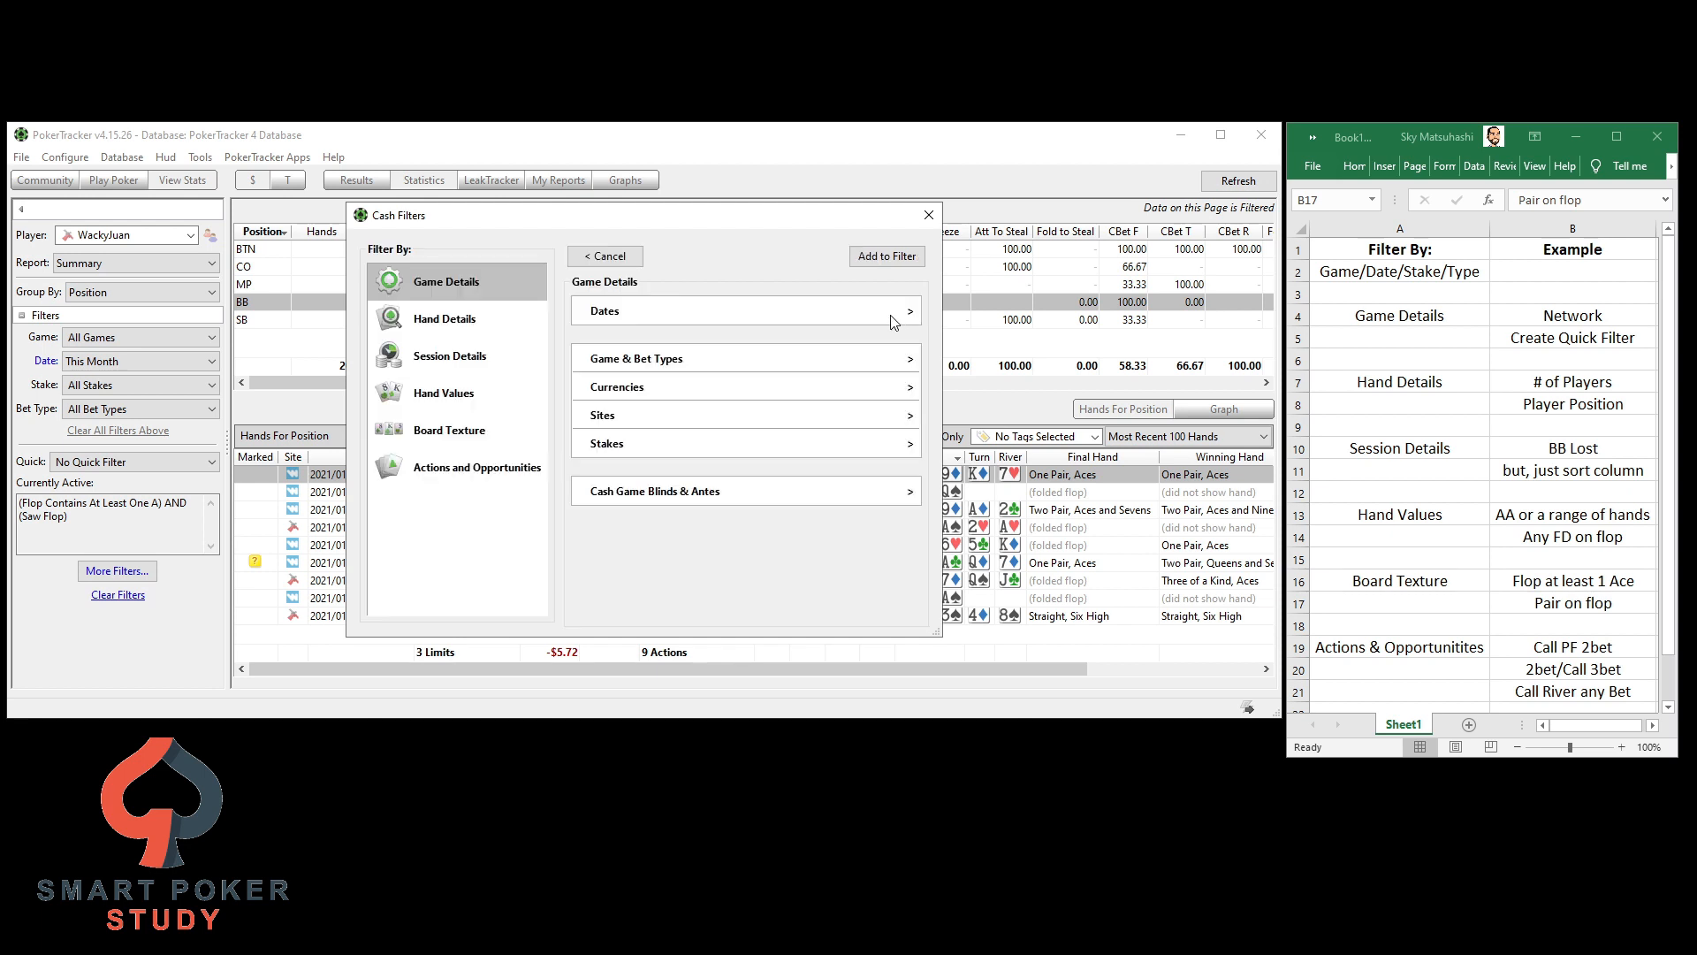
{"action": "left_click", "coordinate": [449, 430]}
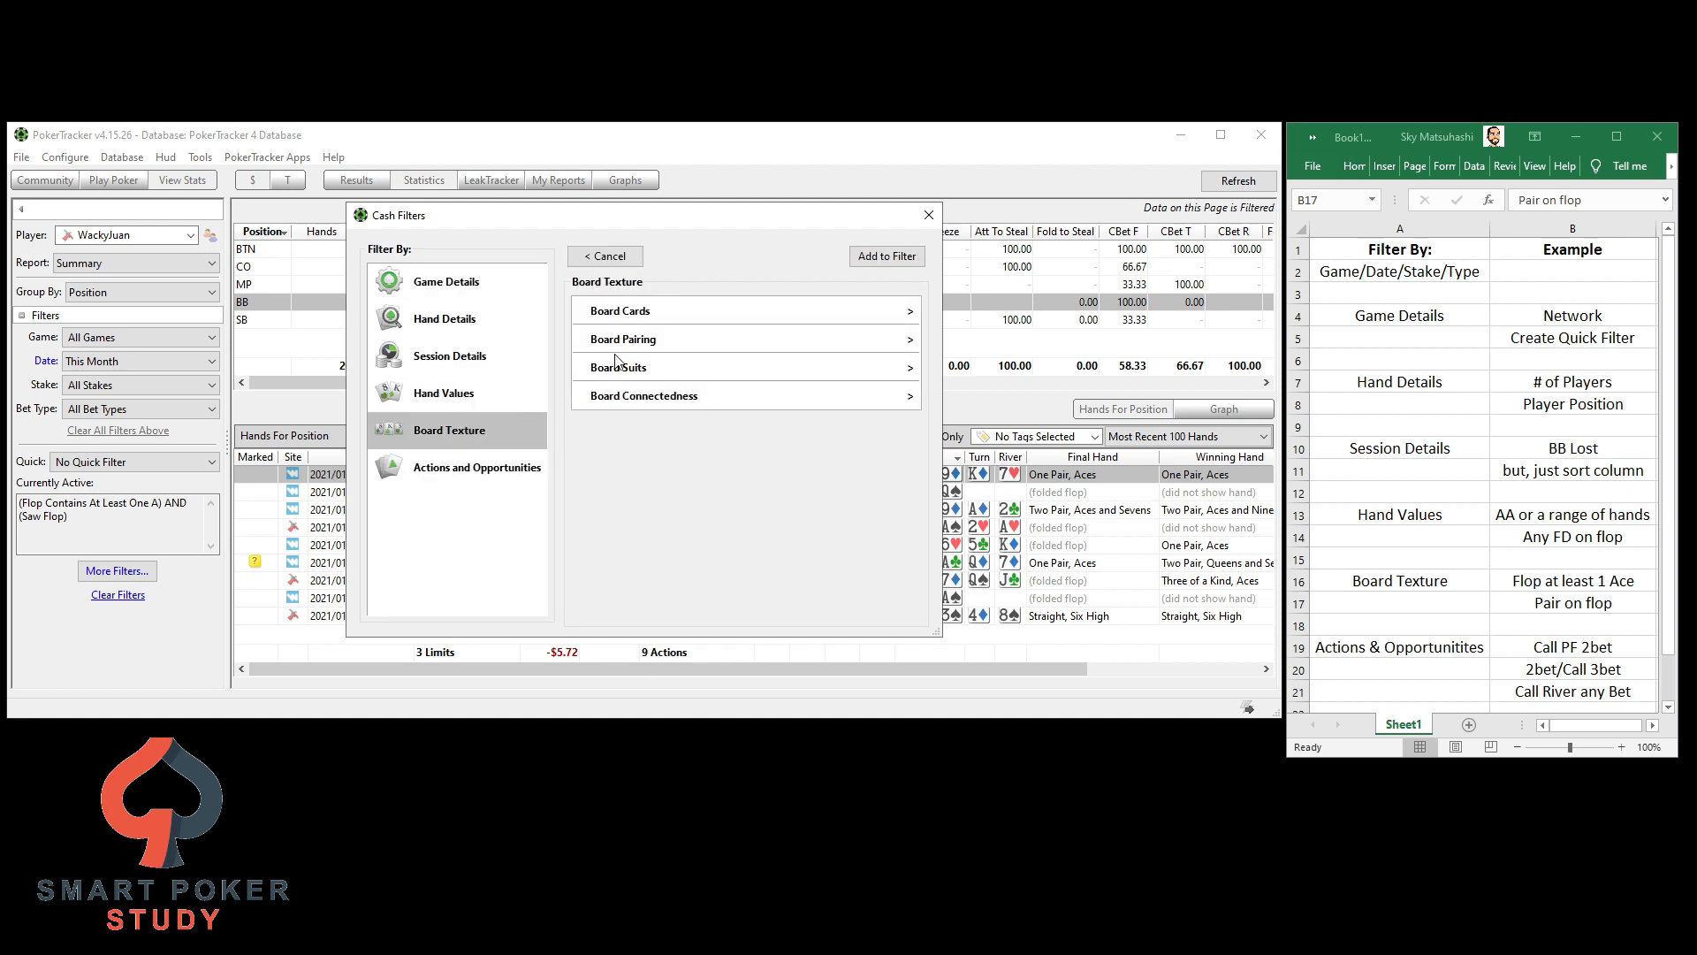
{"action": "left_click", "coordinate": [622, 338]}
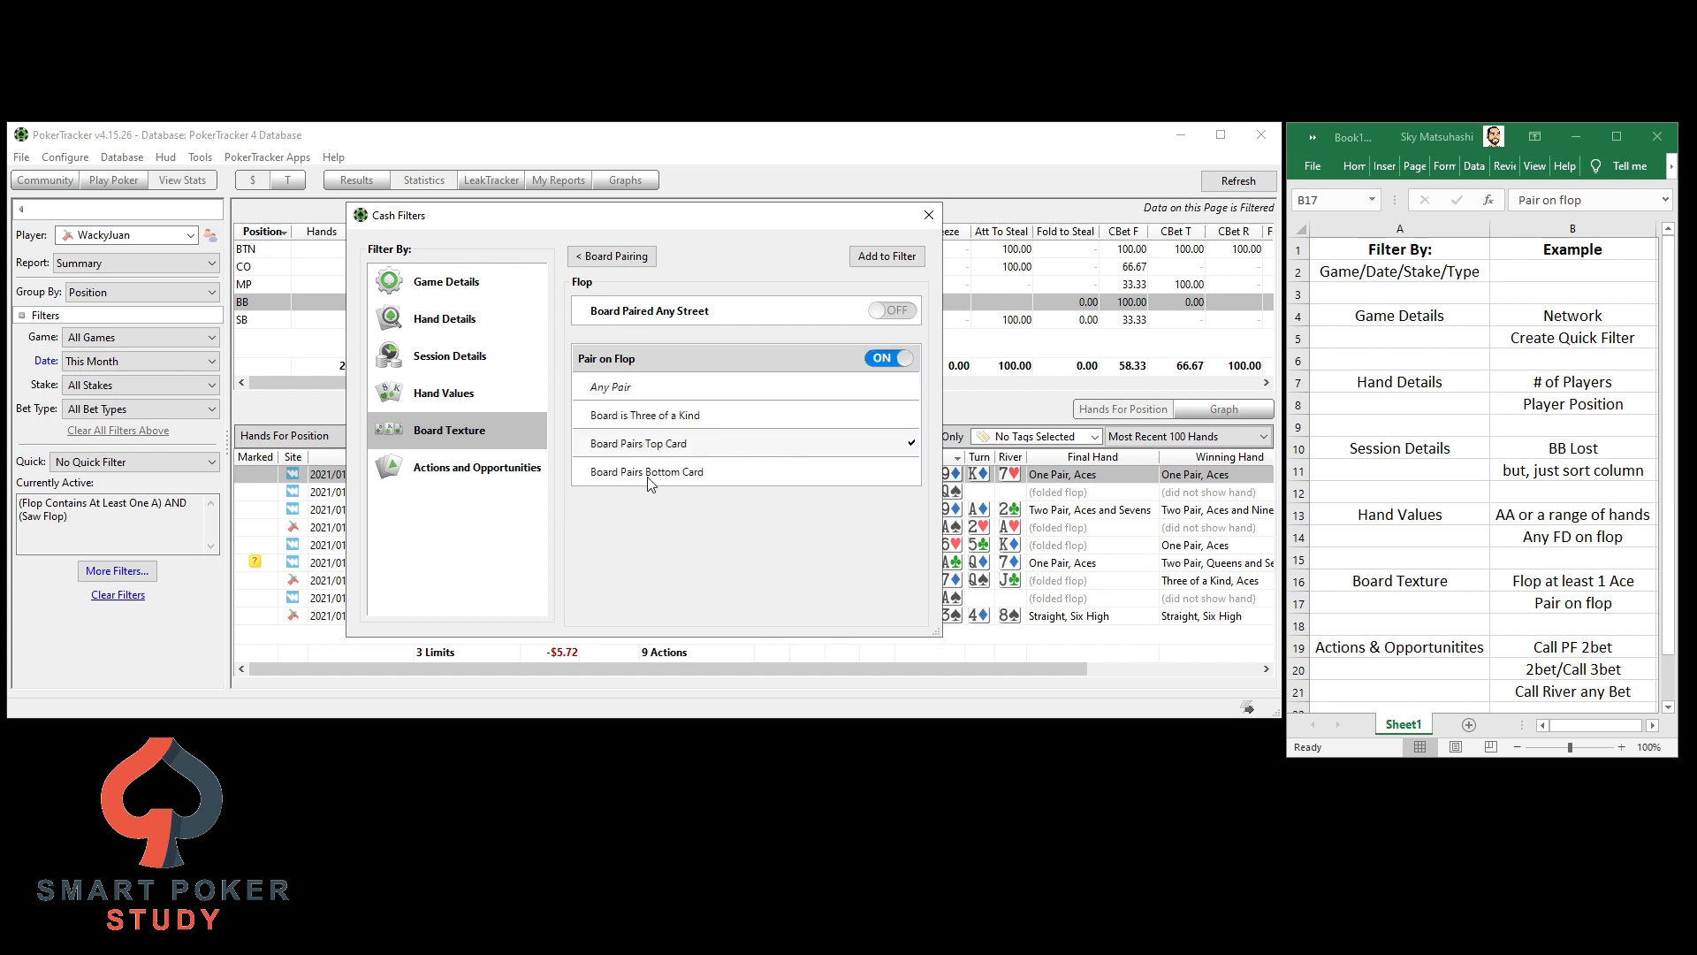
{"action": "left_click", "coordinate": [647, 470]}
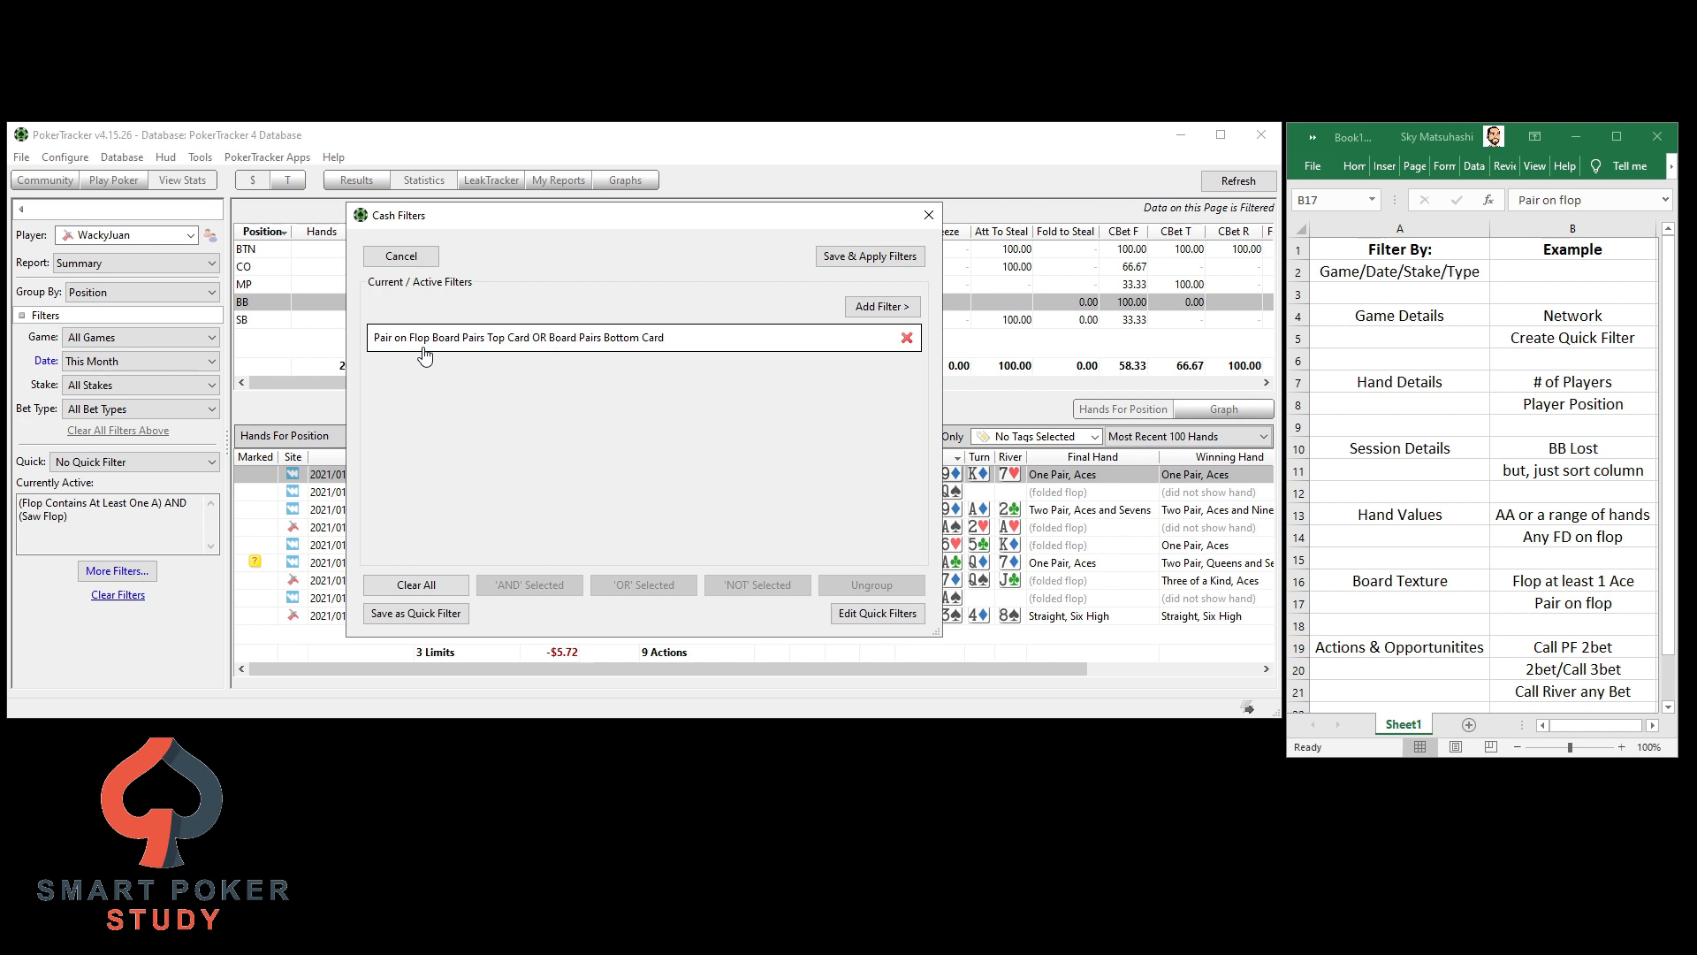
{"action": "mouse_move", "coordinate": [532, 354]}
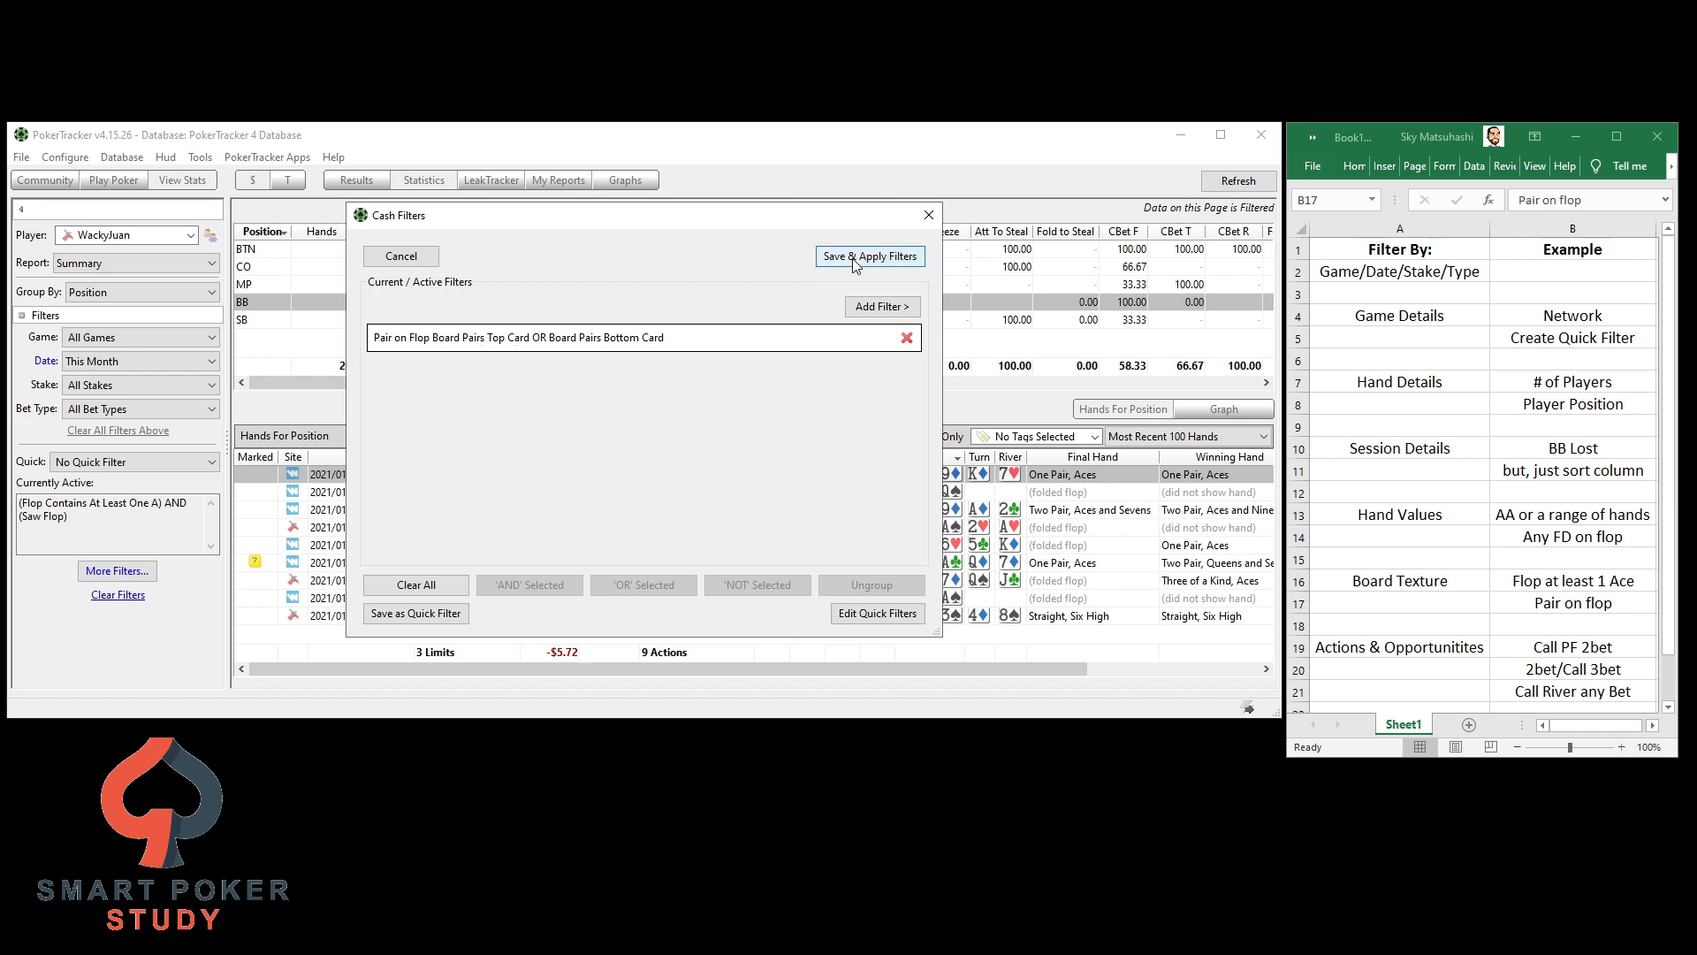
{"action": "left_click", "coordinate": [868, 256]}
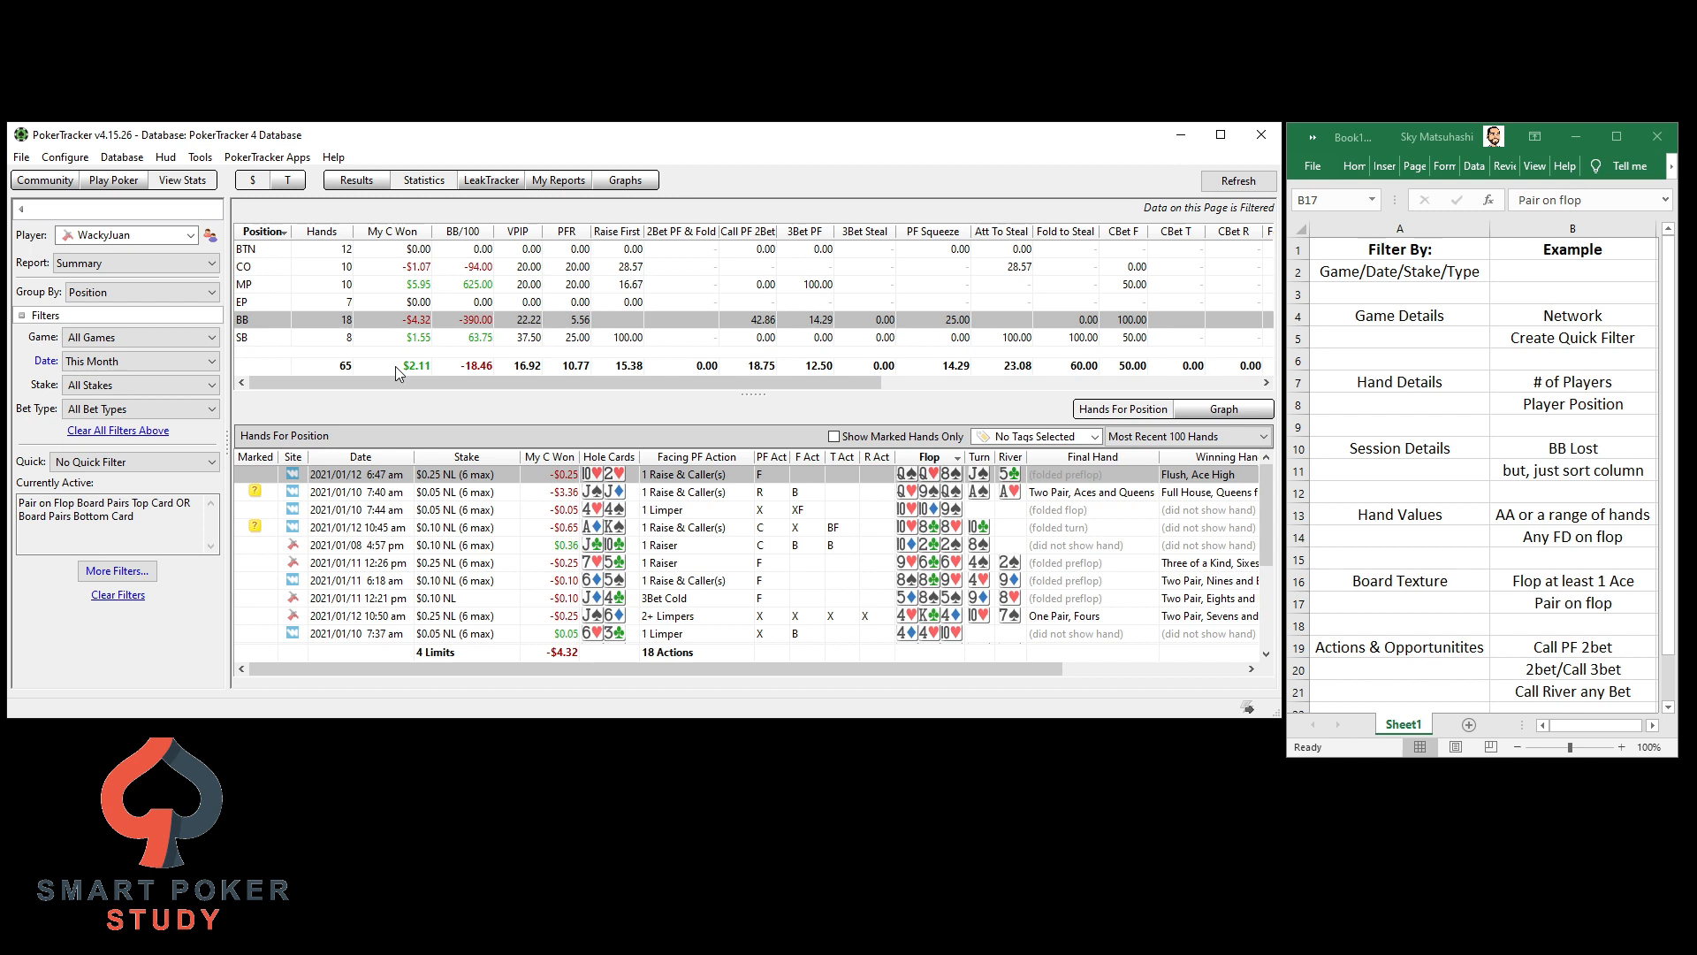
{"action": "mouse_move", "coordinate": [269, 528]}
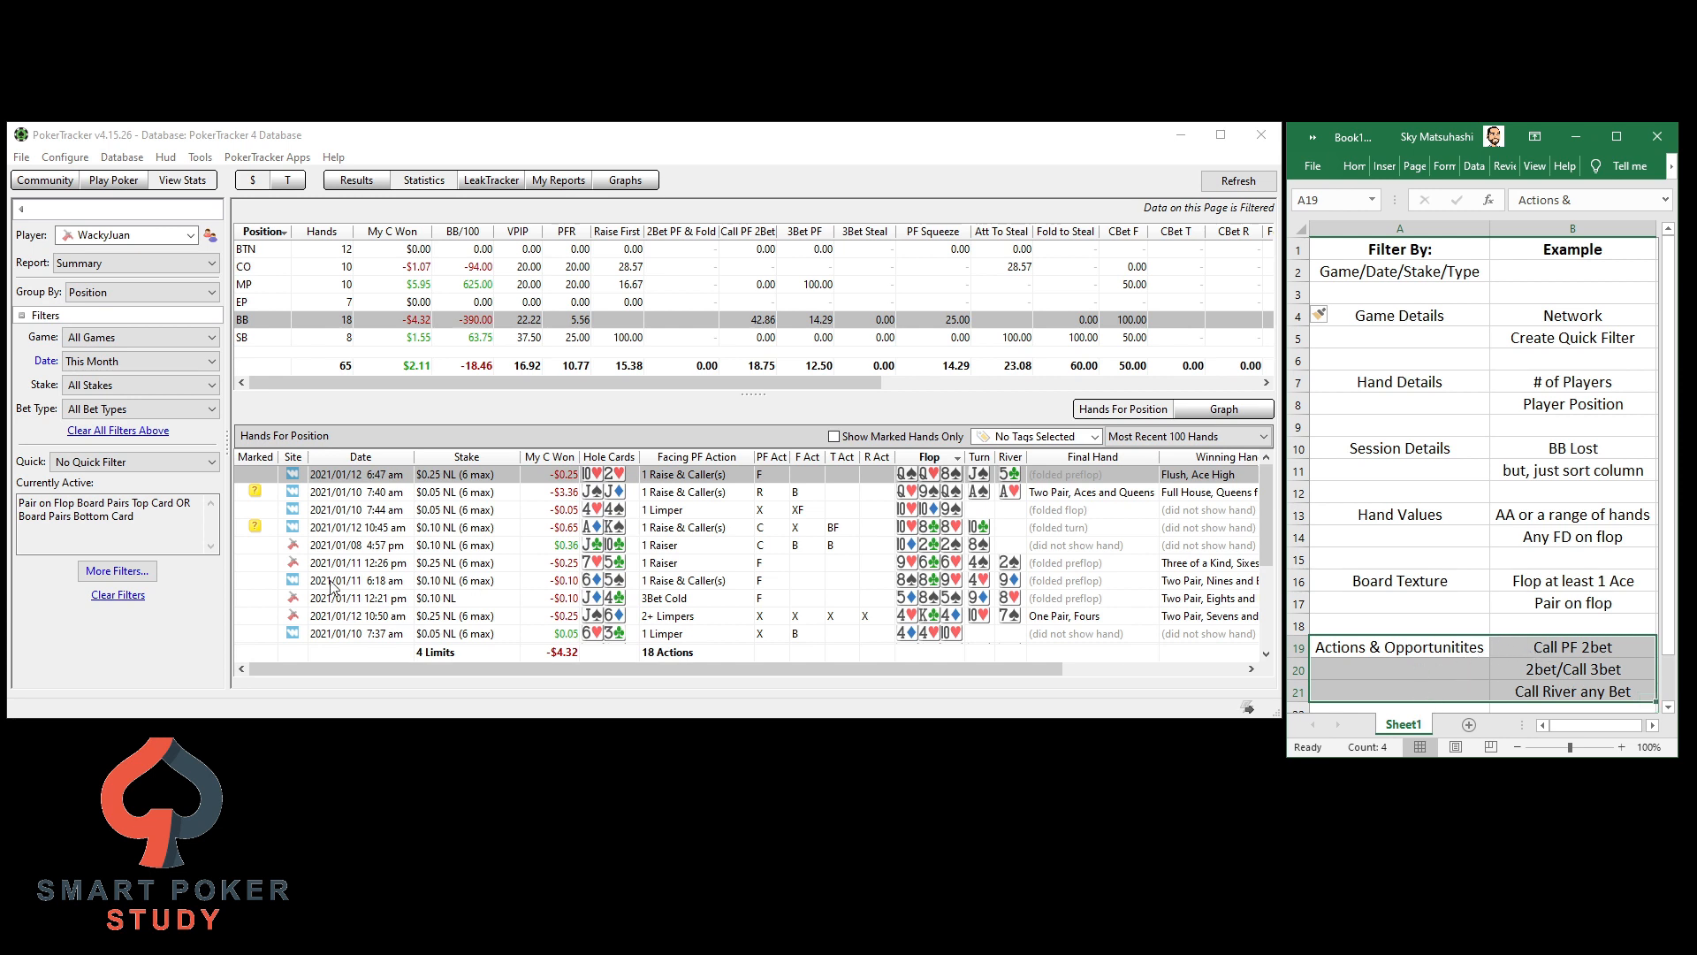
Clear the pair-on-flop filter and reopen the Cash Filters category list
{"action": "left_click", "coordinate": [117, 571]}
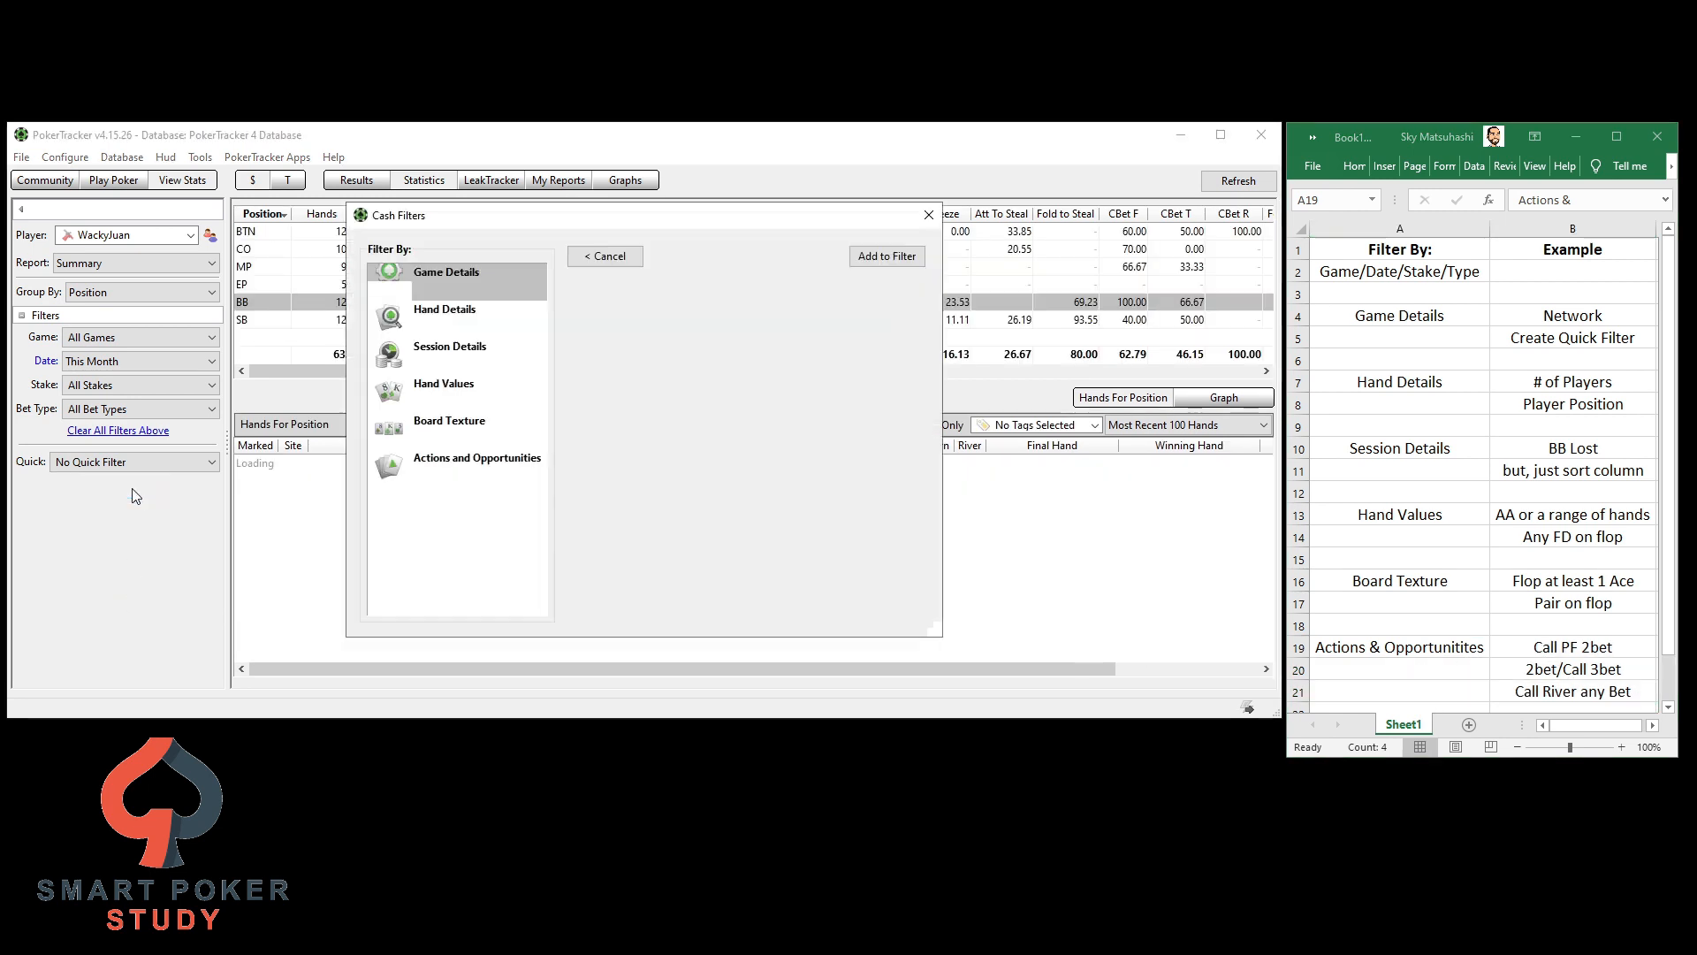
Add a Called Preflop: Called 2Bet condition for the Call PF 2bet quick filter
{"action": "left_click", "coordinate": [476, 466]}
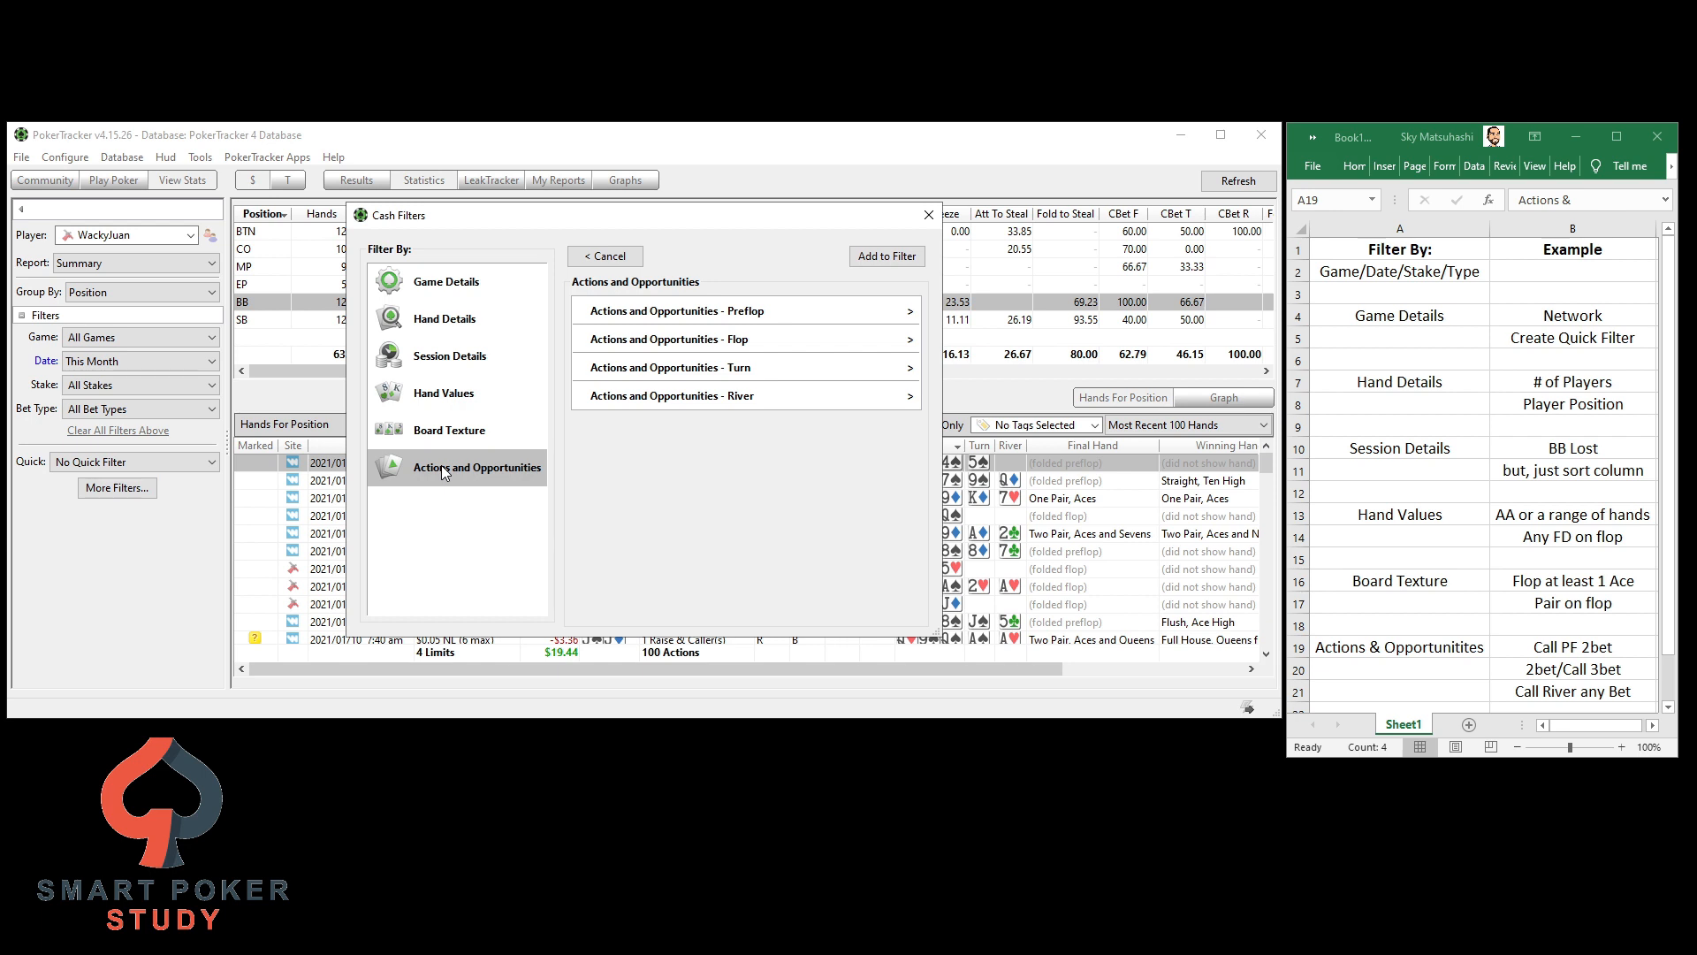
{"action": "mouse_move", "coordinate": [722, 311]}
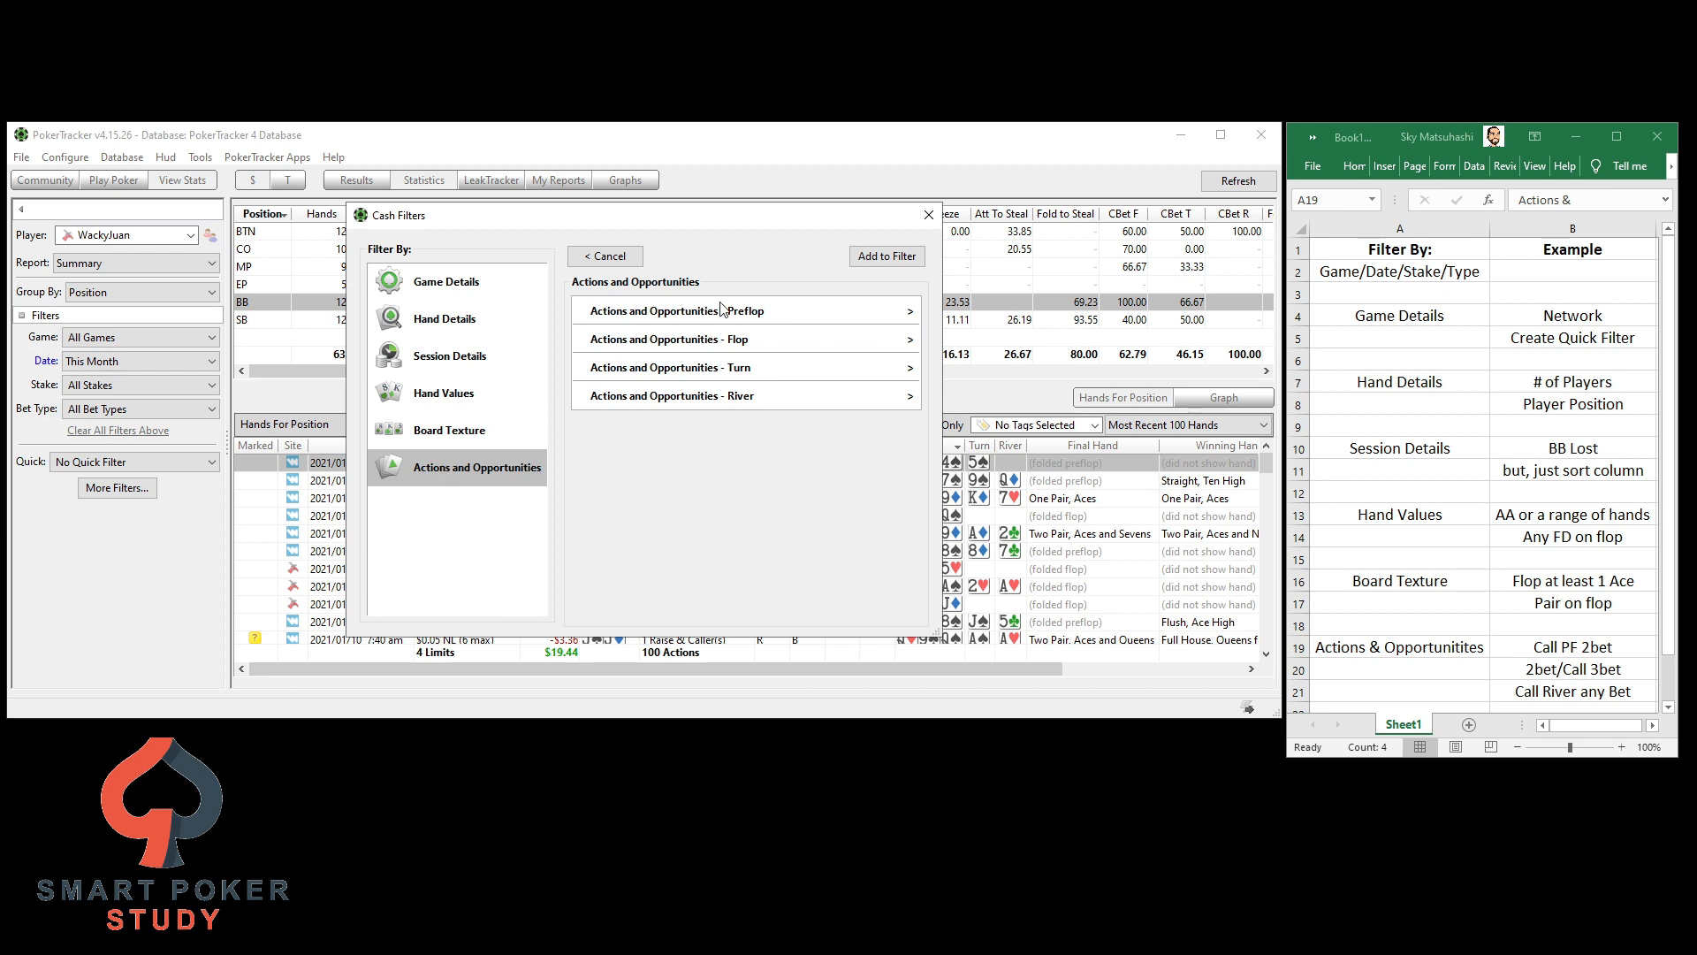
{"action": "mouse_move", "coordinate": [653, 352]}
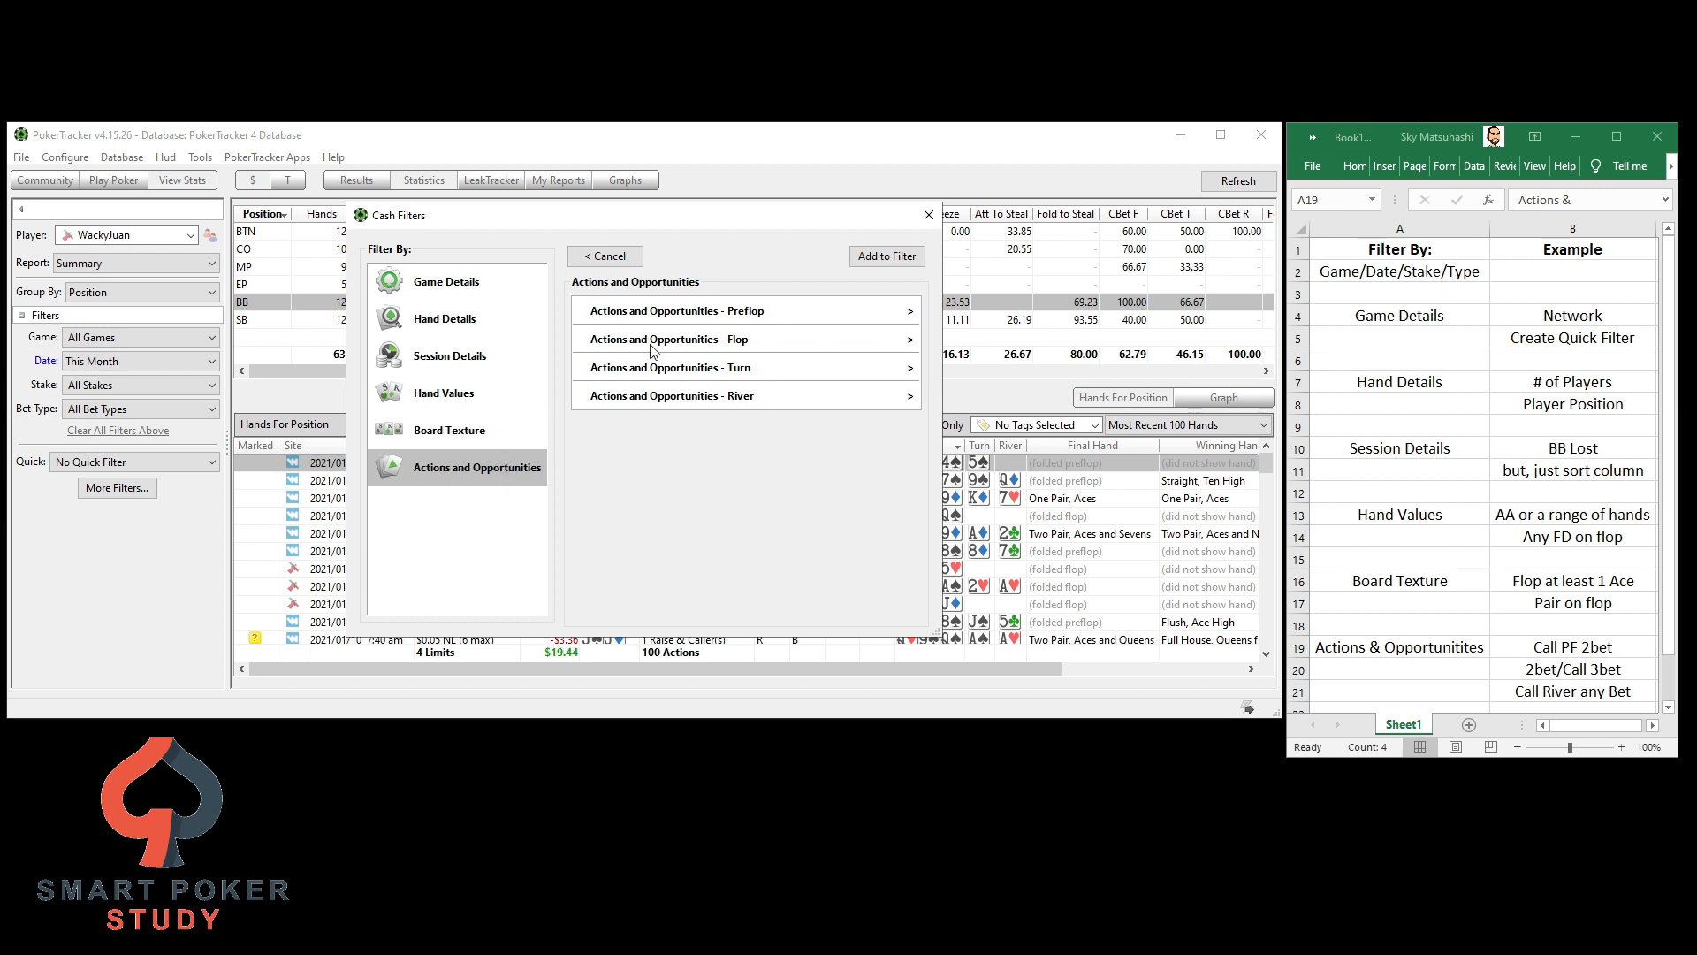
{"action": "left_click", "coordinate": [679, 311]}
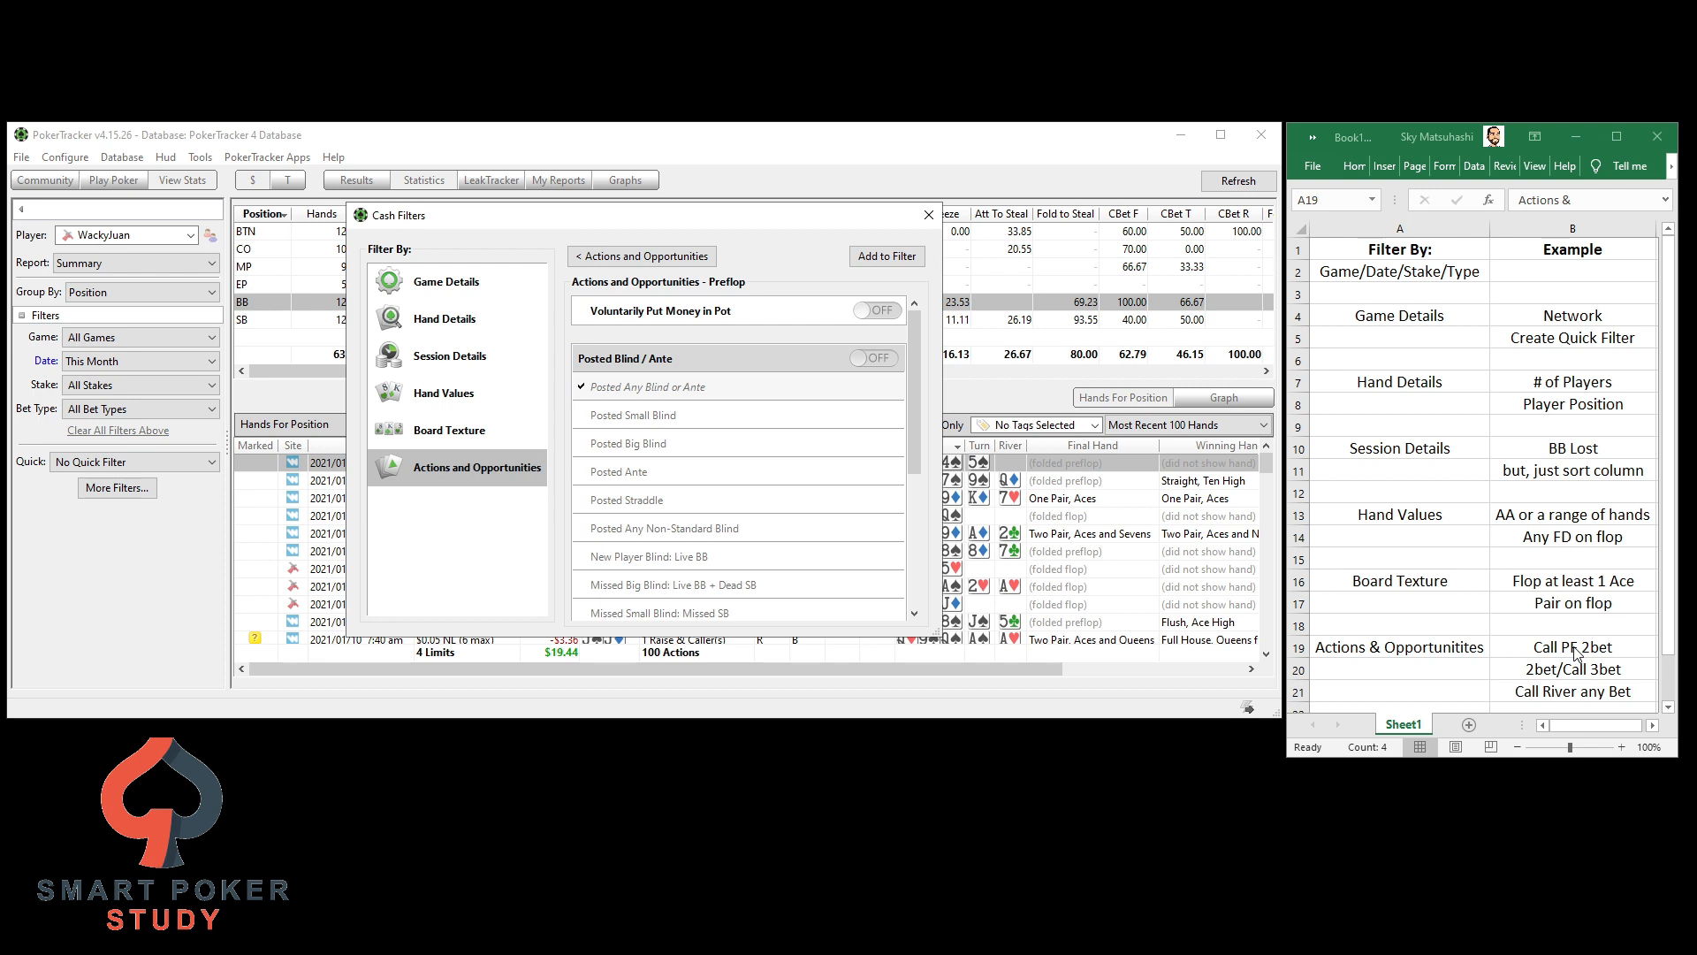
{"action": "scroll", "scroll_direction": "down", "scroll_amount": 3}
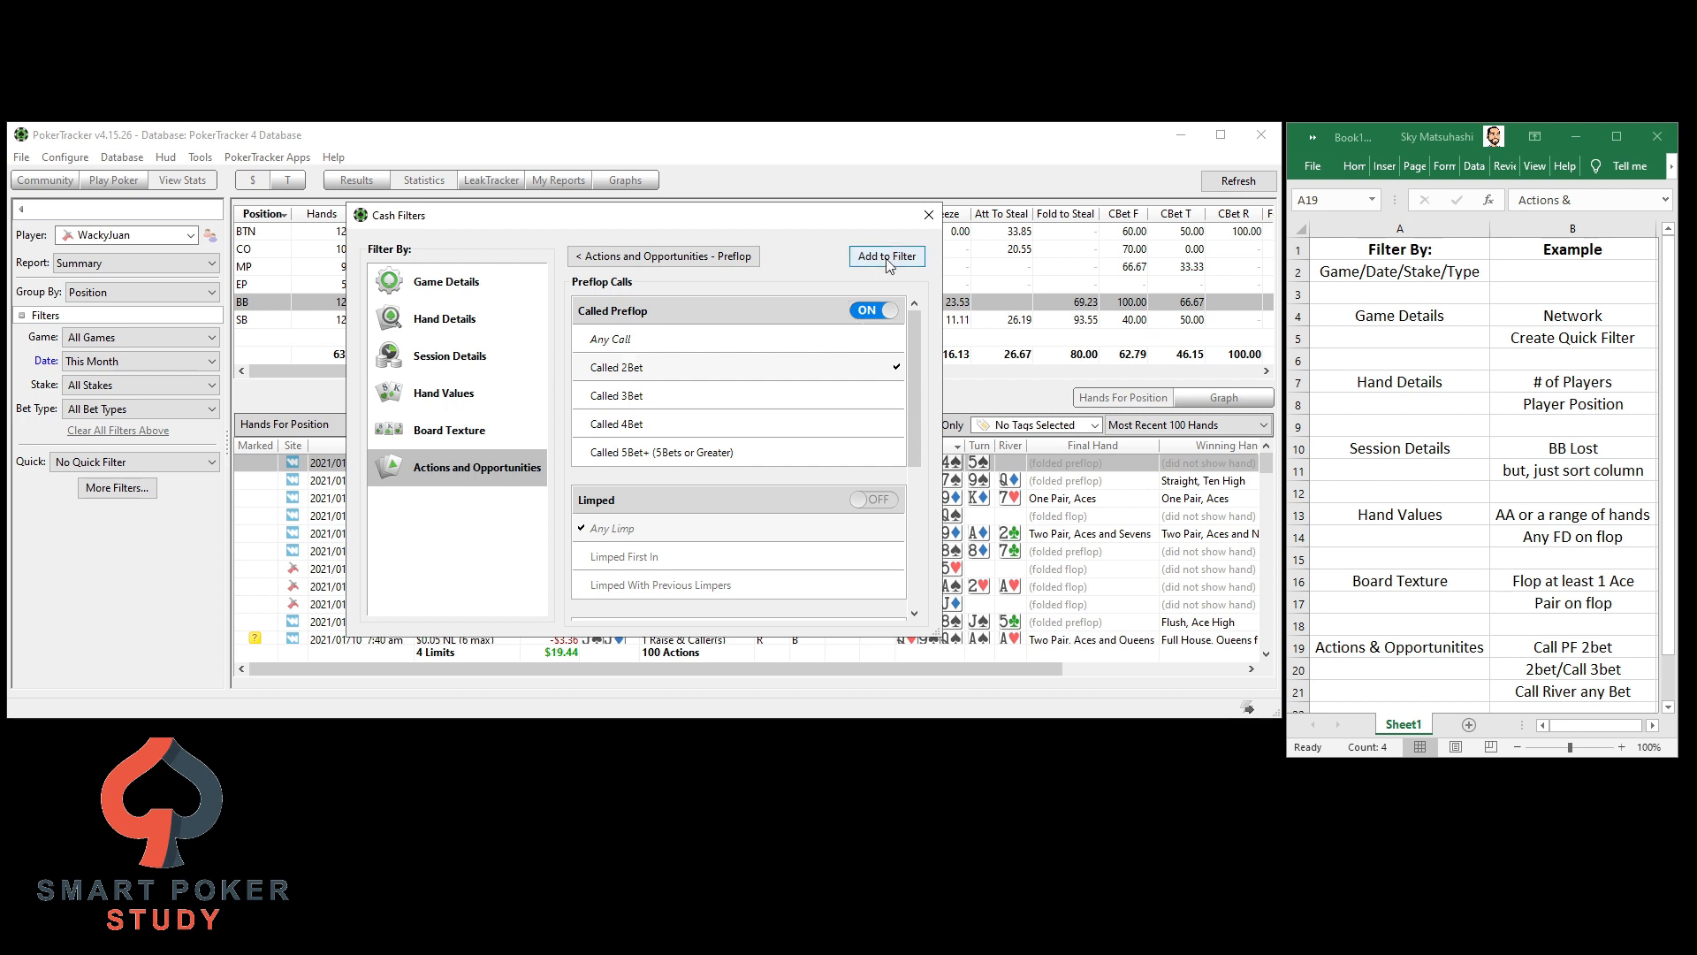
{"action": "left_click", "coordinate": [886, 257]}
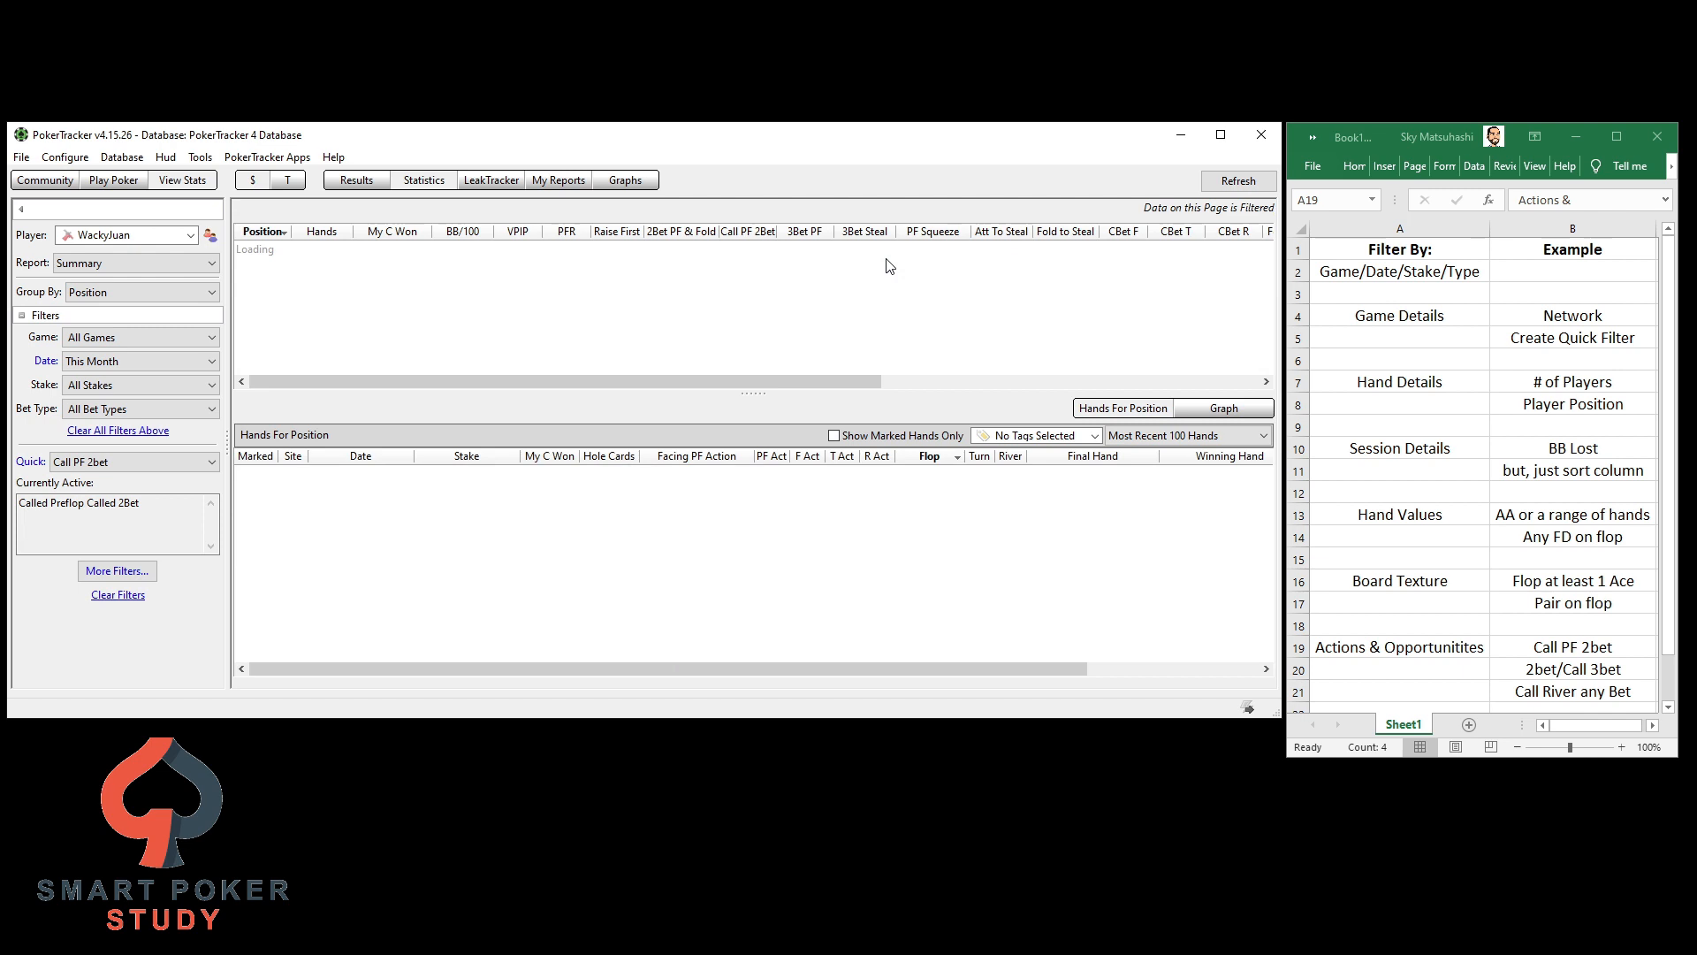
Reopen the Cash Filters dialog while the Call PF 2bet results (13 hands) are showing
{"action": "left_click", "coordinate": [1238, 180]}
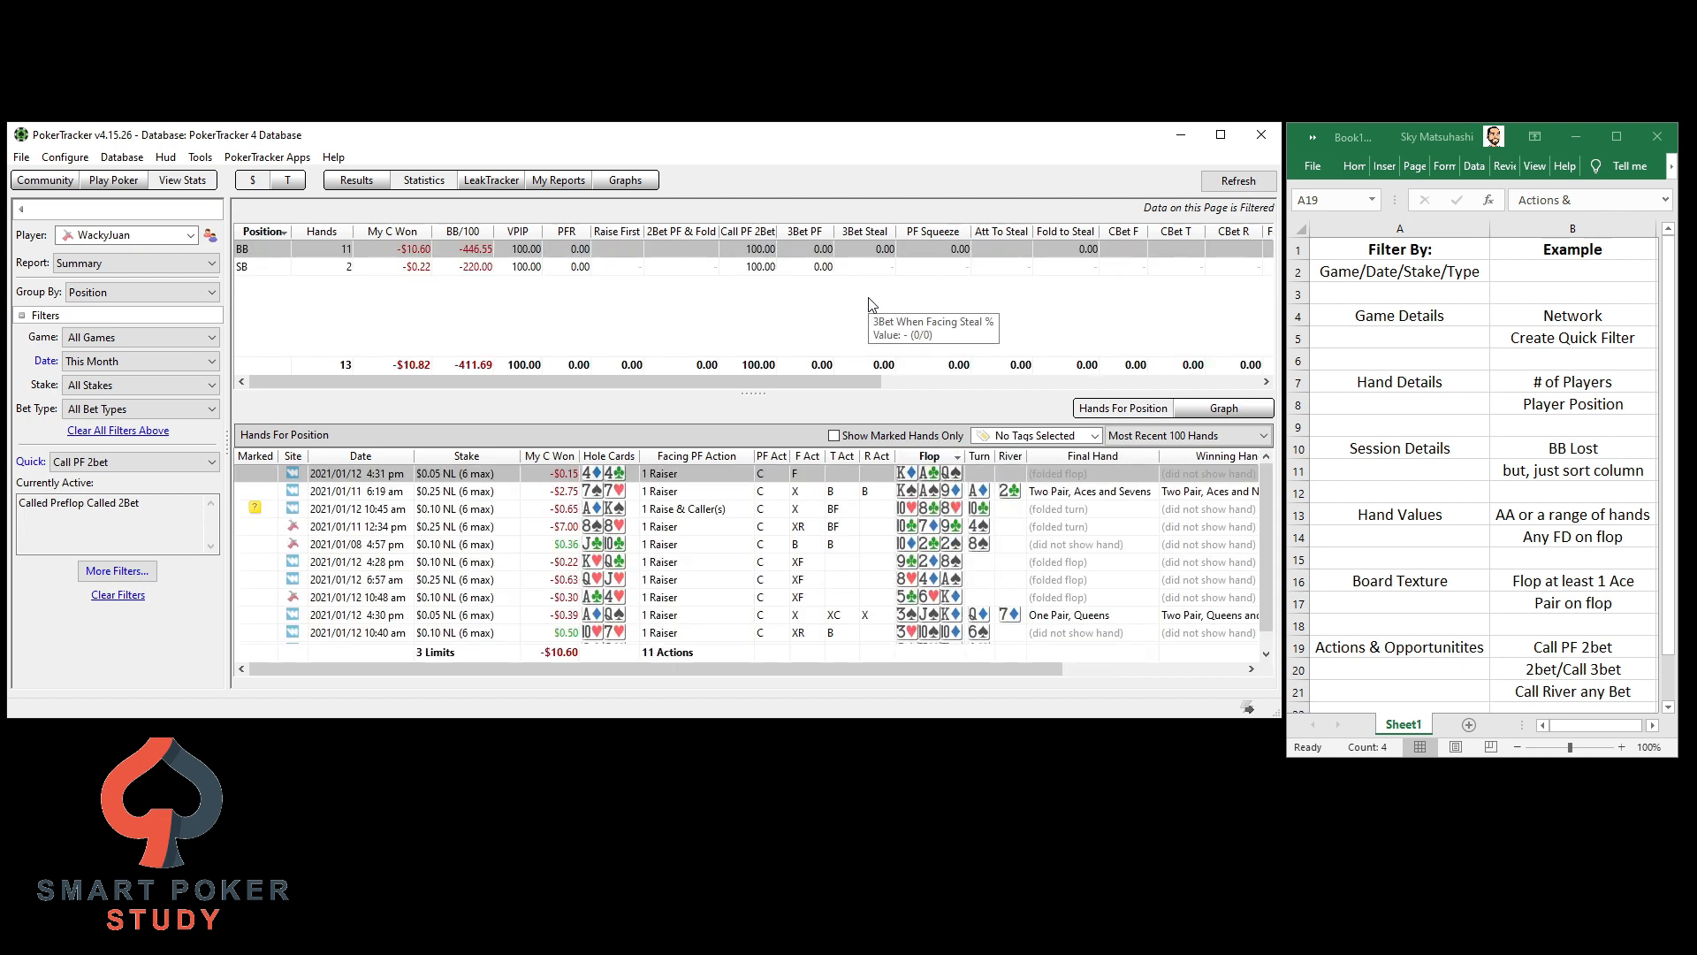
{"action": "mouse_move", "coordinate": [316, 267]}
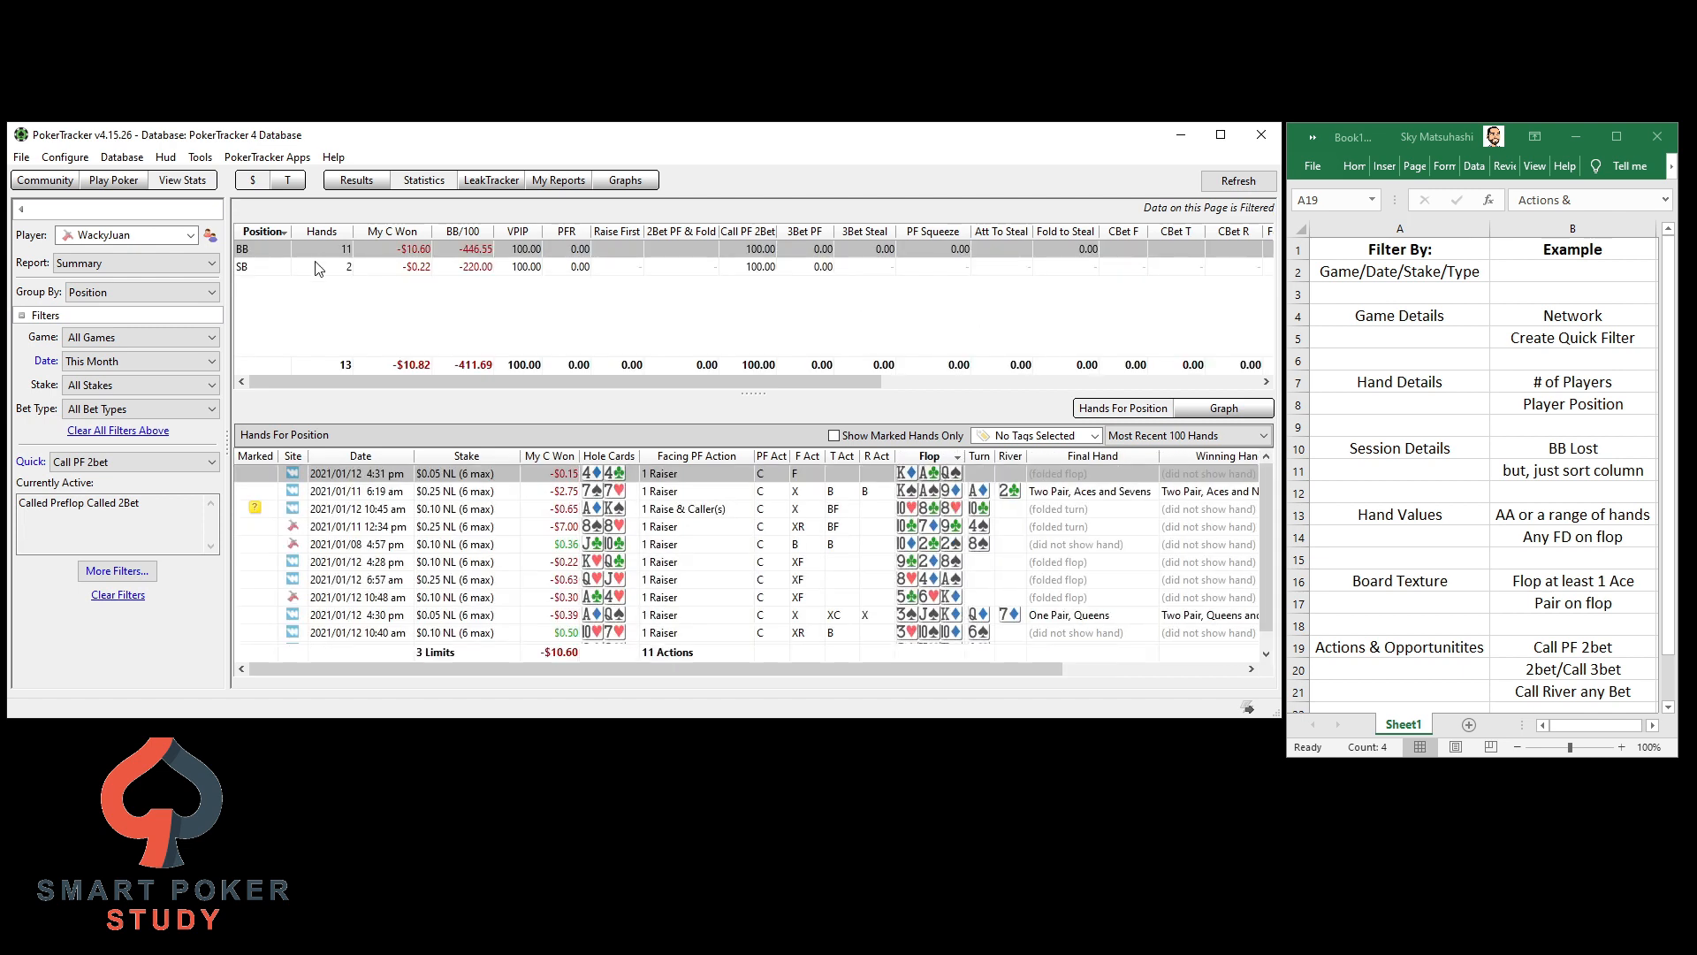
{"action": "mouse_move", "coordinate": [442, 267]}
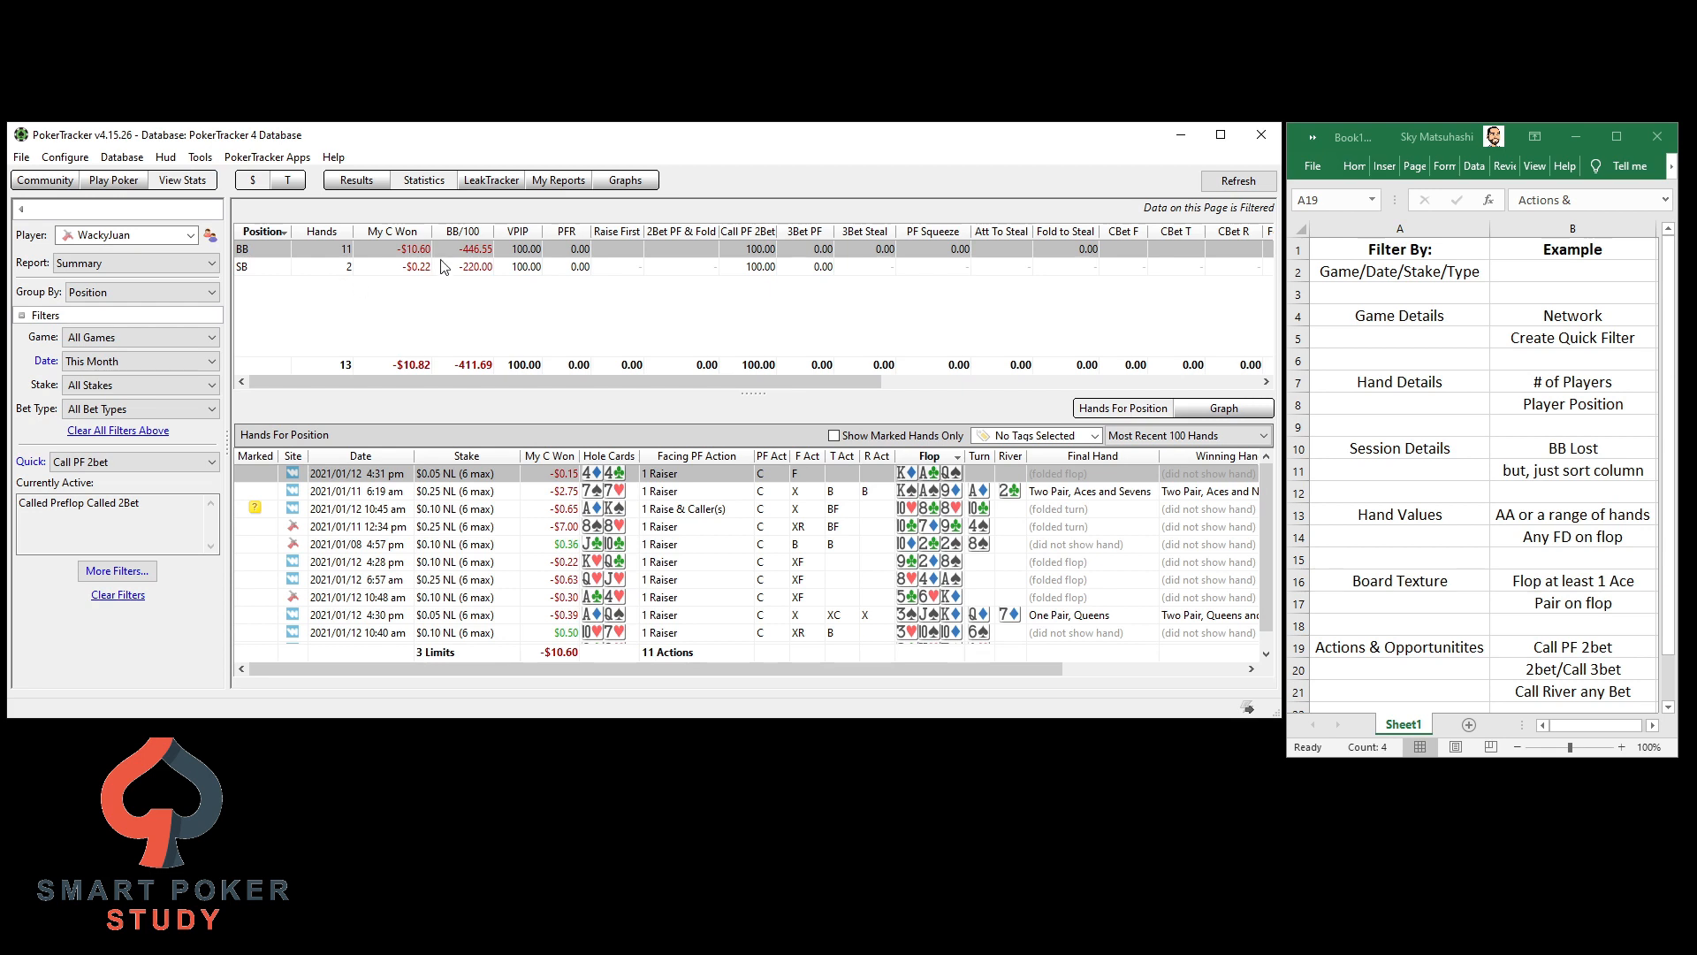
{"action": "mouse_move", "coordinate": [580, 539]}
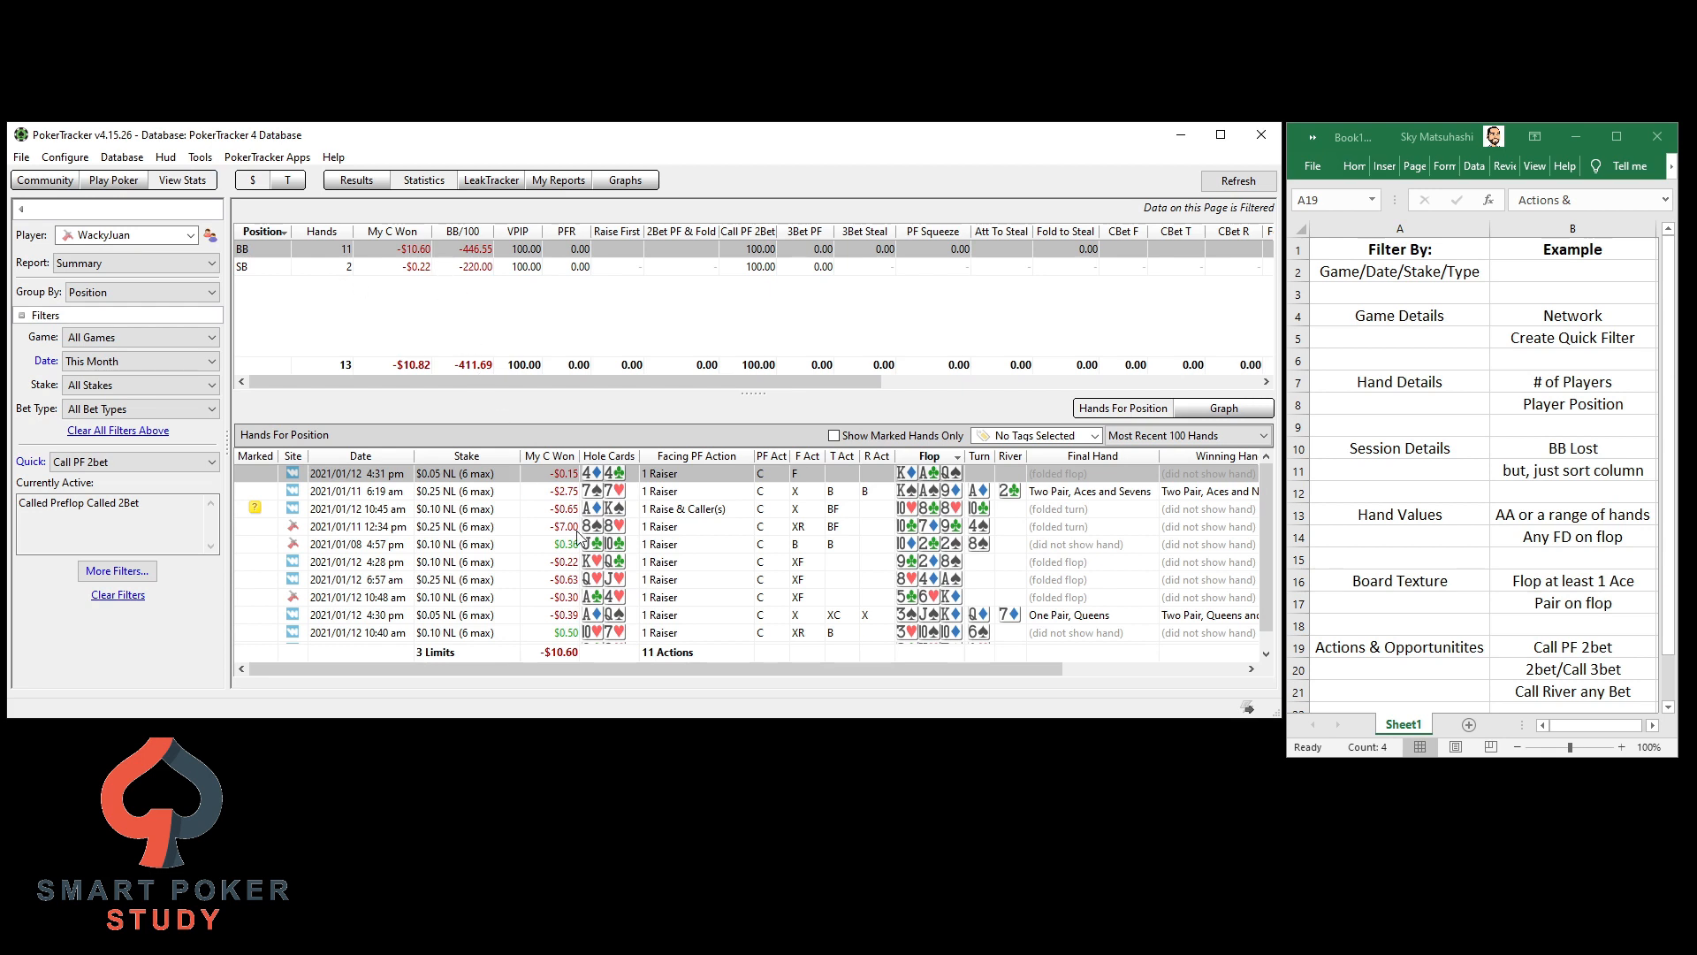
{"action": "mouse_move", "coordinate": [576, 533]}
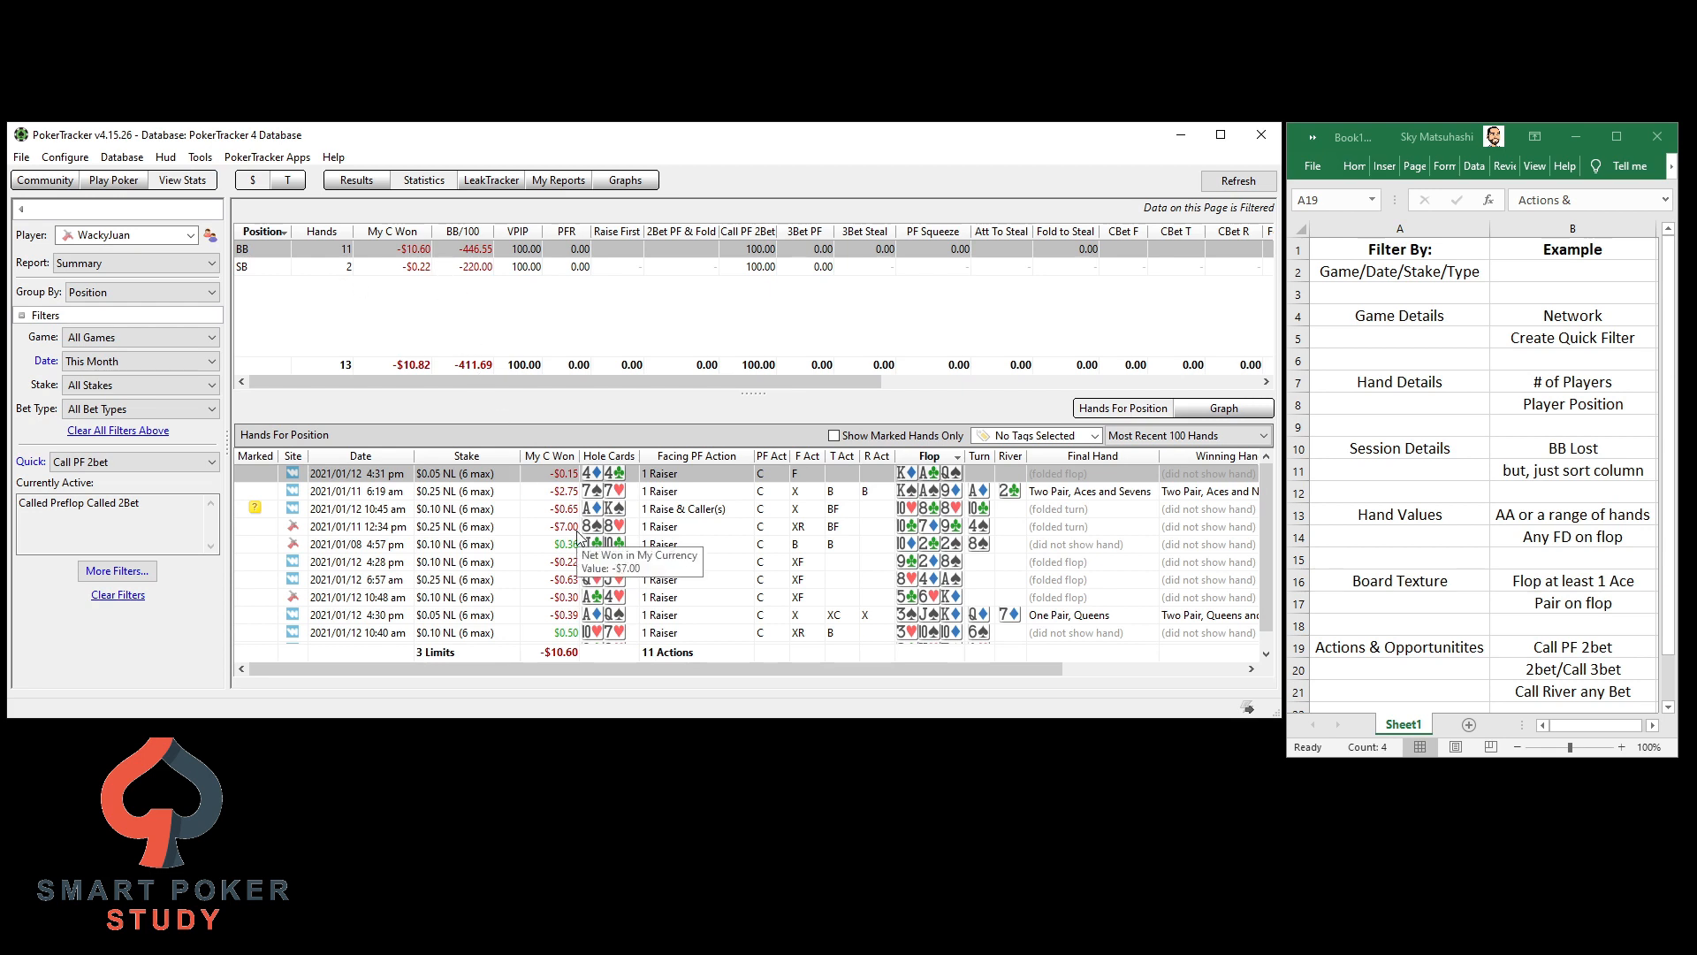
{"action": "mouse_move", "coordinate": [334, 378]}
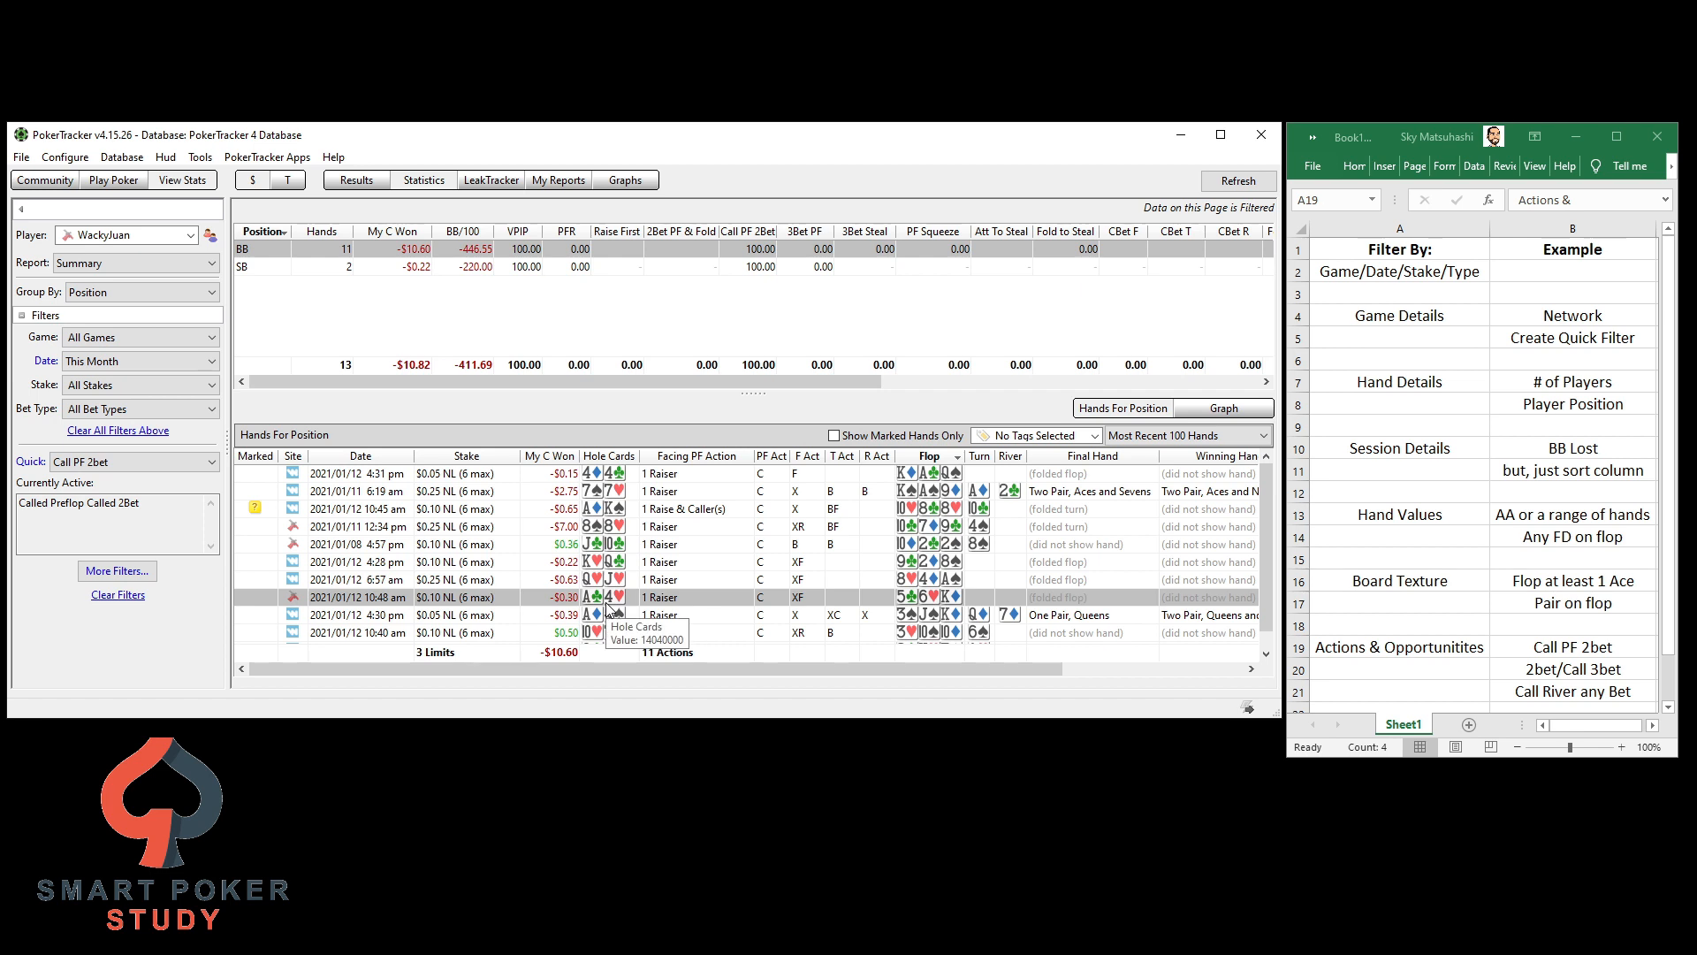
{"action": "mouse_move", "coordinate": [1550, 682]}
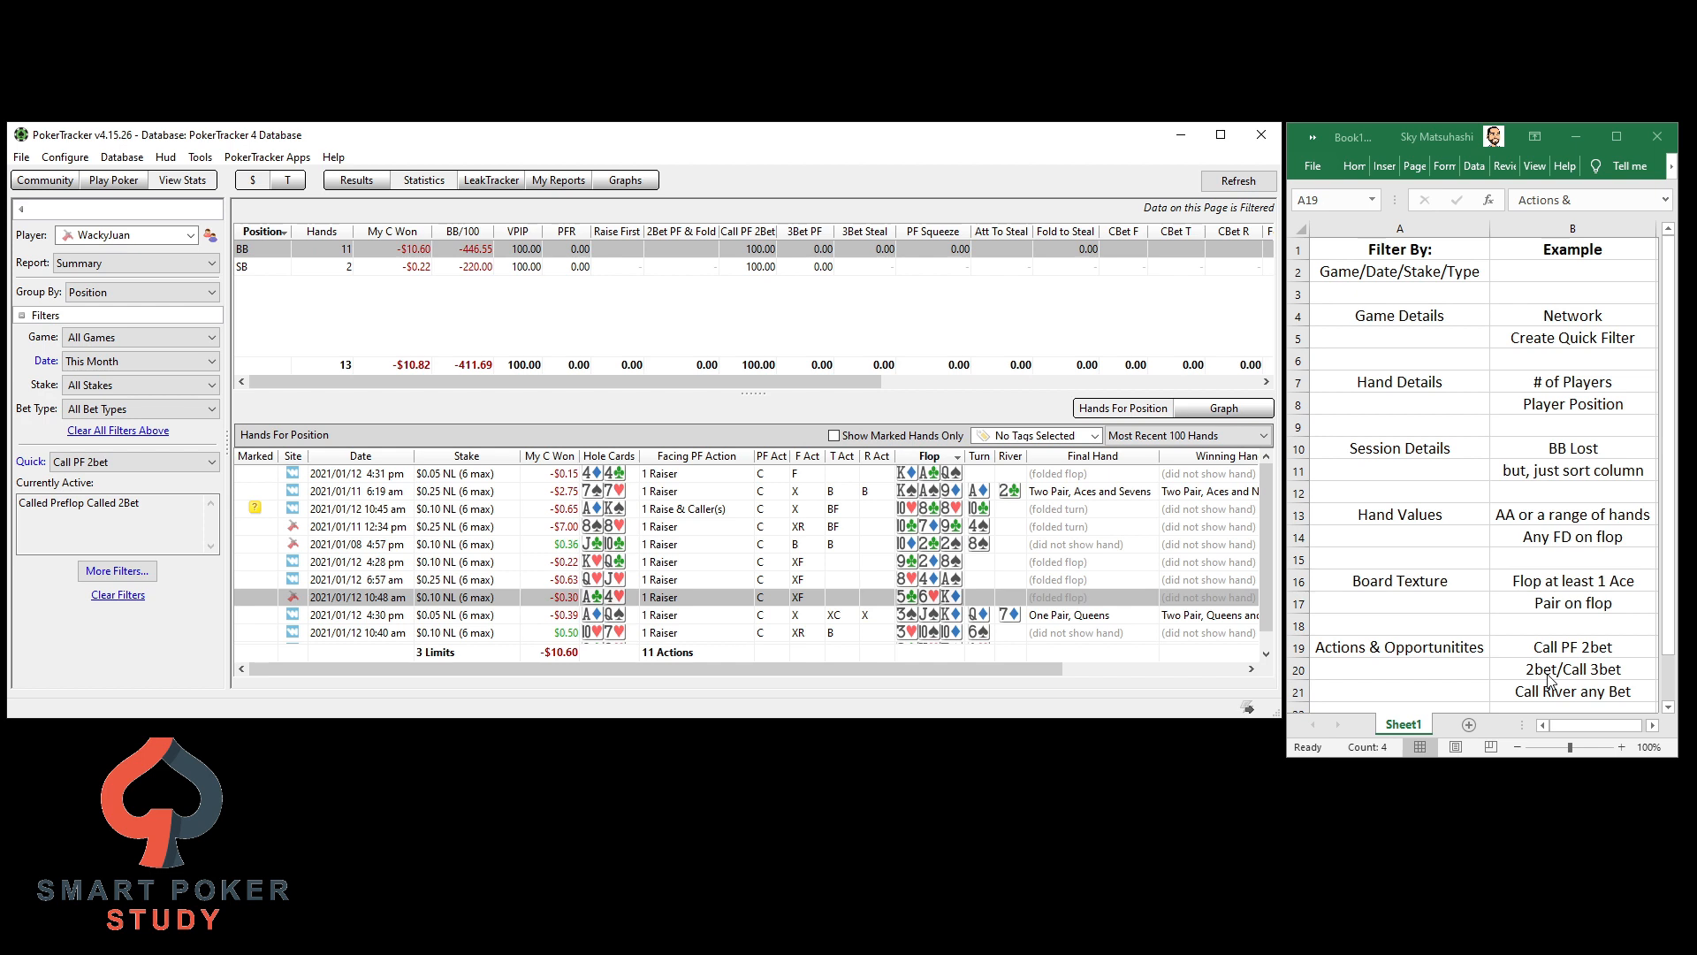
{"action": "mouse_move", "coordinate": [220, 596]}
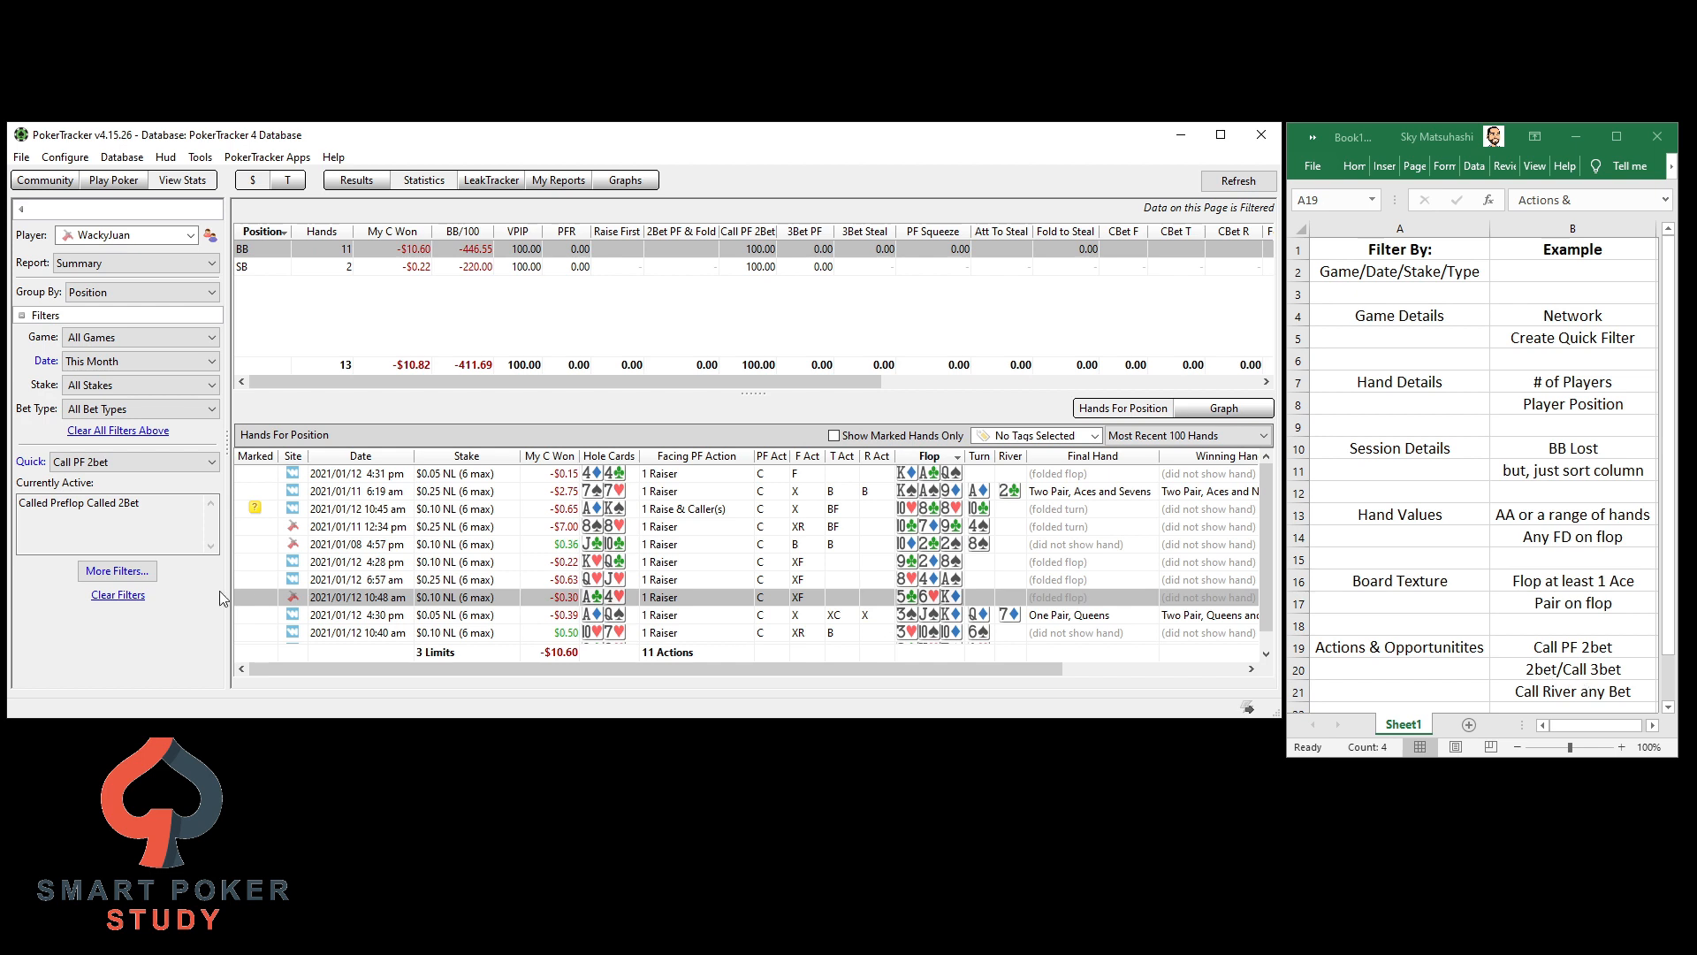
{"action": "left_click", "coordinate": [117, 571]}
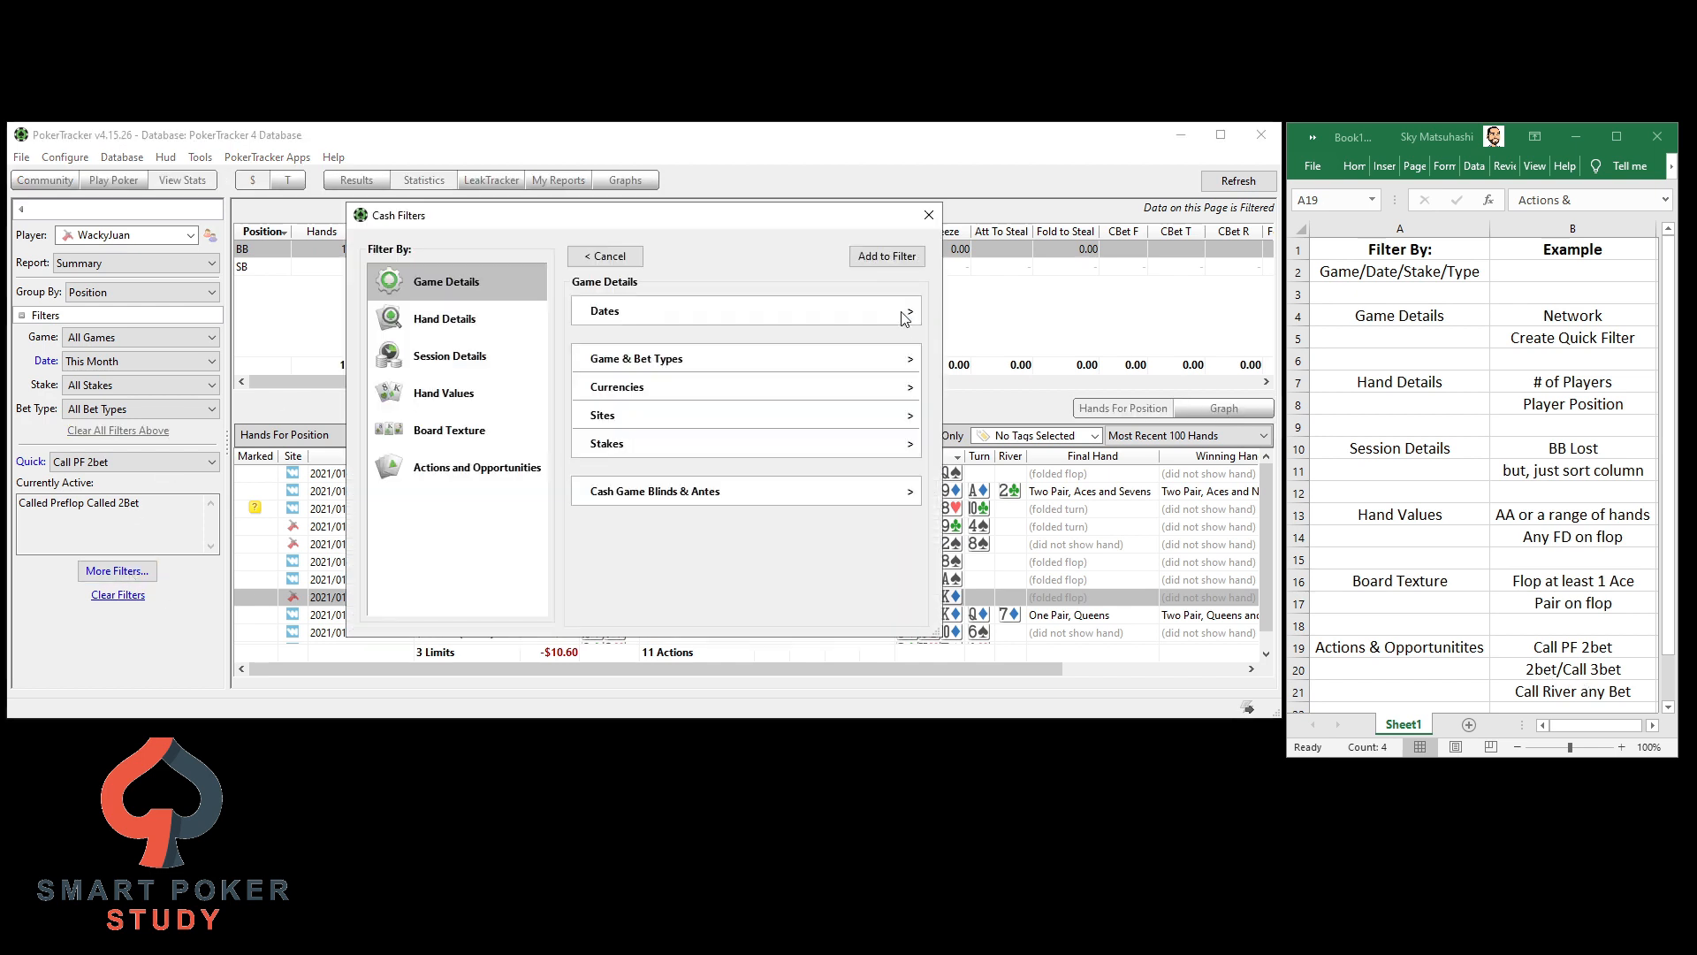
Add a Preflop Raises: Any 2Bet condition from Actions and Opportunities
{"action": "left_click", "coordinate": [476, 467]}
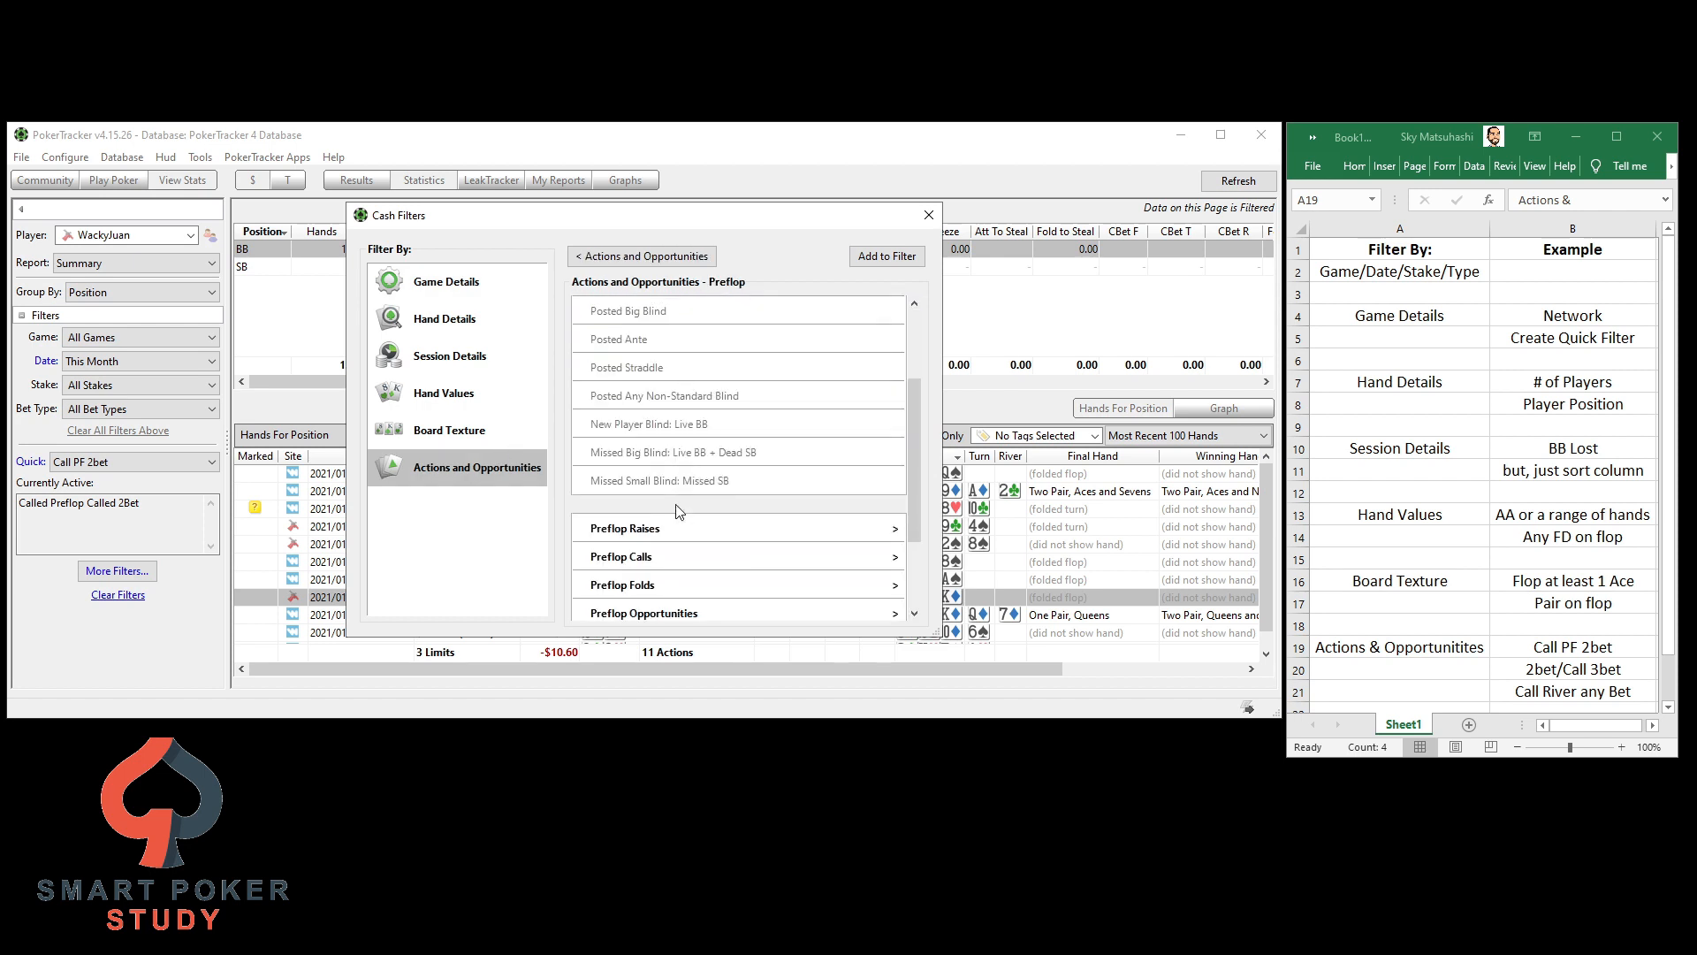
{"action": "left_click", "coordinate": [624, 529]}
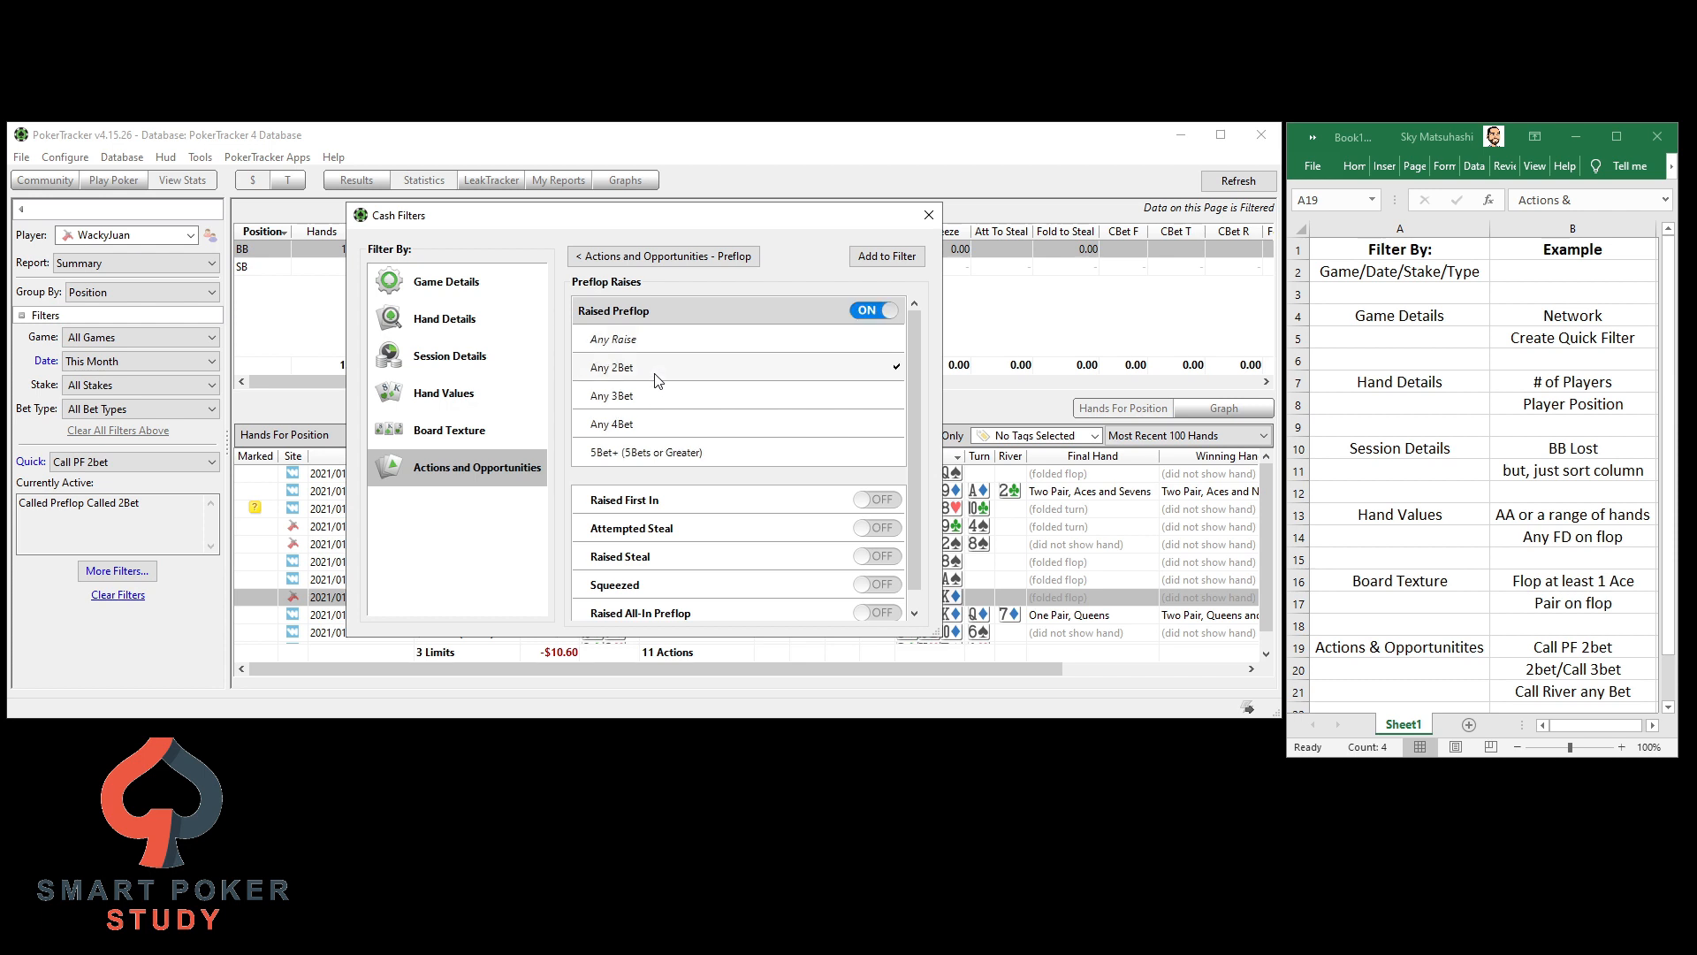
{"action": "mouse_move", "coordinate": [886, 273]}
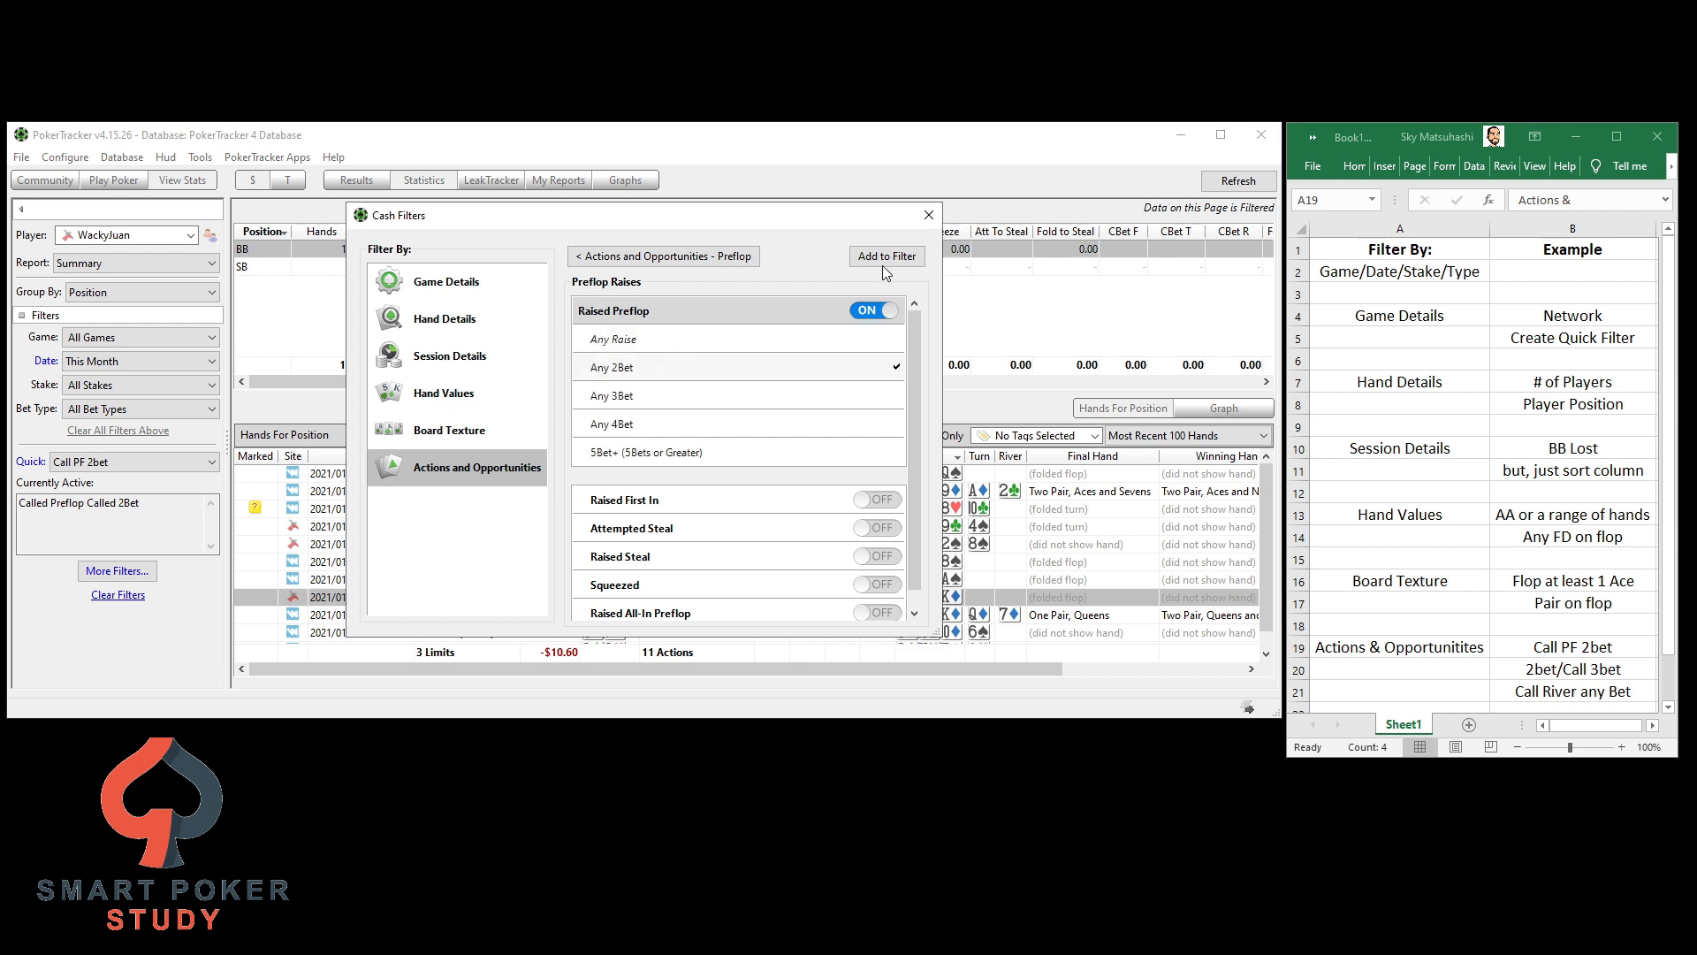
{"action": "left_click", "coordinate": [886, 256]}
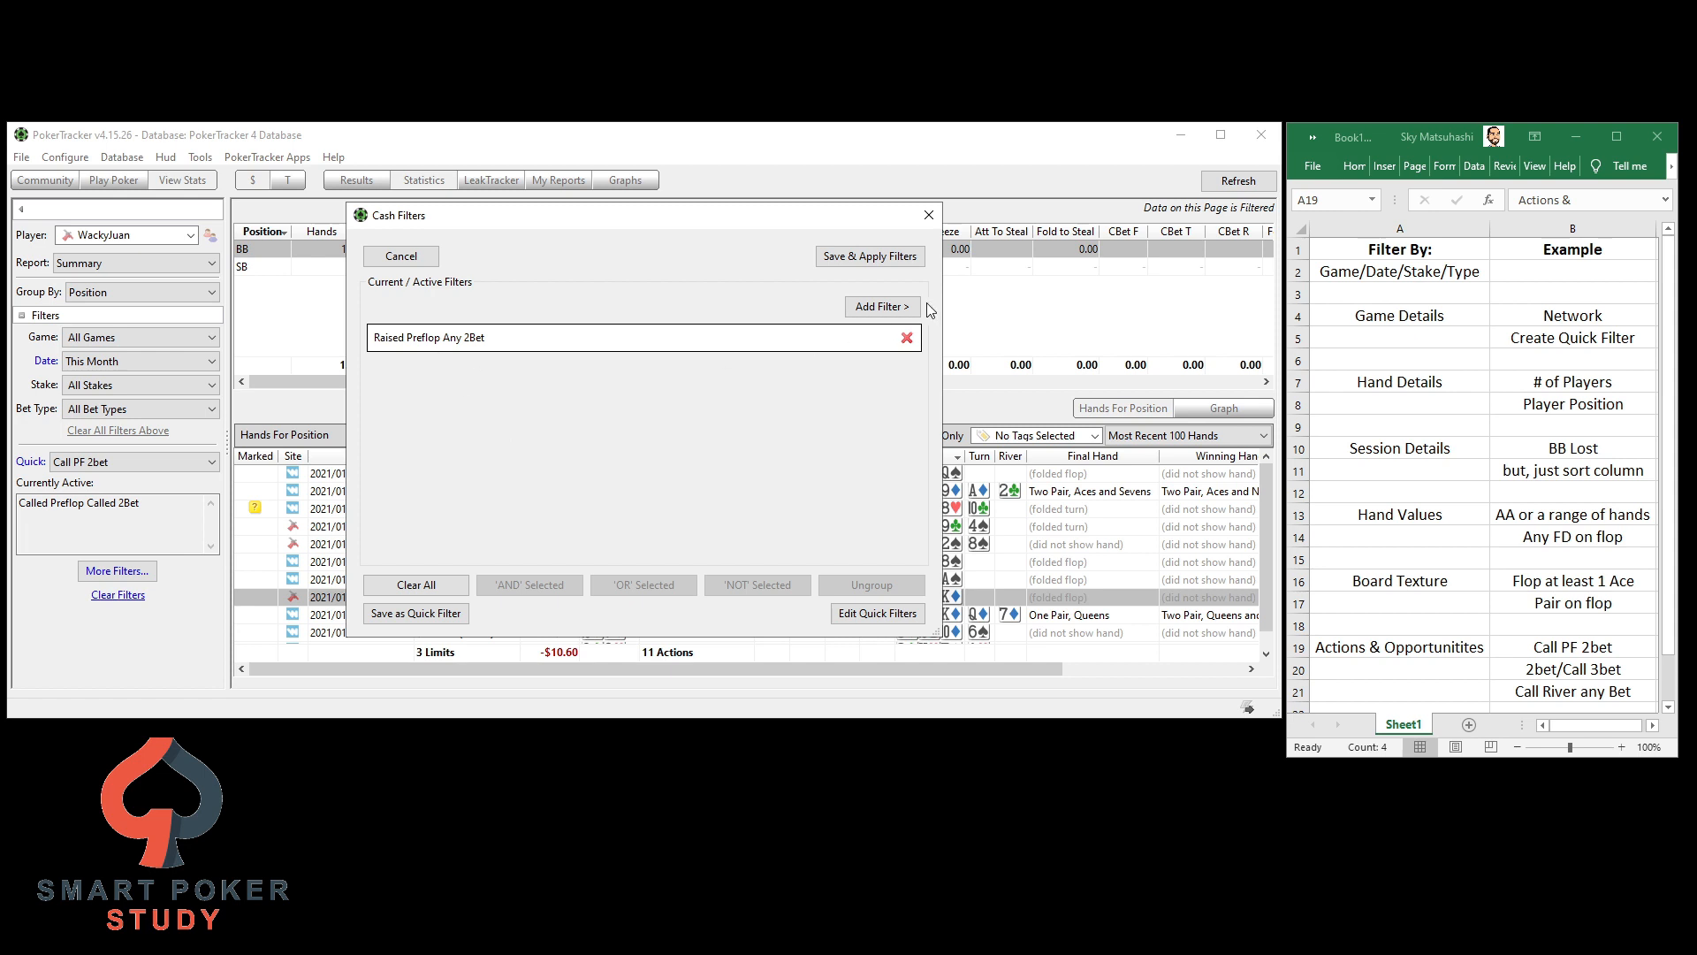
Add a second condition from Preflop Calls for a called 3bet, ANDed with the 2bet
{"action": "left_click", "coordinate": [881, 306]}
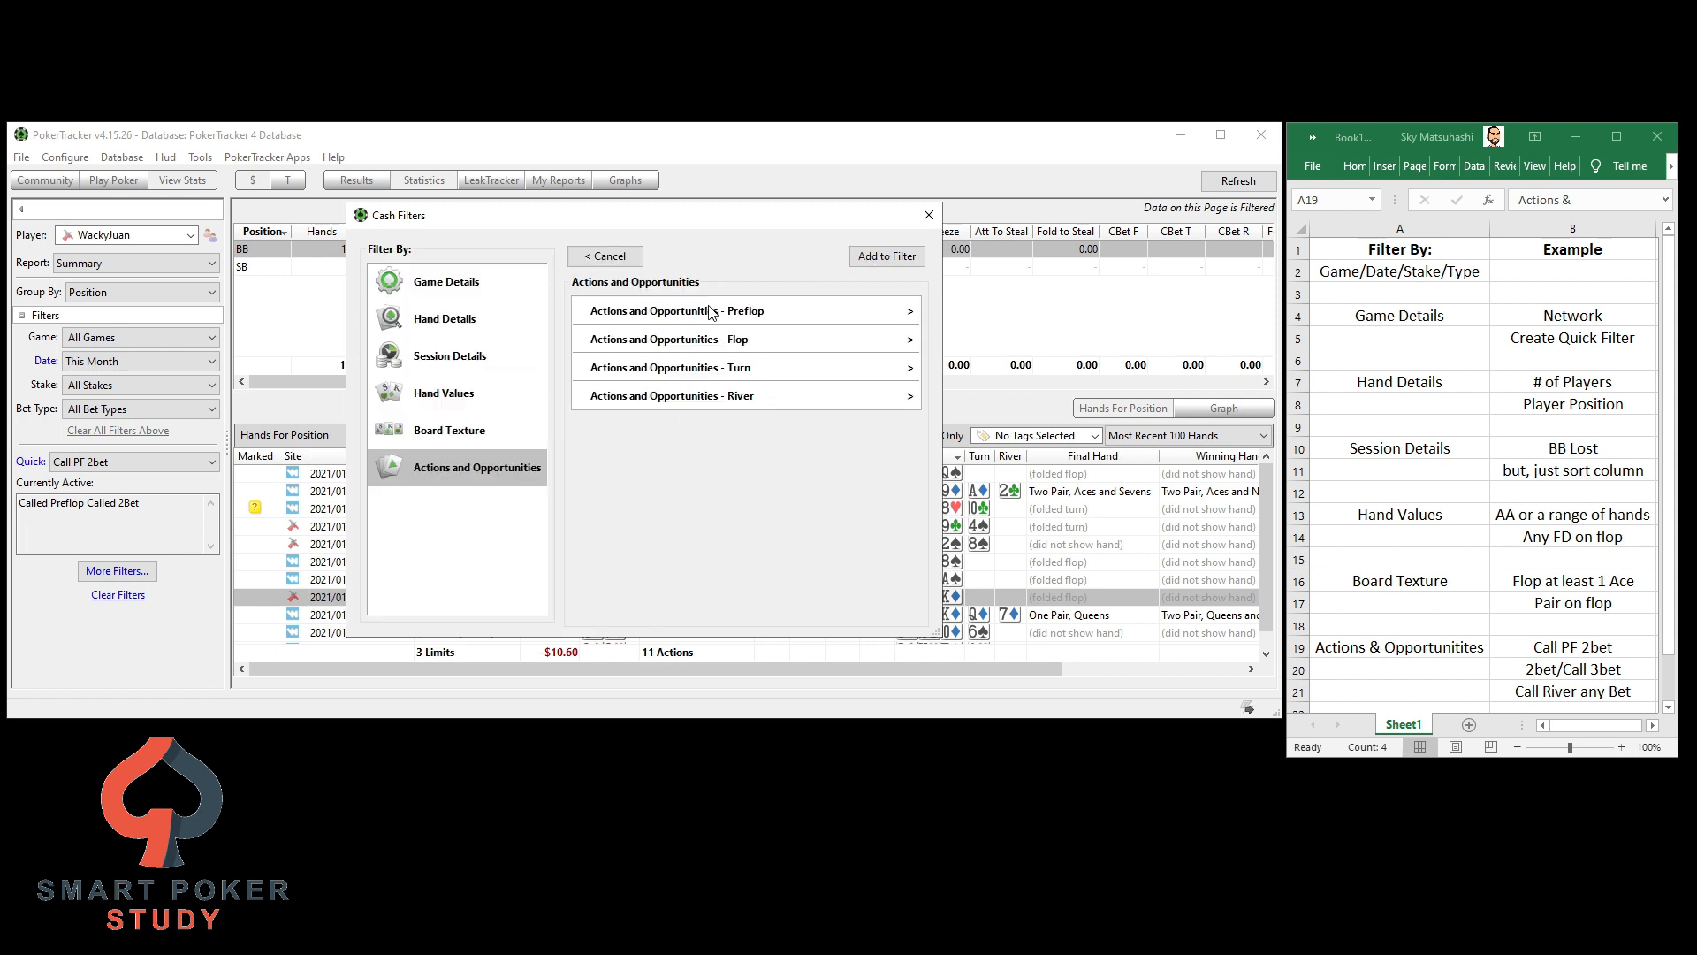
{"action": "left_click", "coordinate": [674, 311]}
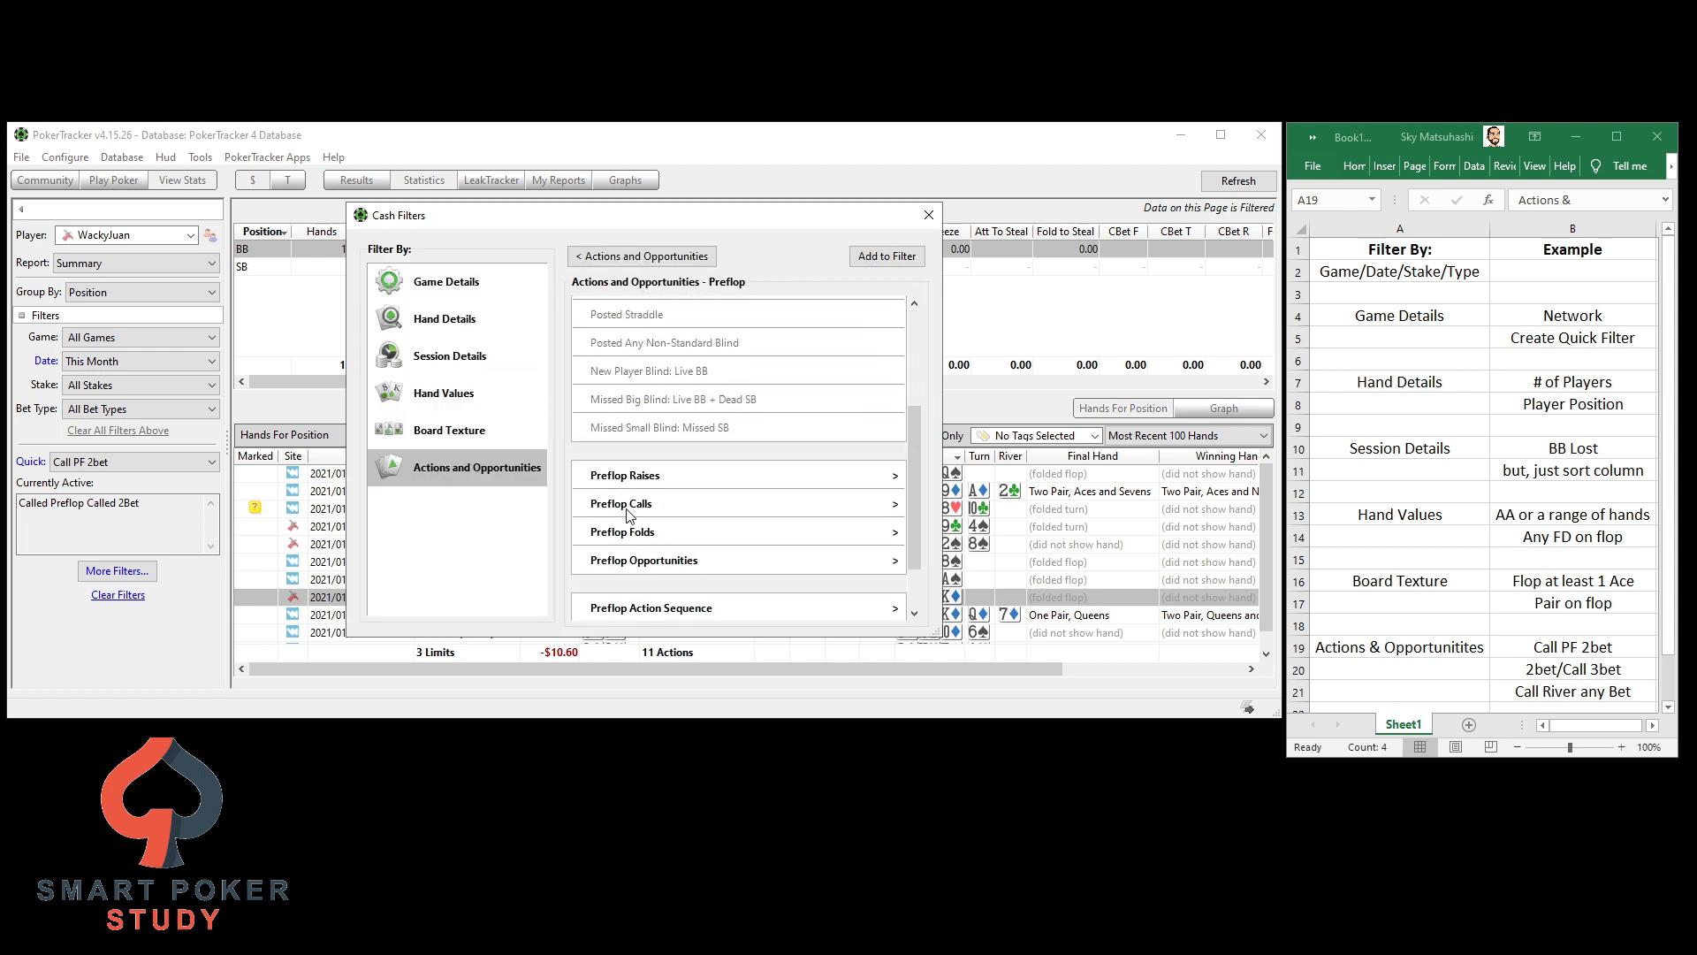
{"action": "left_click", "coordinate": [621, 502]}
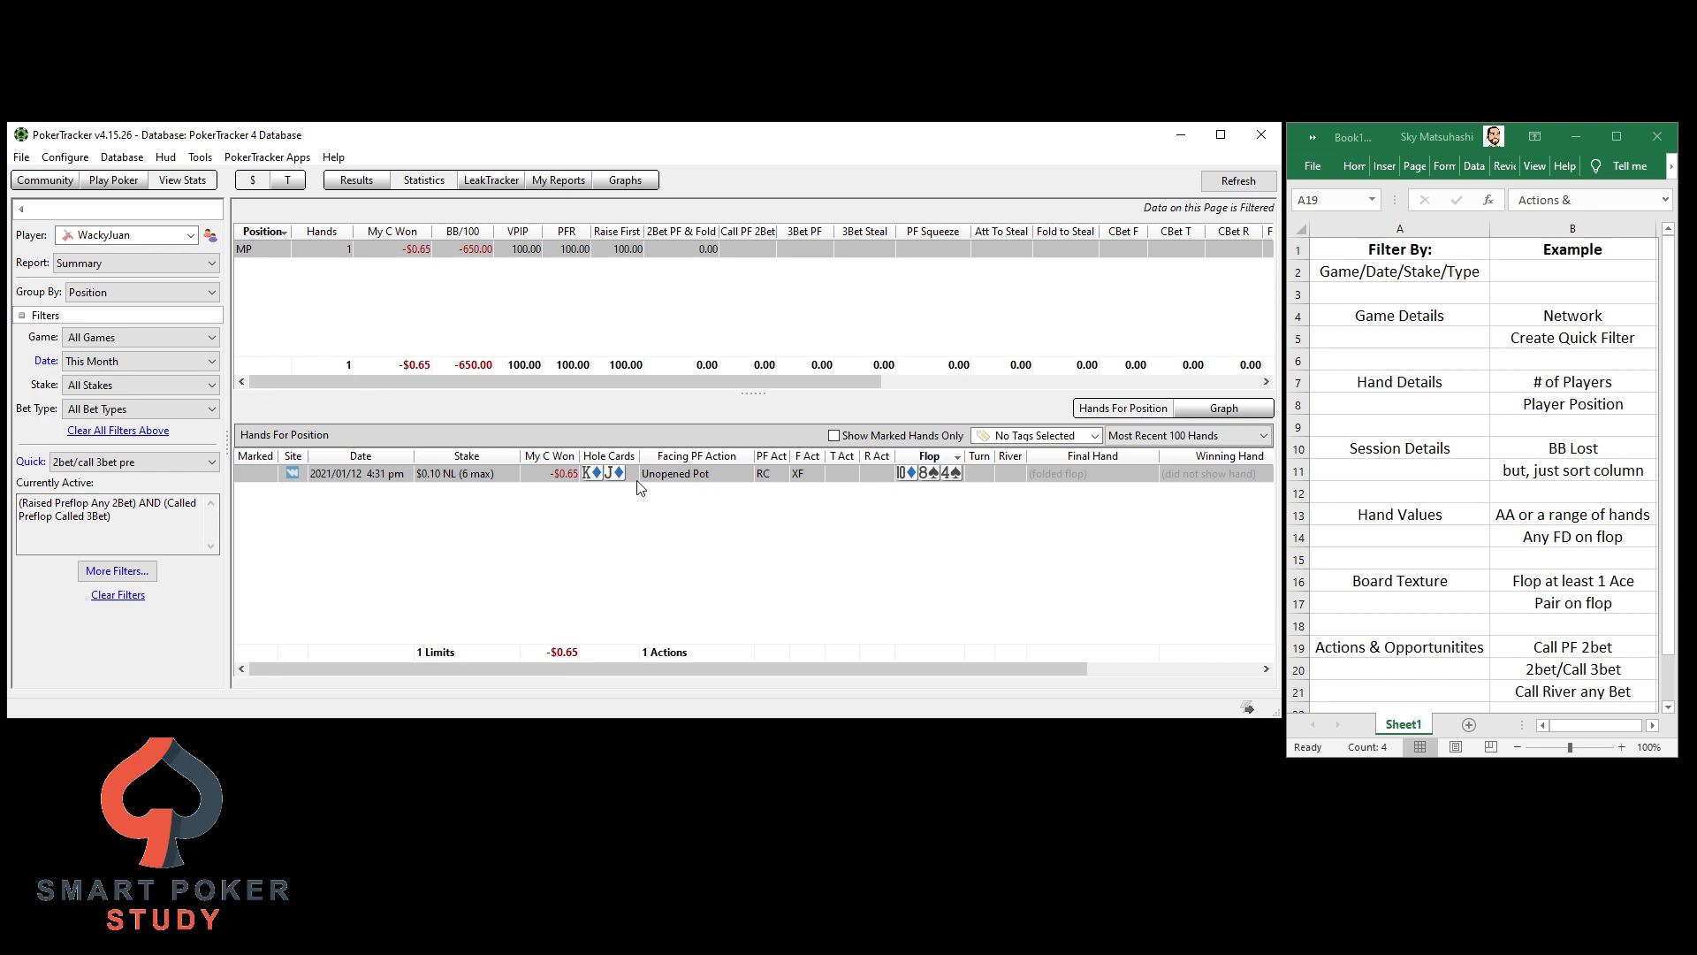
{"action": "mouse_move", "coordinate": [560, 485]}
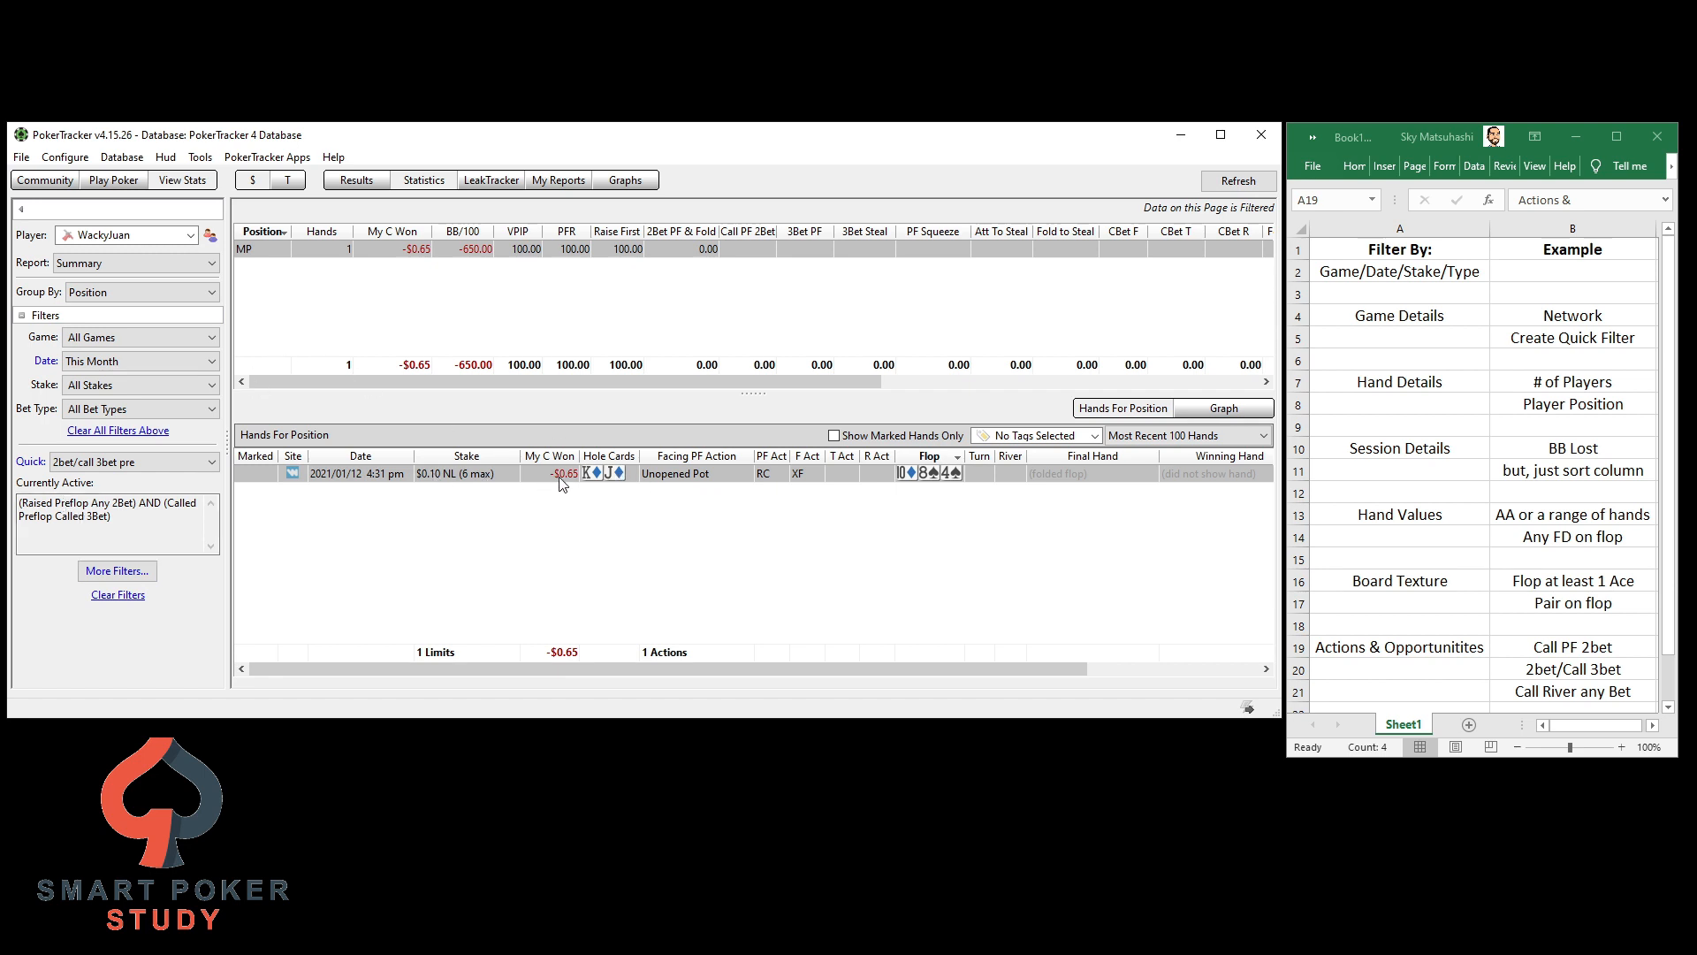
{"action": "mouse_move", "coordinate": [562, 474]}
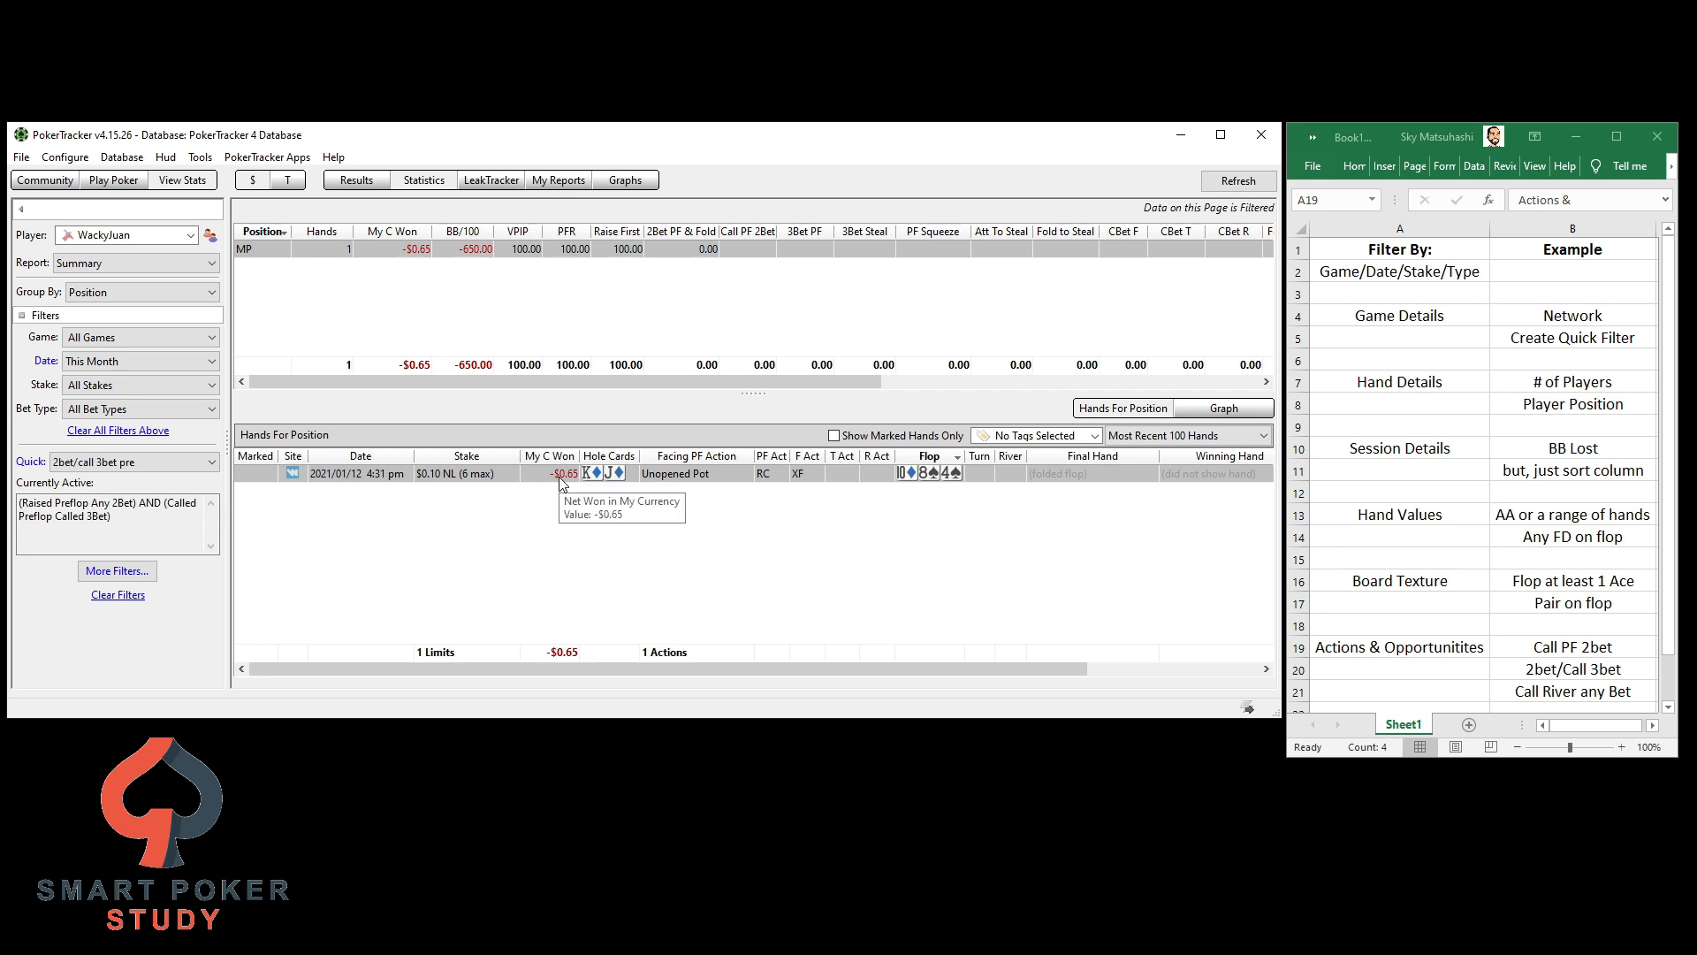
Check the Call River any Bet example, then reopen Cash Filters listing Raised Preflop Any 2Bet
{"action": "left_click", "coordinate": [1572, 691]}
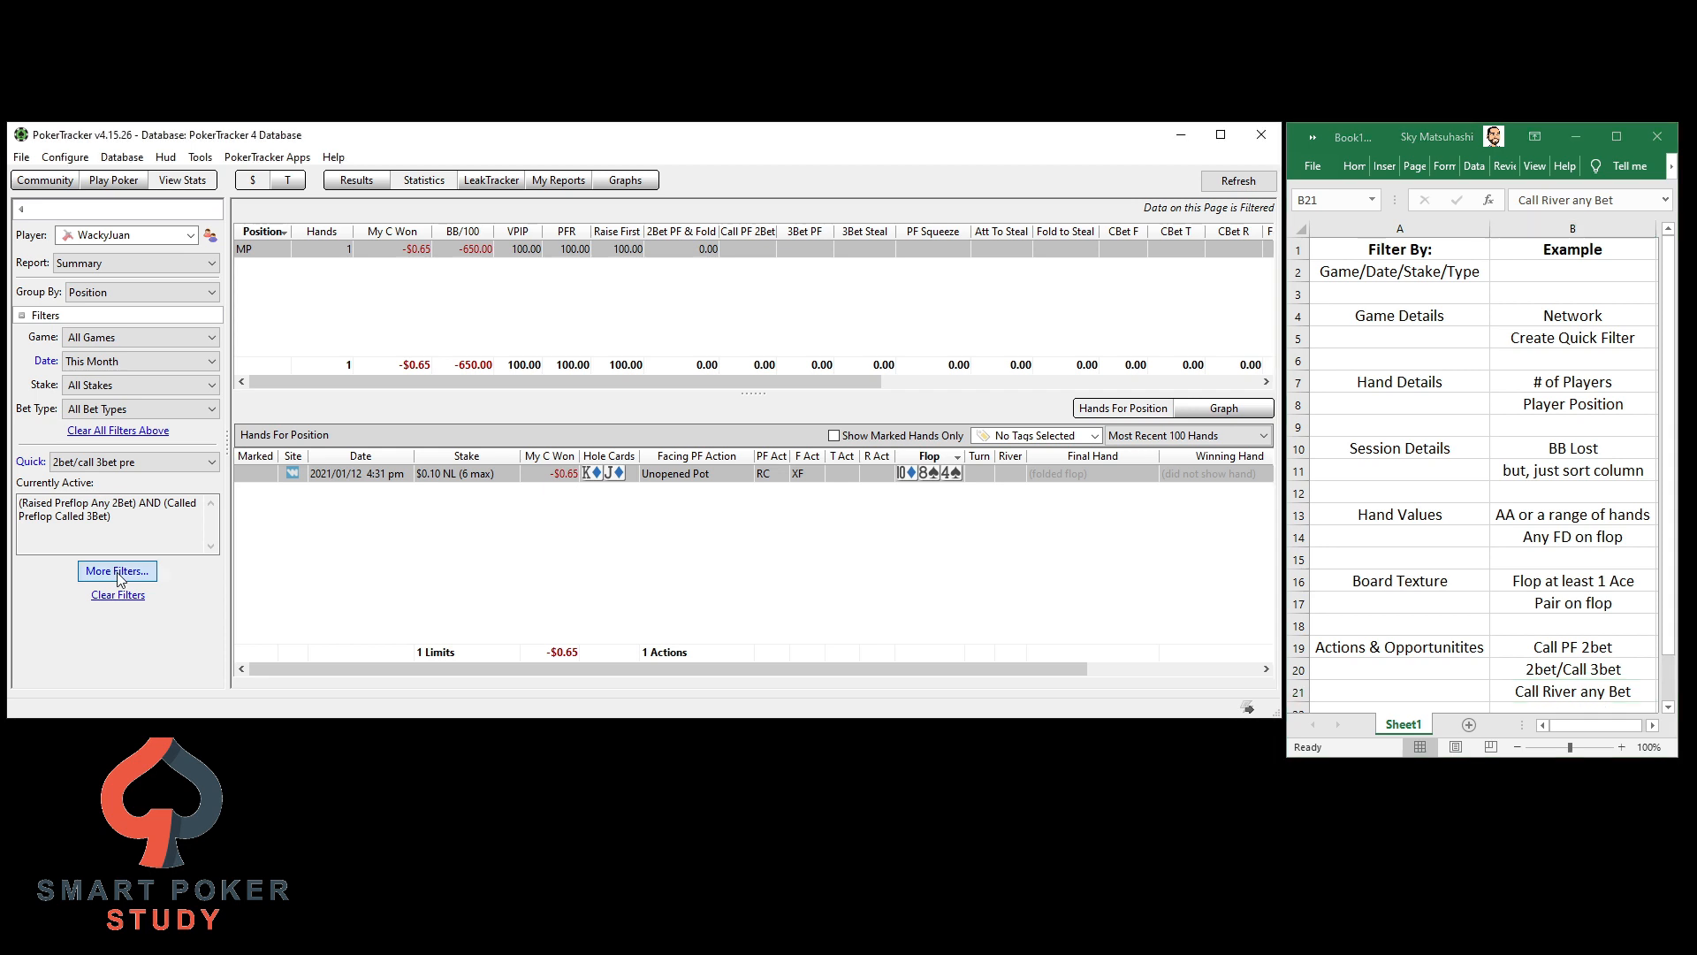
{"action": "left_click", "coordinate": [116, 571]}
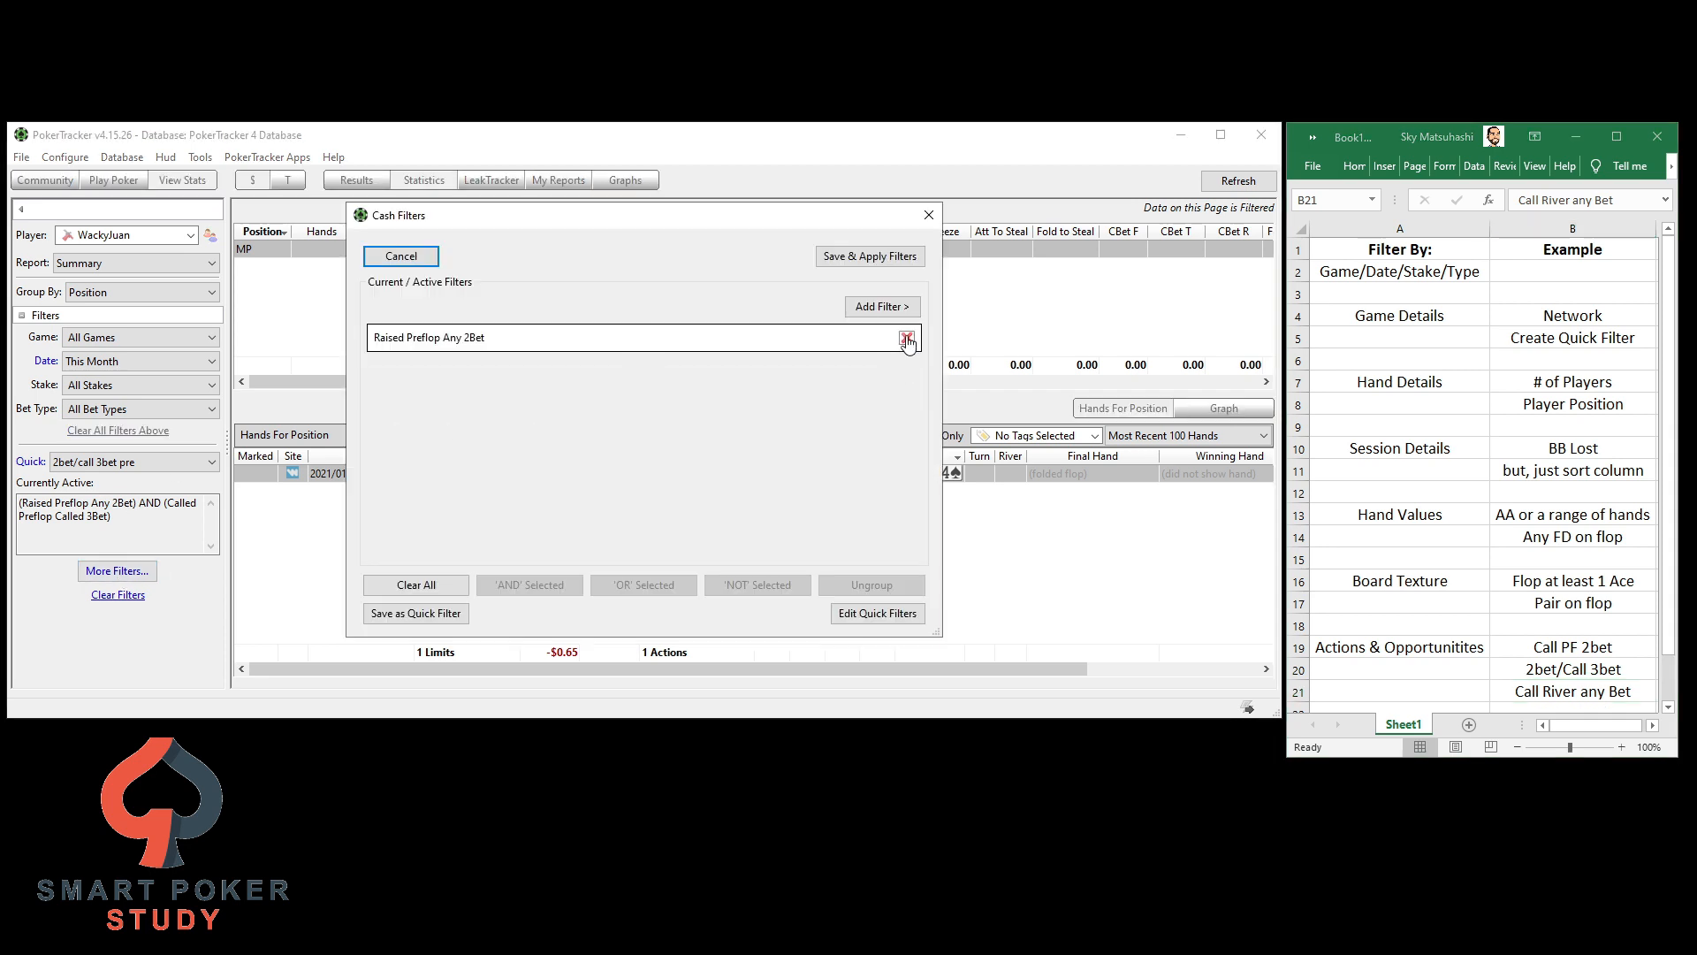
Remove Raised Preflop Any 2Bet and add a River Calls > Any Call condition instead
{"action": "left_click", "coordinate": [880, 306]}
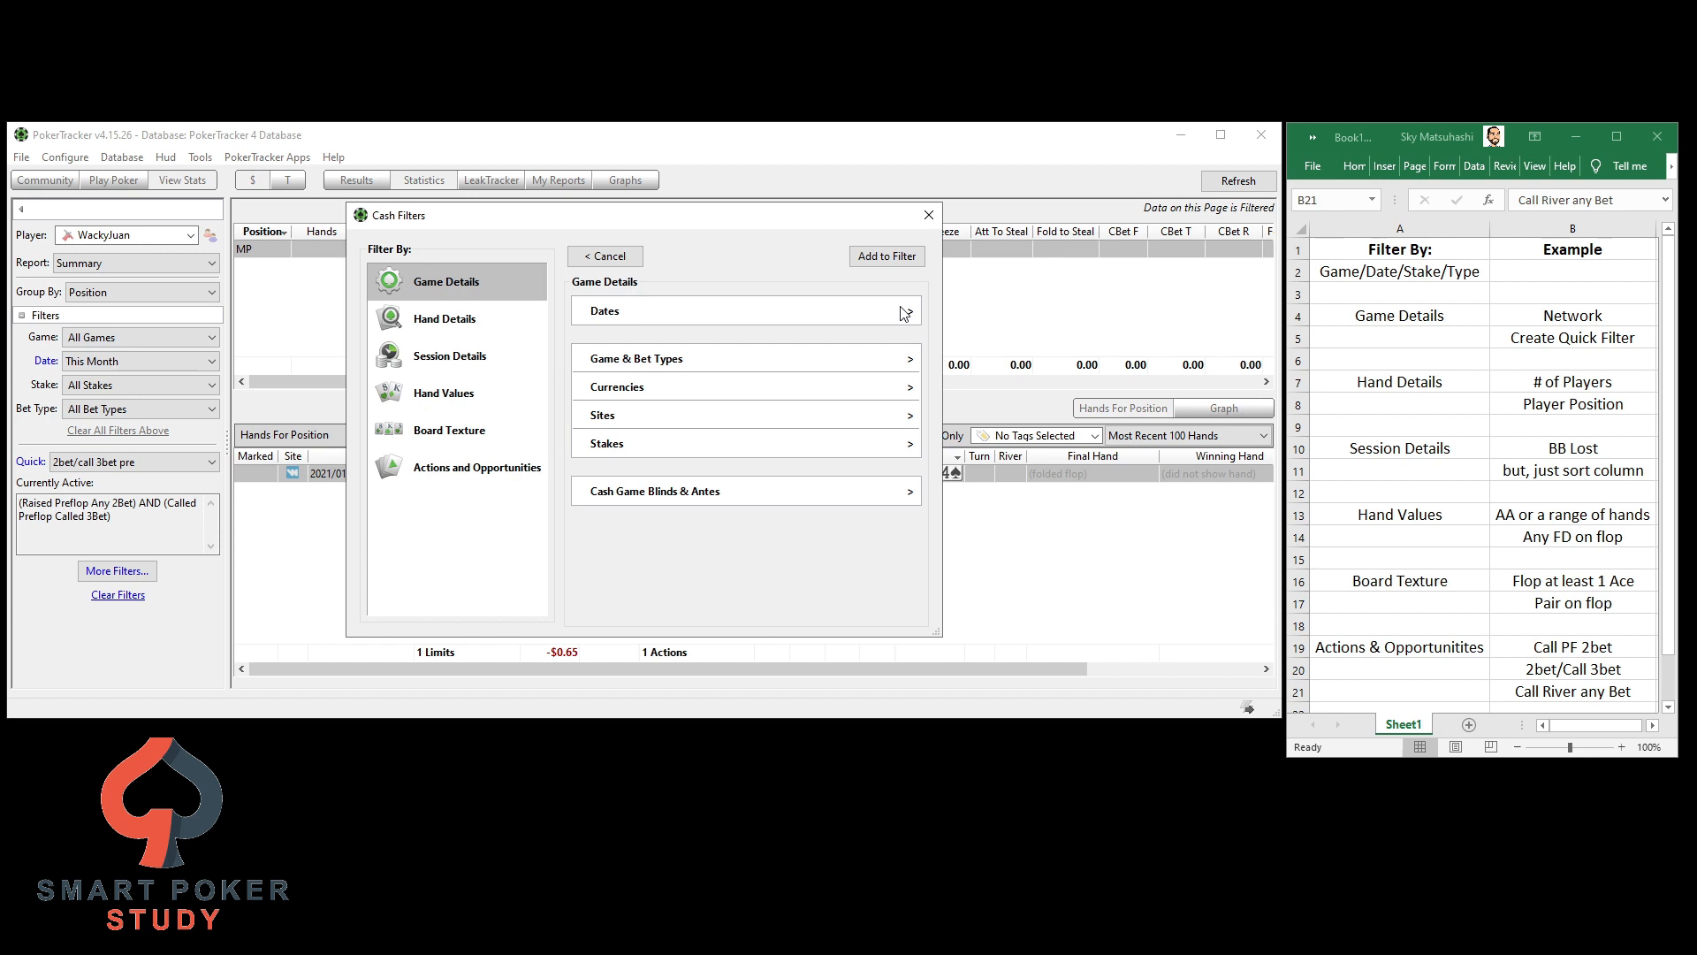
{"action": "left_click", "coordinate": [476, 467]}
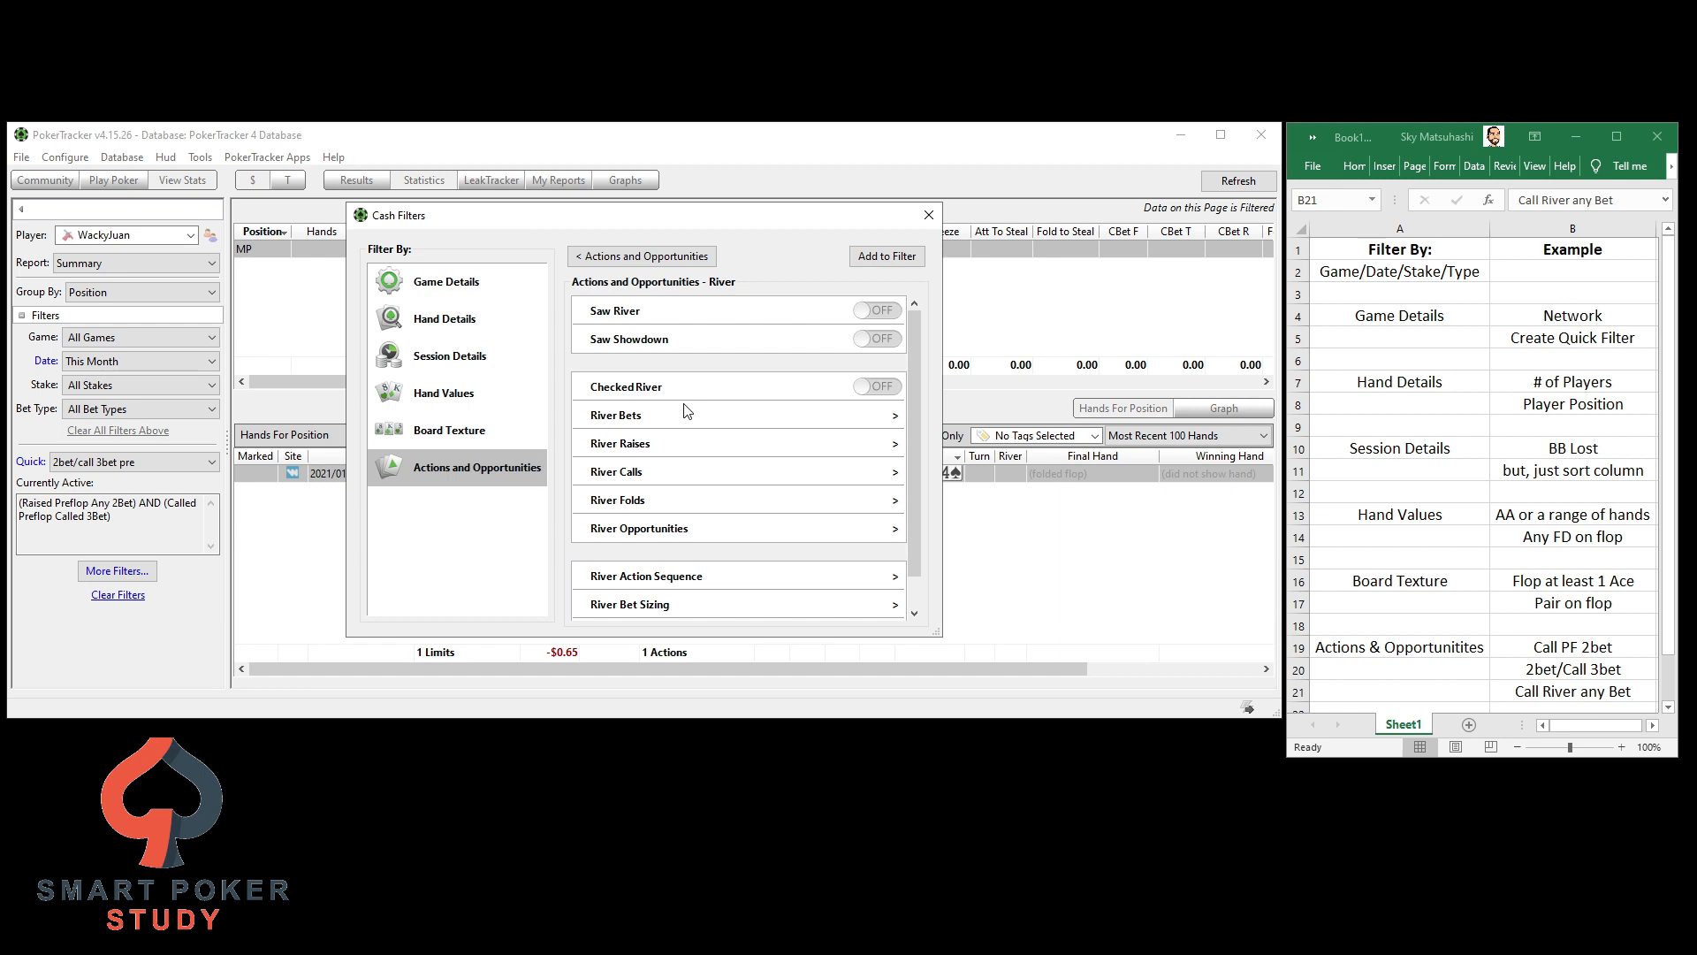
{"action": "mouse_move", "coordinate": [647, 479]}
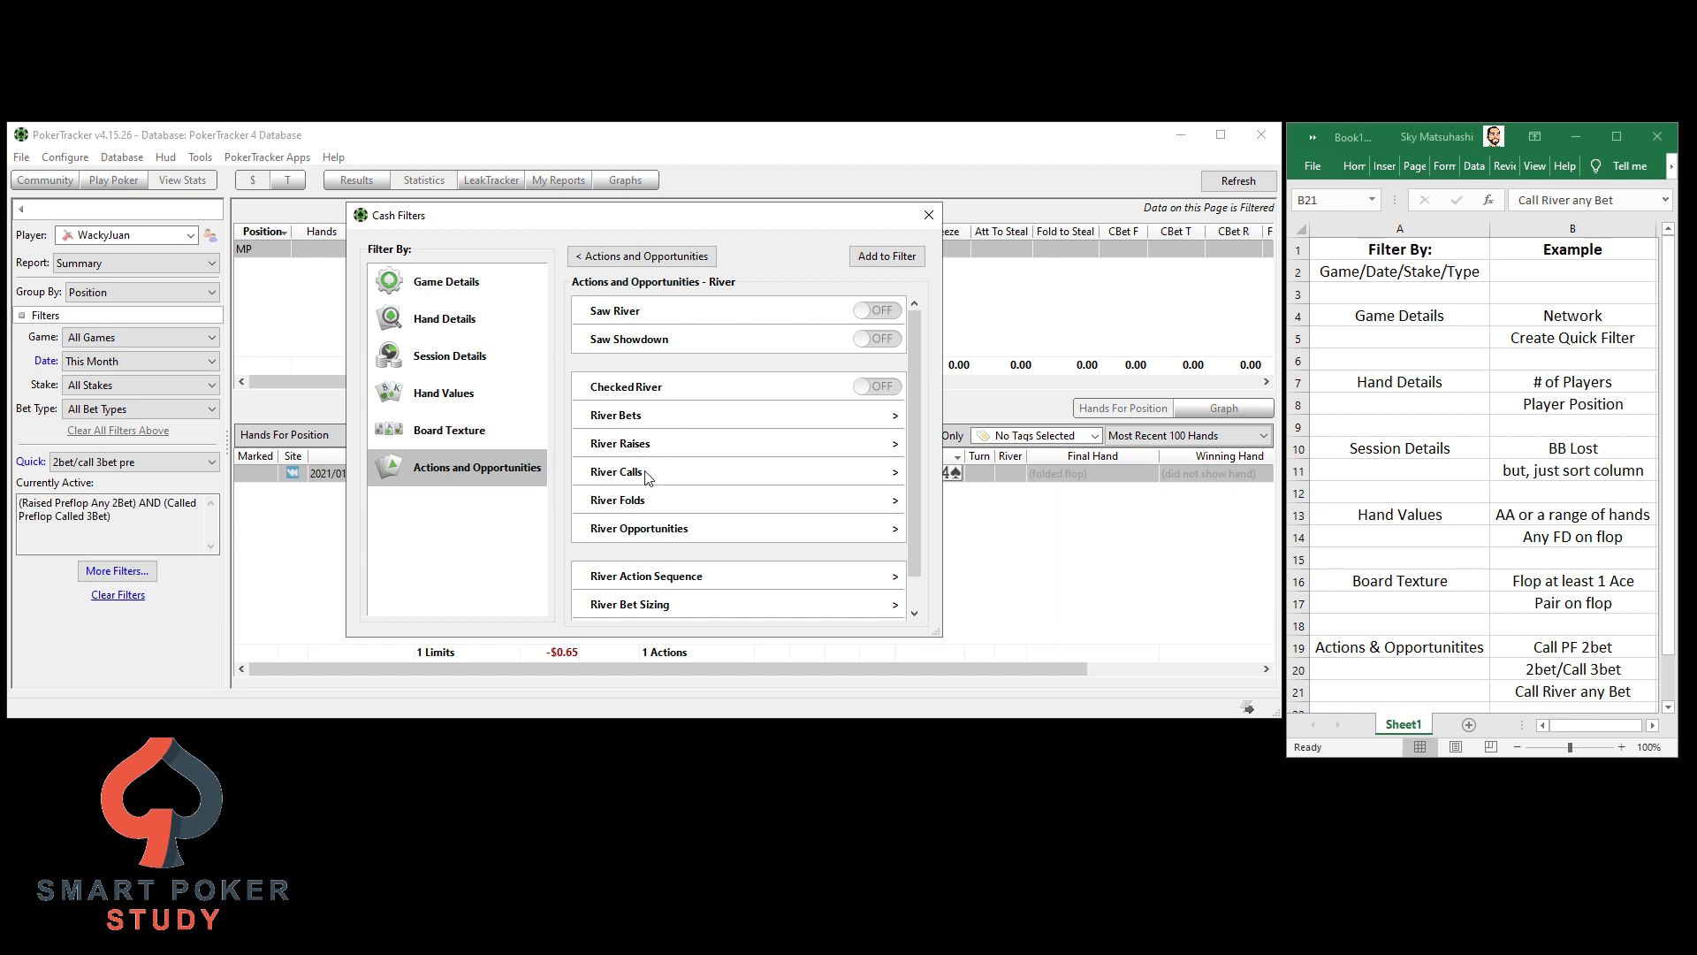
{"action": "left_click", "coordinate": [628, 472]}
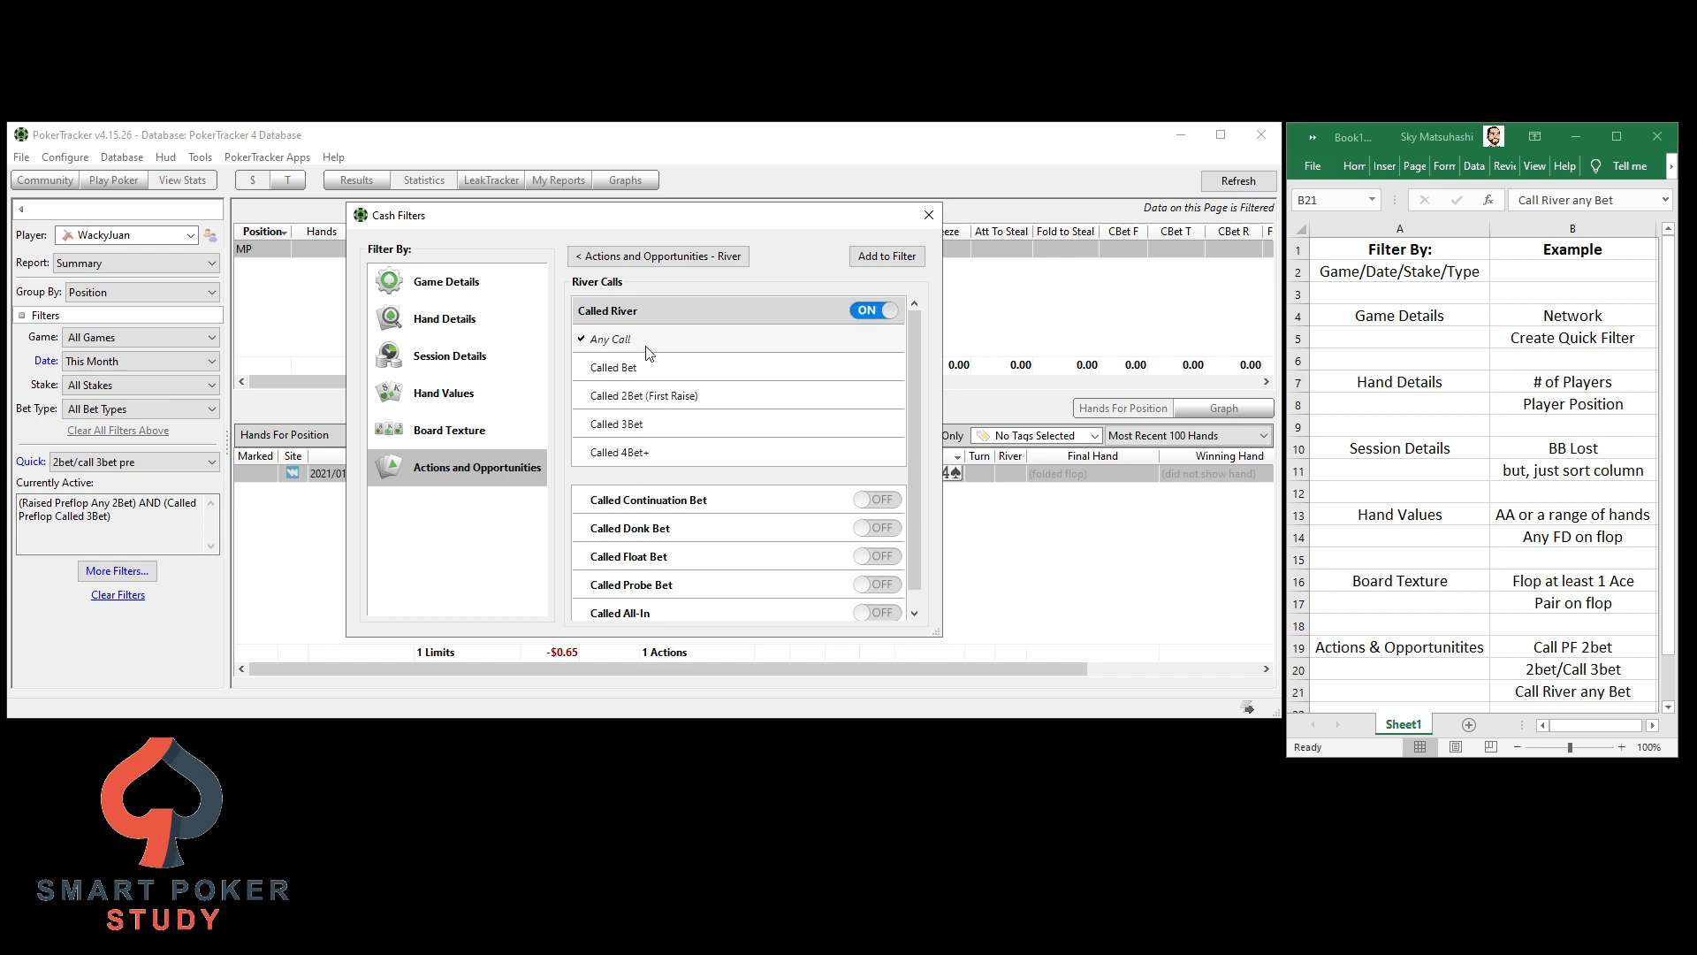
{"action": "mouse_move", "coordinate": [647, 375]}
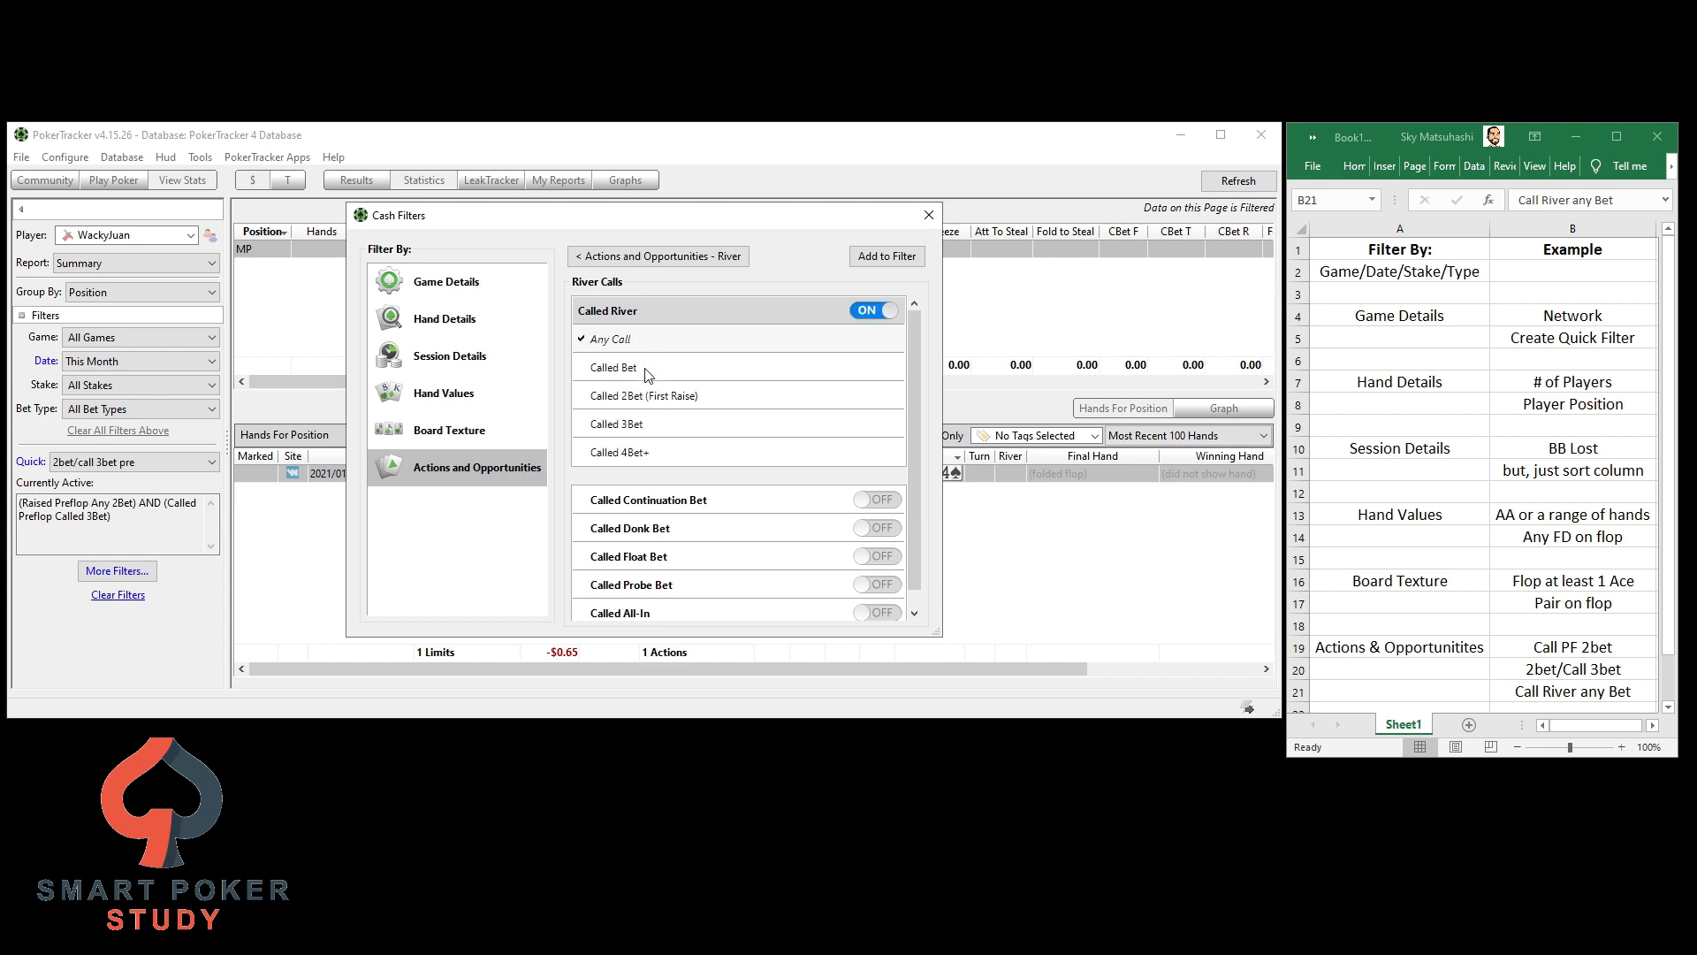
{"action": "mouse_move", "coordinate": [652, 433]}
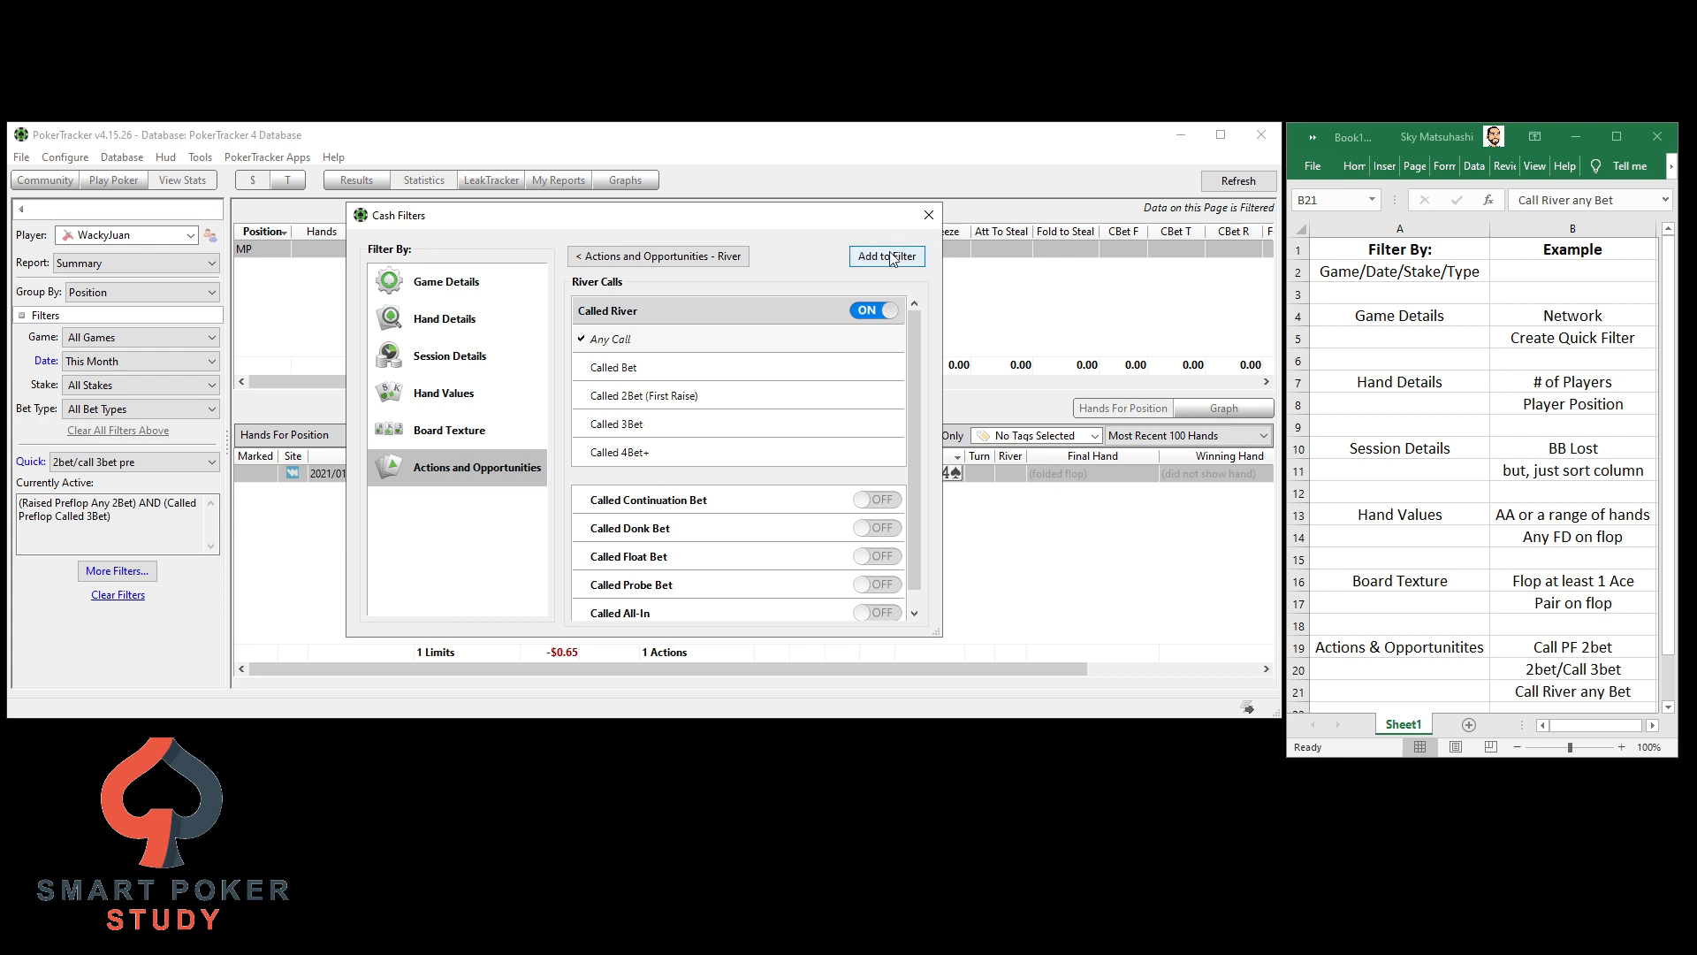
{"action": "left_click", "coordinate": [886, 256]}
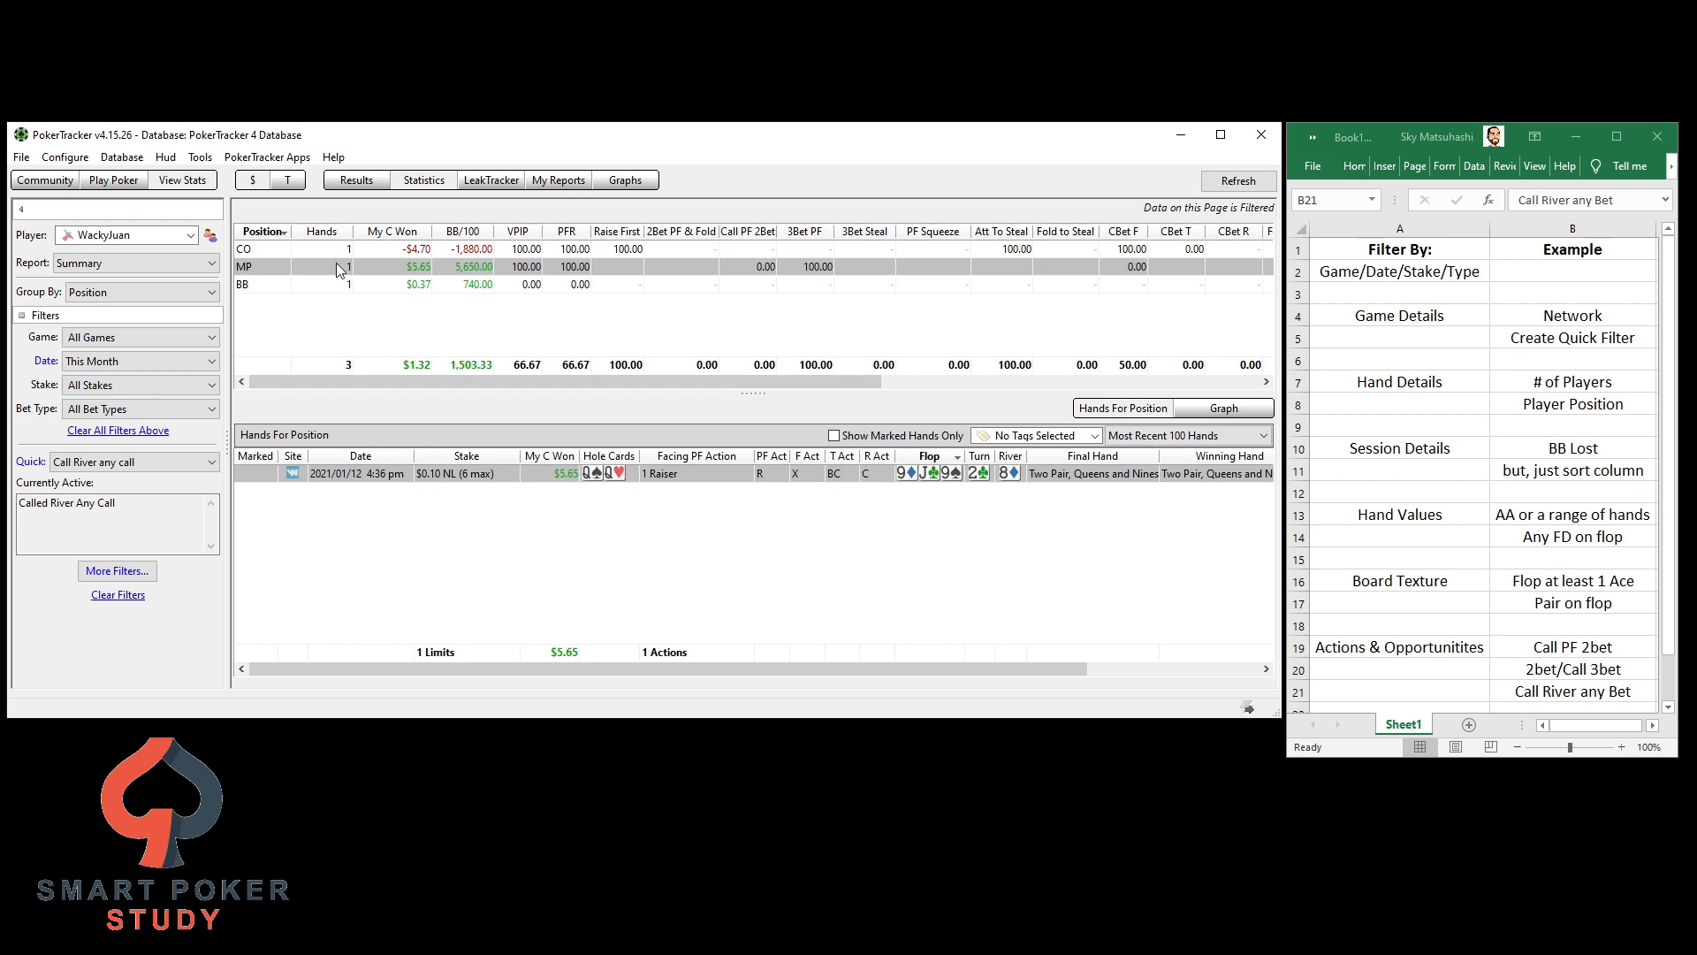
{"action": "mouse_move", "coordinate": [347, 283]}
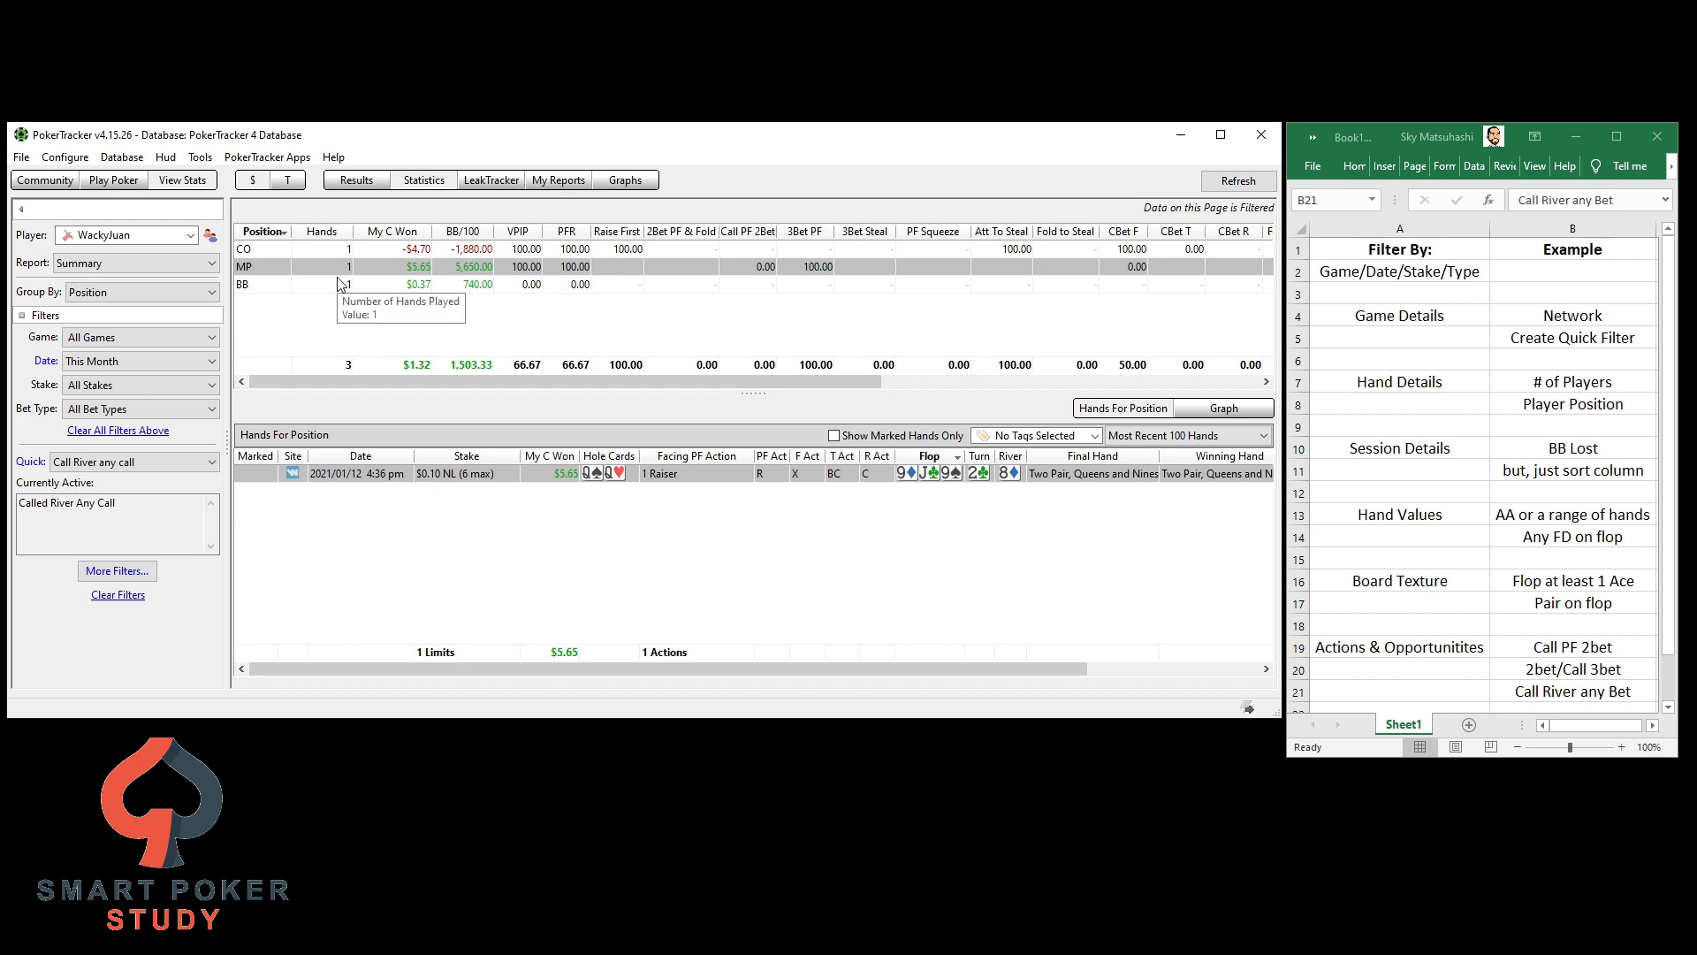